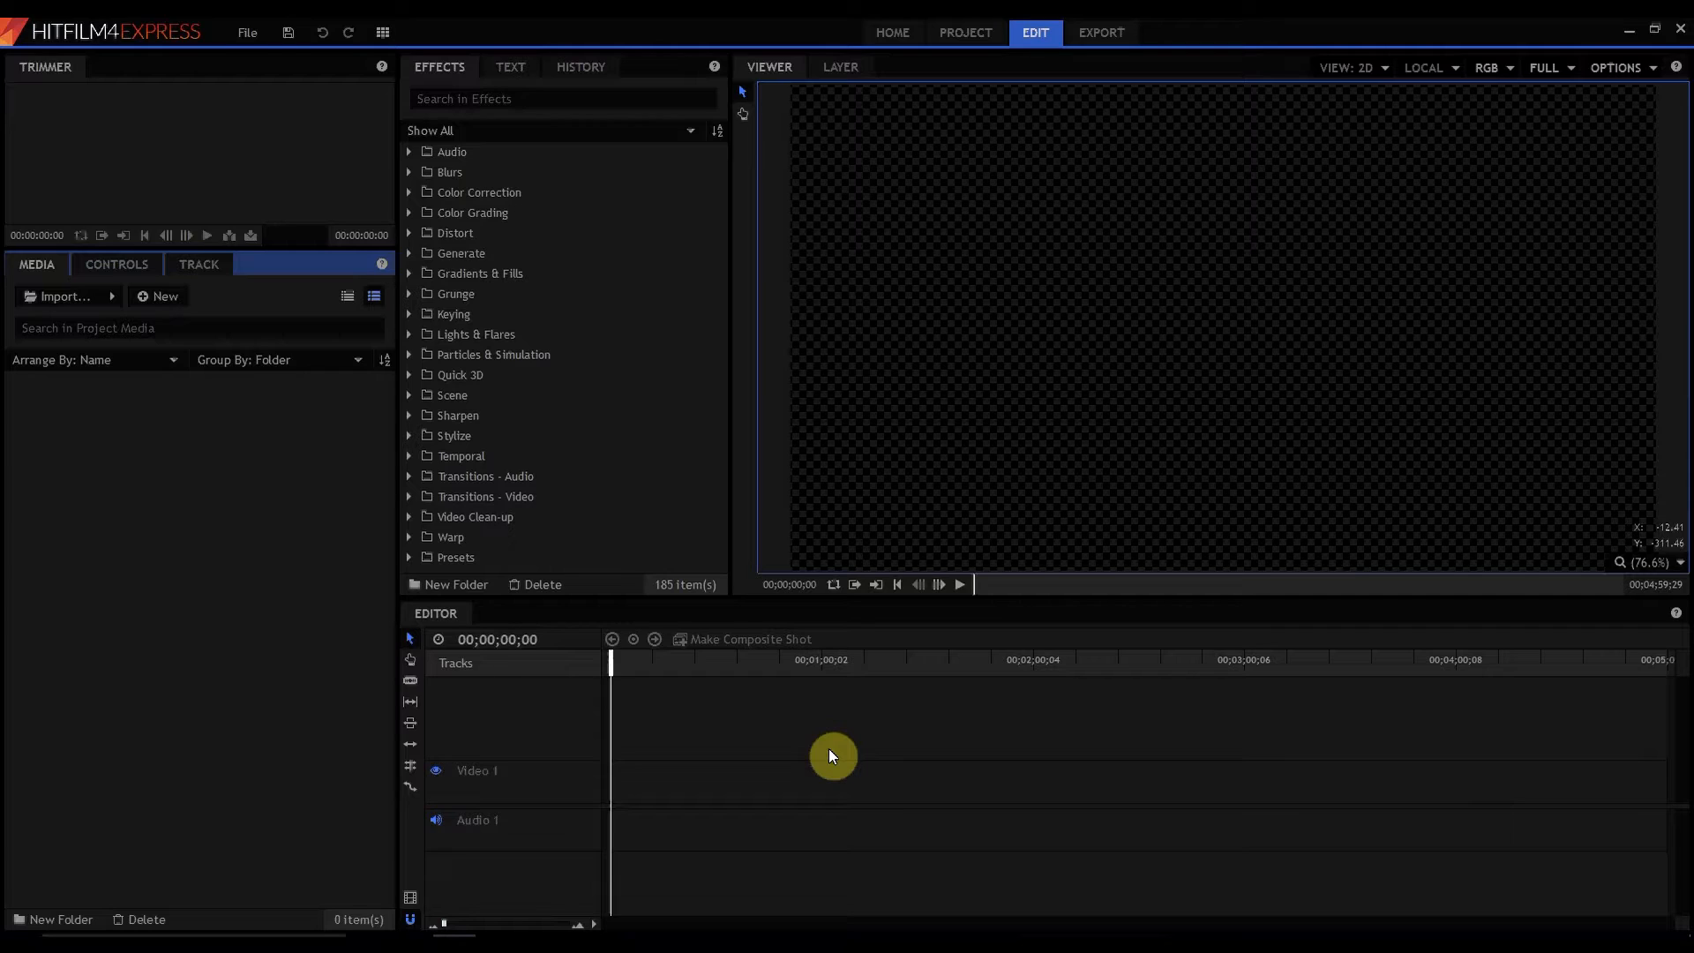
mouse_move(856, 615)
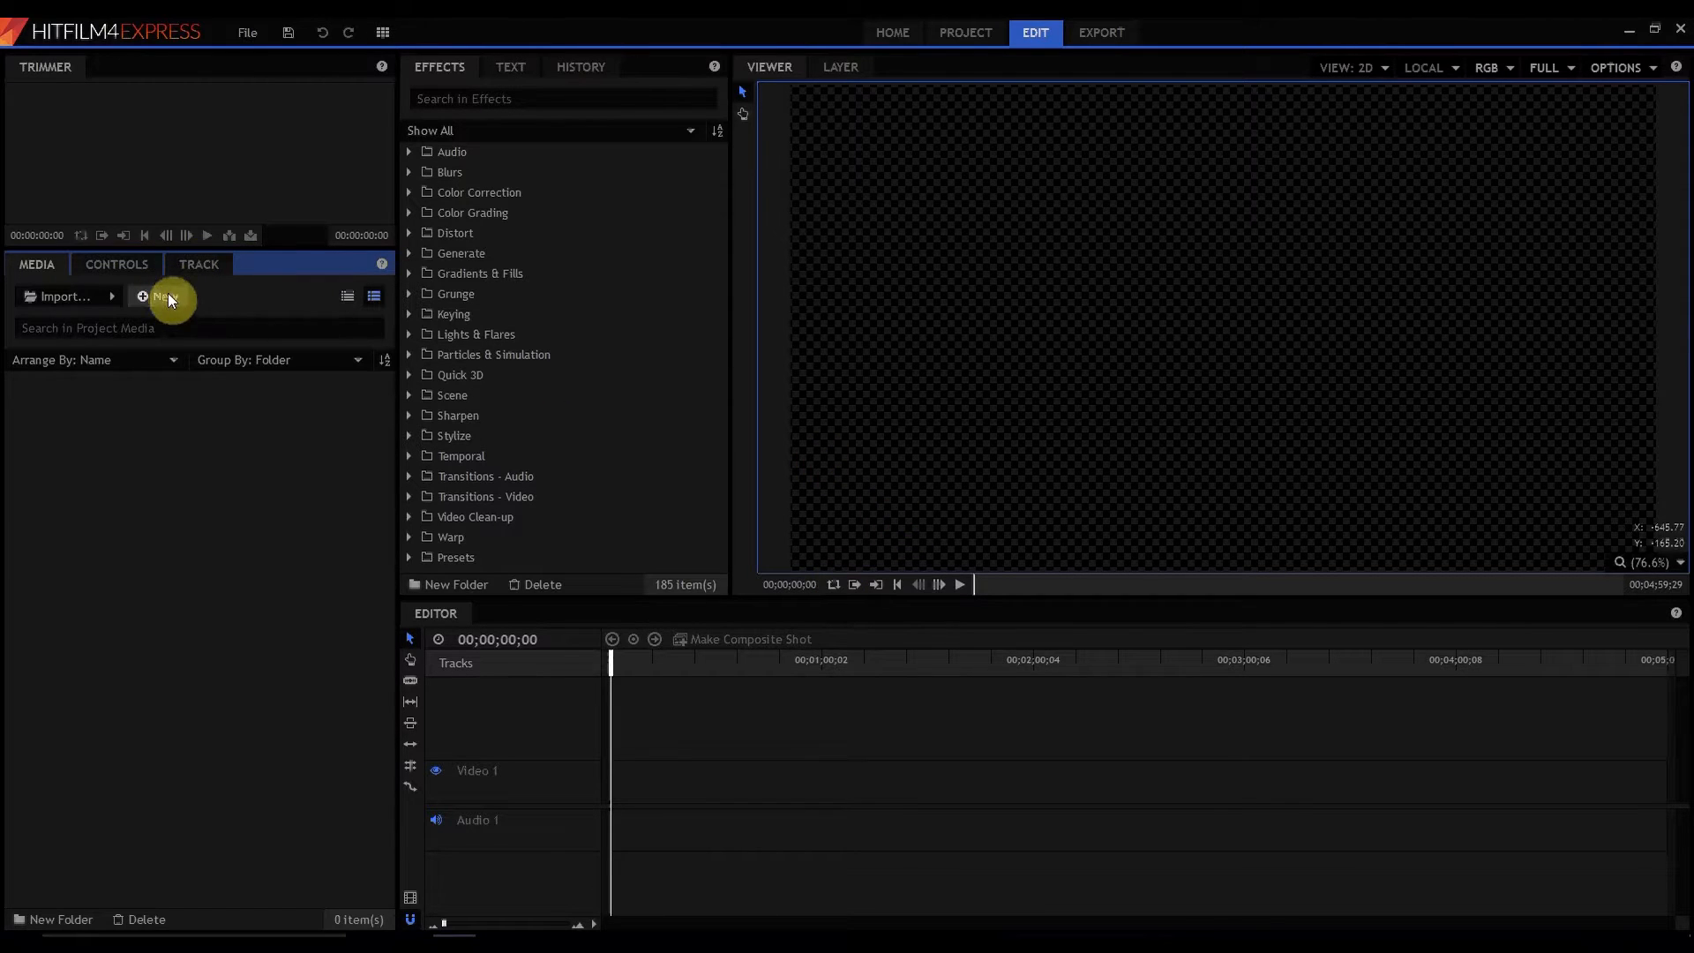
- Add three new composite shots from the Media panel: Slit Scan, Left and Right
click(158, 296)
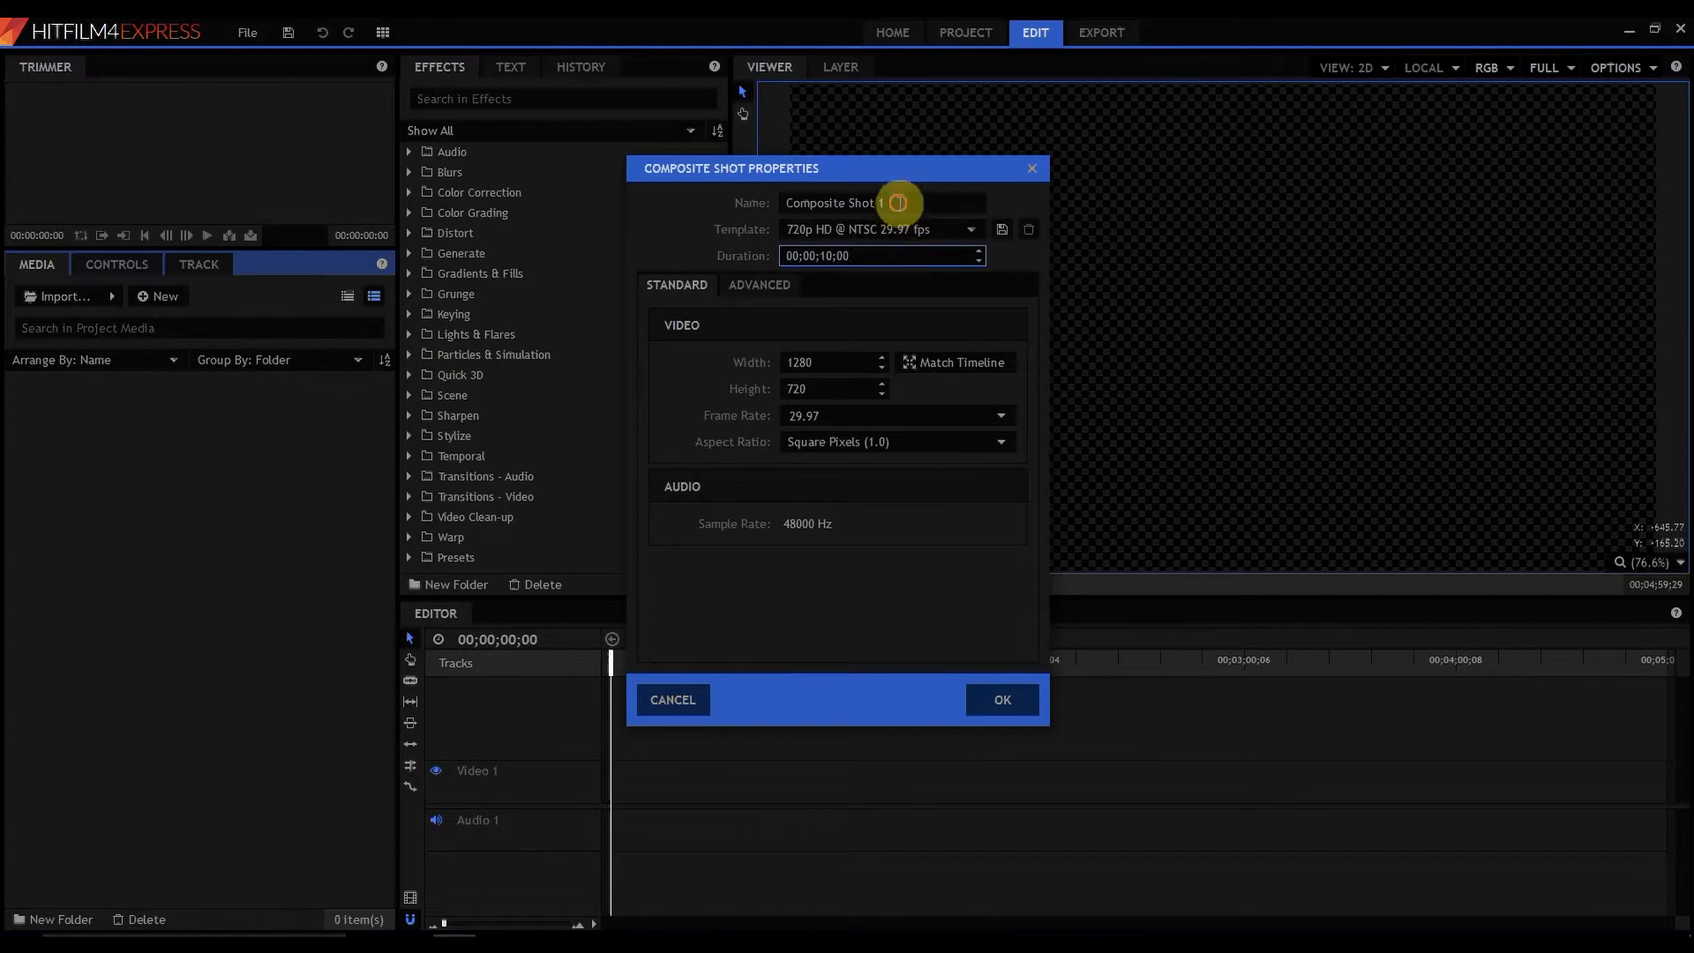
text(St;)
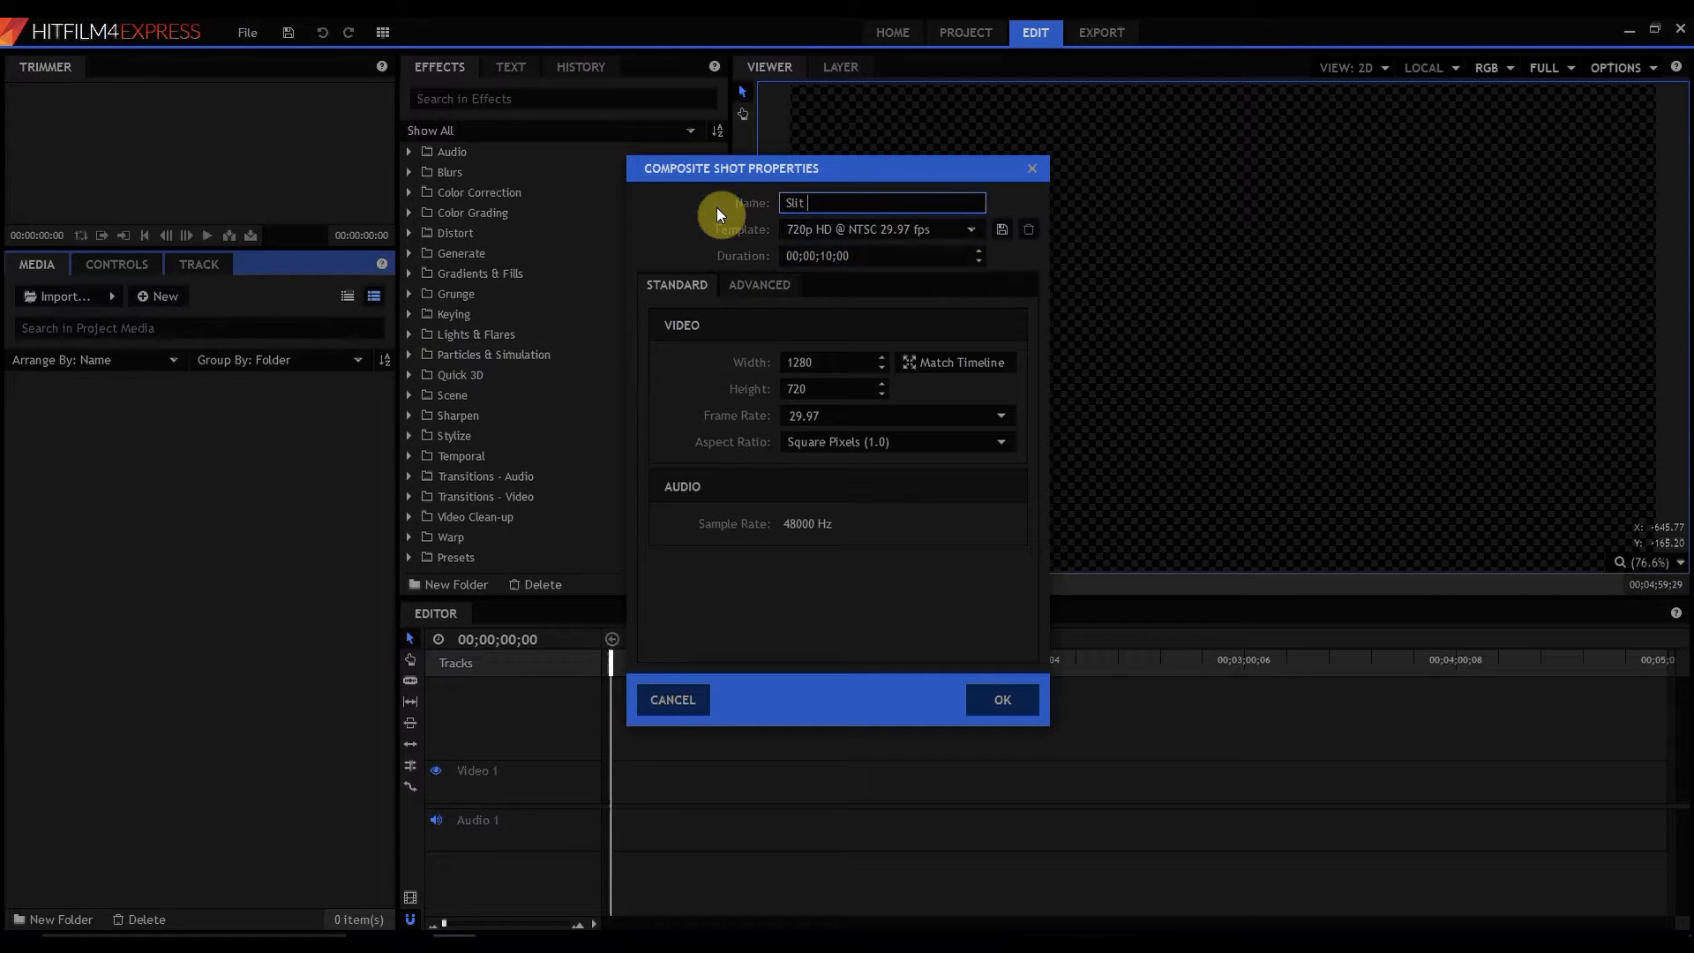
click(999, 699)
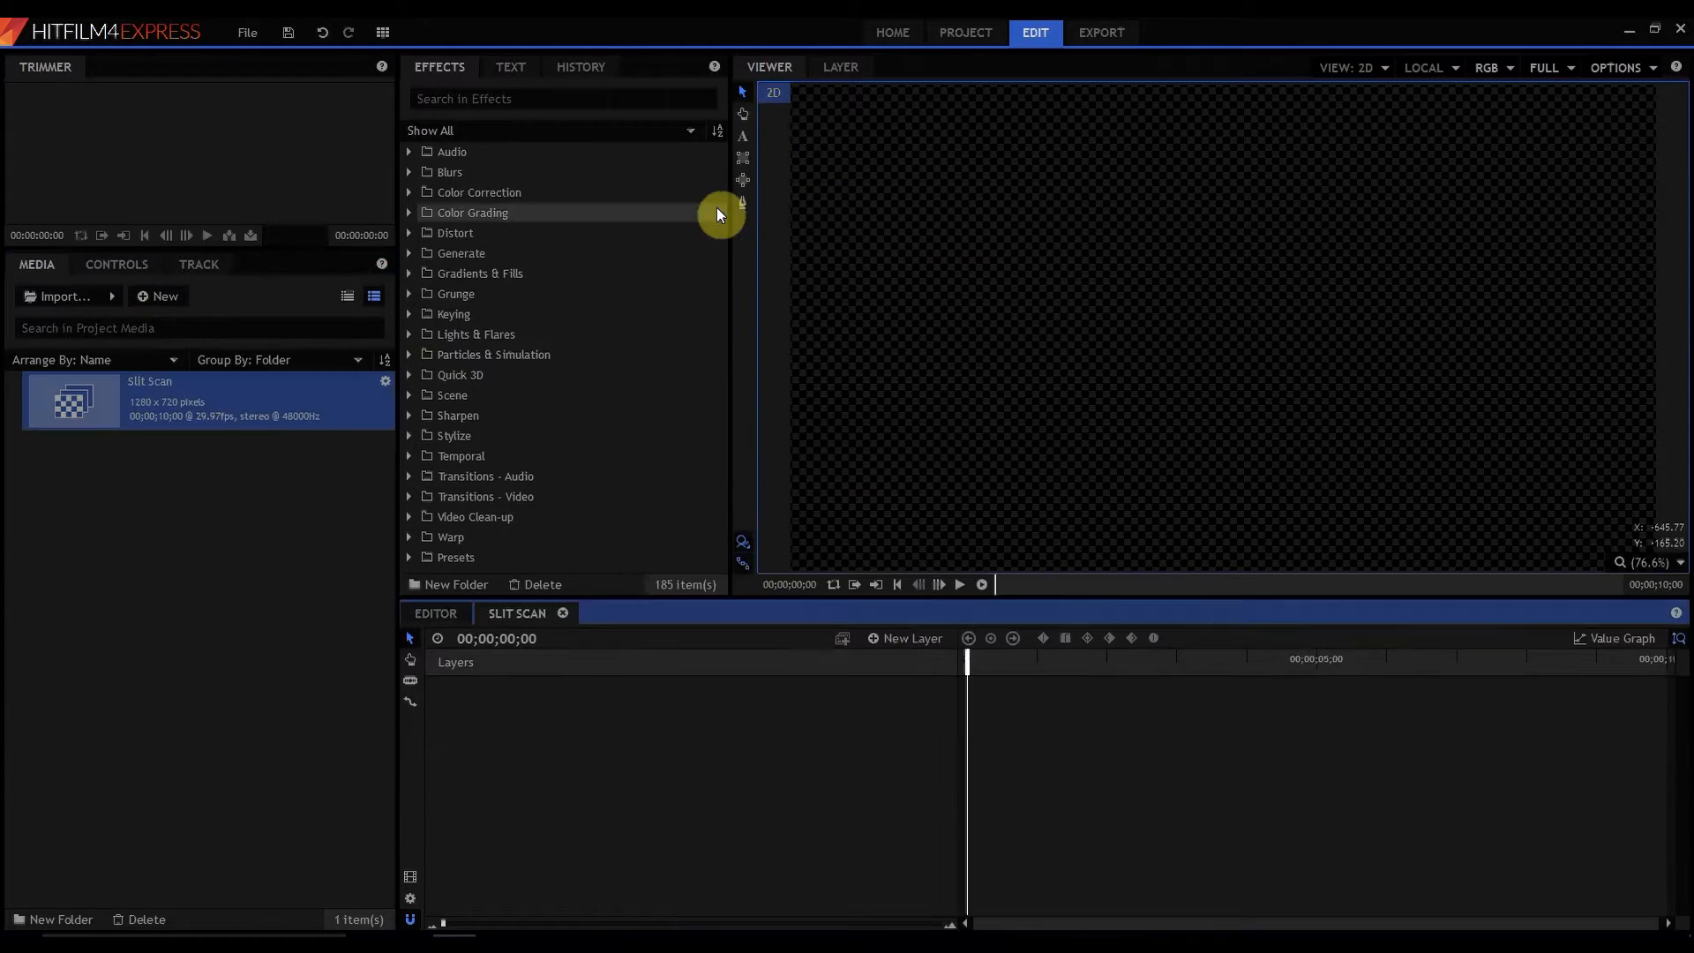
click(158, 296)
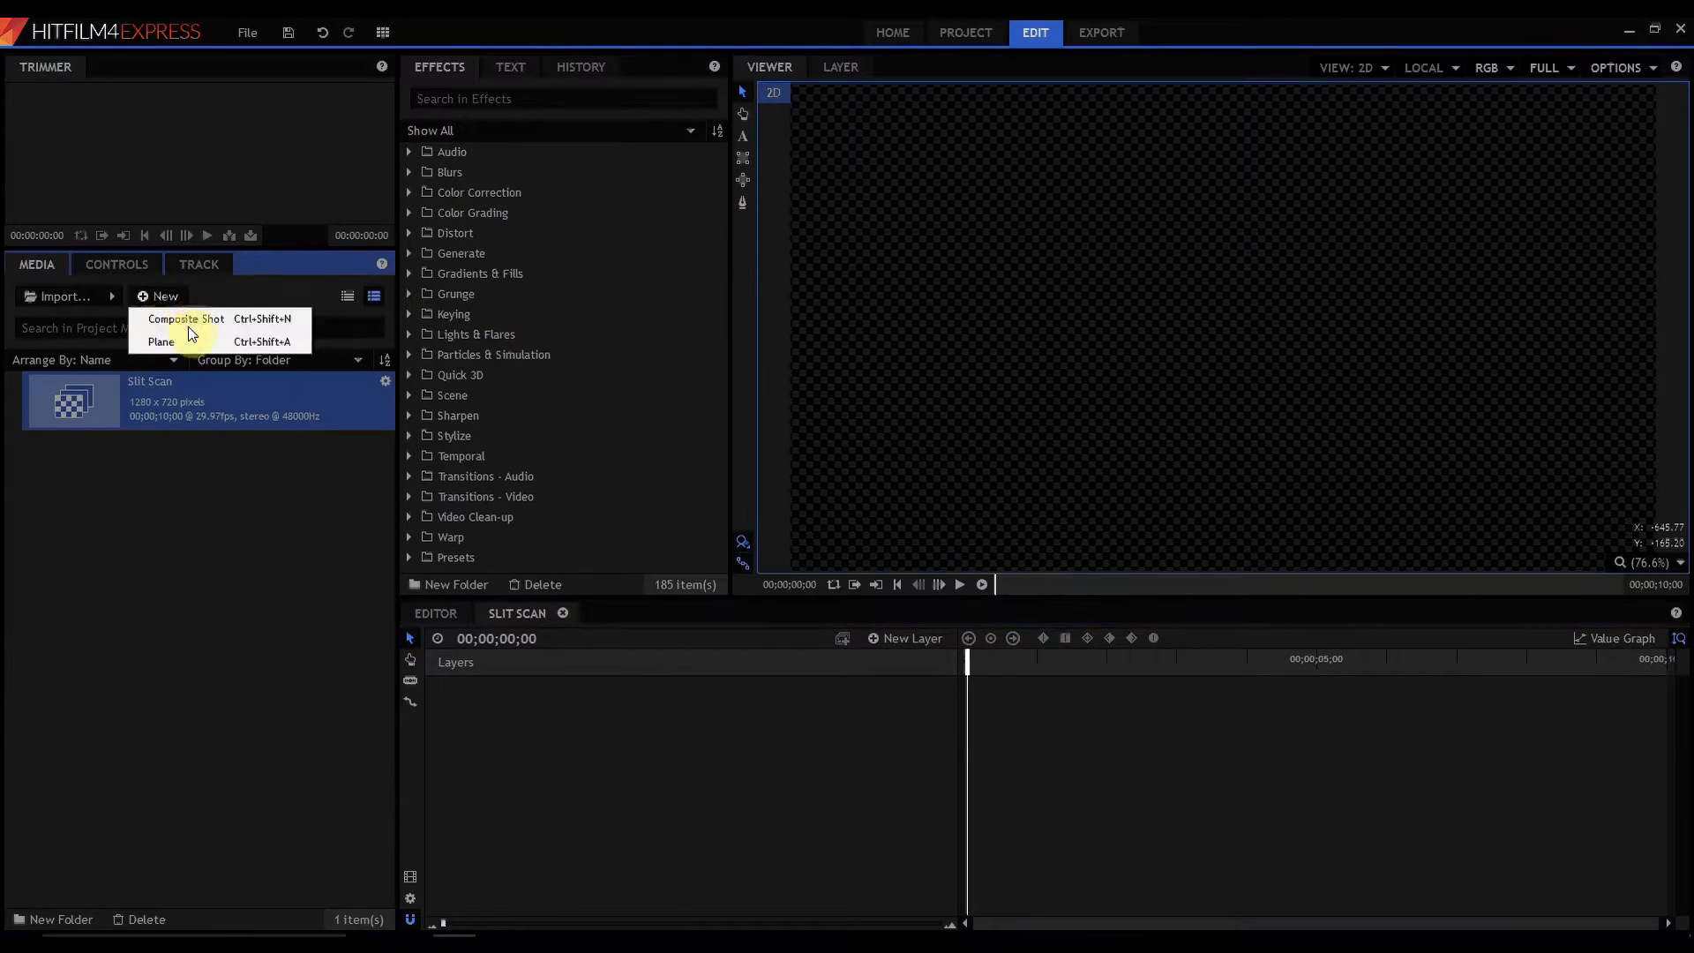
click(187, 319)
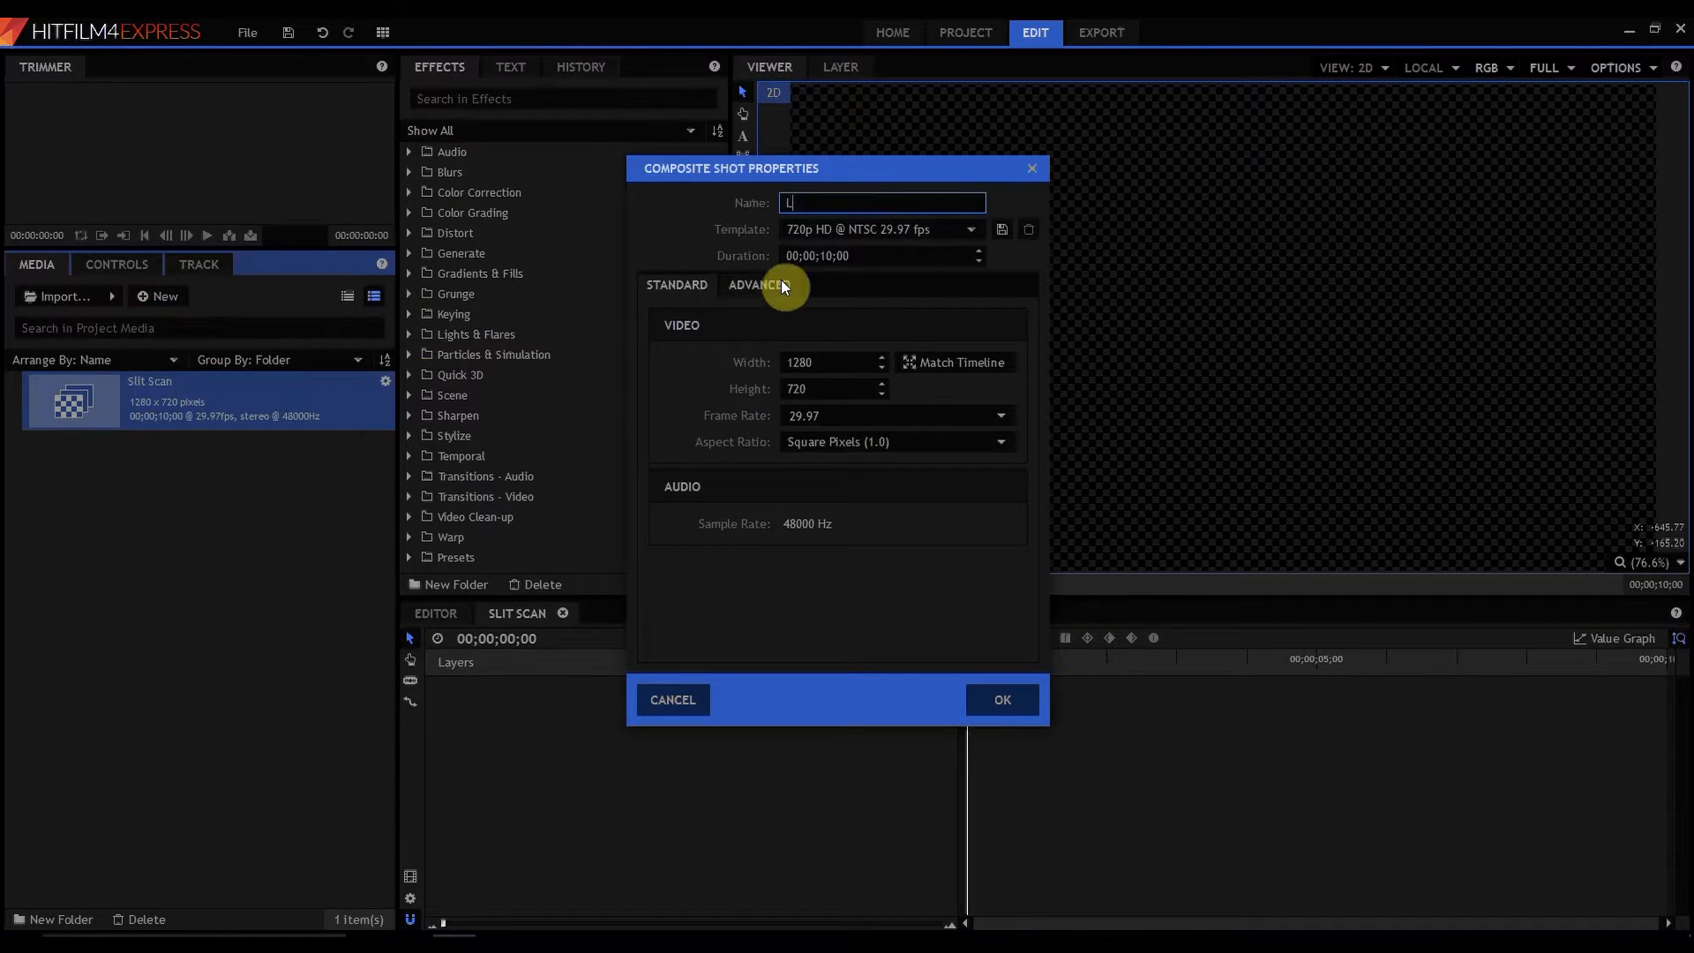
click(1000, 698)
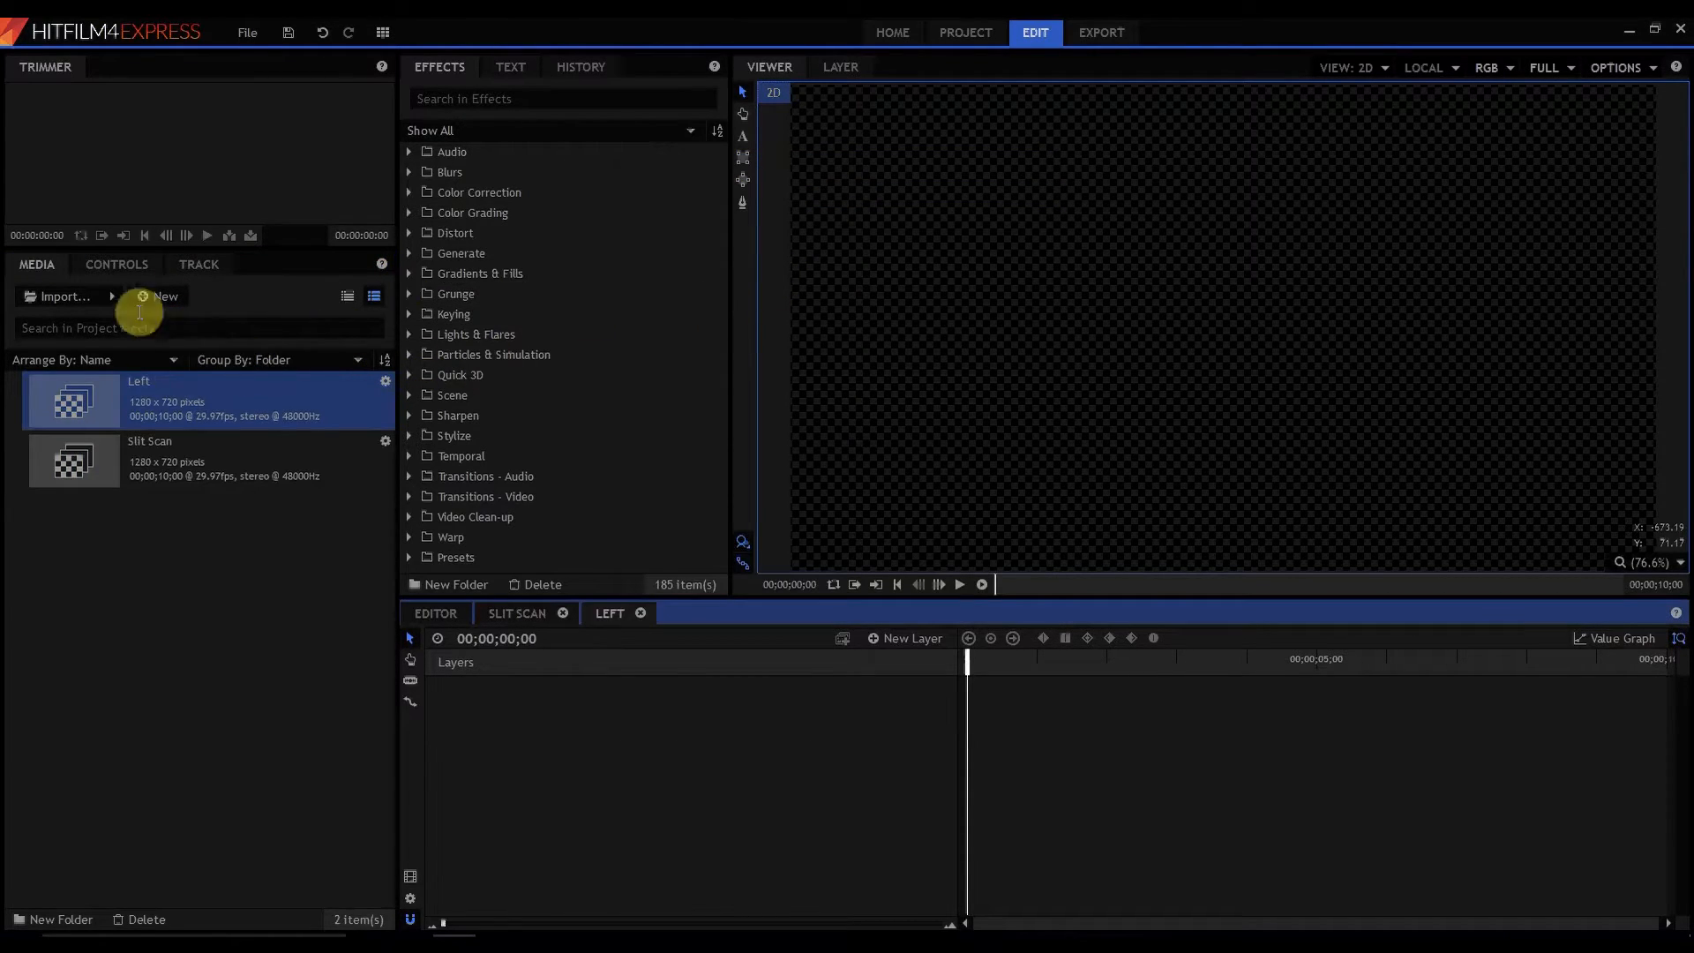
click(165, 296)
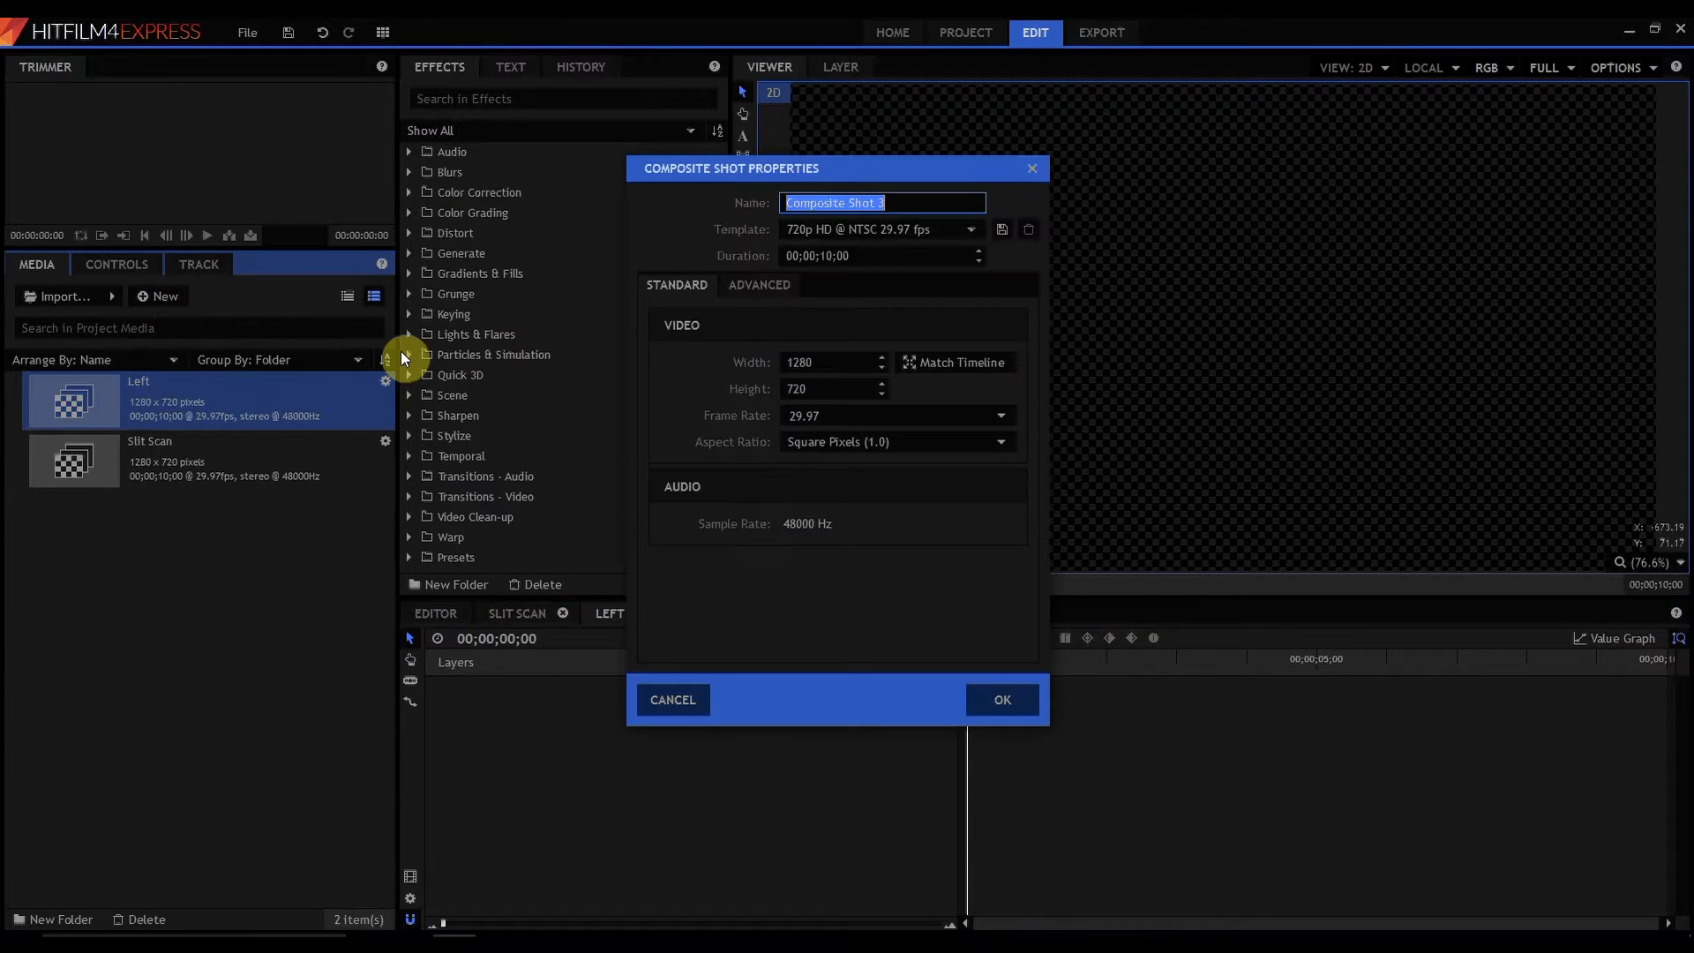
click(999, 699)
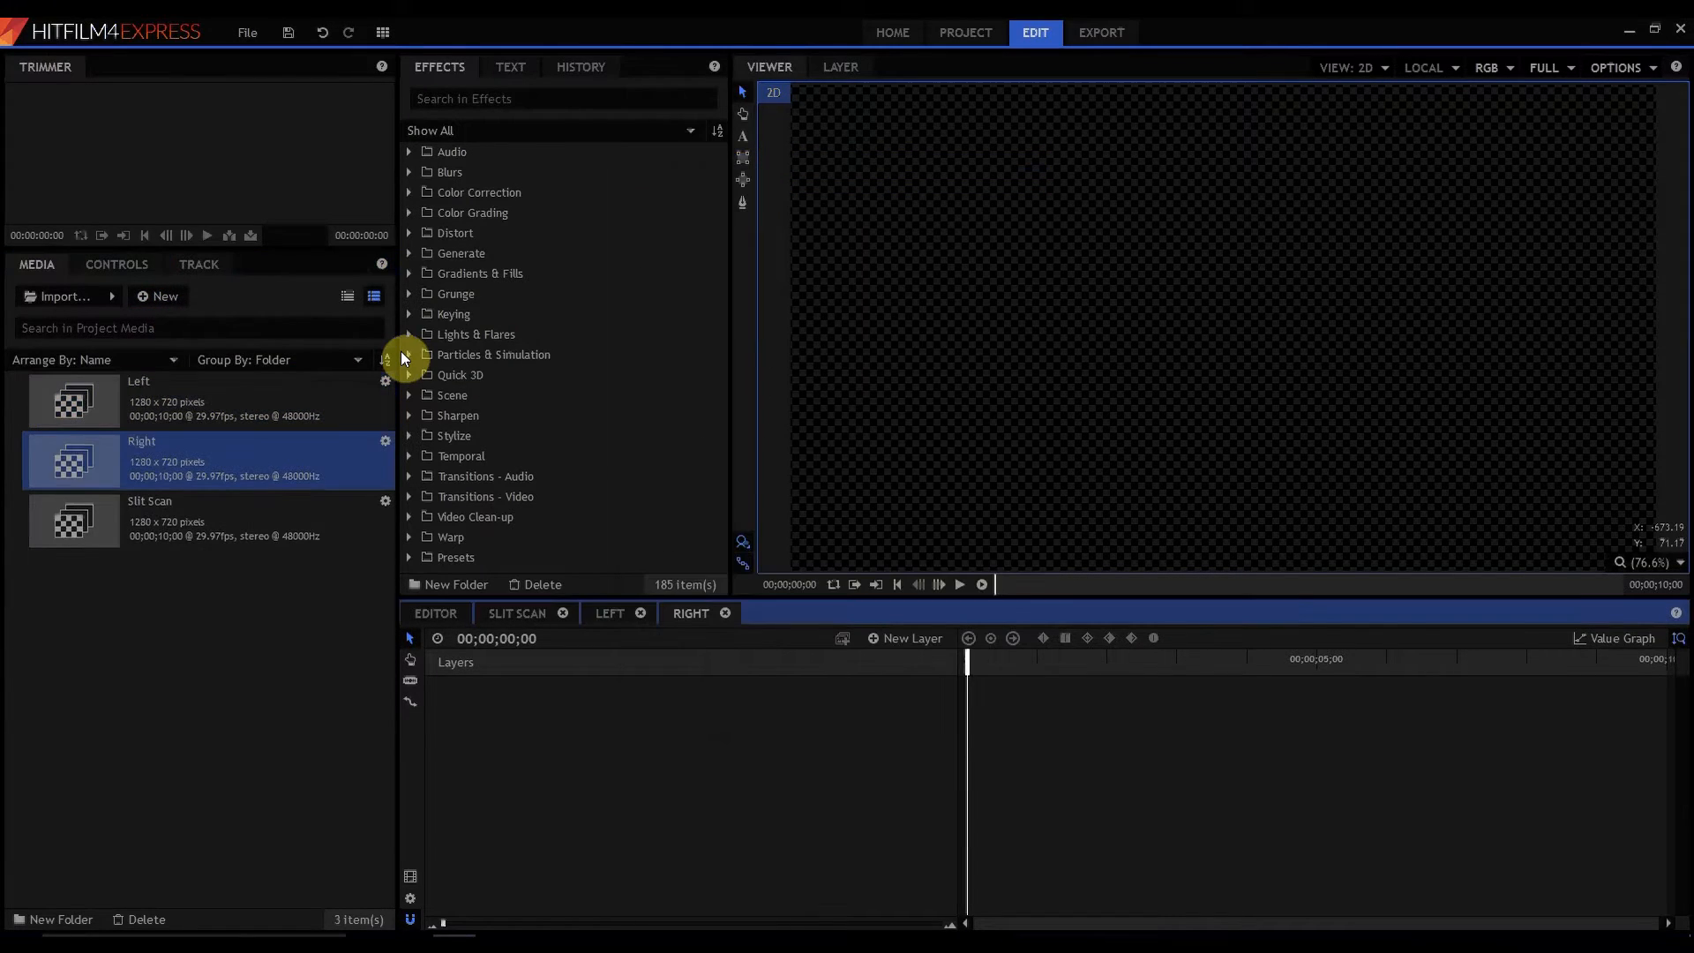
- Add a plane to the Left composite and apply the Clouds effect to it
click(607, 613)
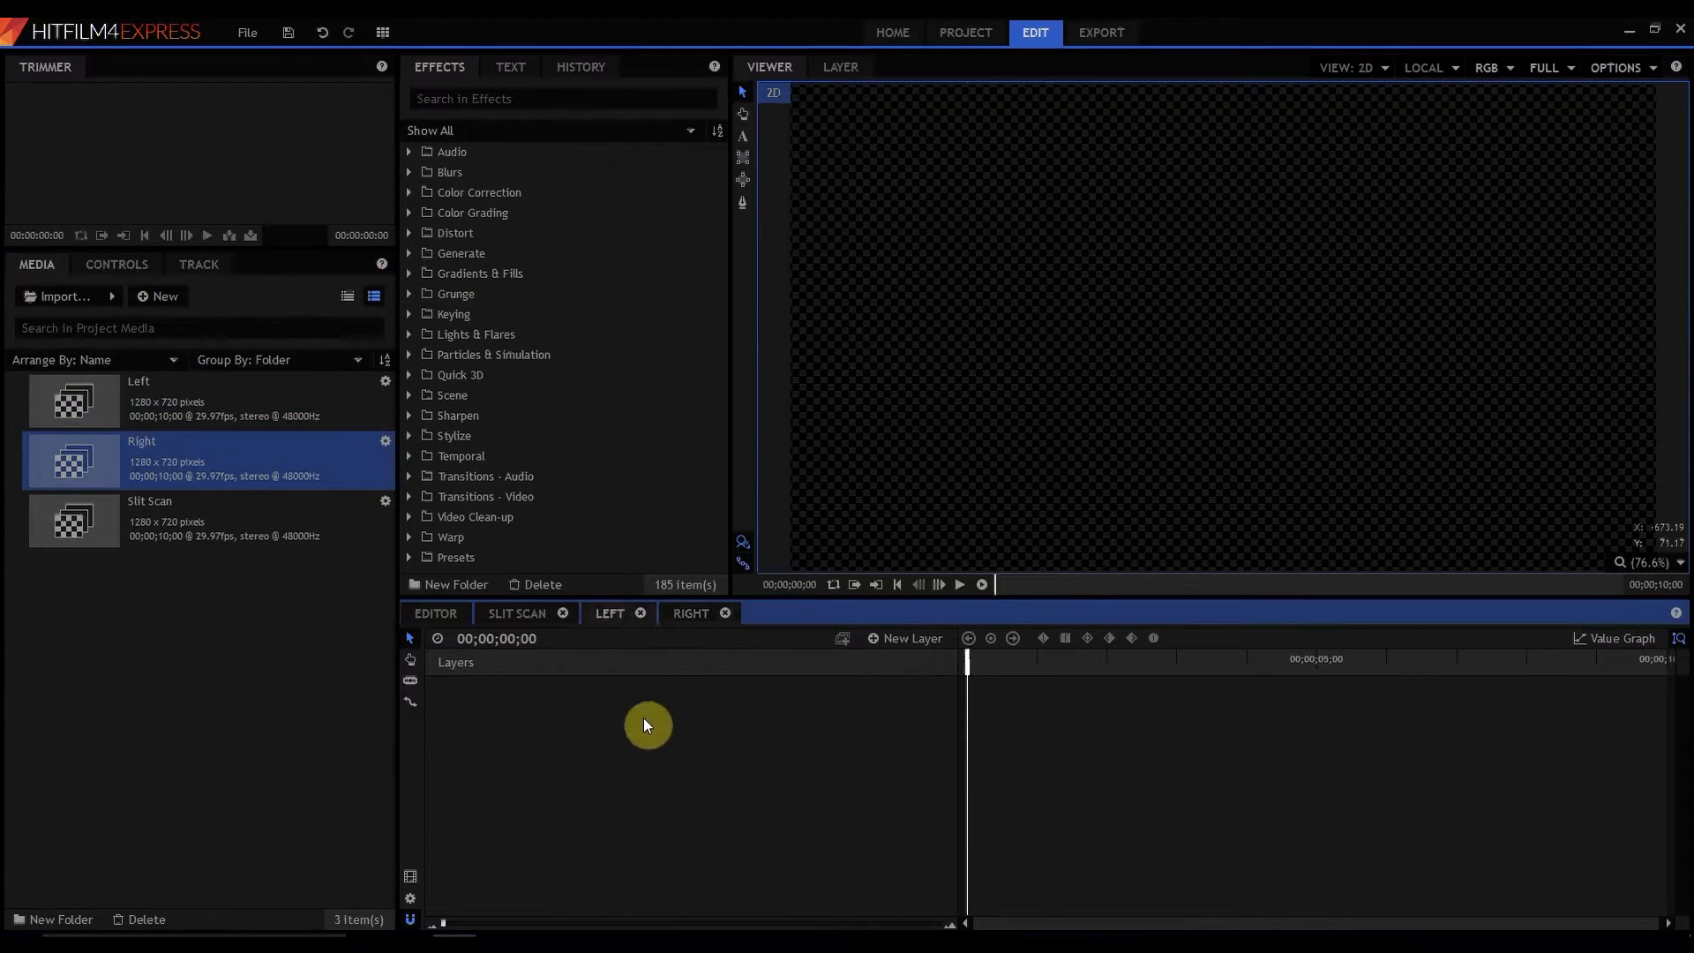
click(905, 639)
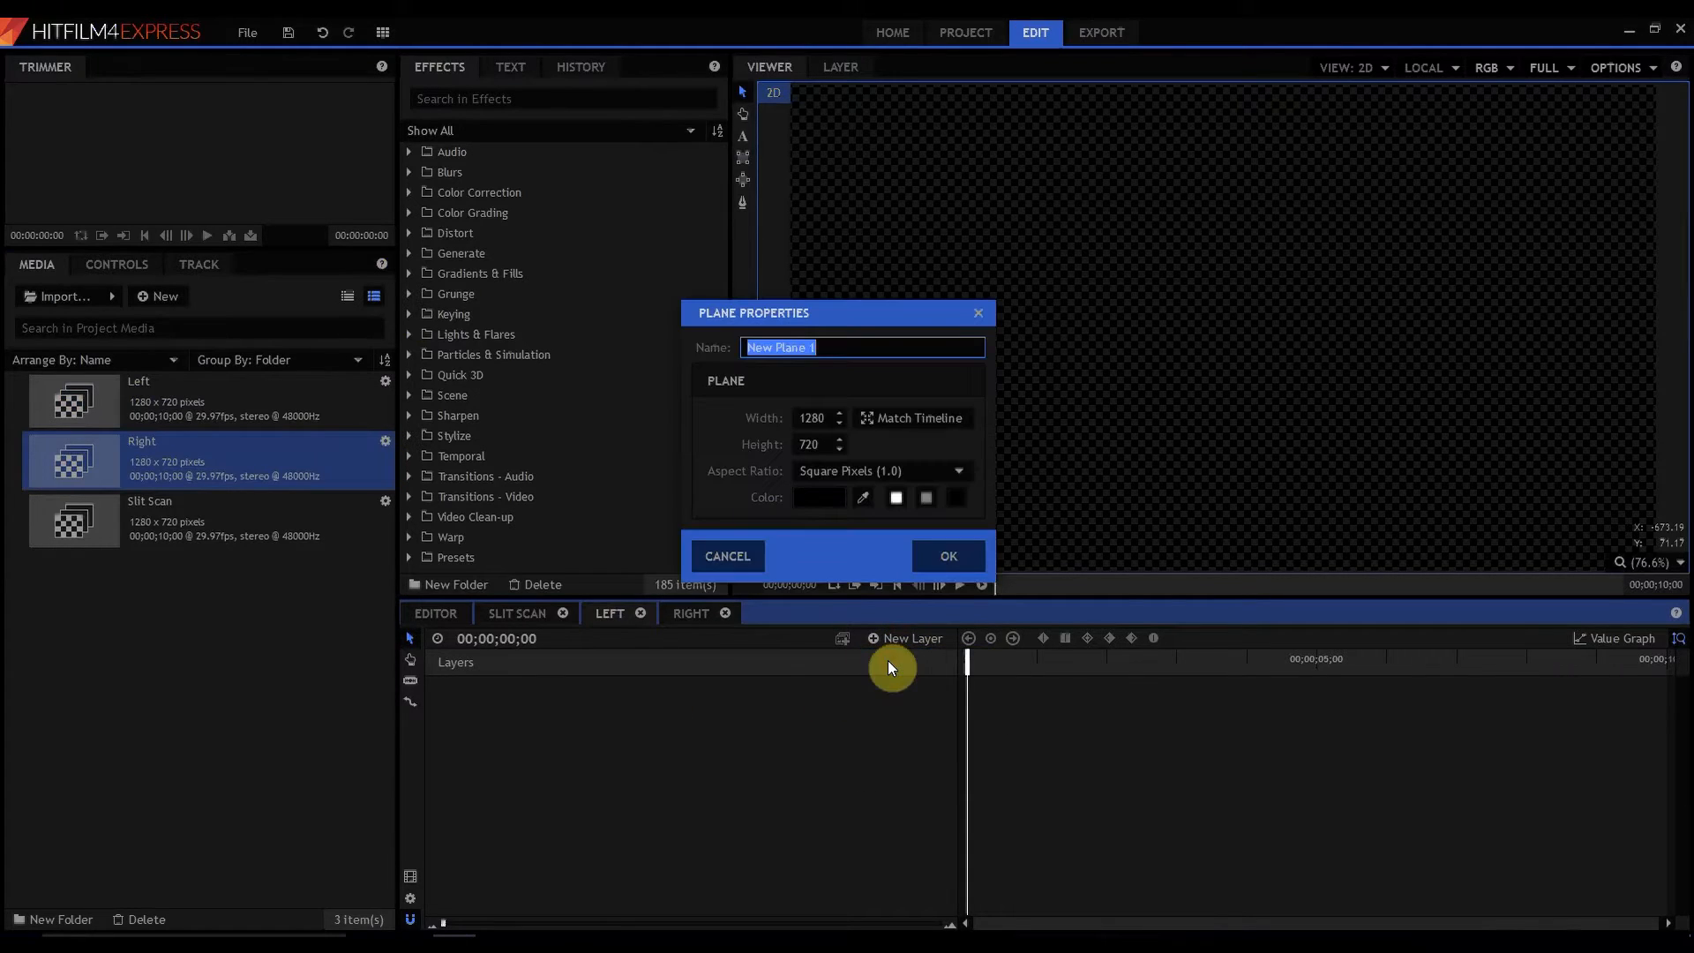
click(944, 555)
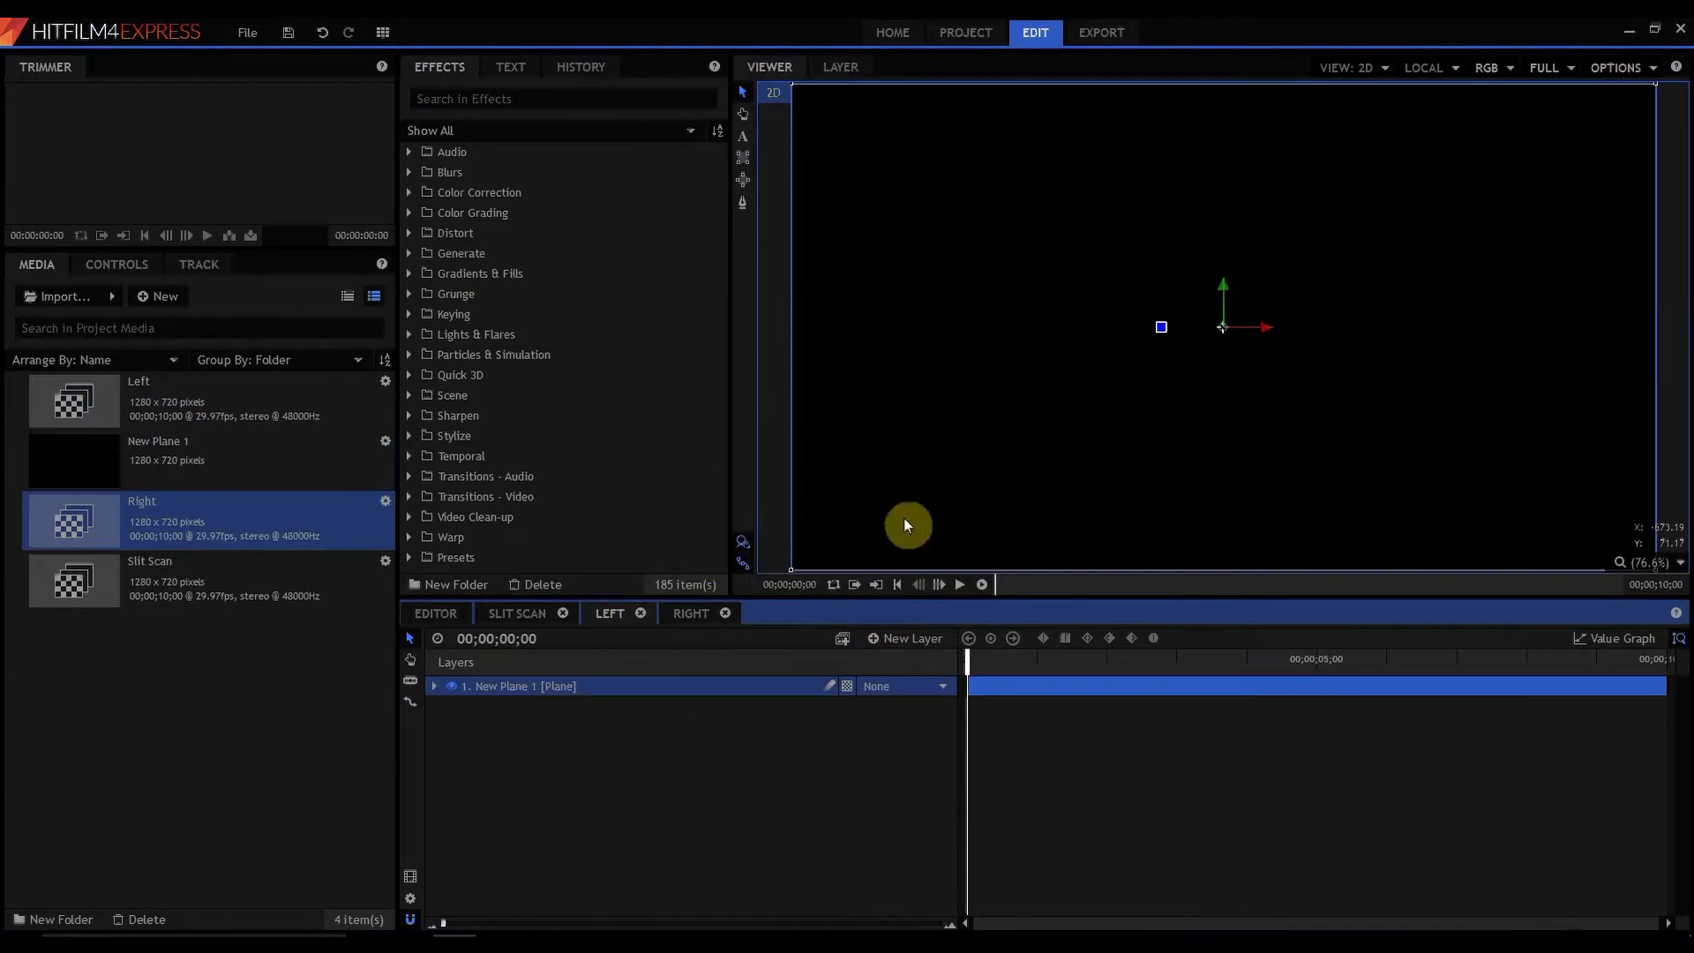
click(561, 98)
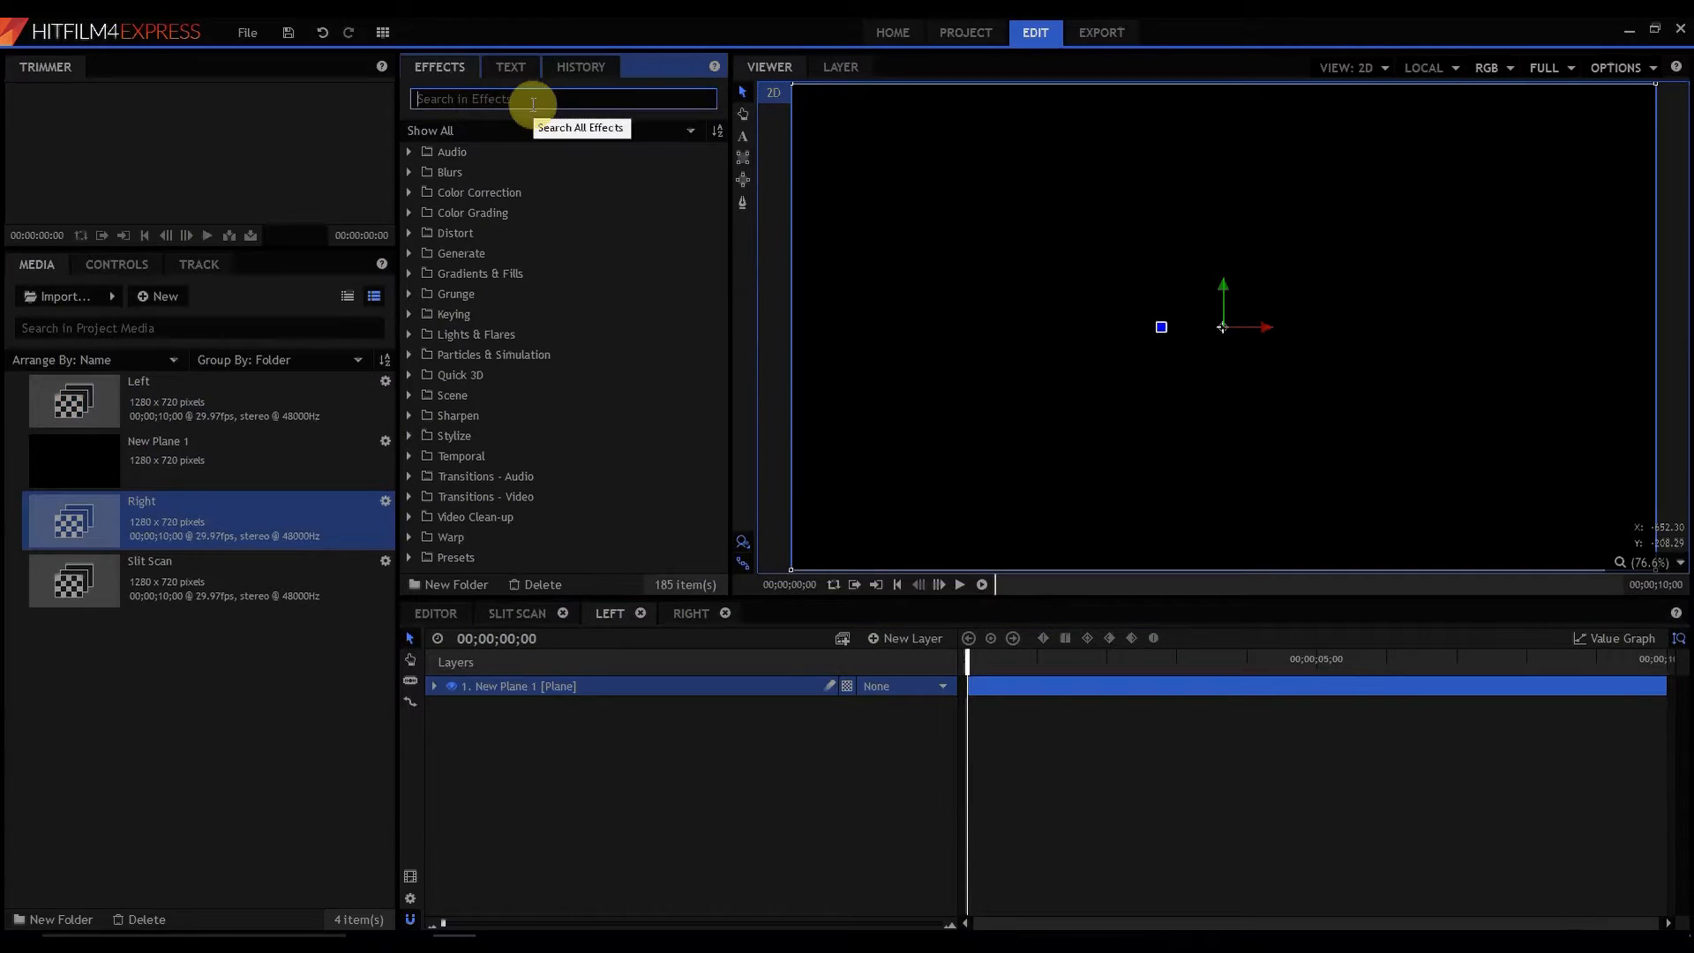
text(cloud)
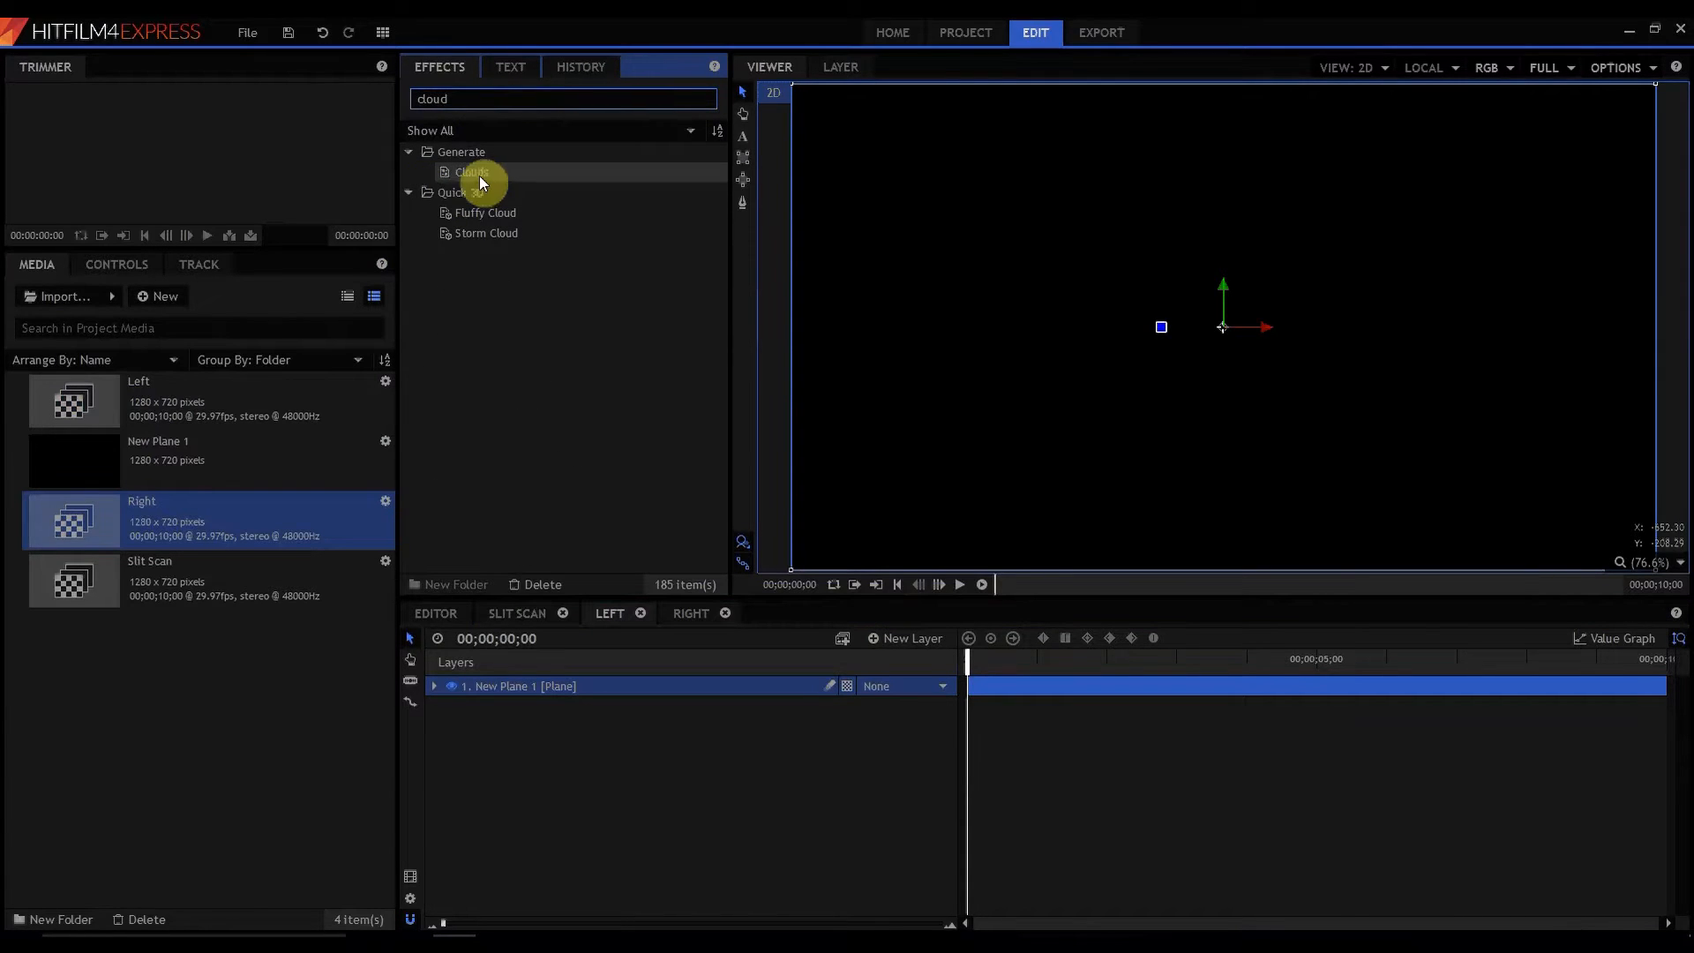
double_click(471, 172)
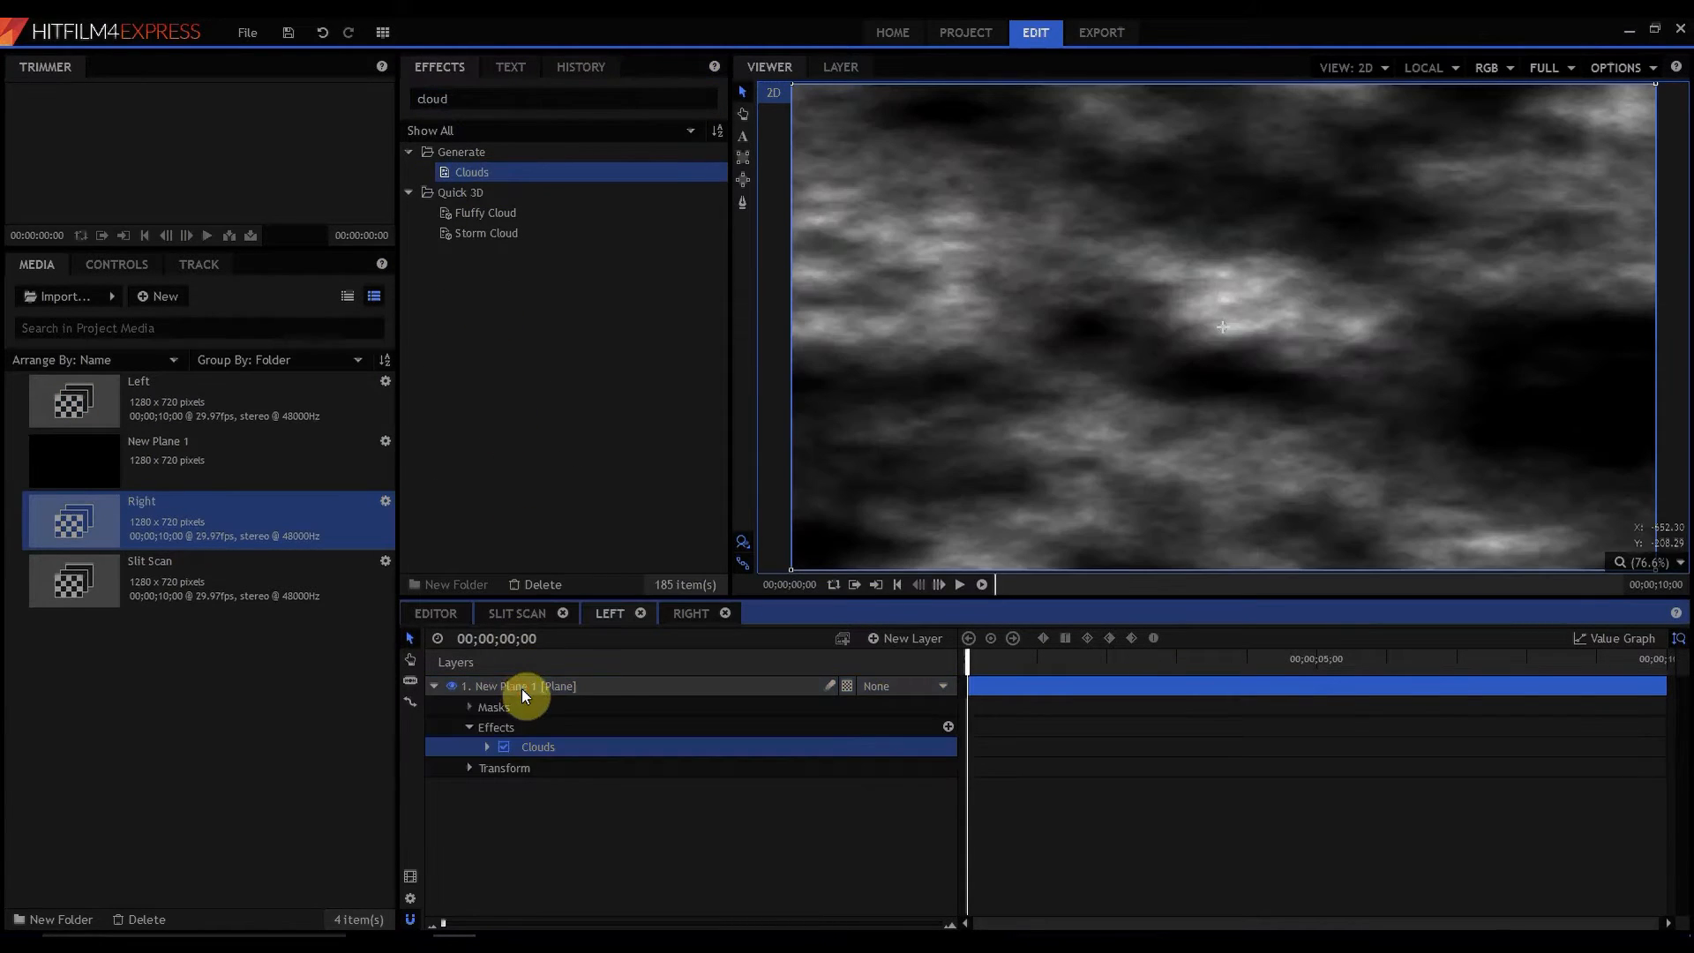
click(955, 584)
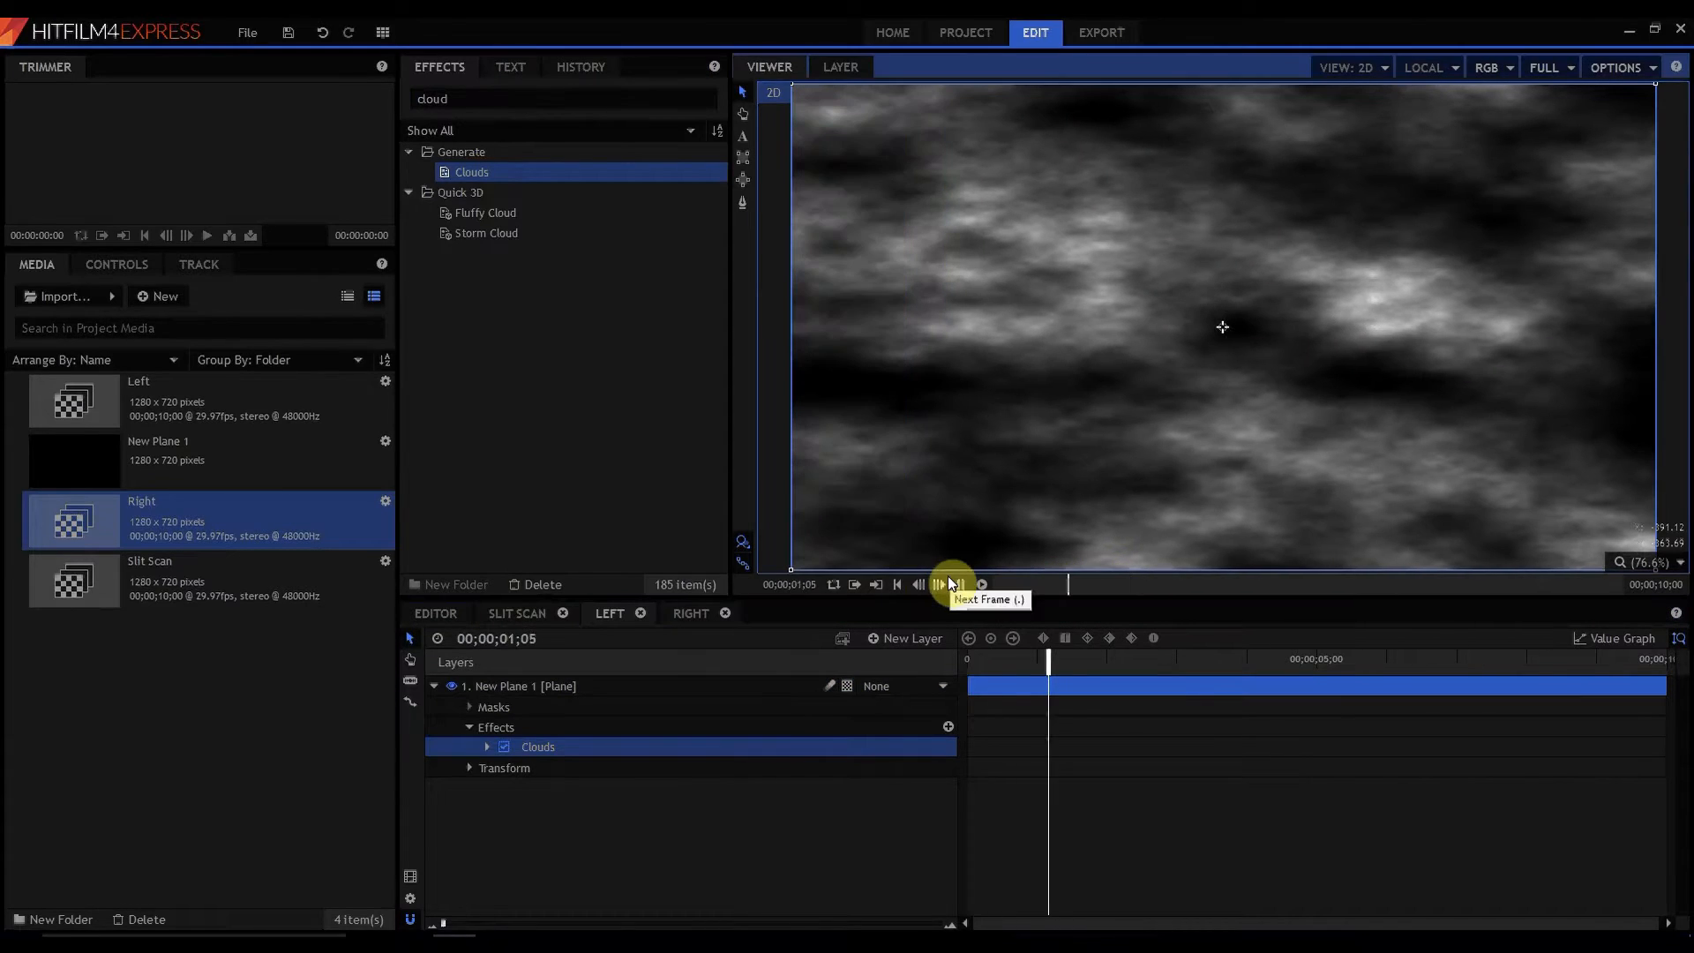
click(955, 584)
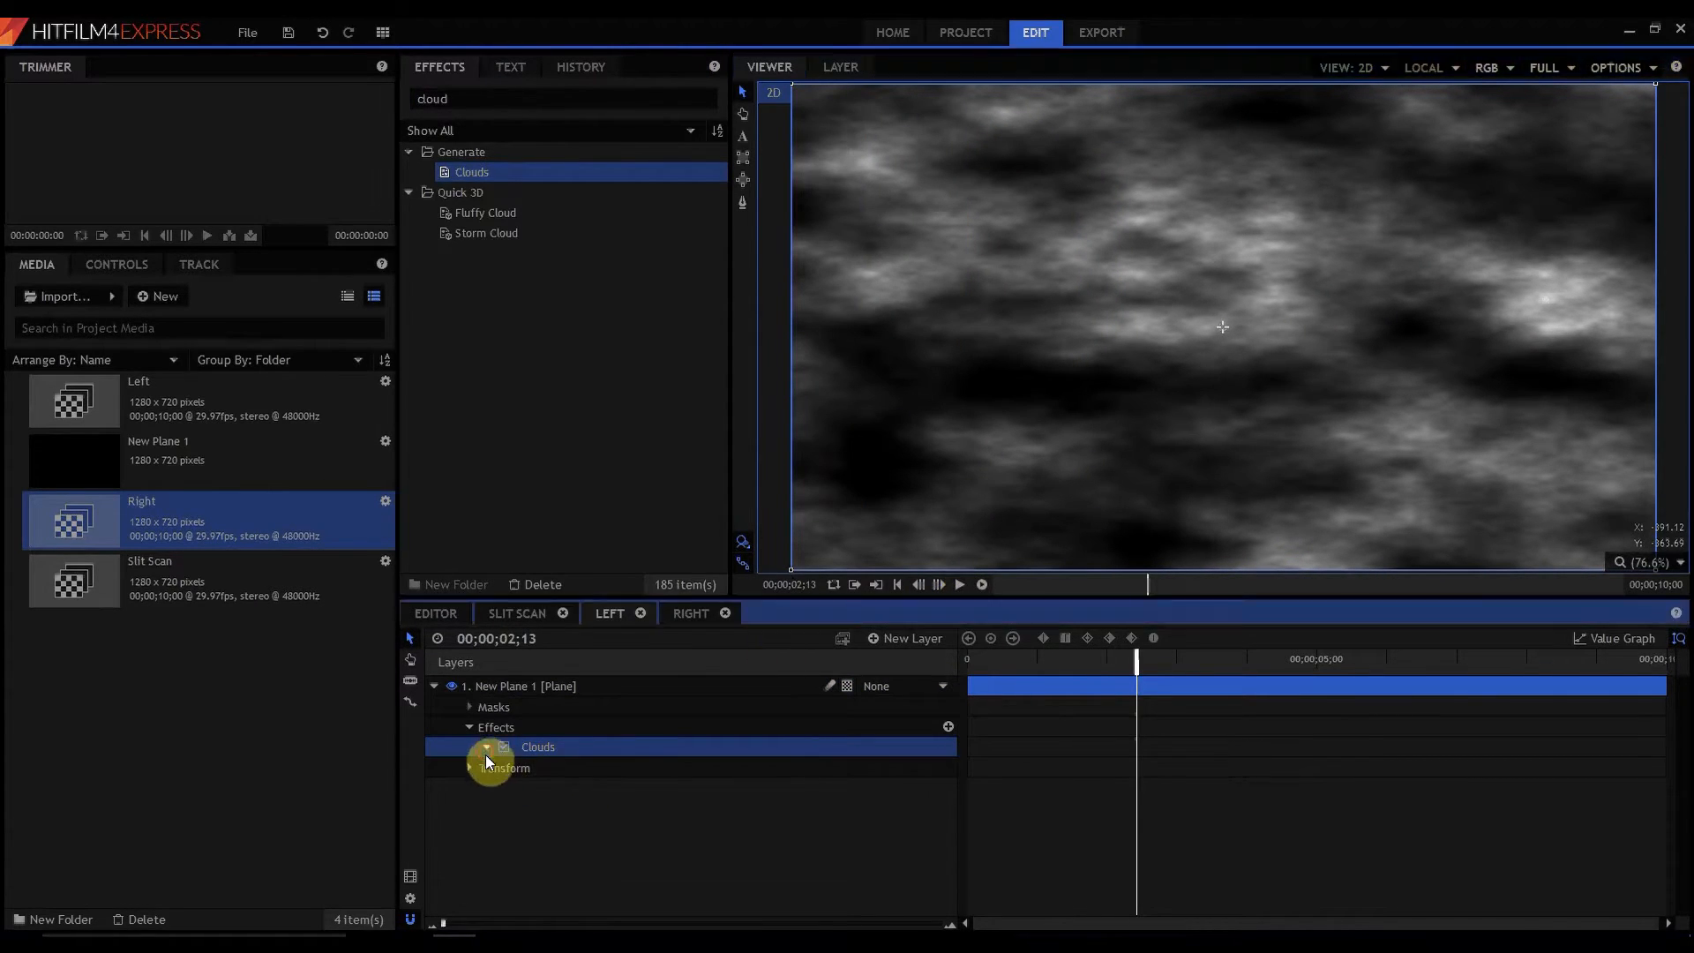
- Set the Clouds Speed X to -300 and play back the drifting clouds
click(485, 746)
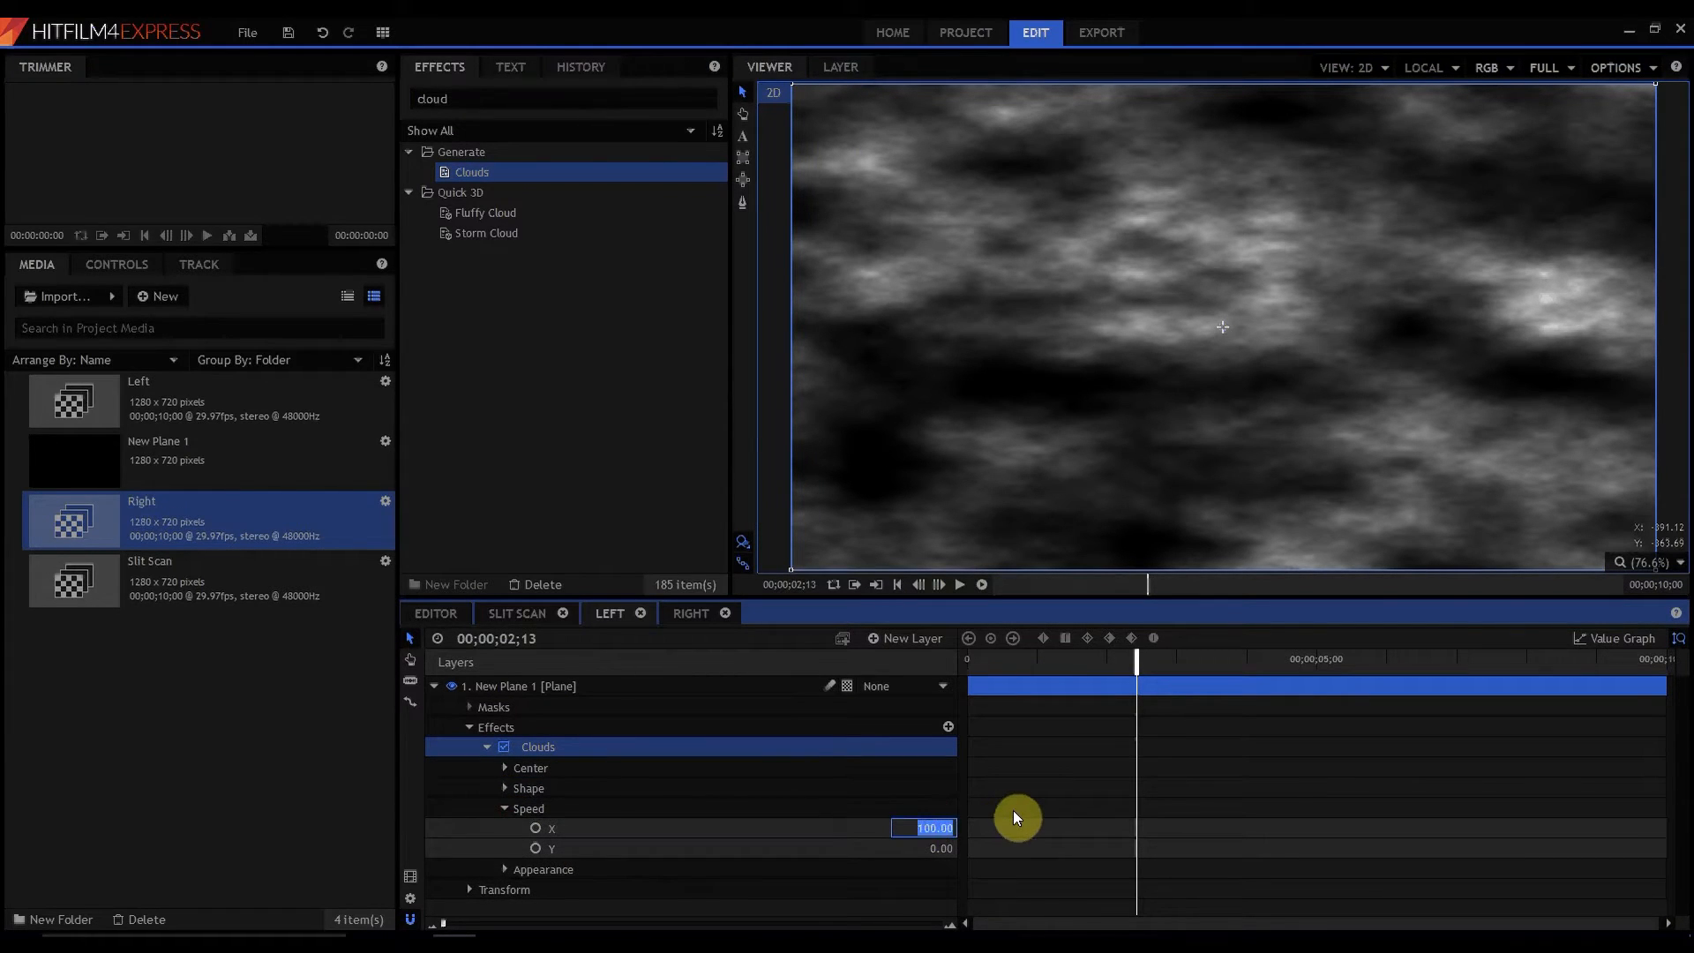
text(-300.00)
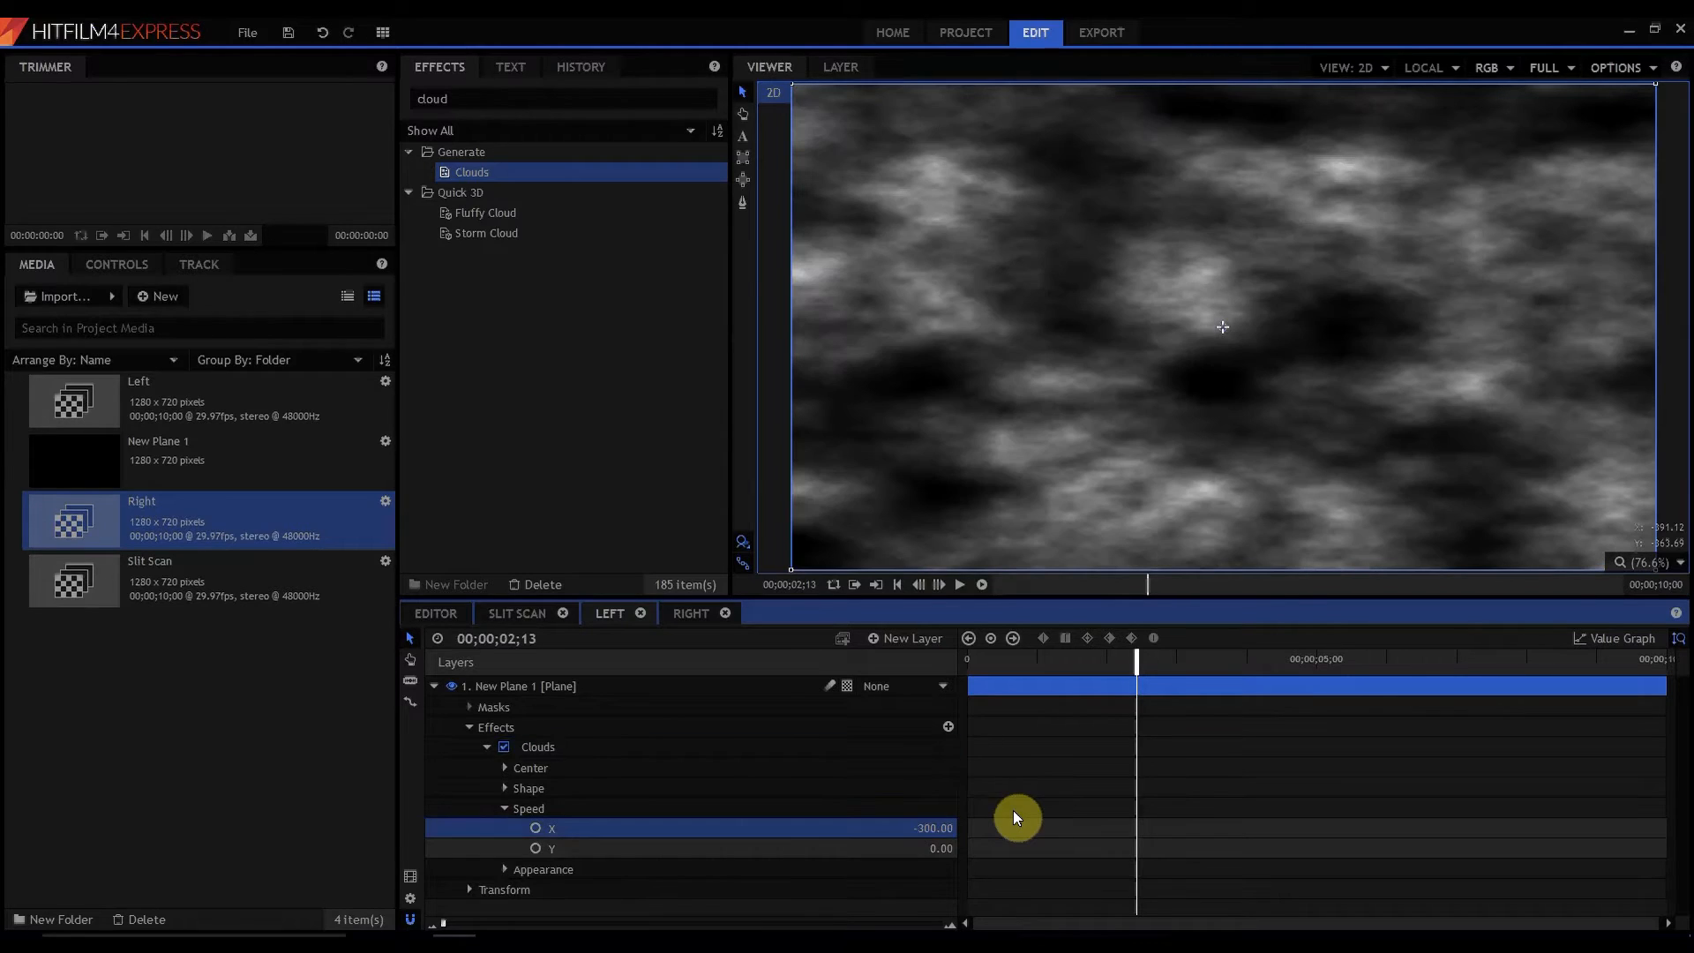
click(958, 584)
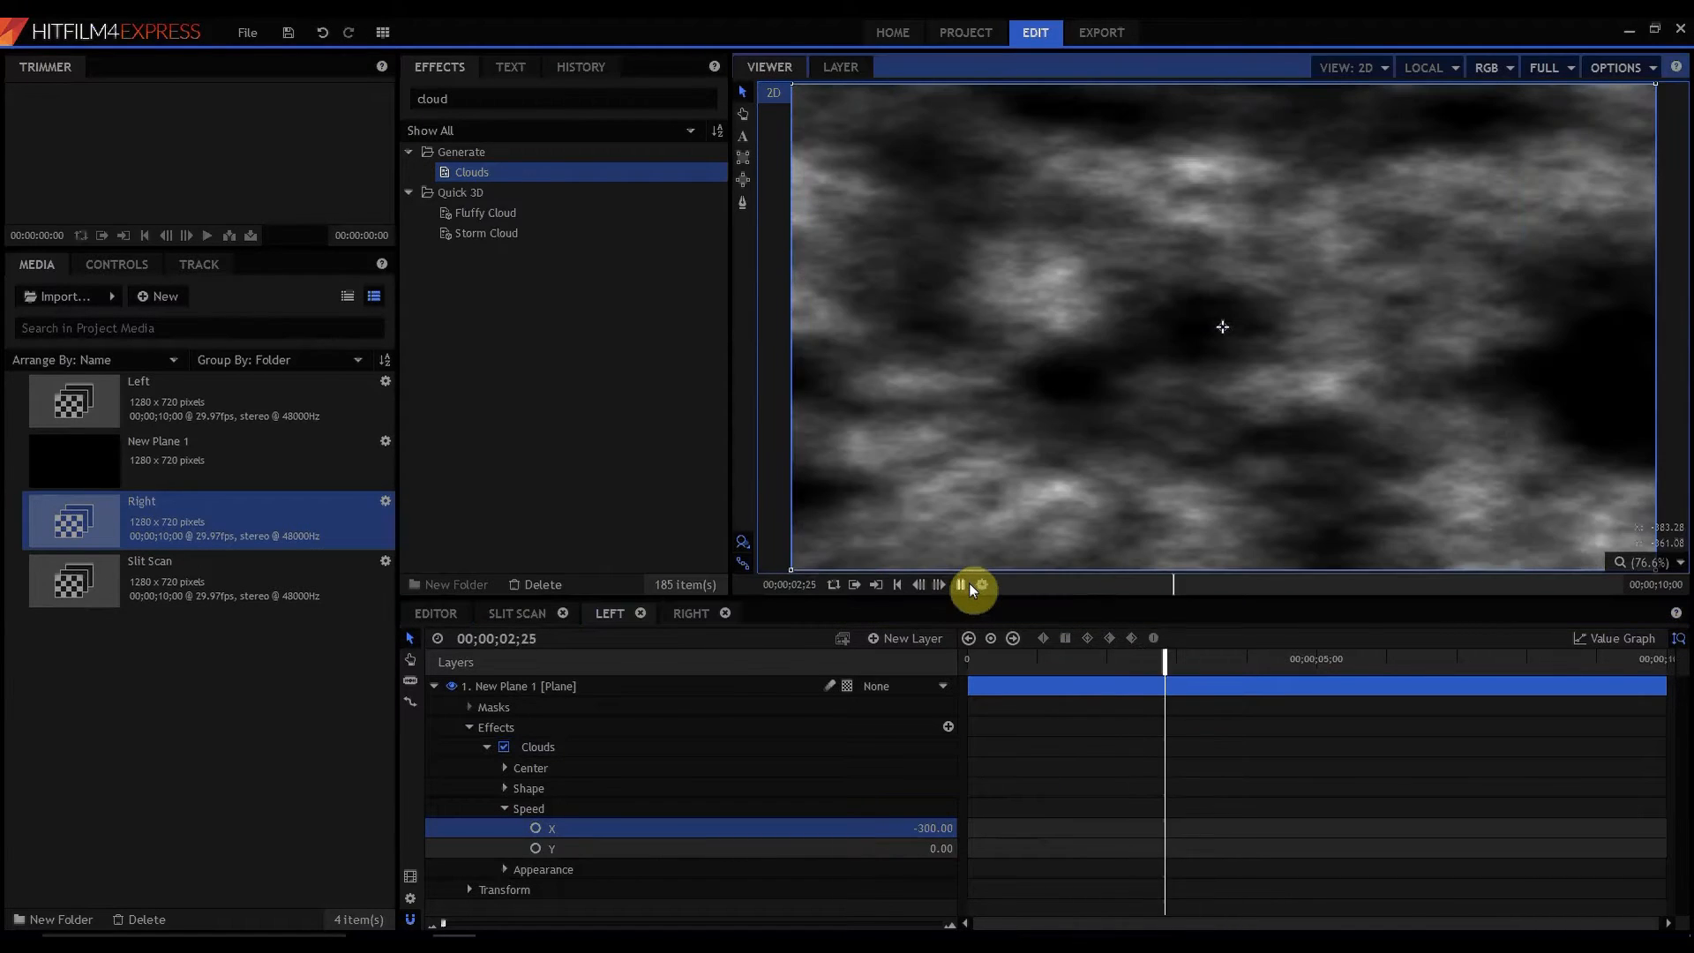
click(957, 583)
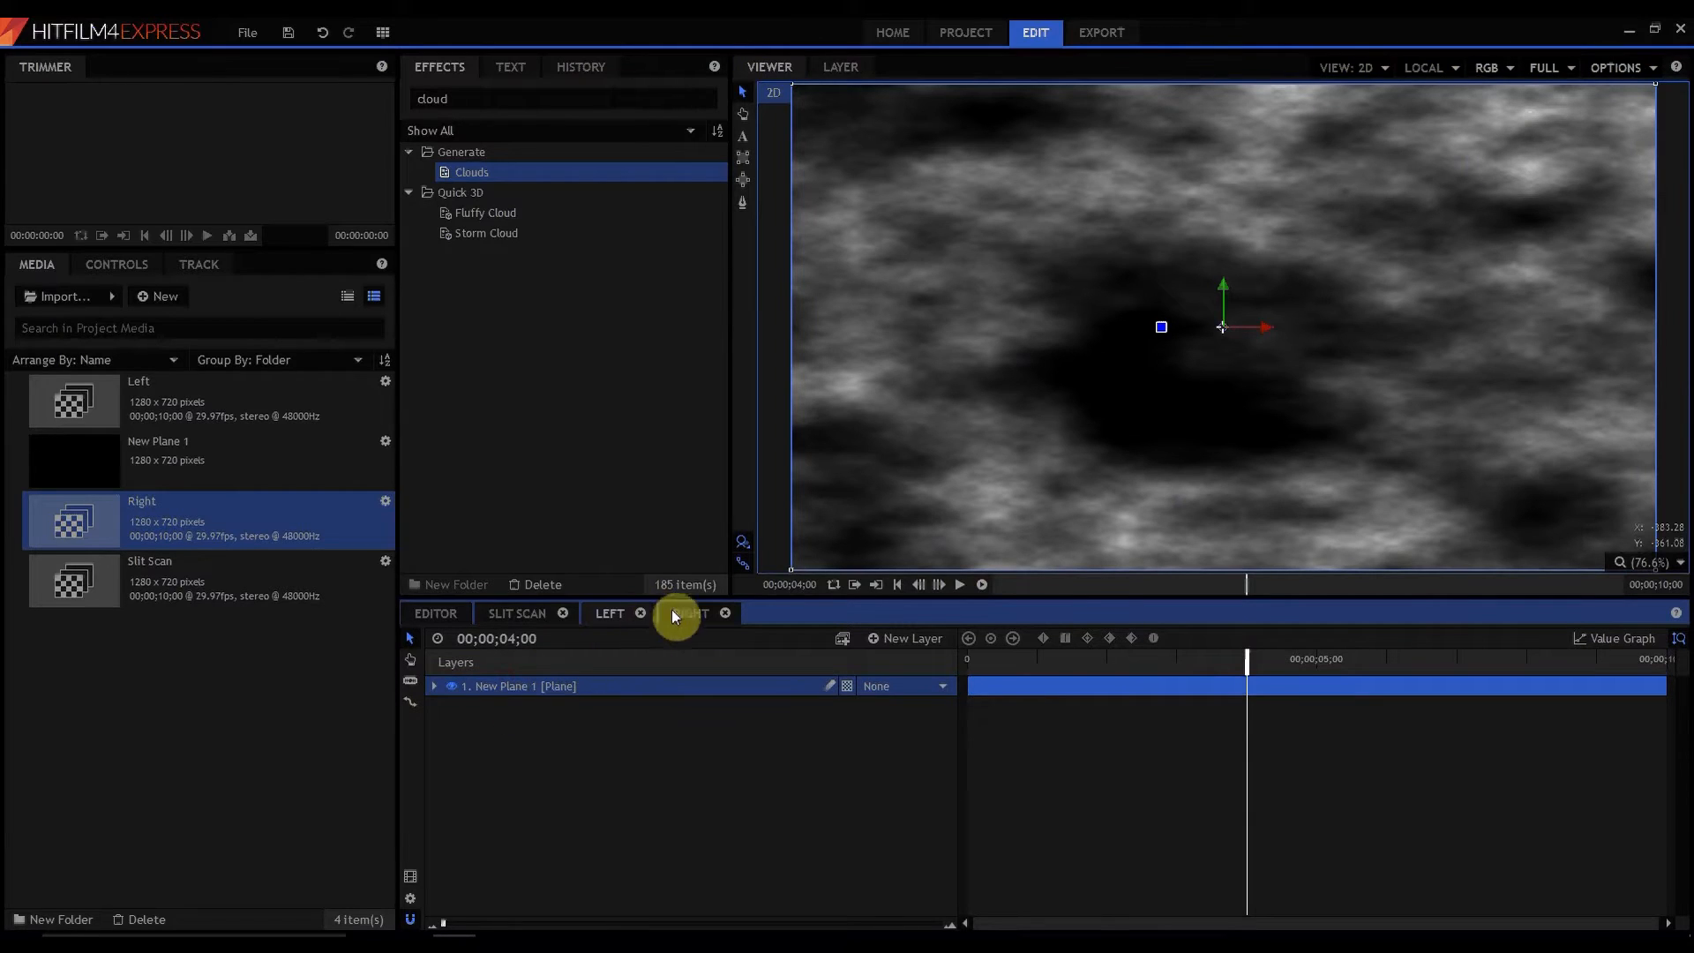
- Add the Left and Right composites to Slit Scan and apply Quad Warp to both
click(689, 612)
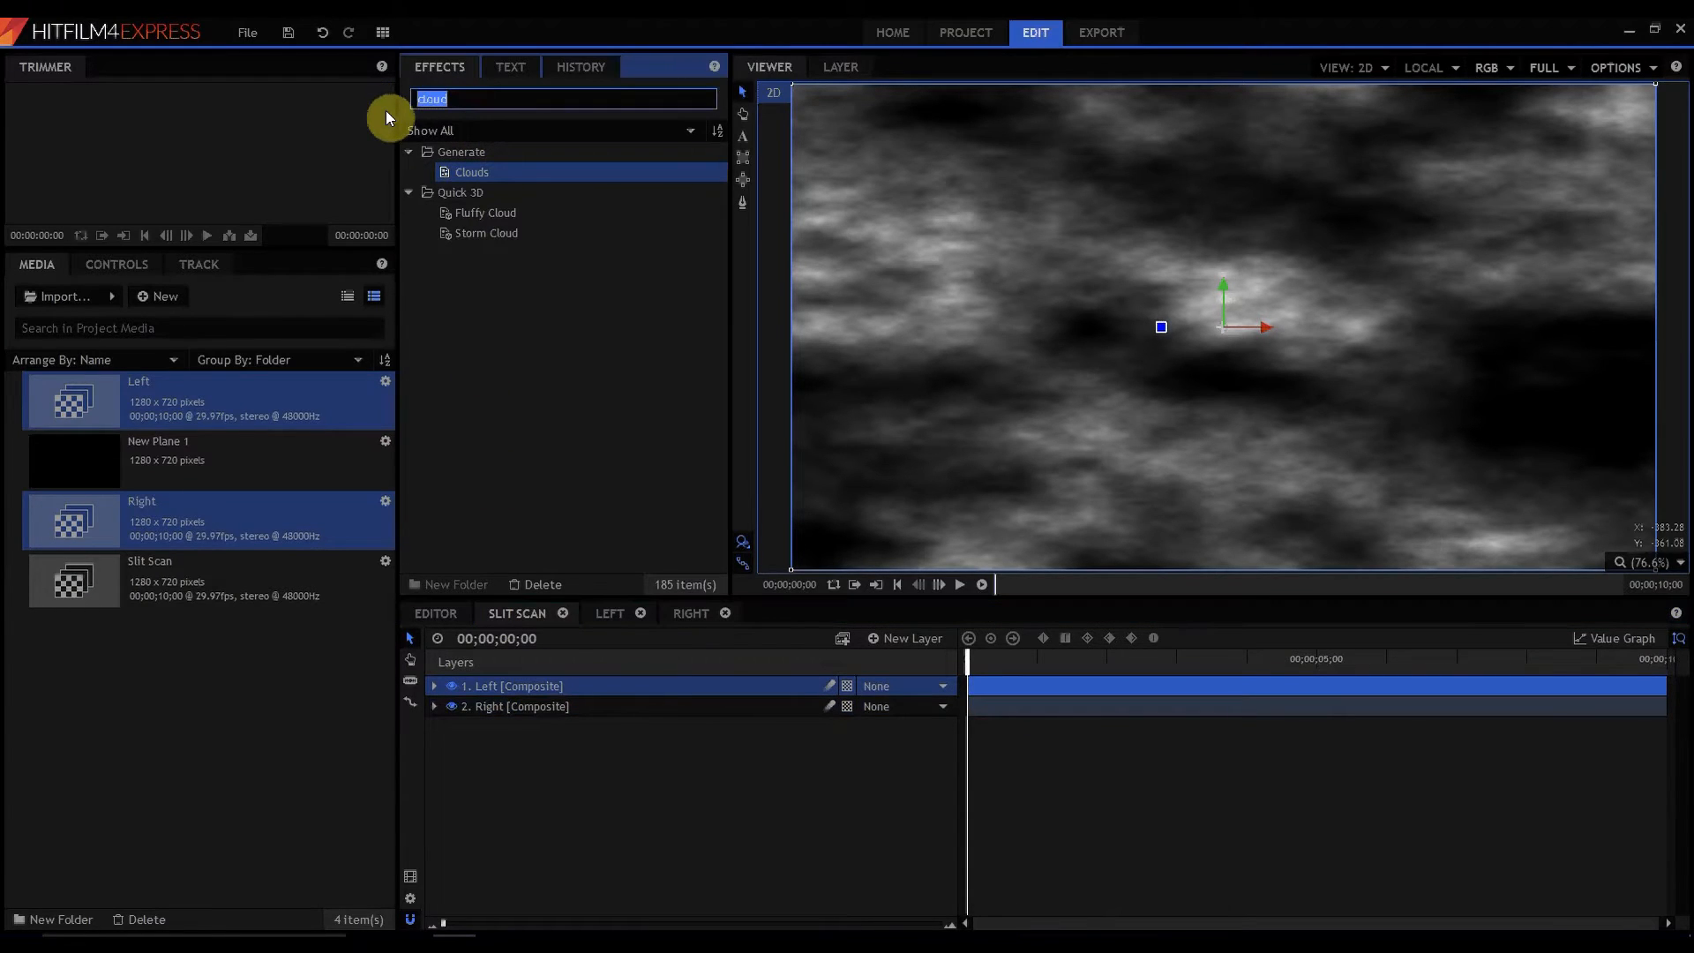
text(quad)
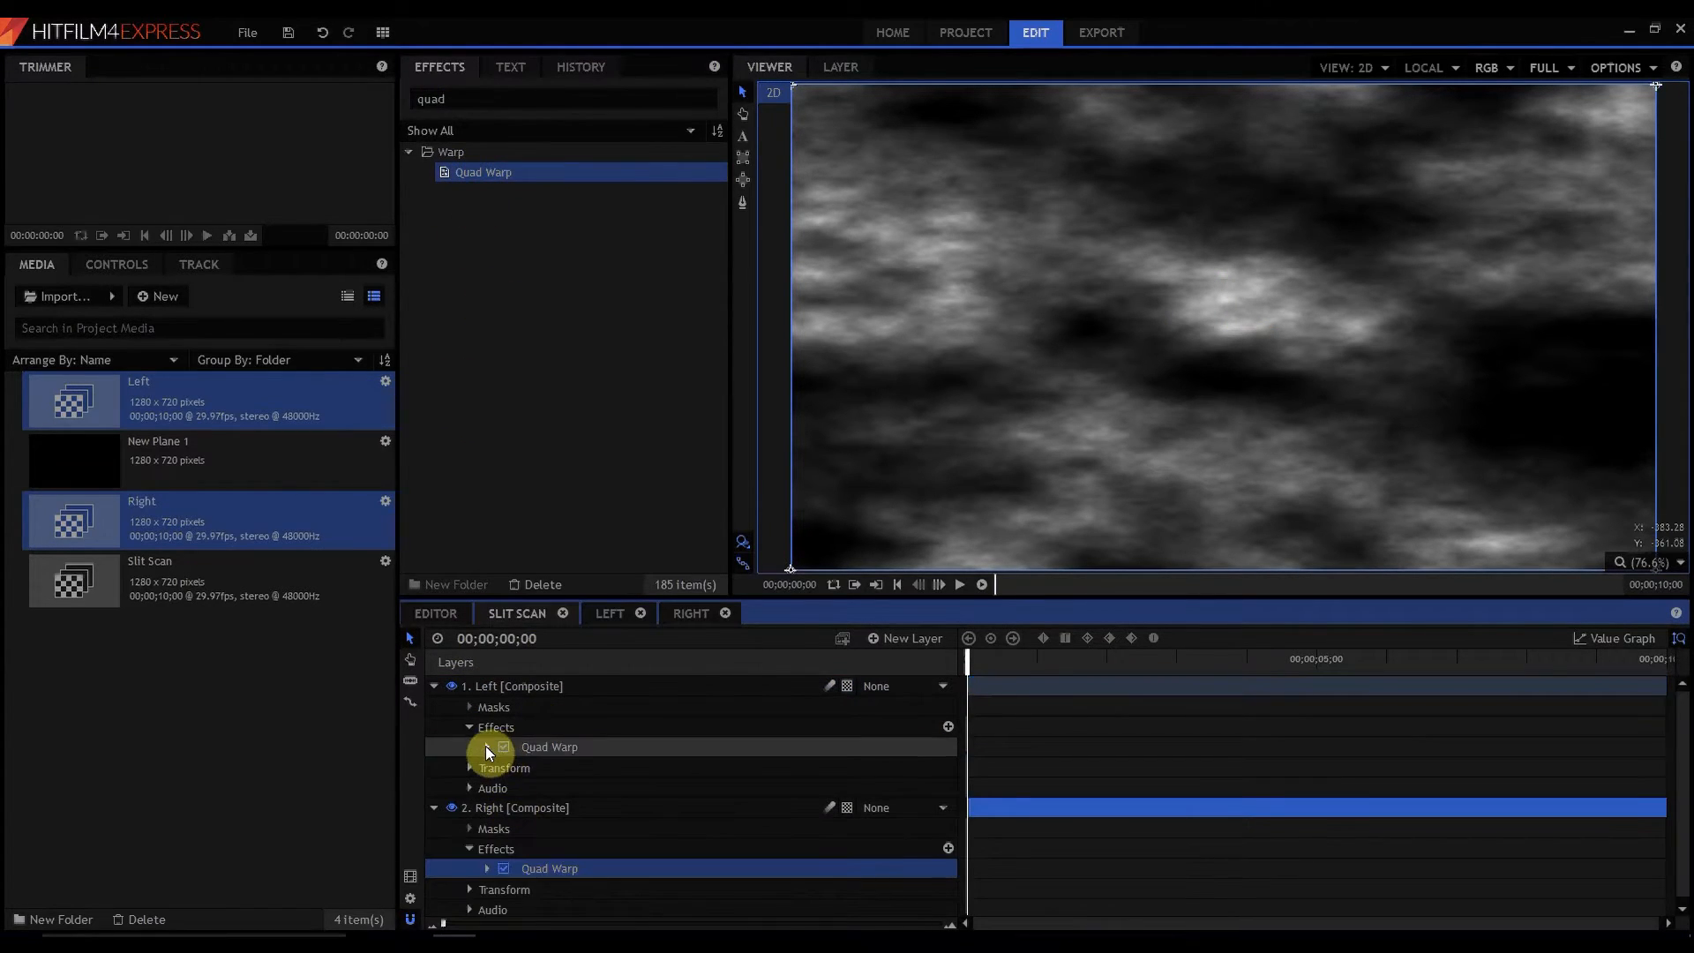
- Set Left's Quad Warp corners to -640,5000 / -5,250 / -640,-5000 / -5,-250
click(487, 746)
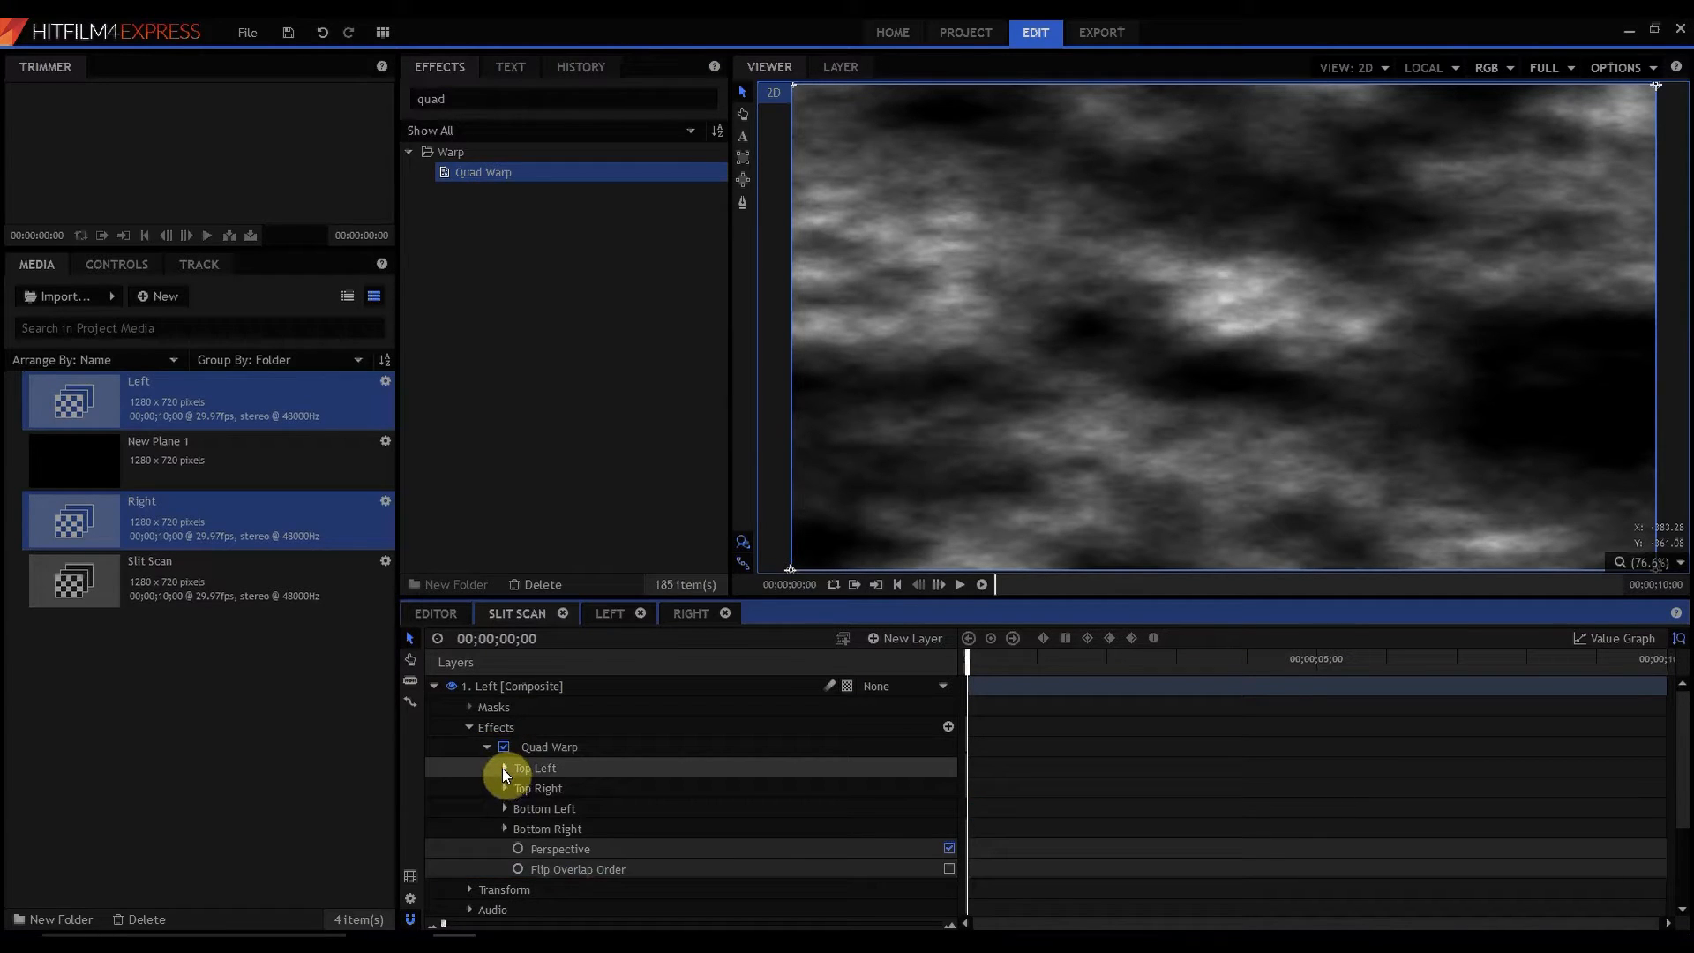
click(505, 769)
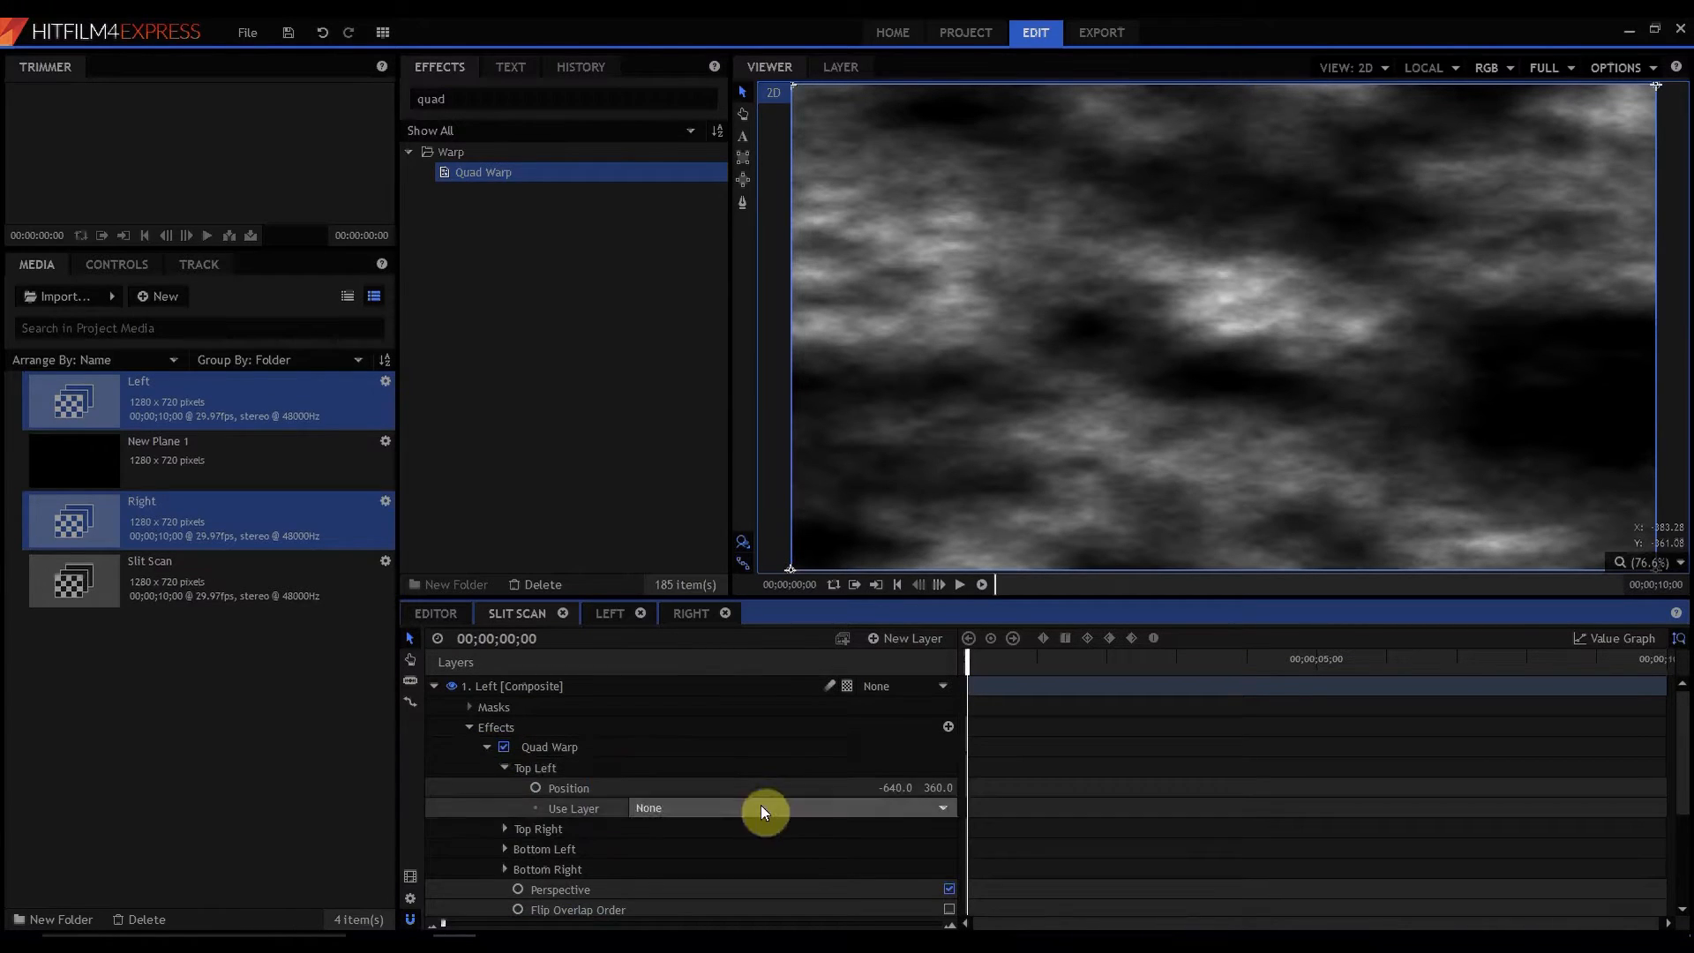
double_click(895, 786)
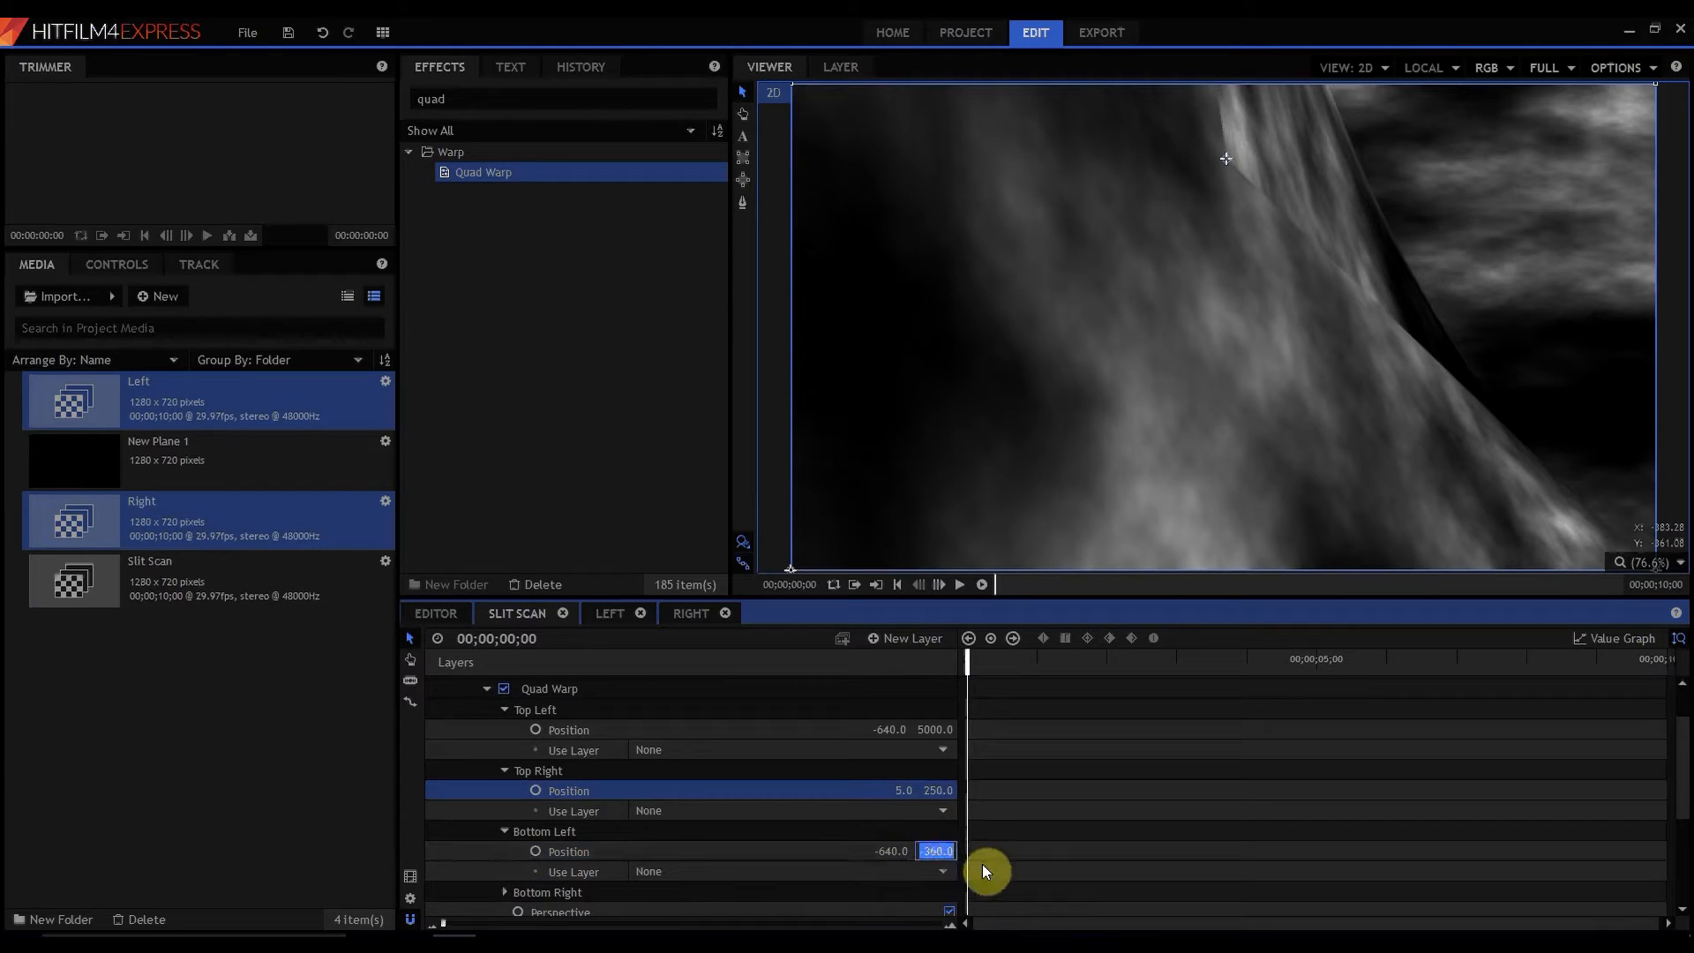
text(-5000)
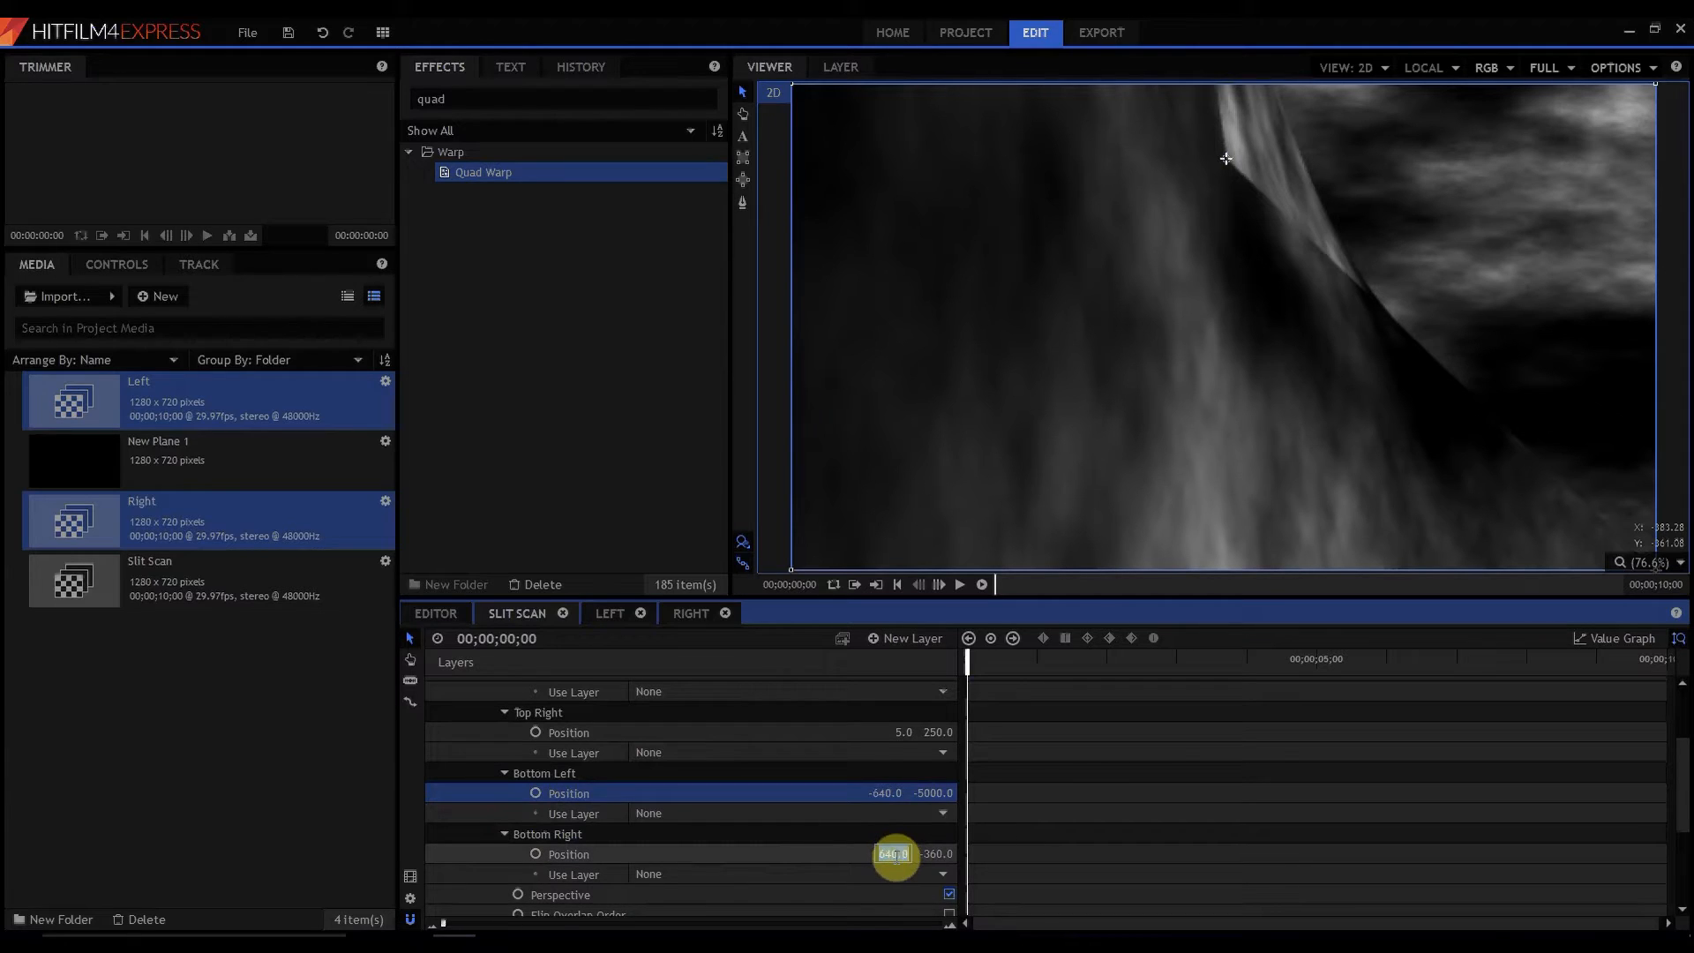
drag(895, 853, 927, 853)
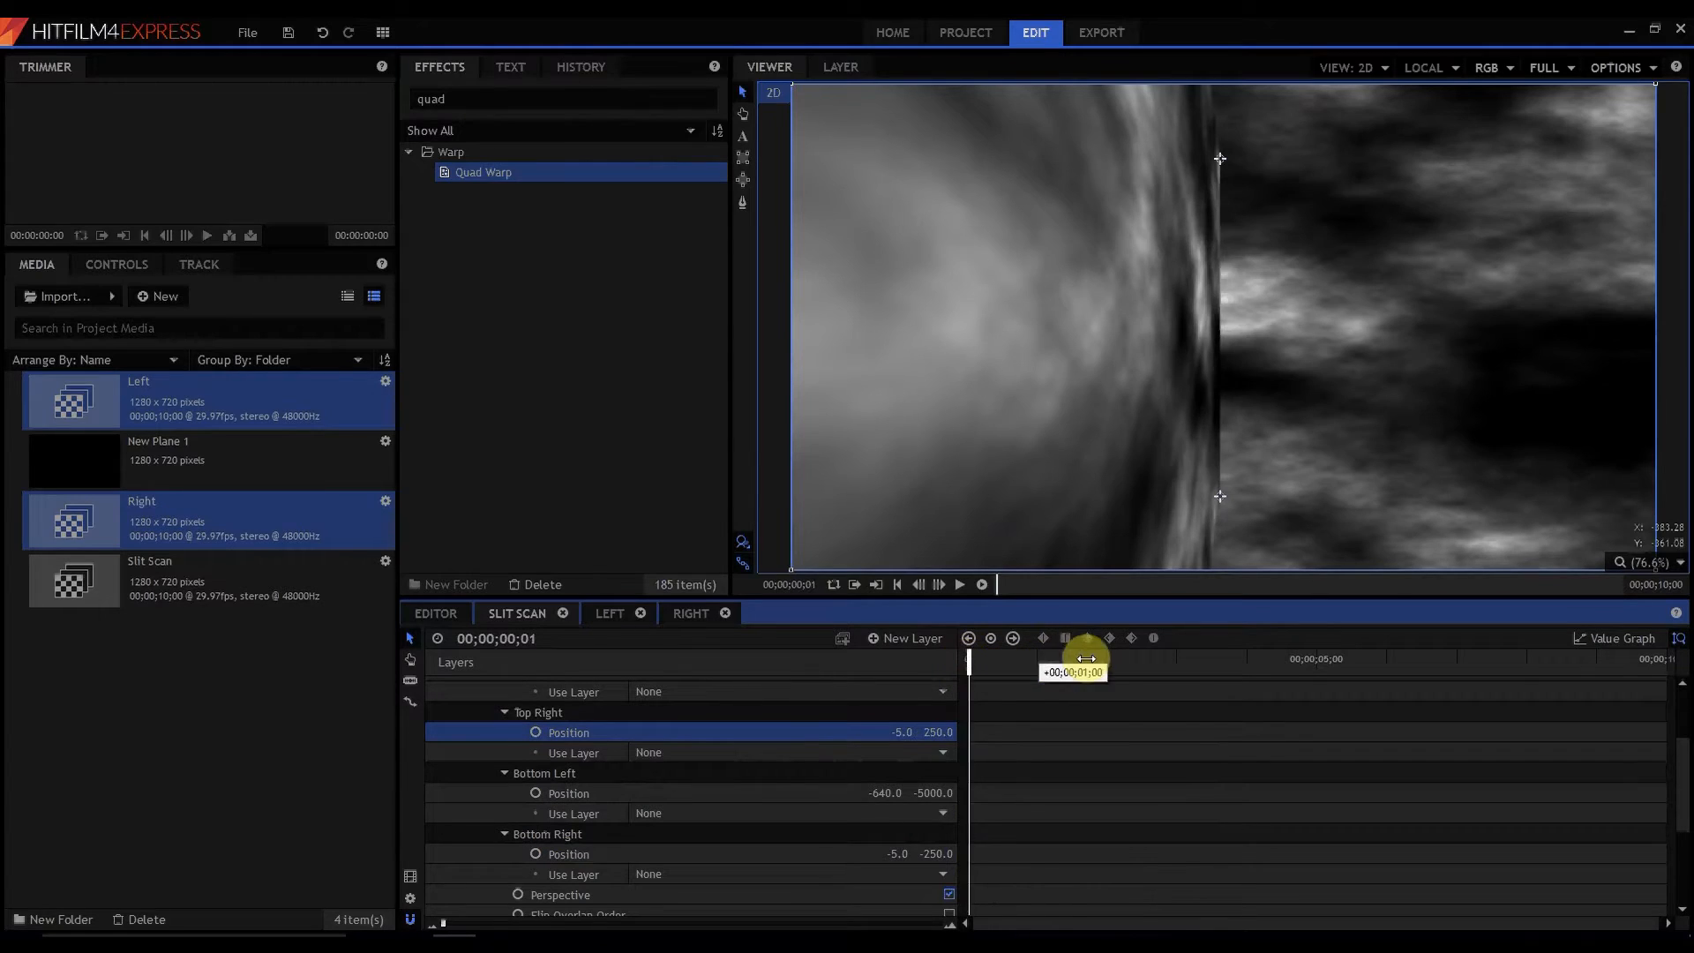
drag(1088, 659, 1113, 664)
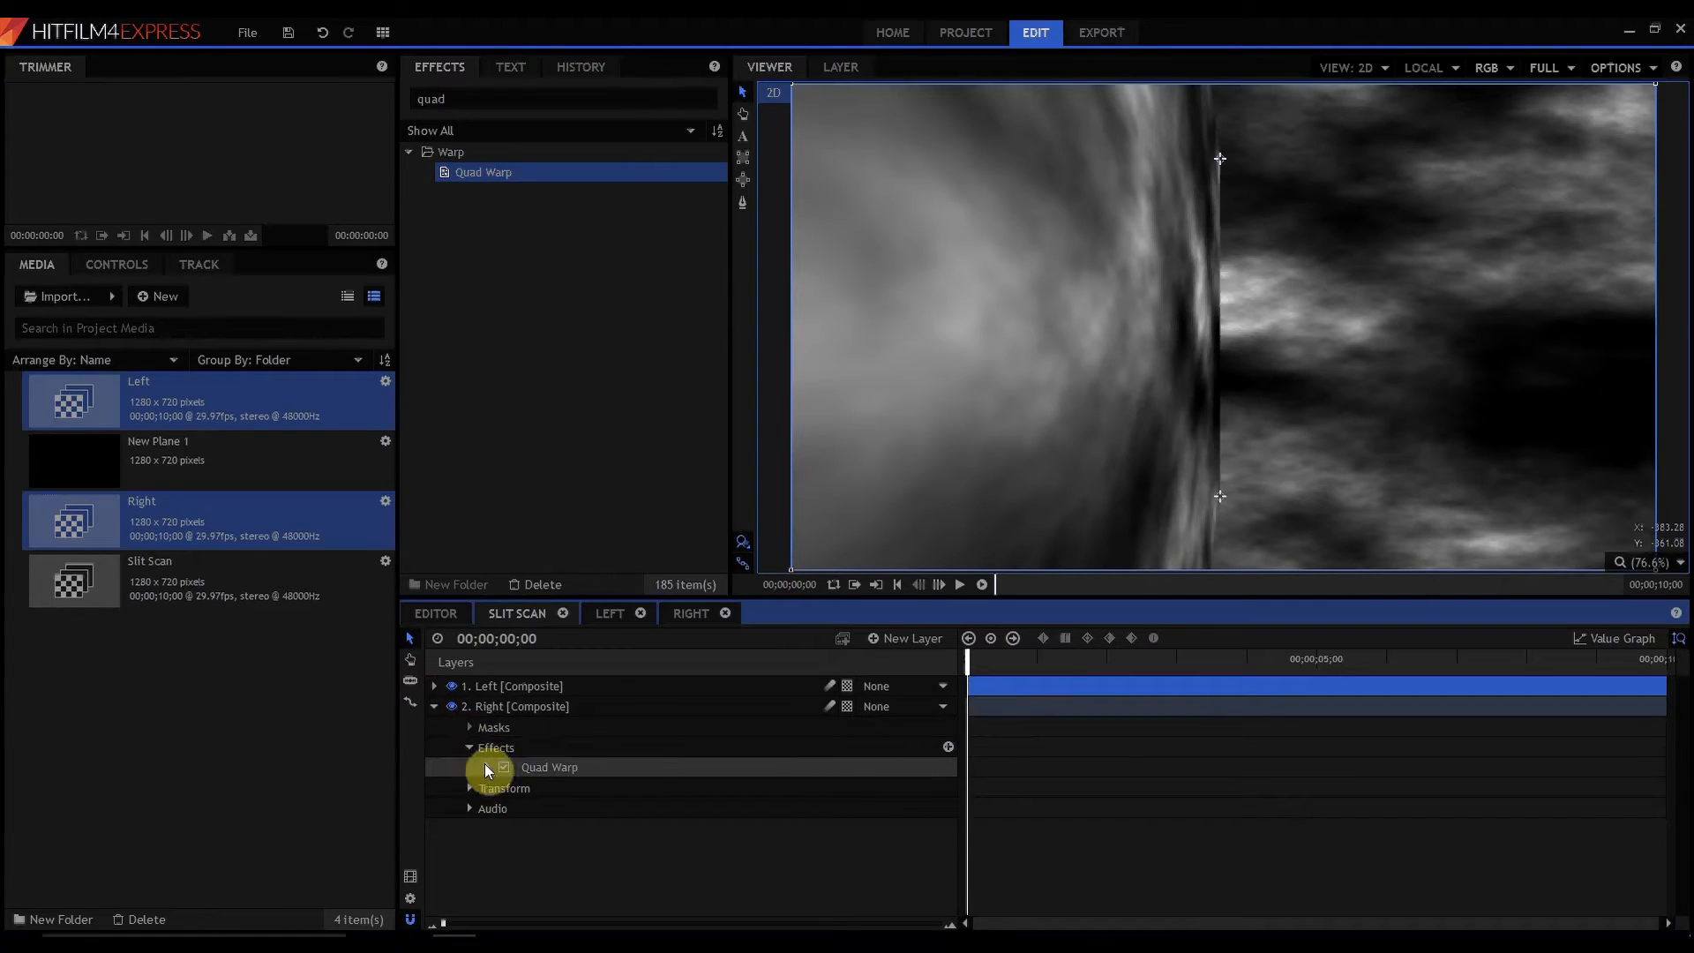
- Mirror the Right layer's Quad Warp corners, bottom-right at 5, -250, and scrub to preview
click(469, 767)
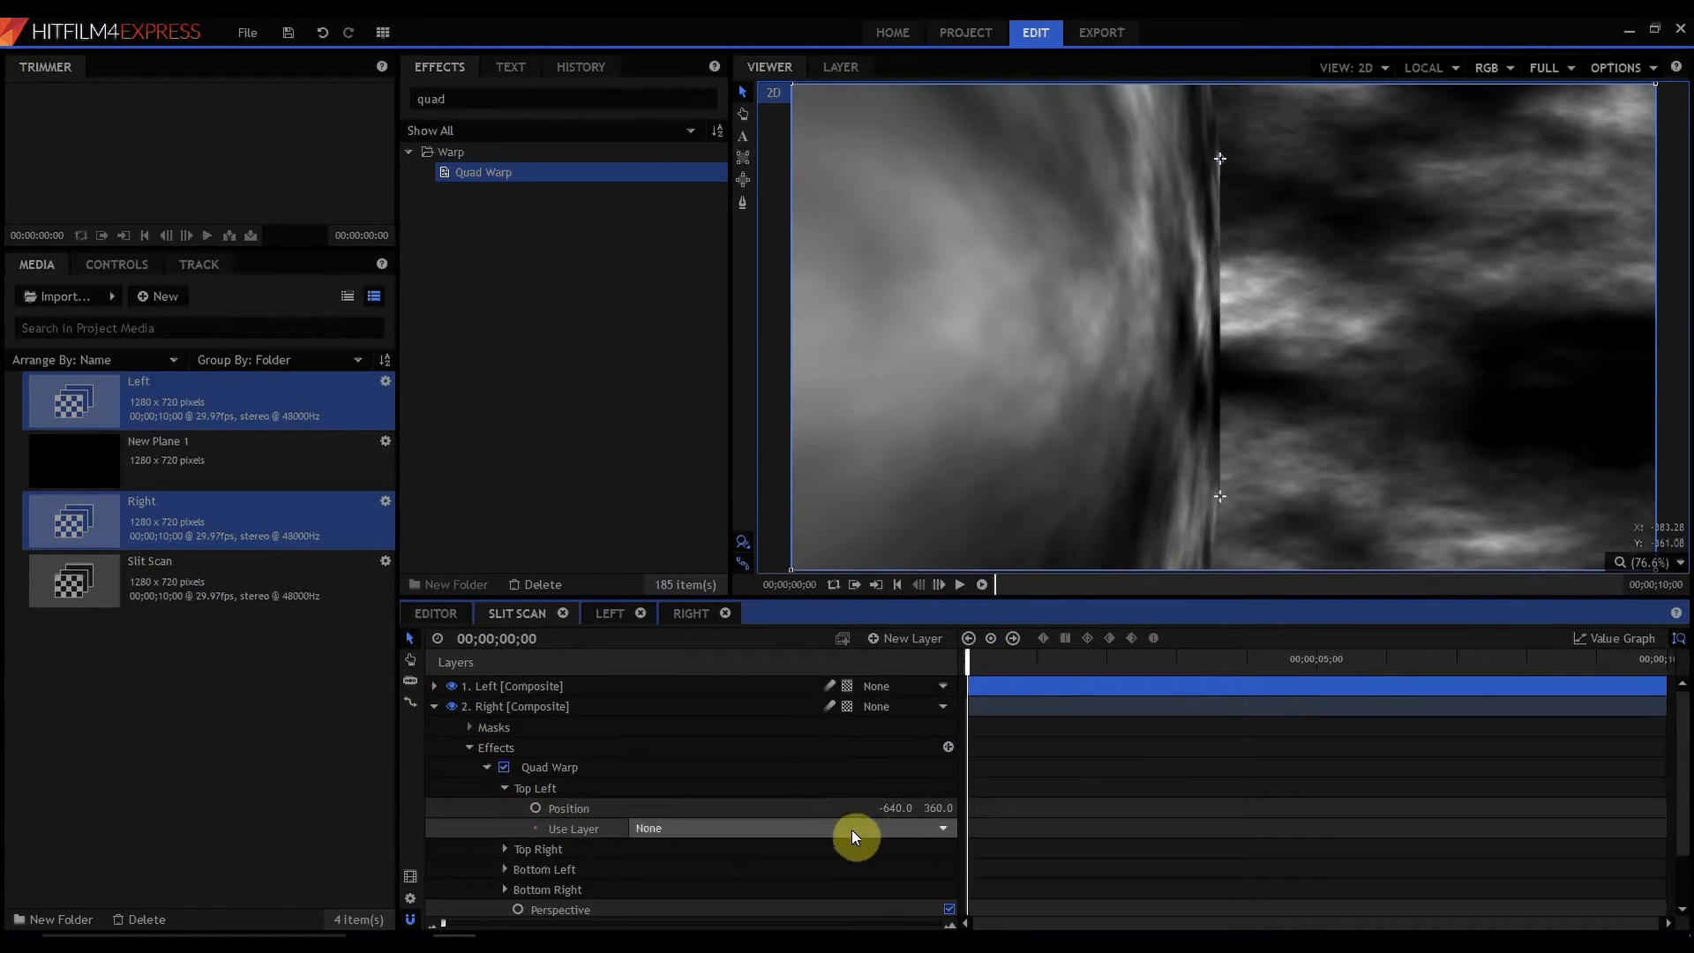
double_click(891, 808)
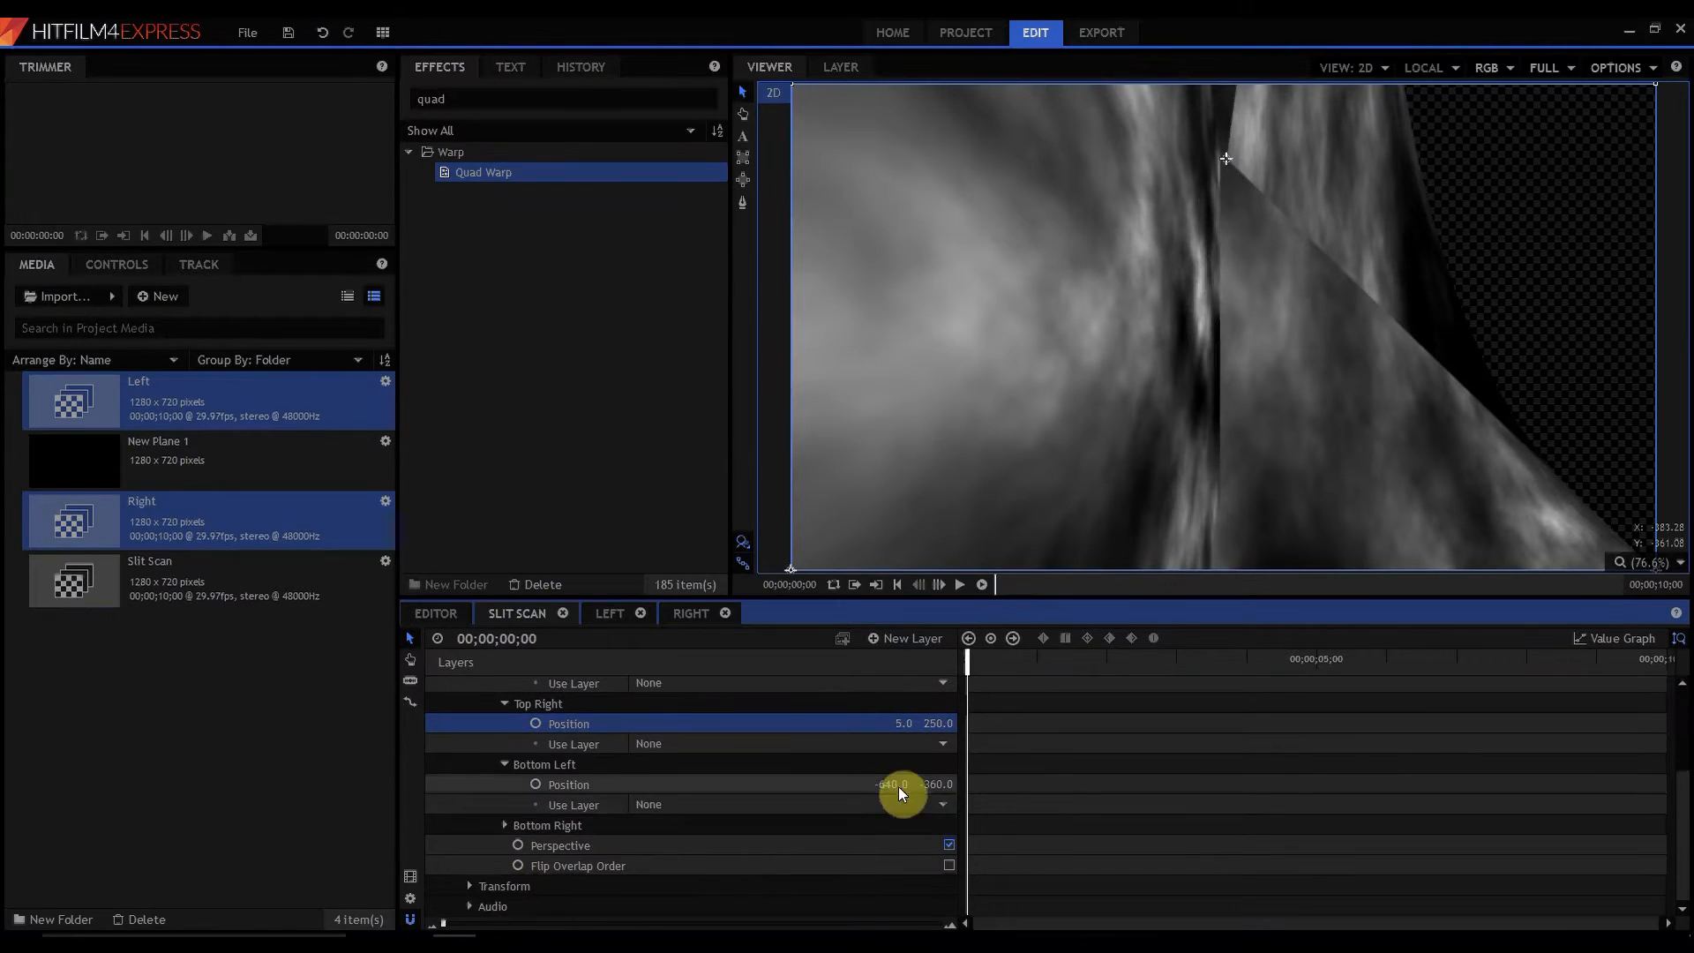
double_click(891, 783)
text(-5000)
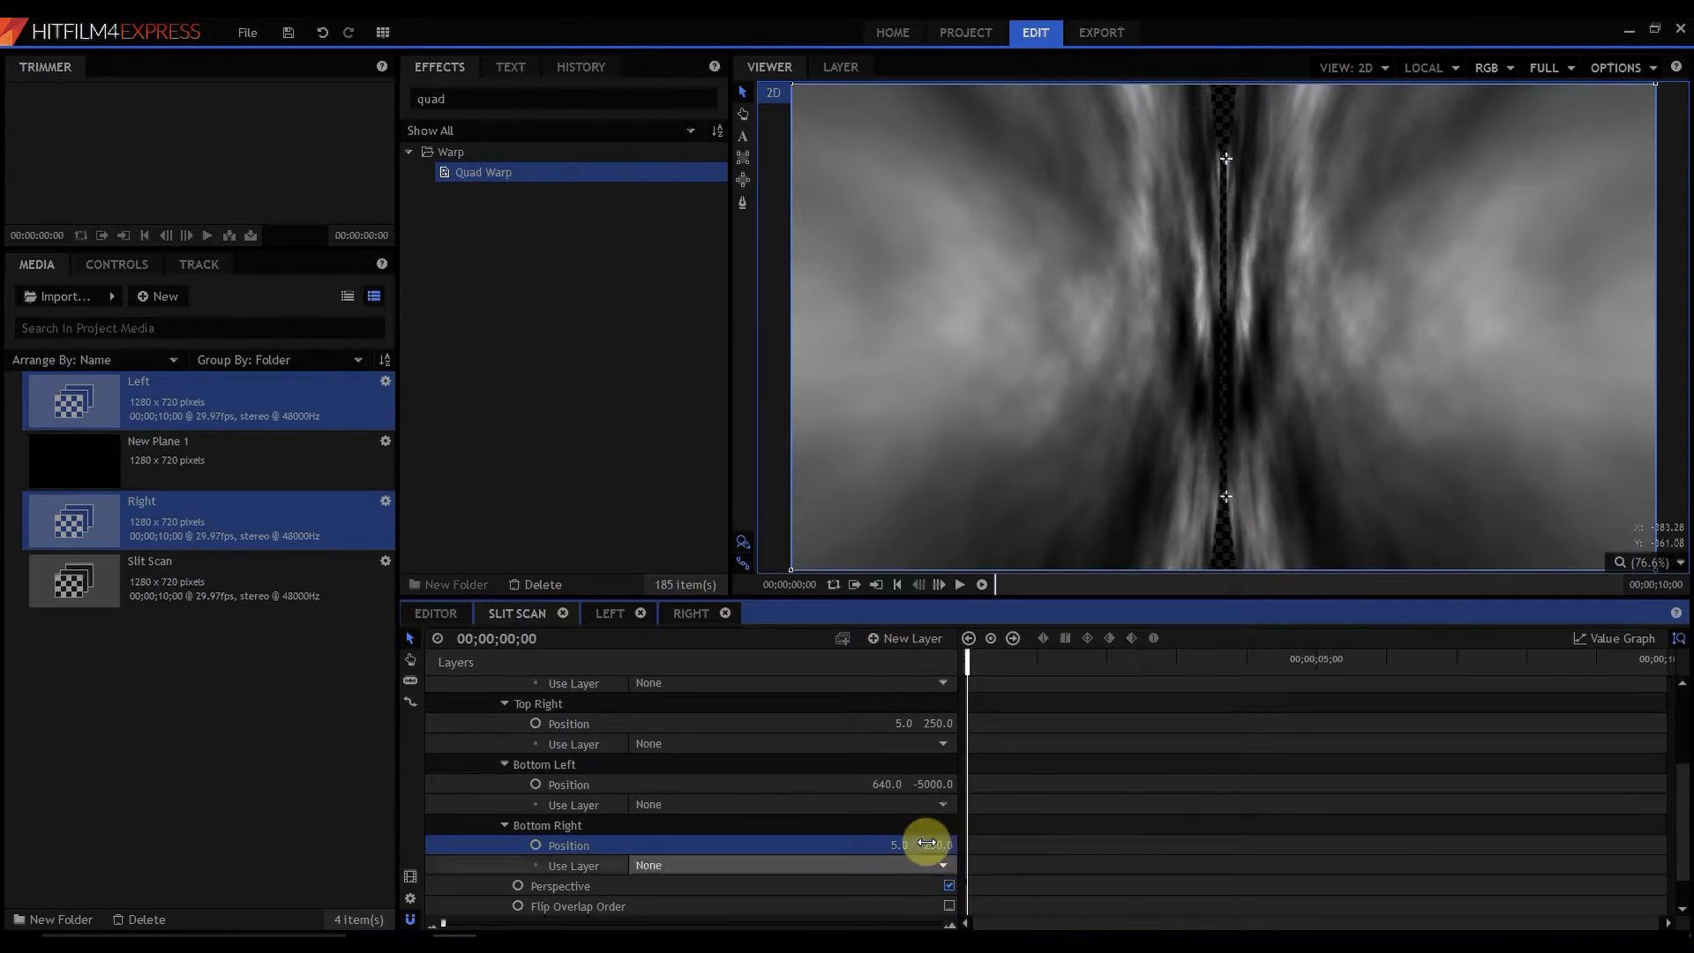
drag(967, 659, 992, 659)
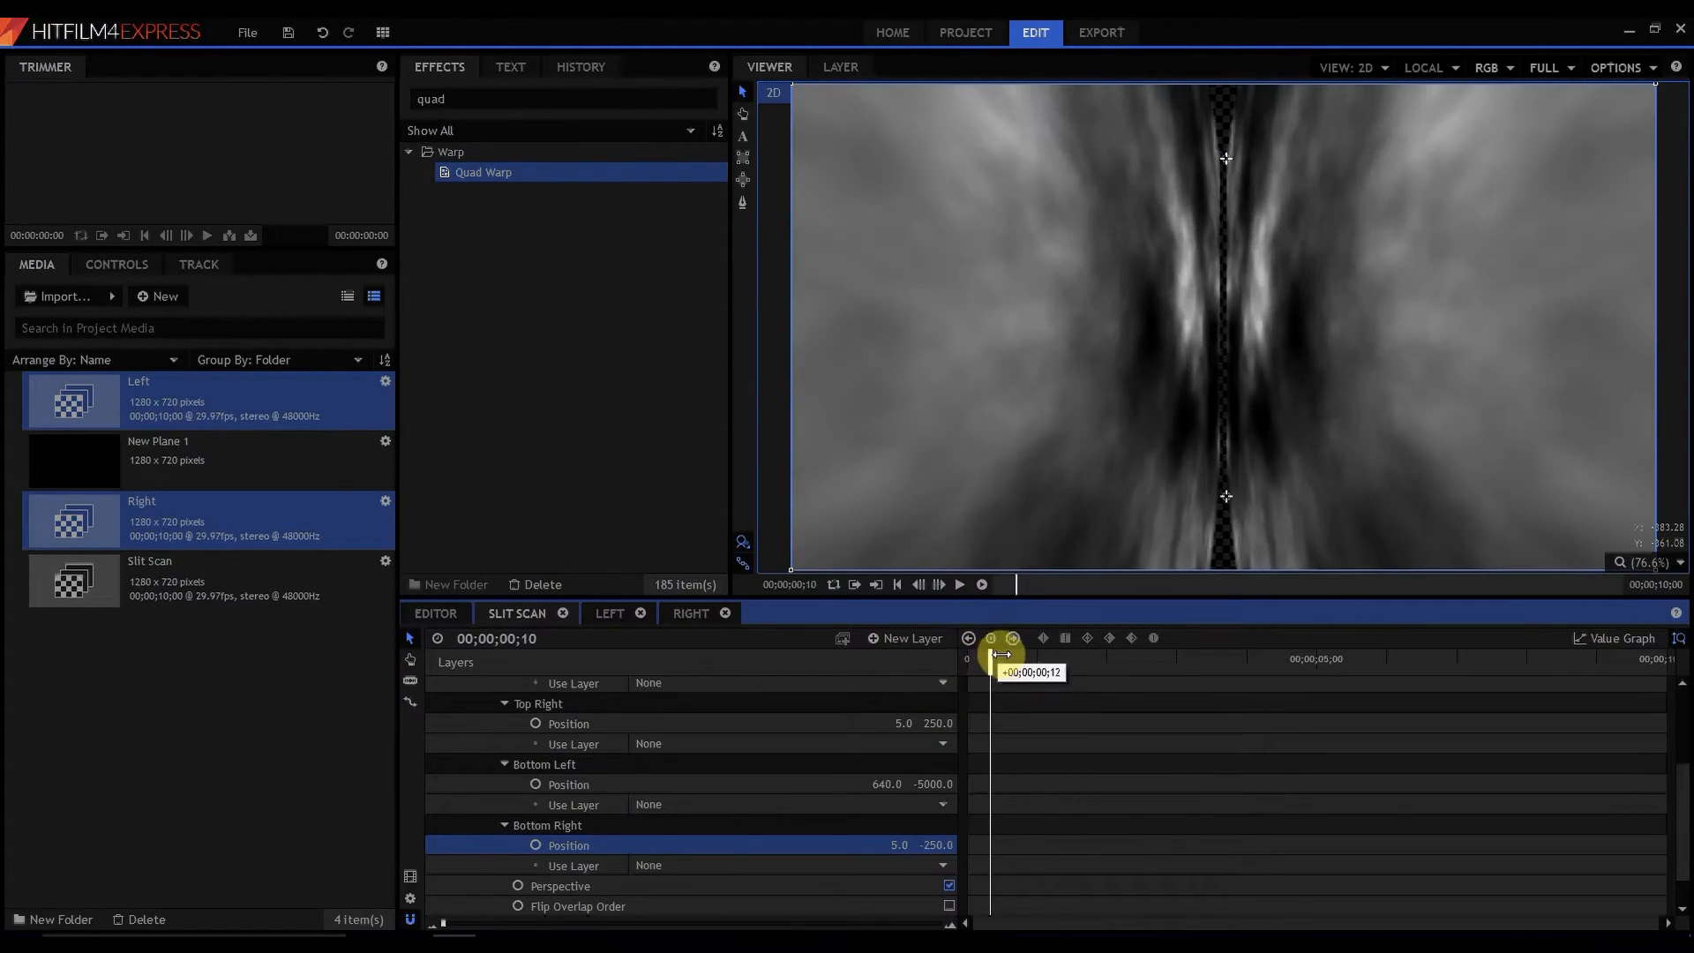
click(1618, 67)
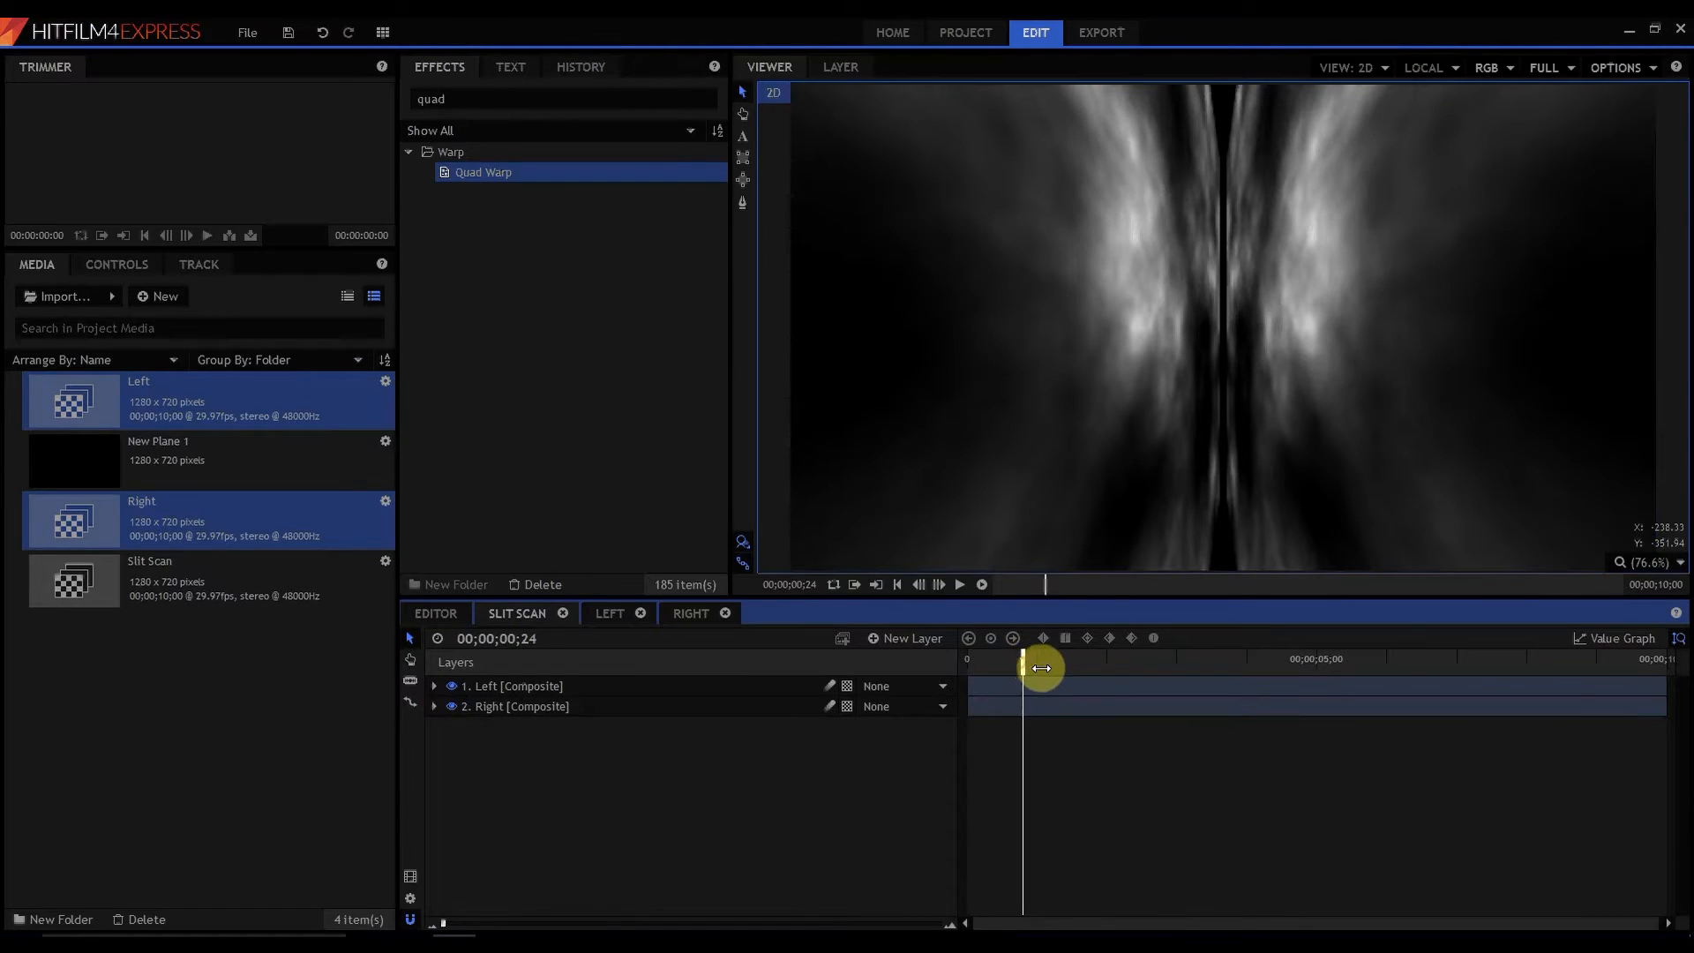
- Scrub Slit Scan to watch the mirrored streaks converge, then return to the Left composite
drag(1024, 667, 1078, 670)
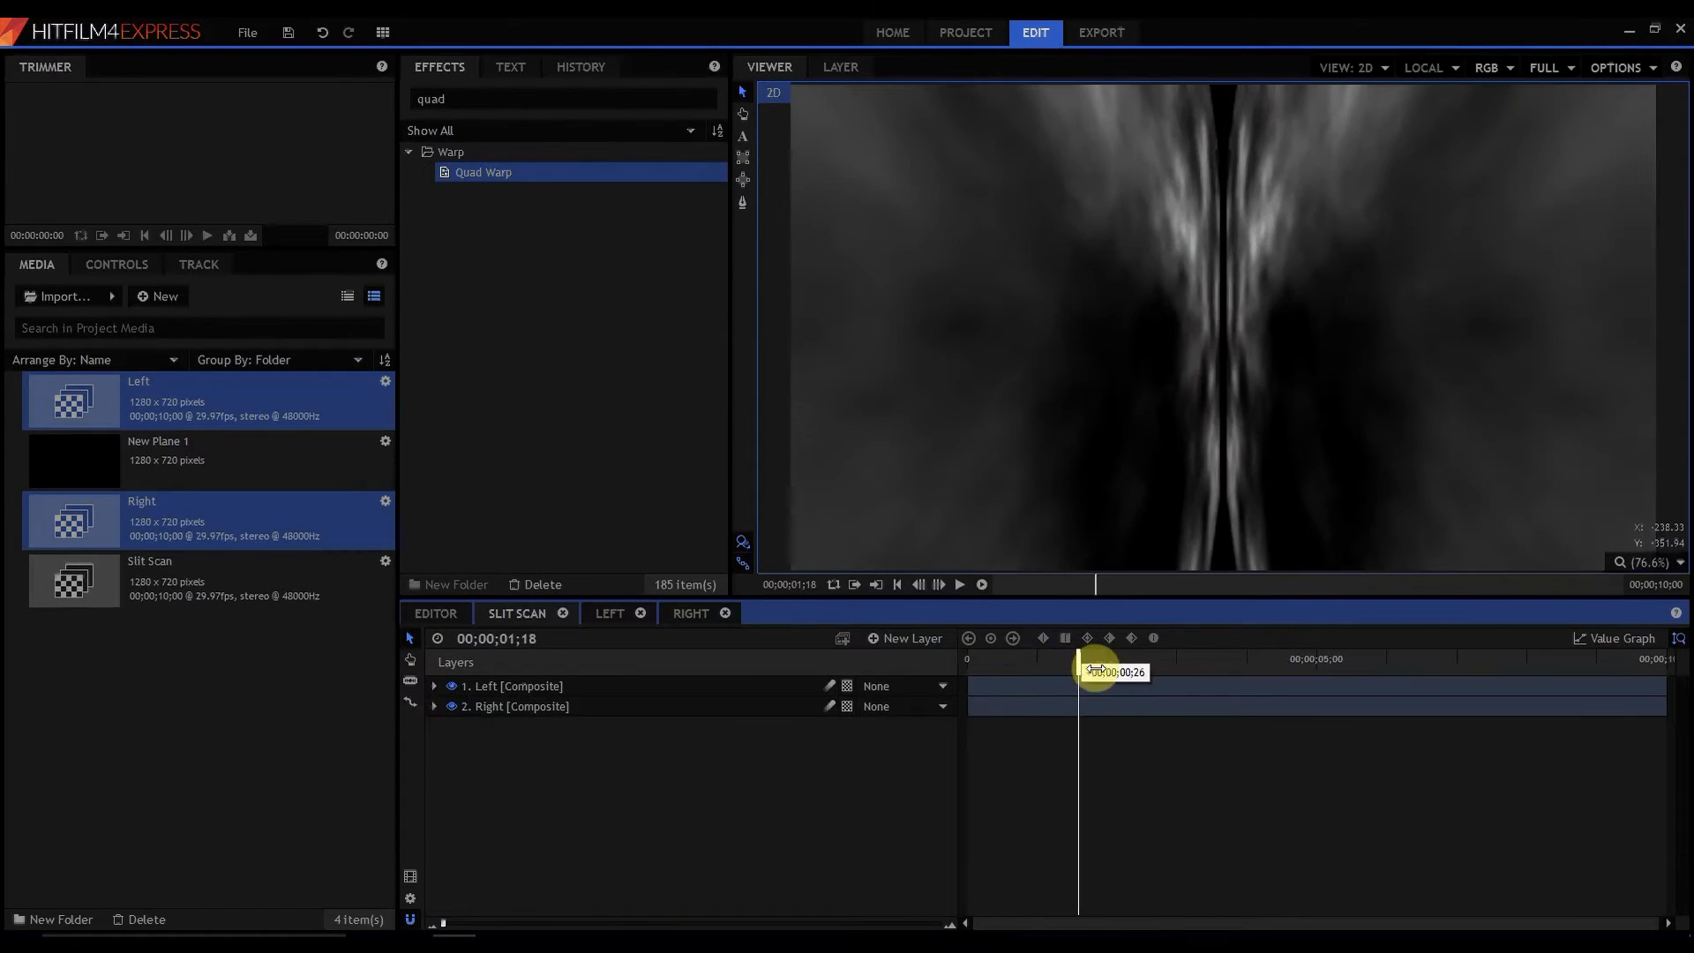
drag(1080, 667, 1112, 667)
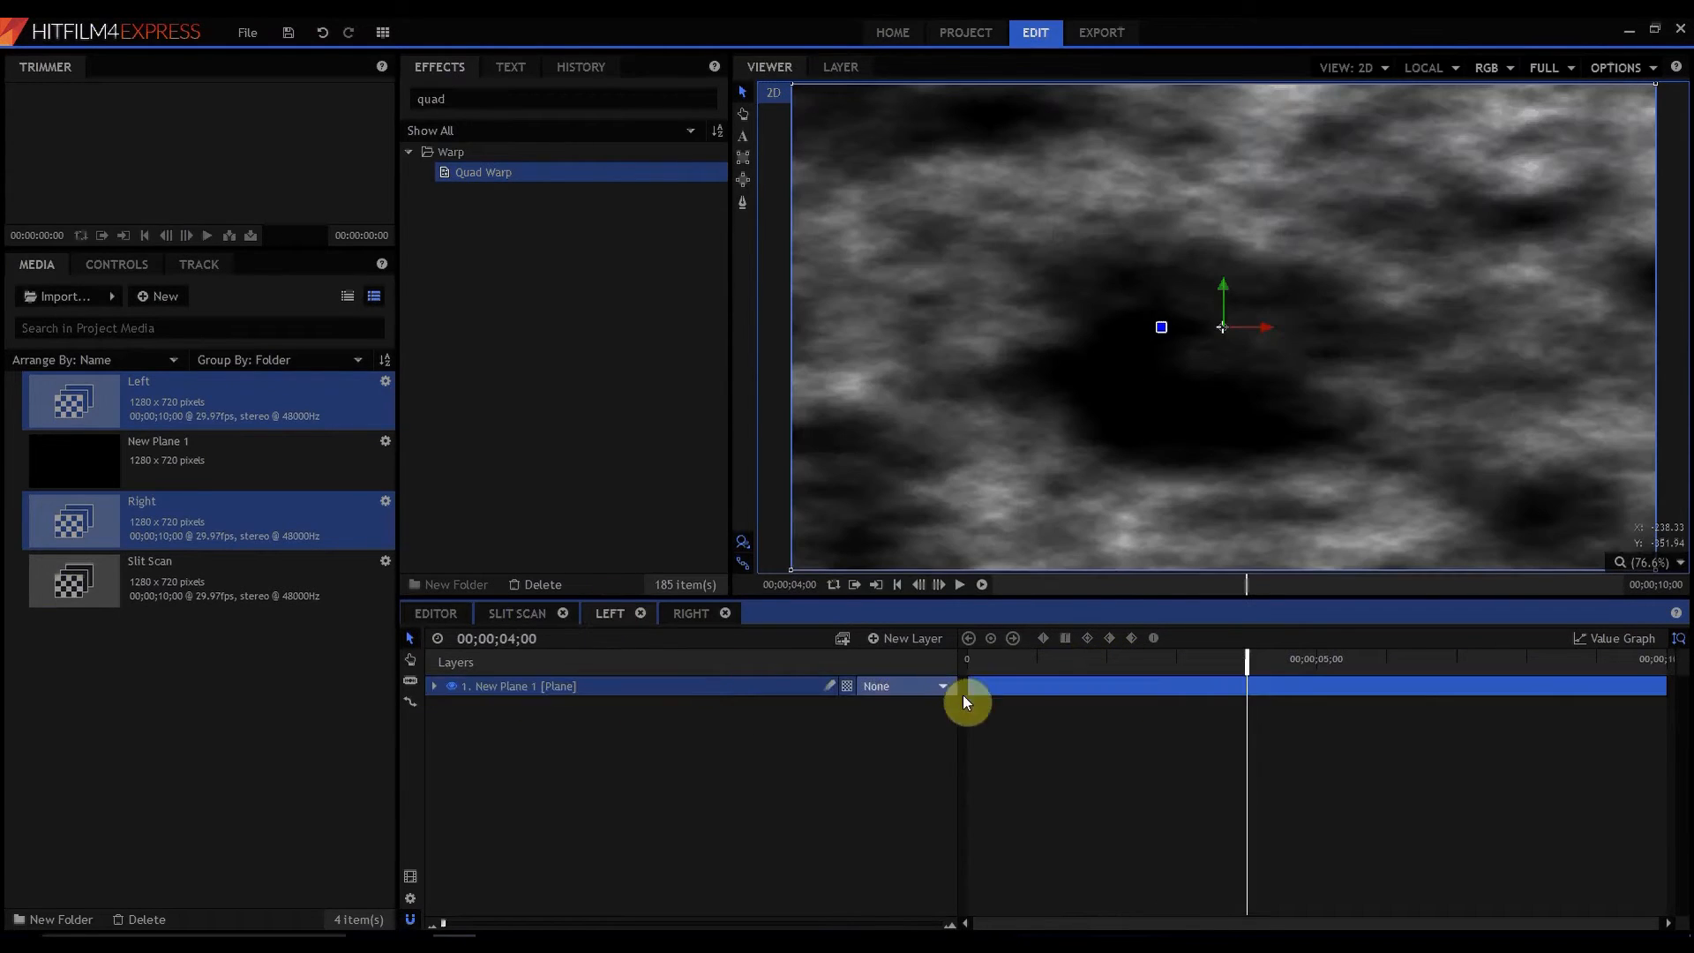
drag(964, 698, 1005, 699)
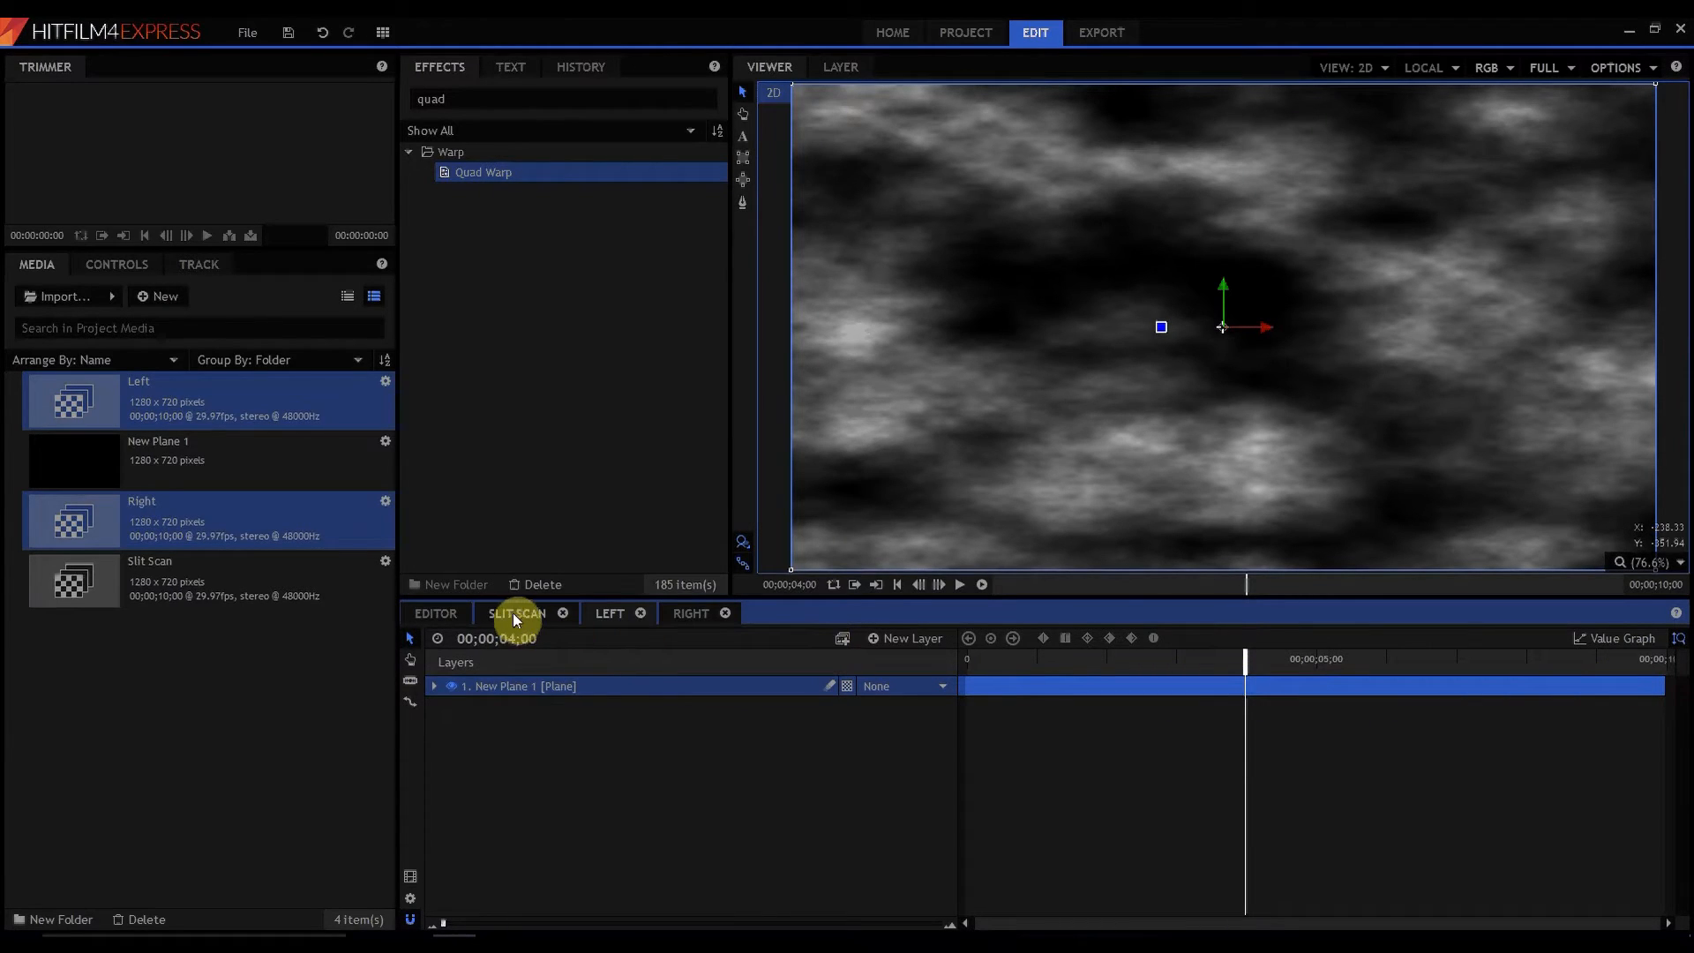
drag(1242, 660, 1097, 661)
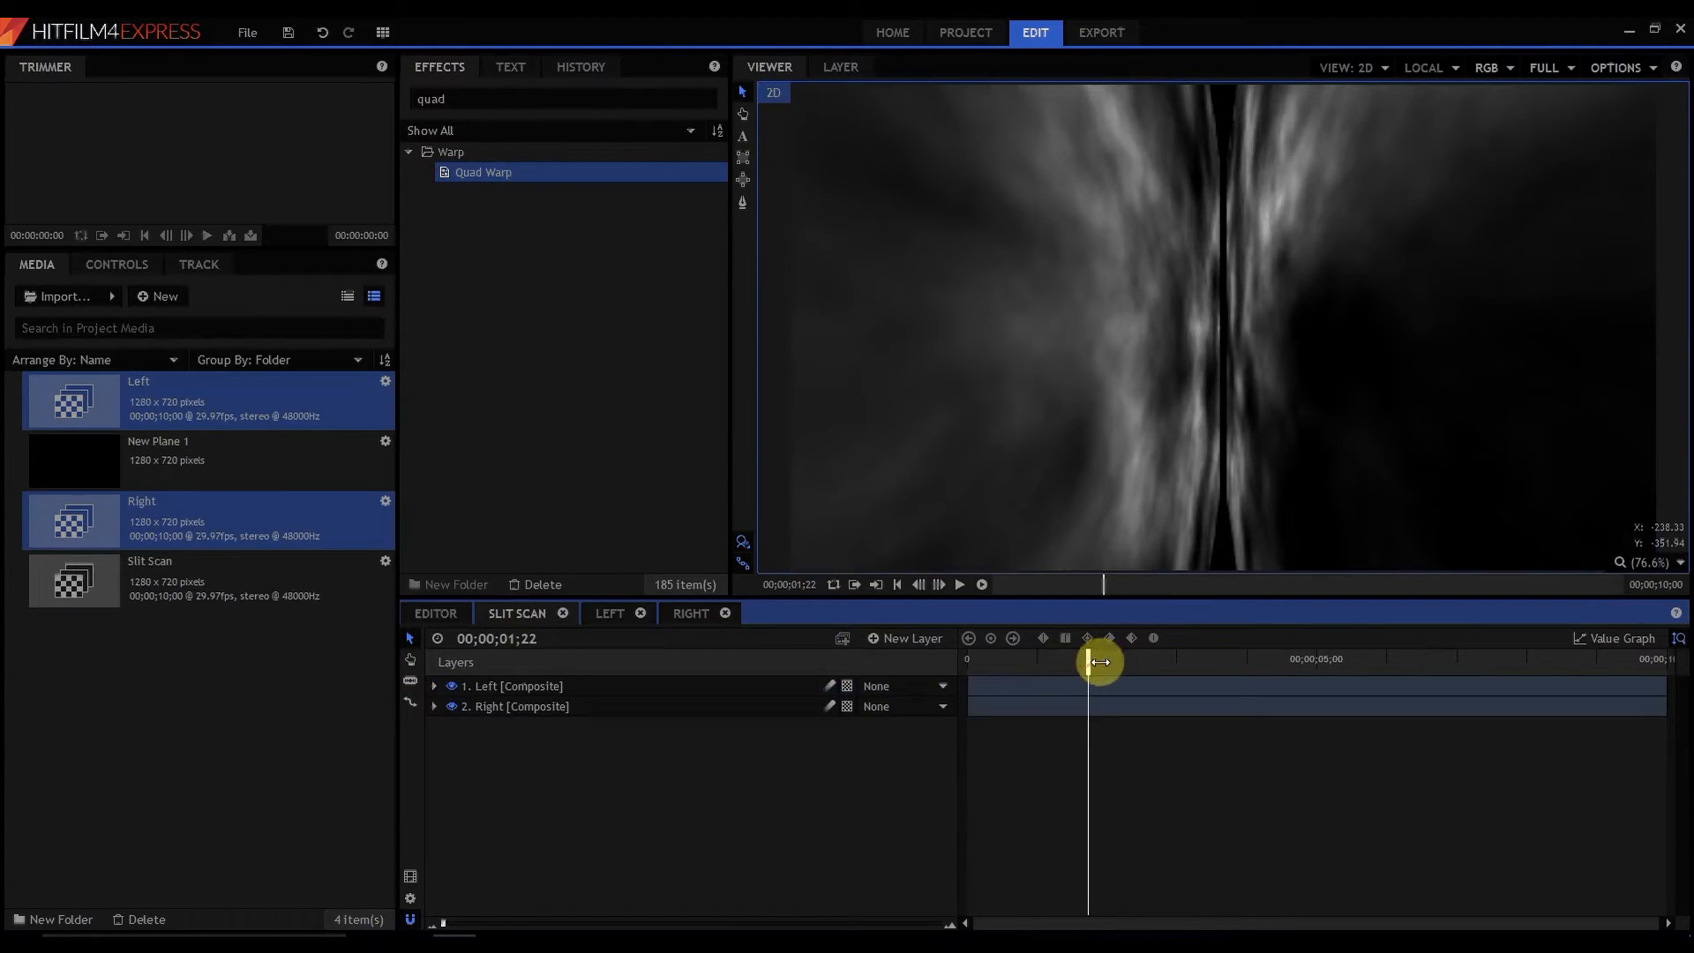
drag(1089, 662, 1175, 648)
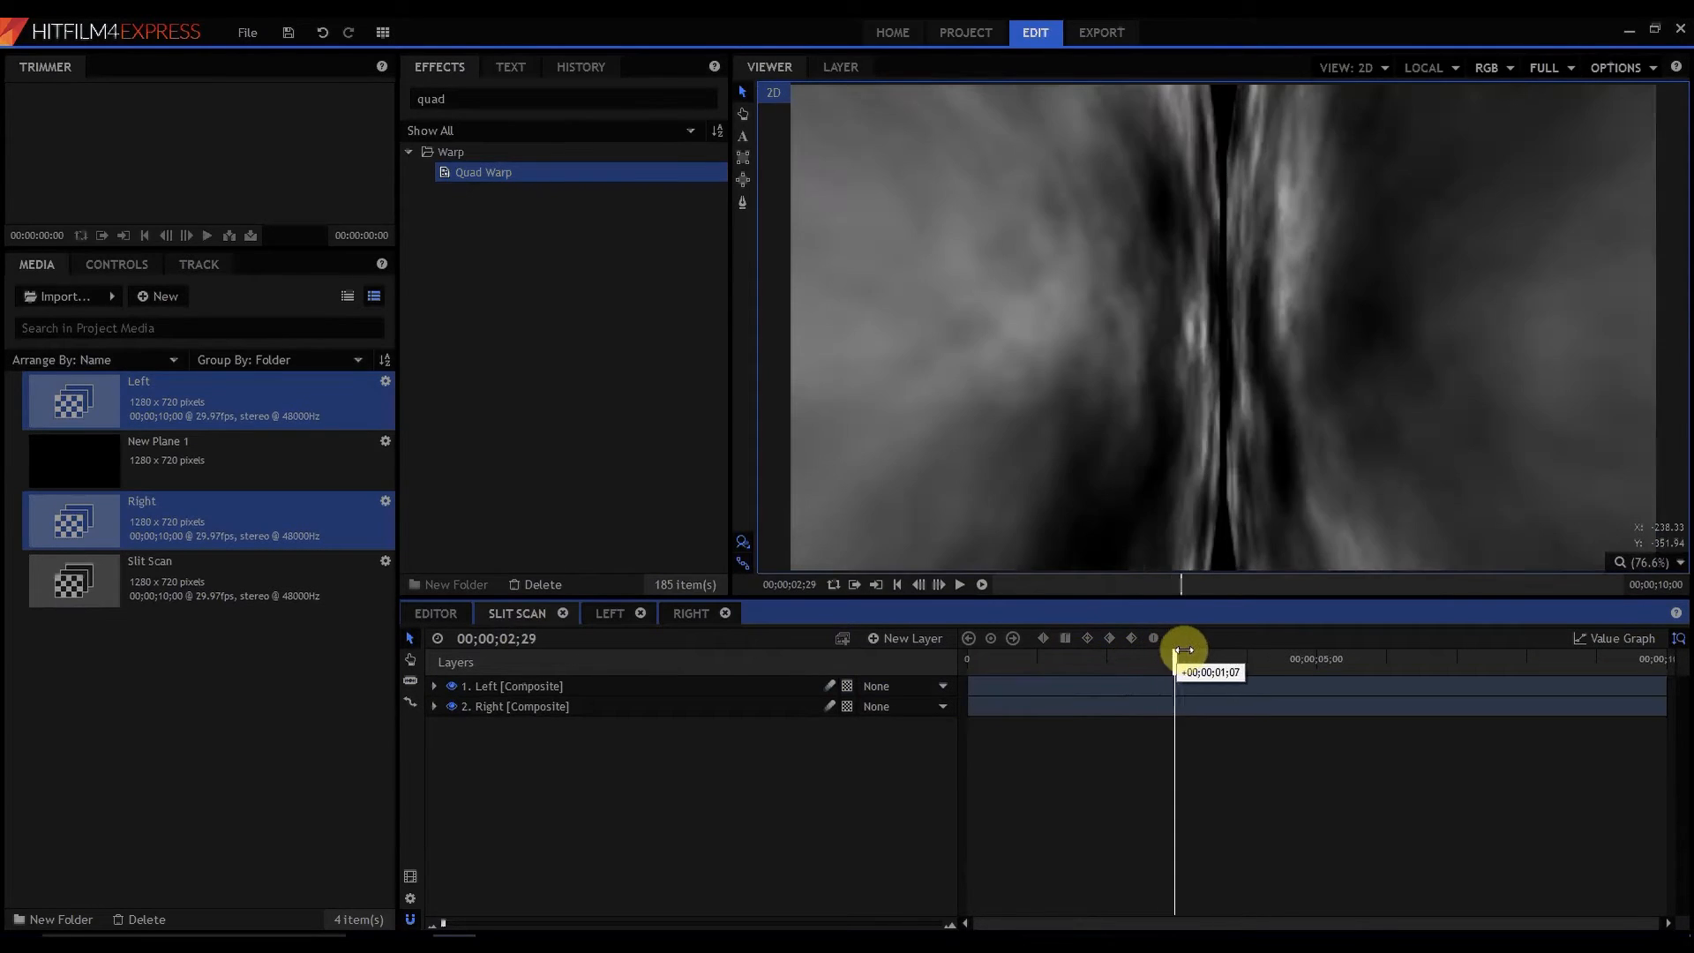
drag(1175, 649, 1269, 650)
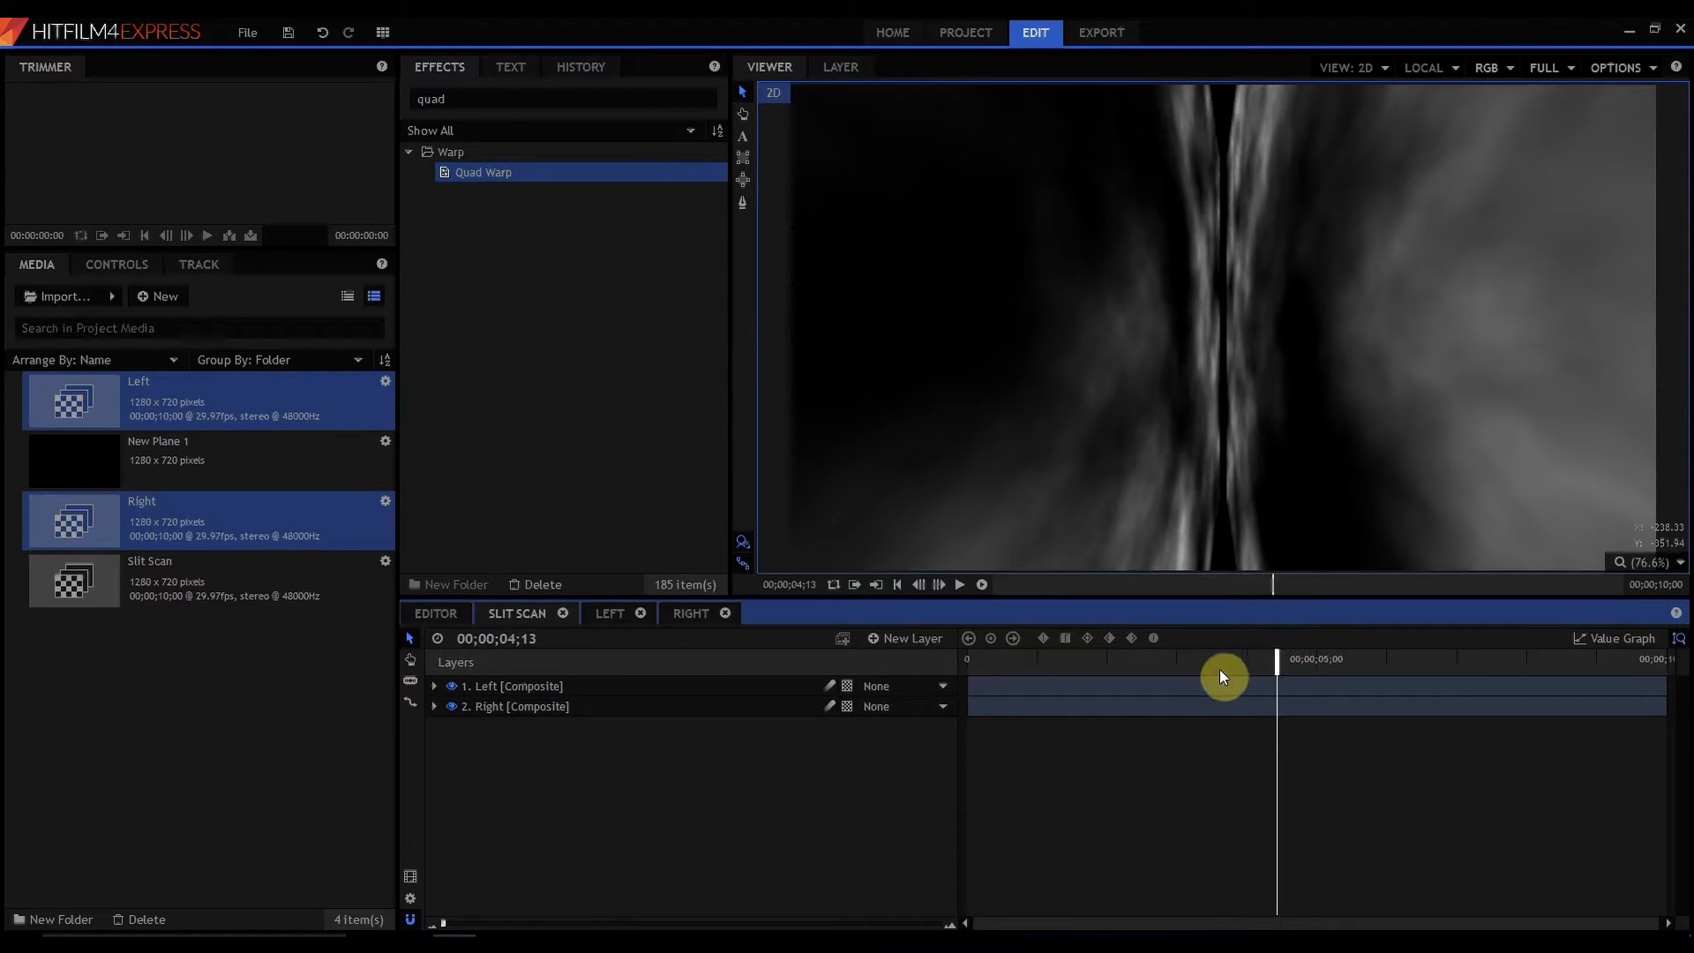
click(610, 612)
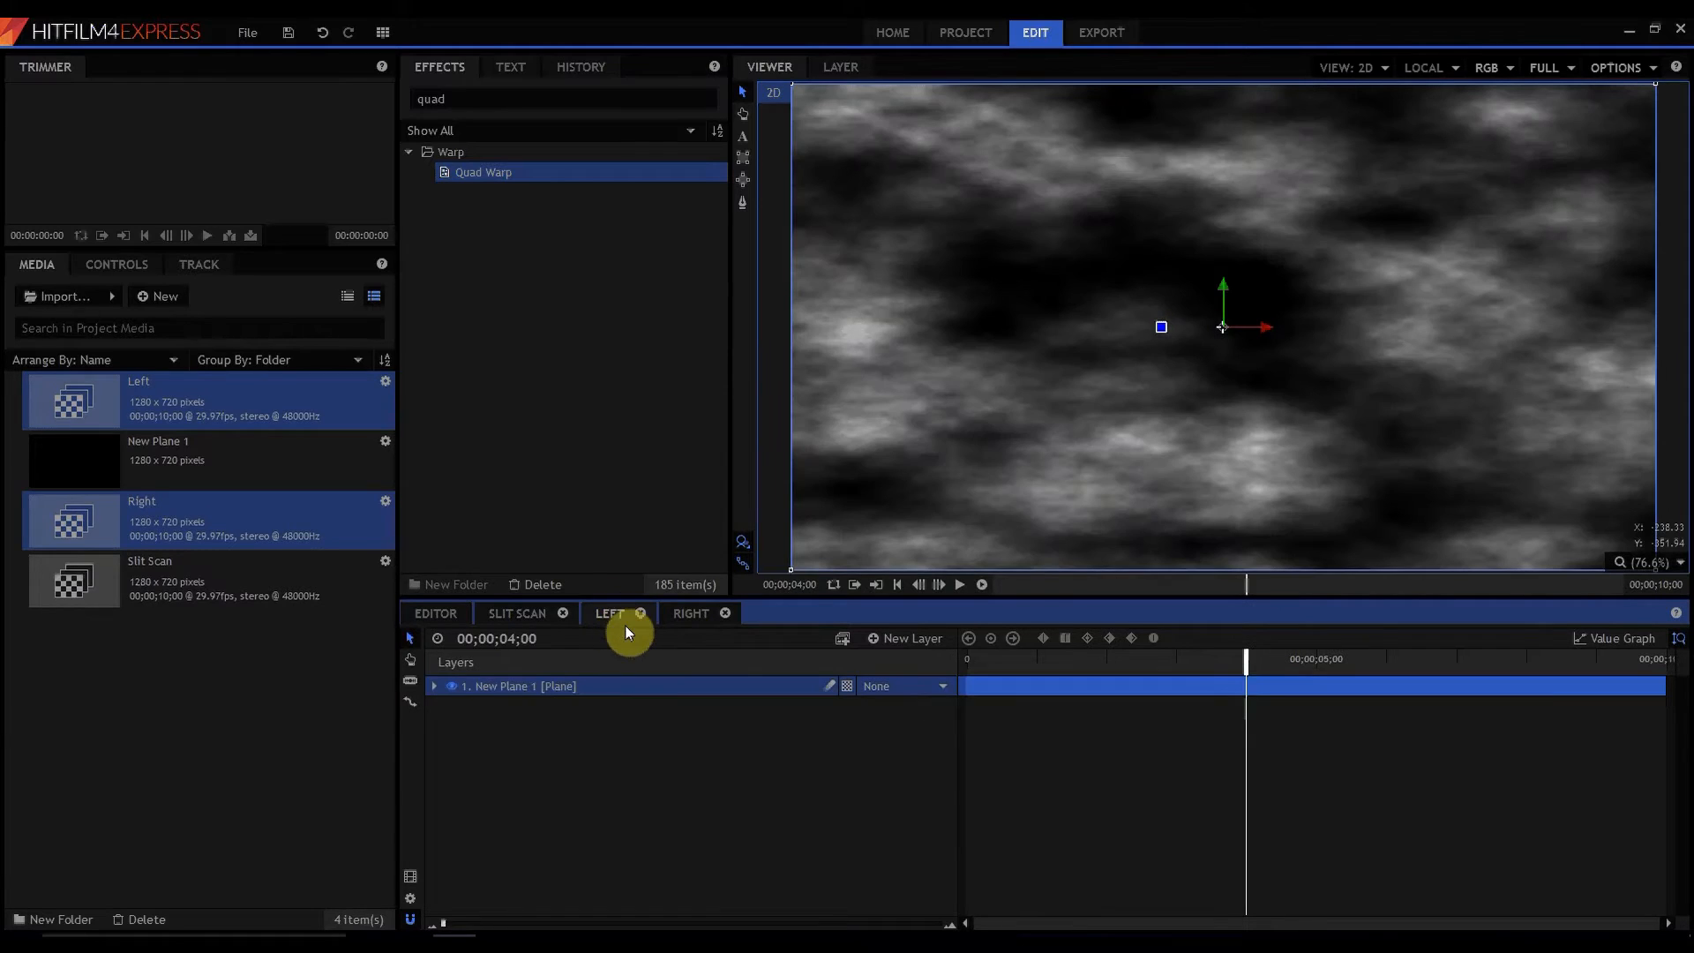
- Add Color Gradient to Left's cloud plane with a pink start and green end colour
click(433, 686)
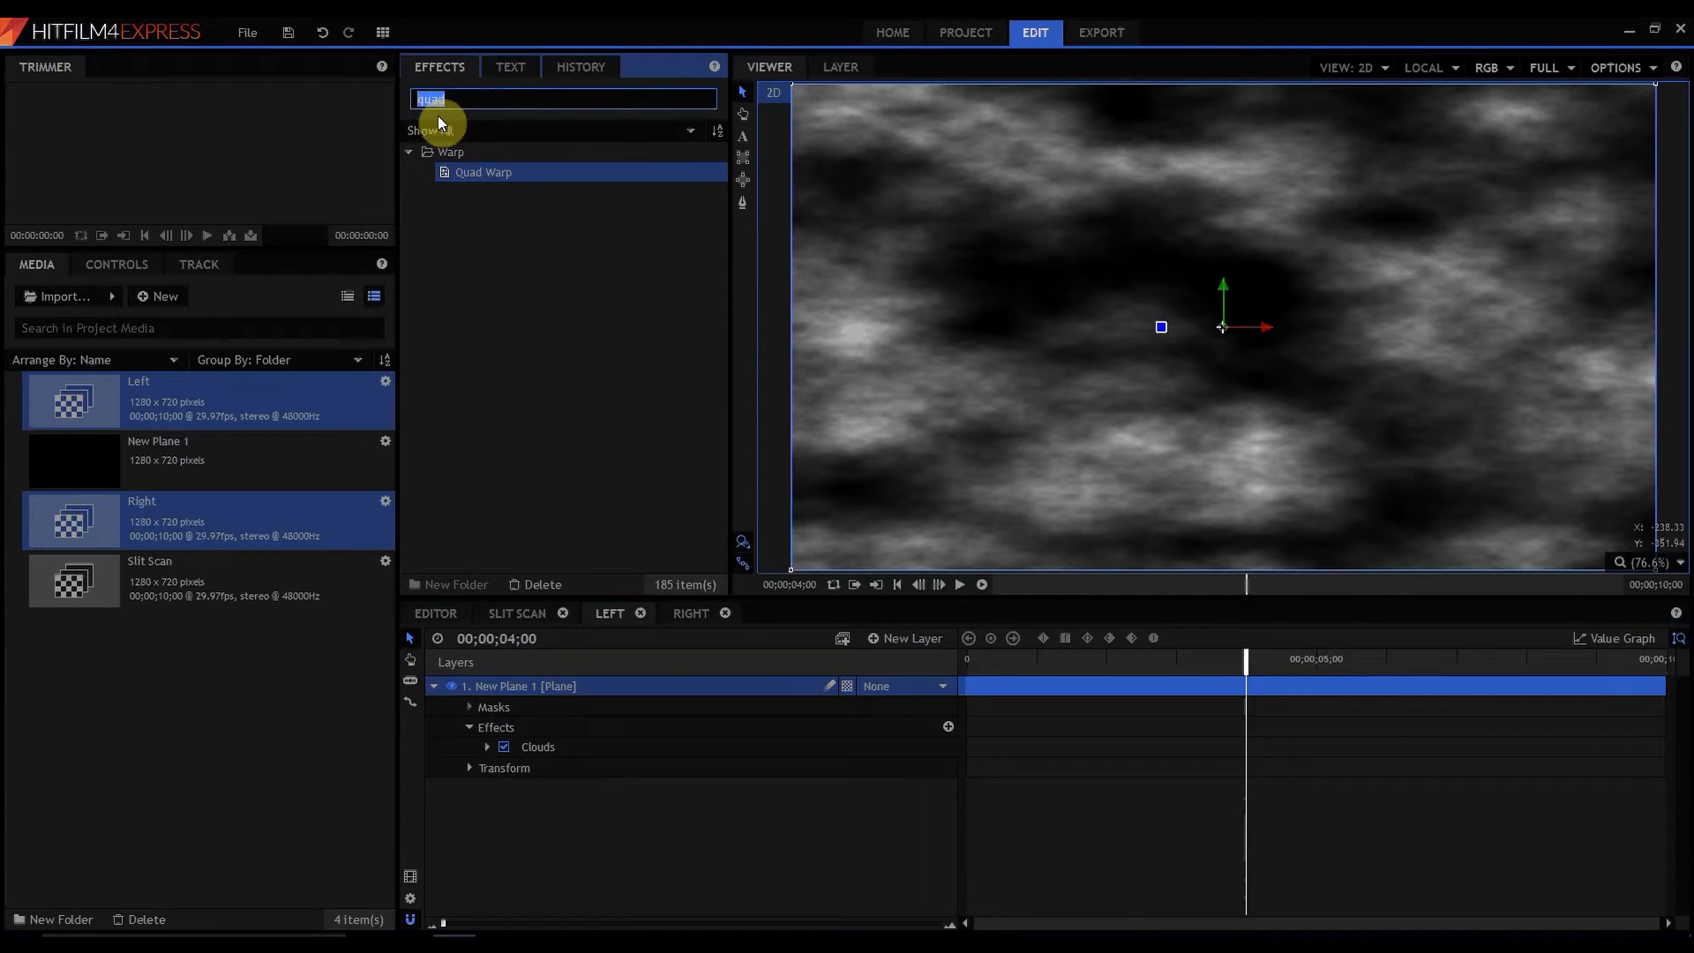
text(color)
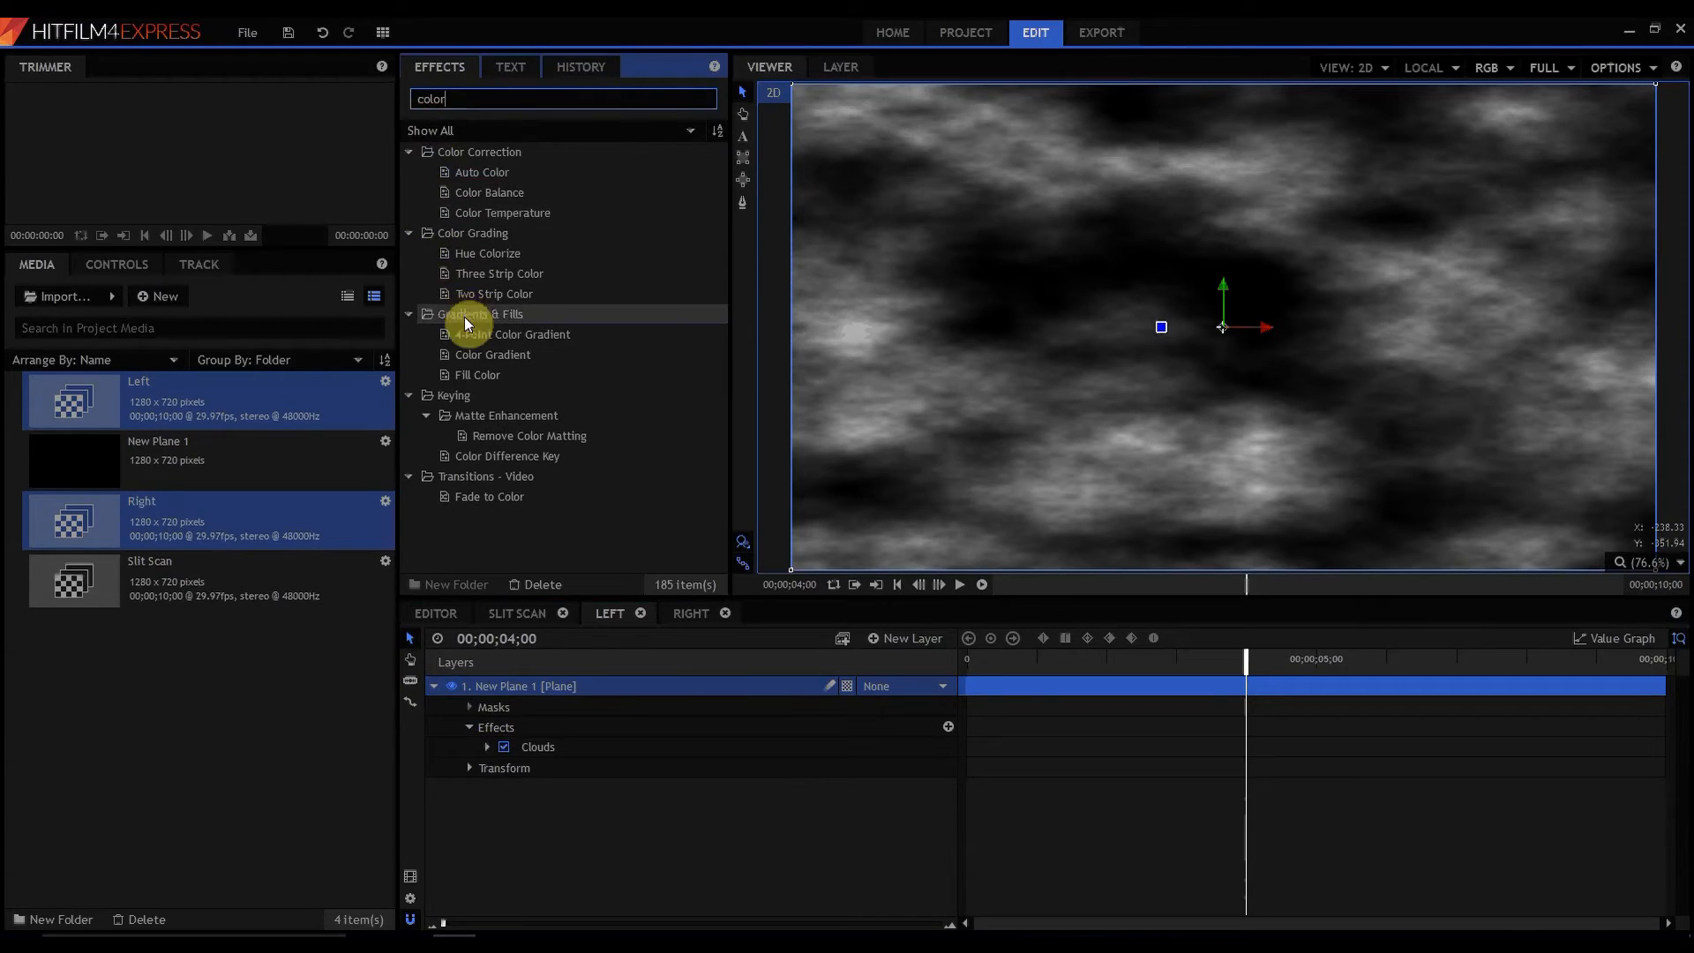
click(492, 355)
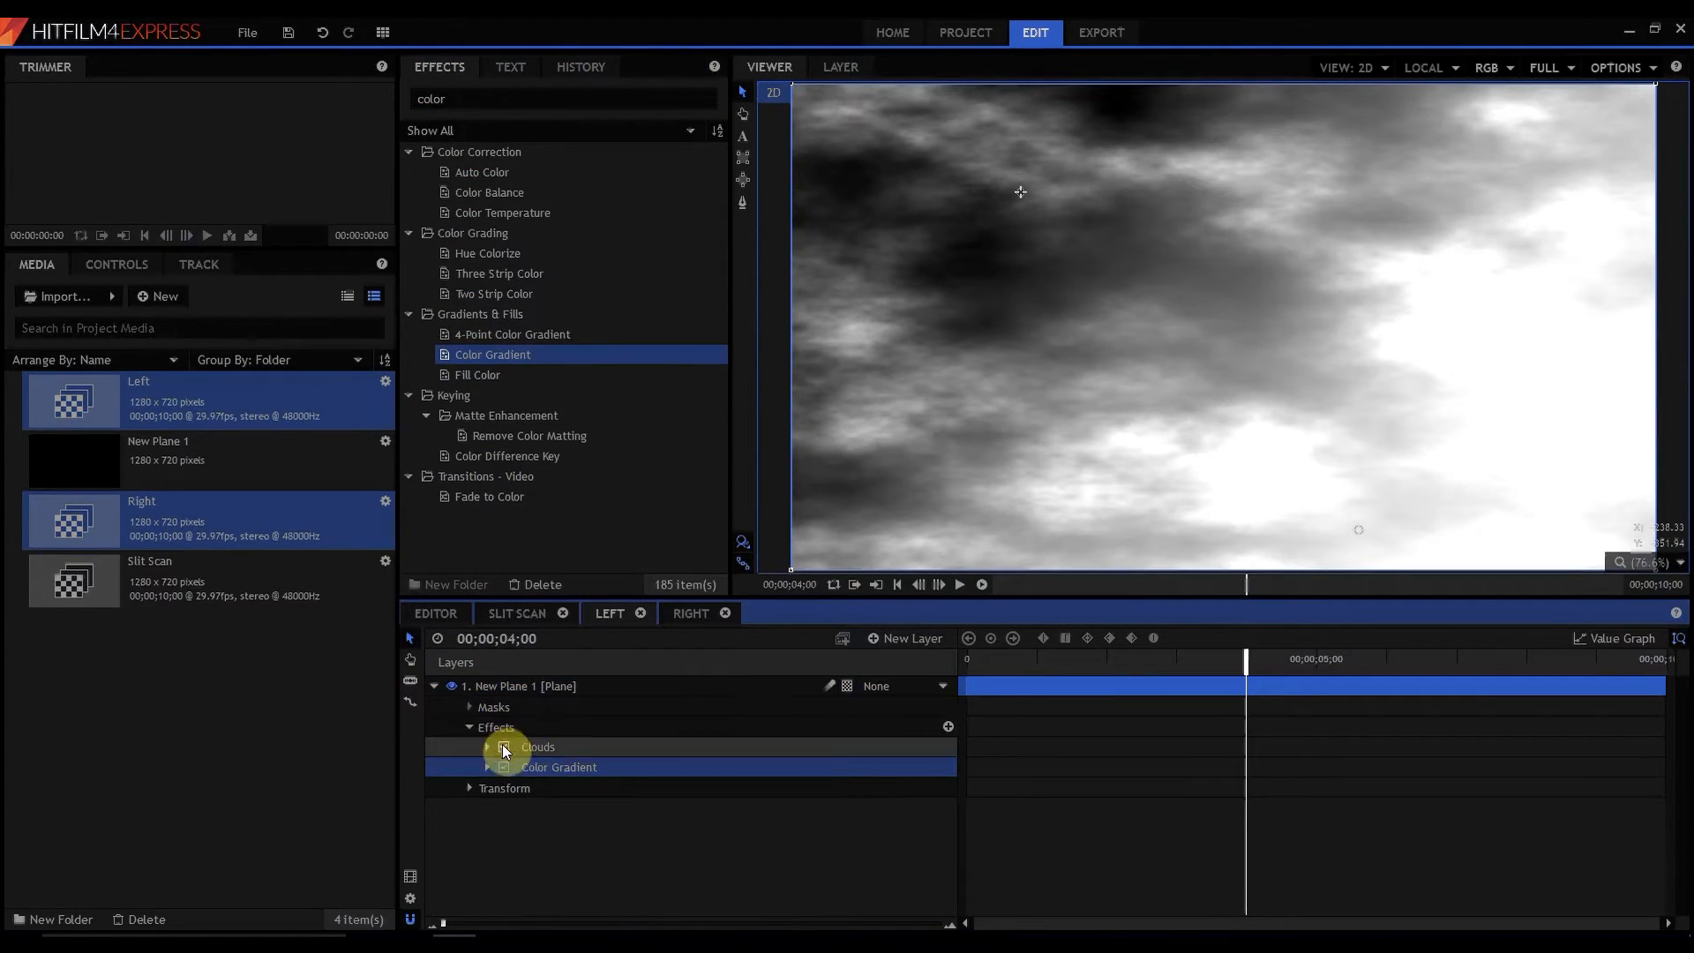
click(485, 767)
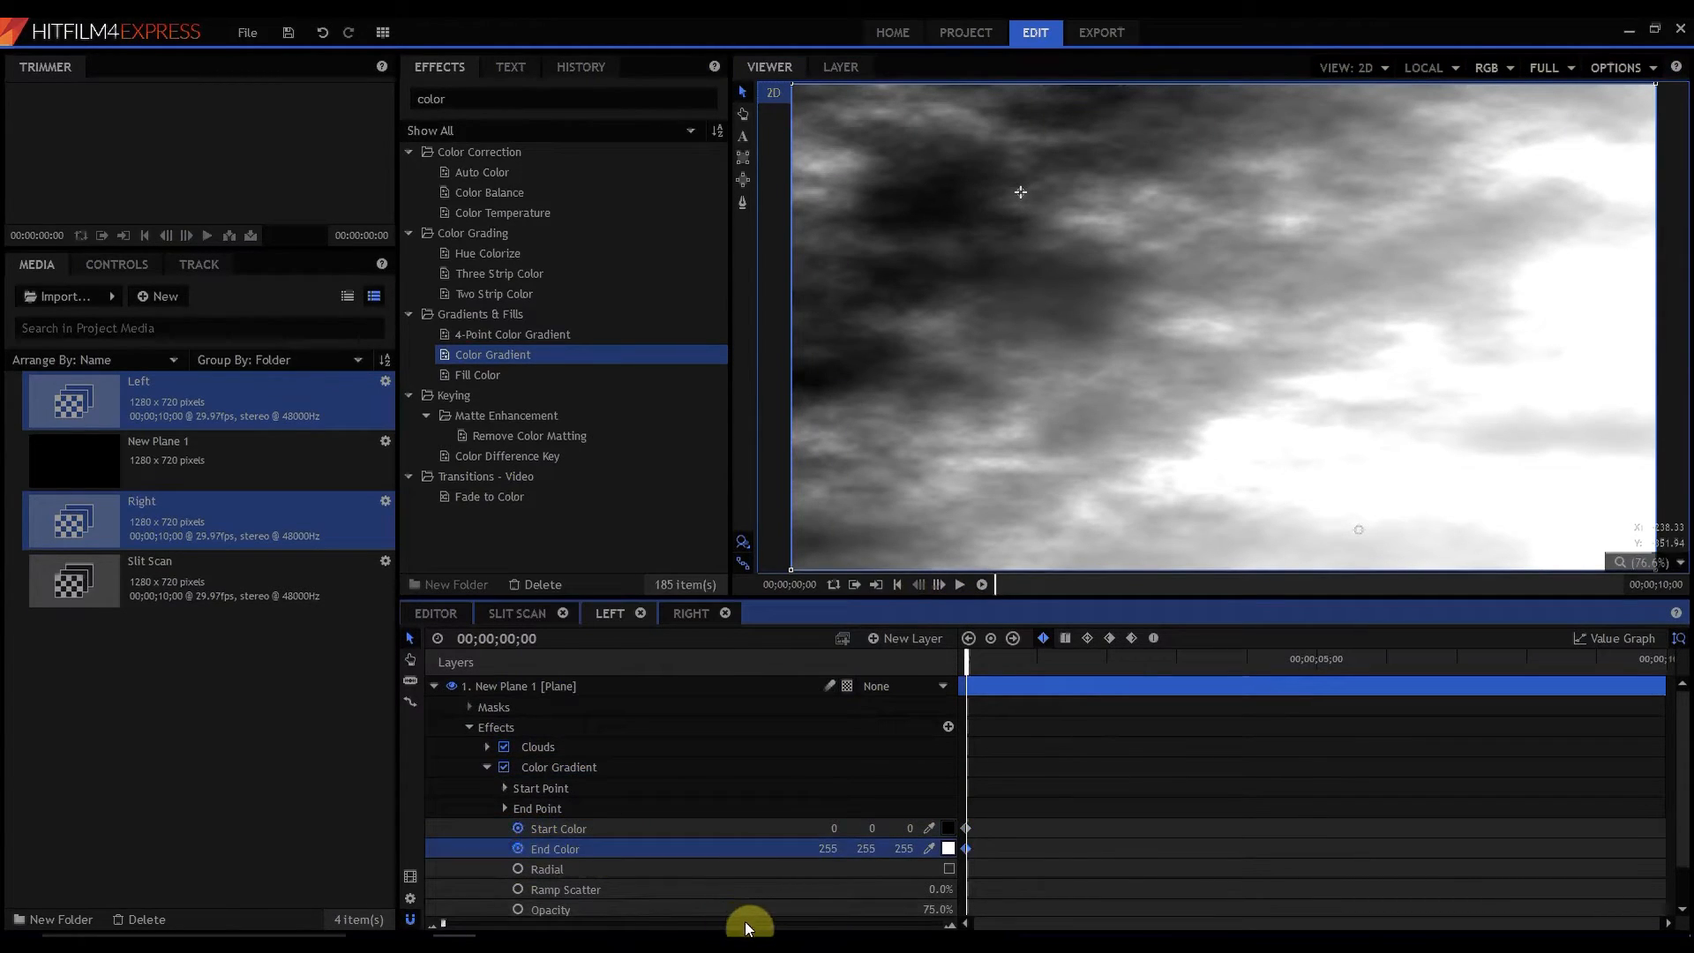
click(947, 828)
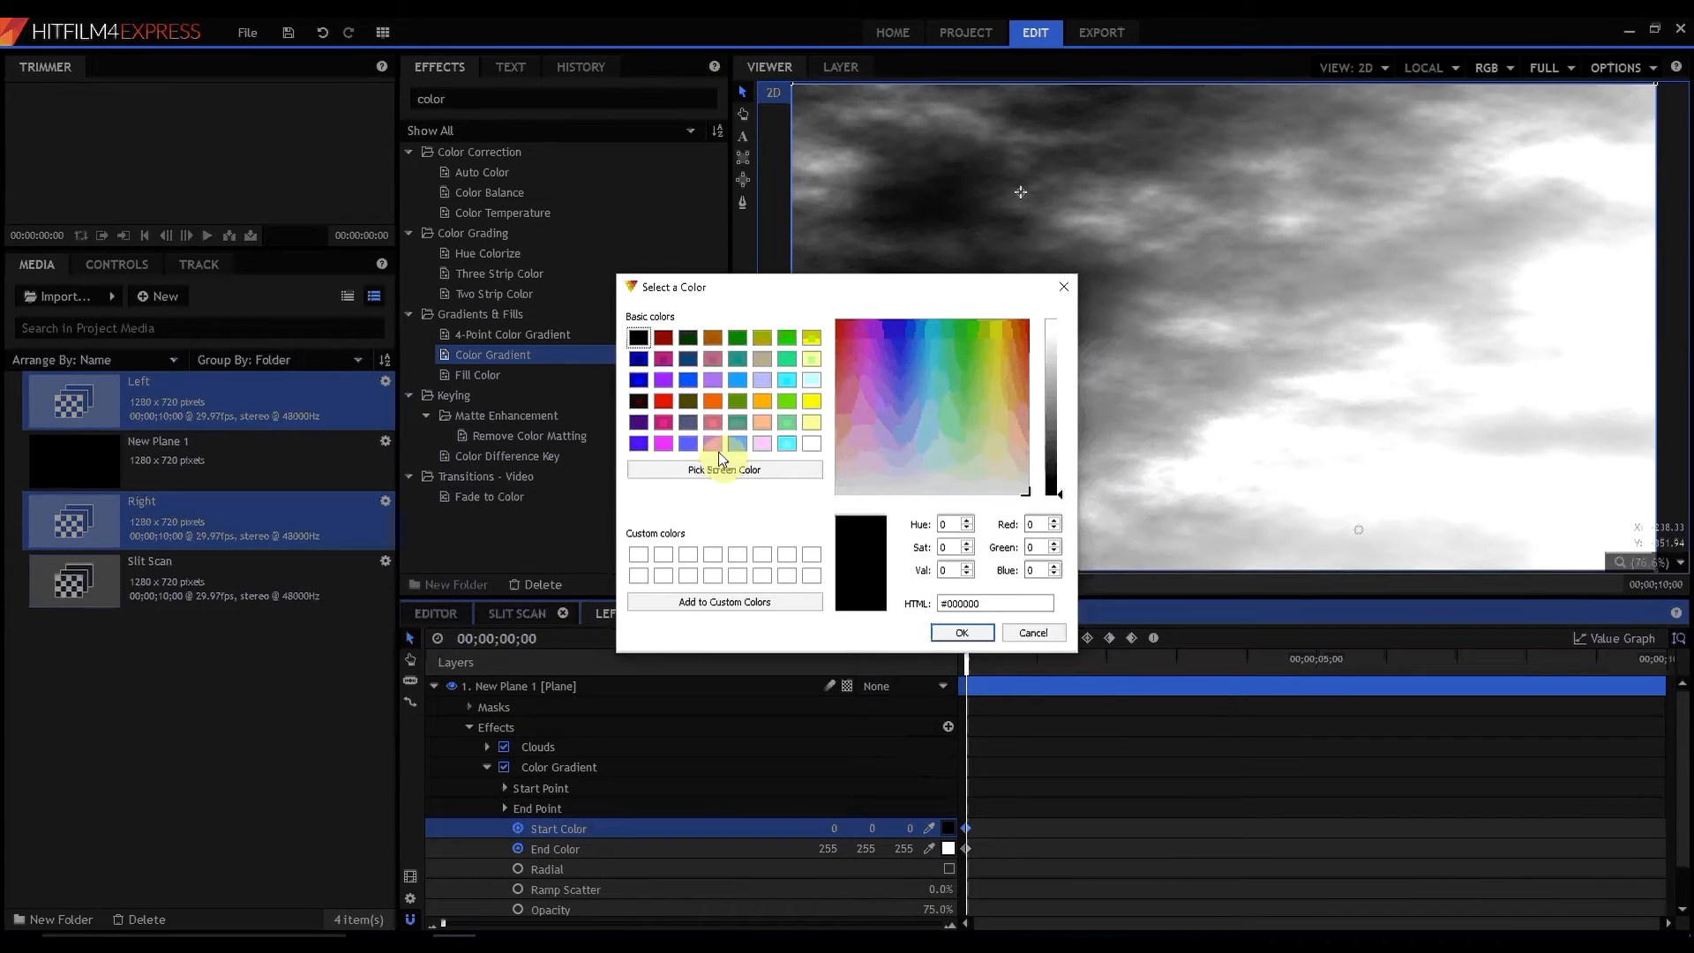
click(959, 631)
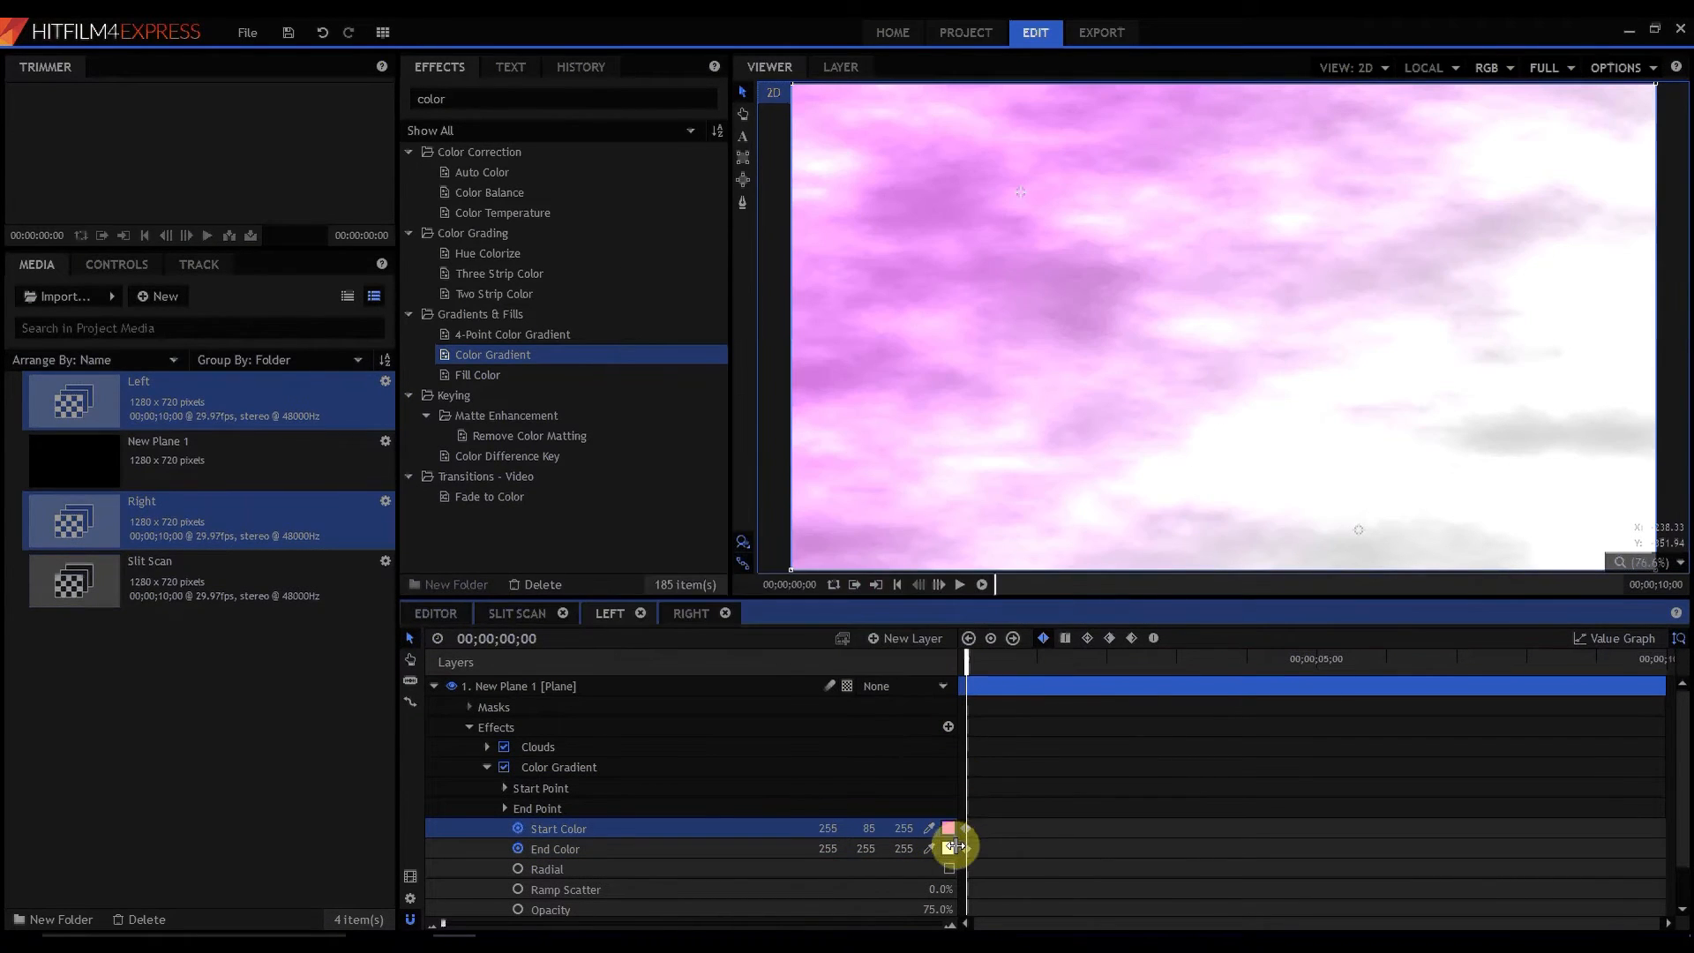
click(947, 848)
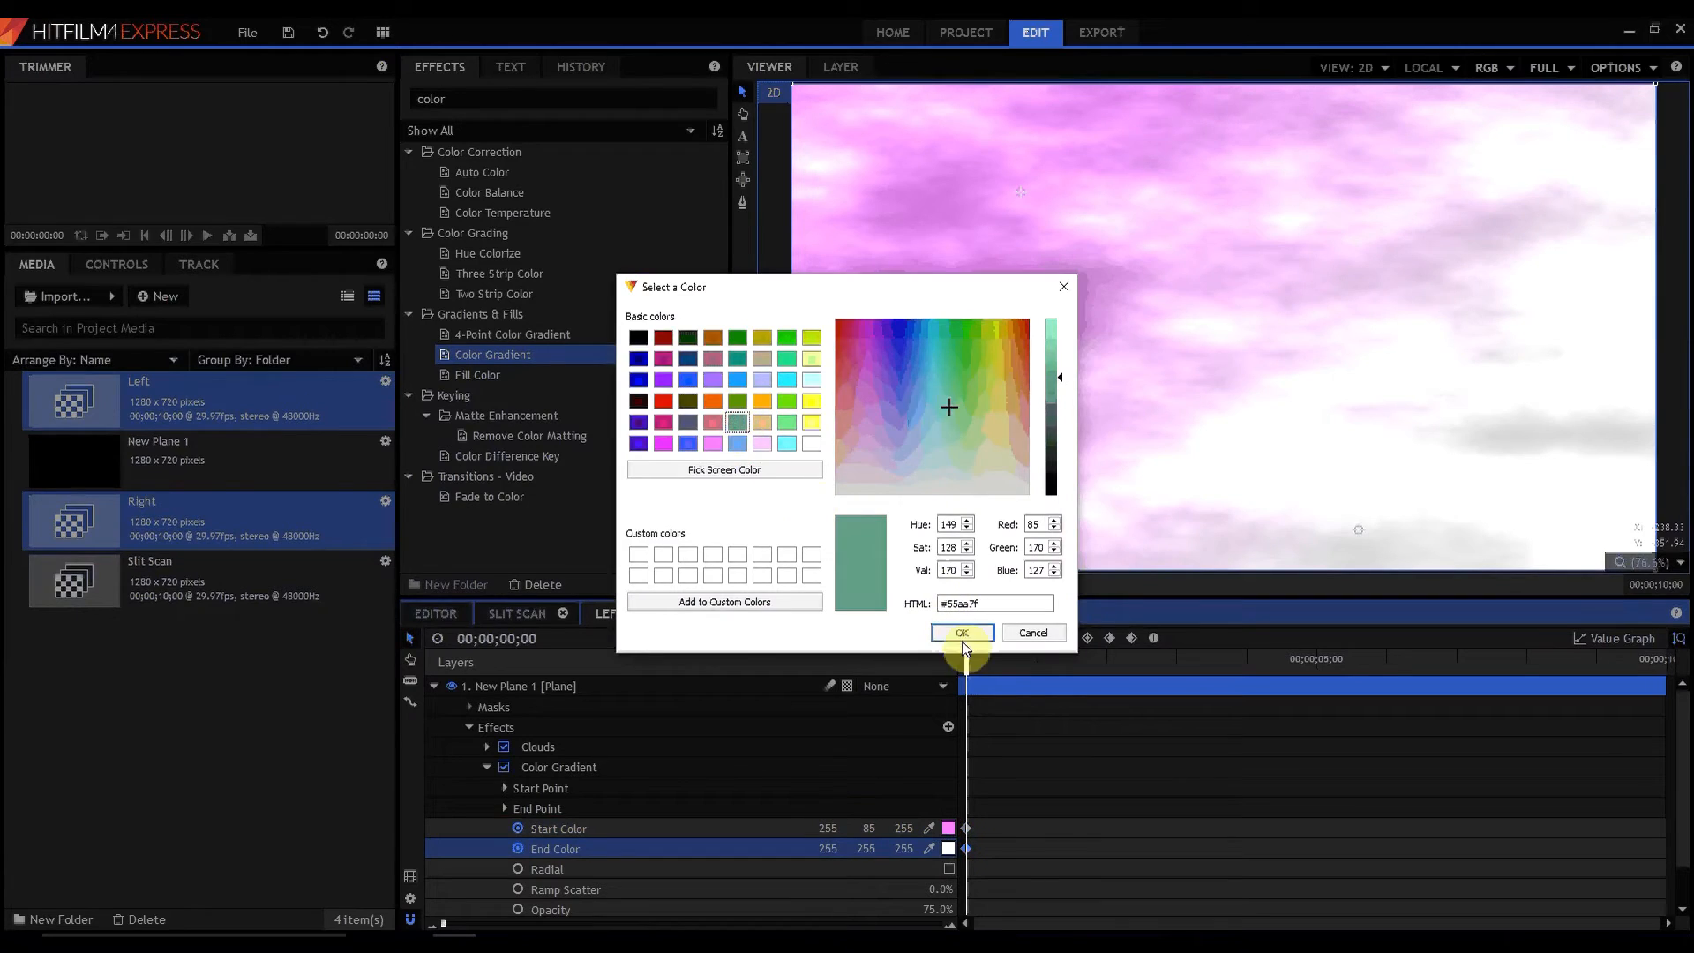
click(958, 632)
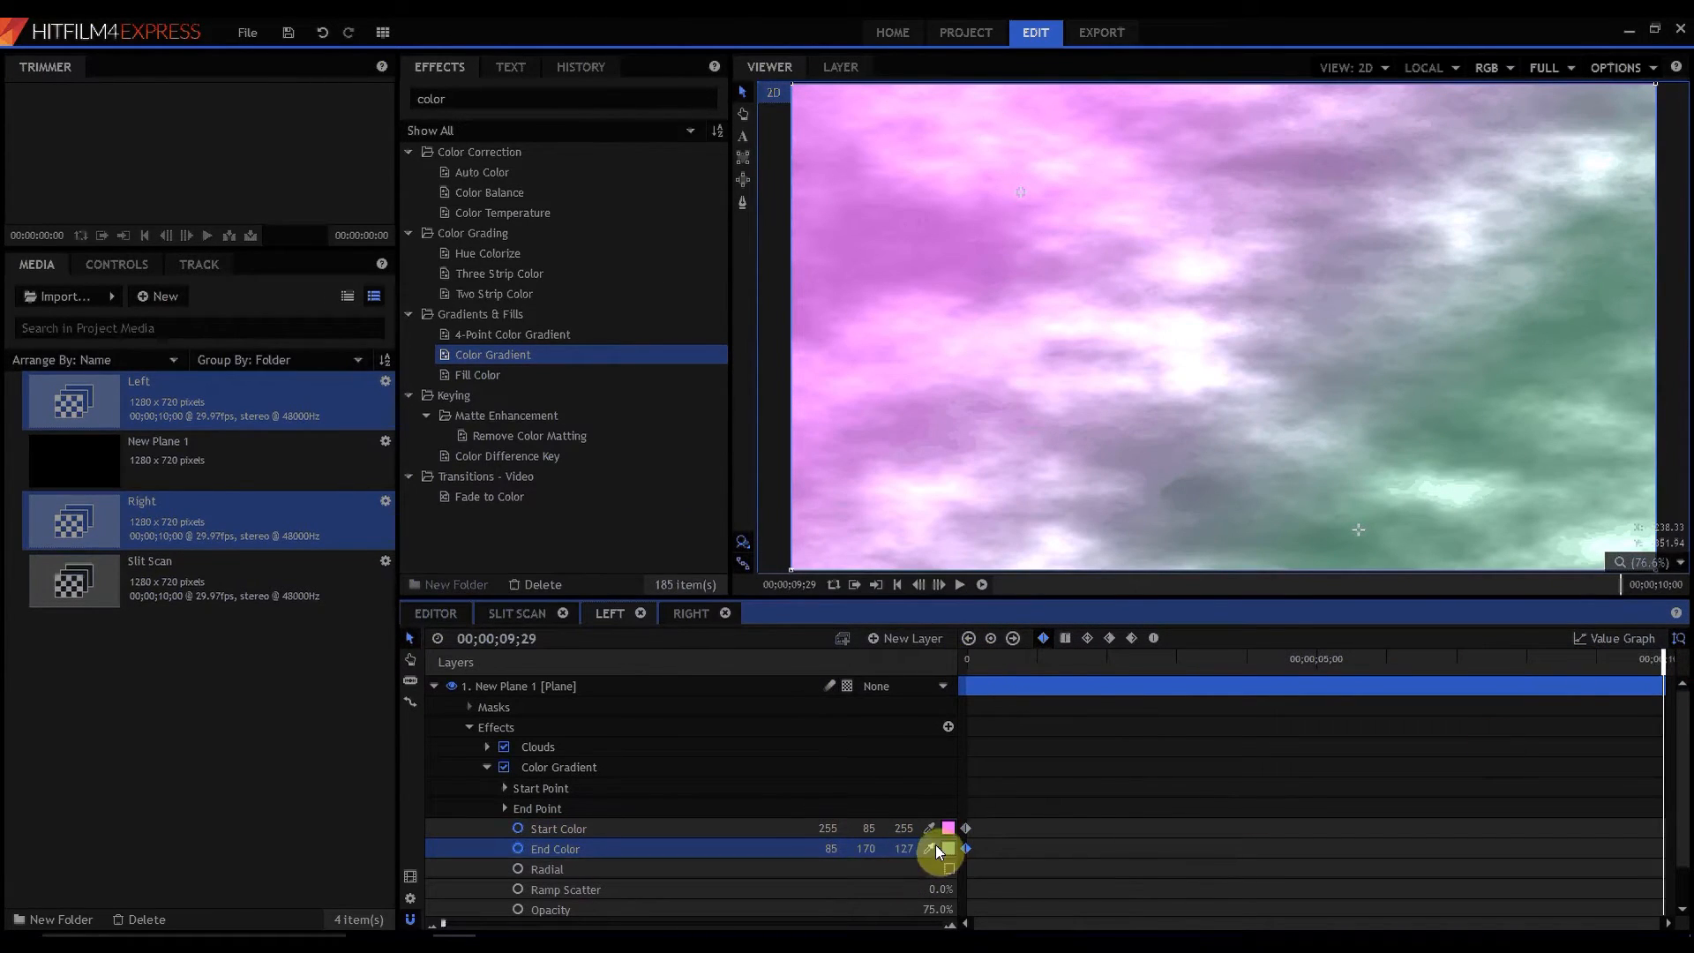
- Keyframe the gradient at the last frame to a green start and violet end colour
click(947, 827)
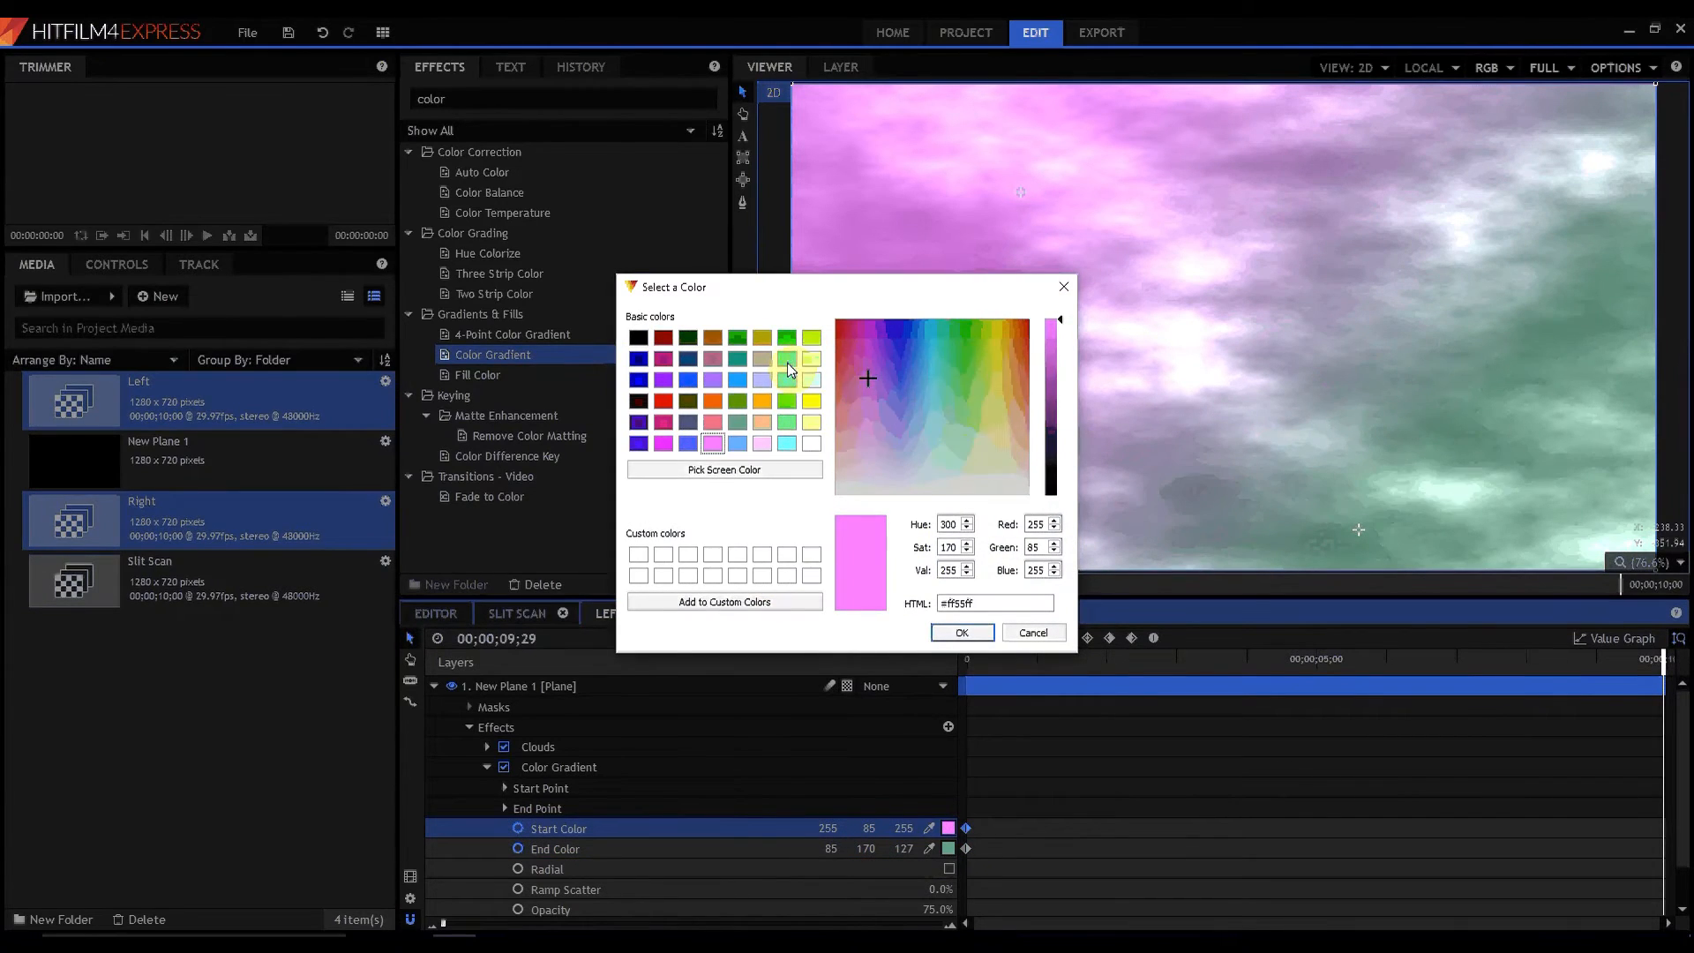
click(959, 631)
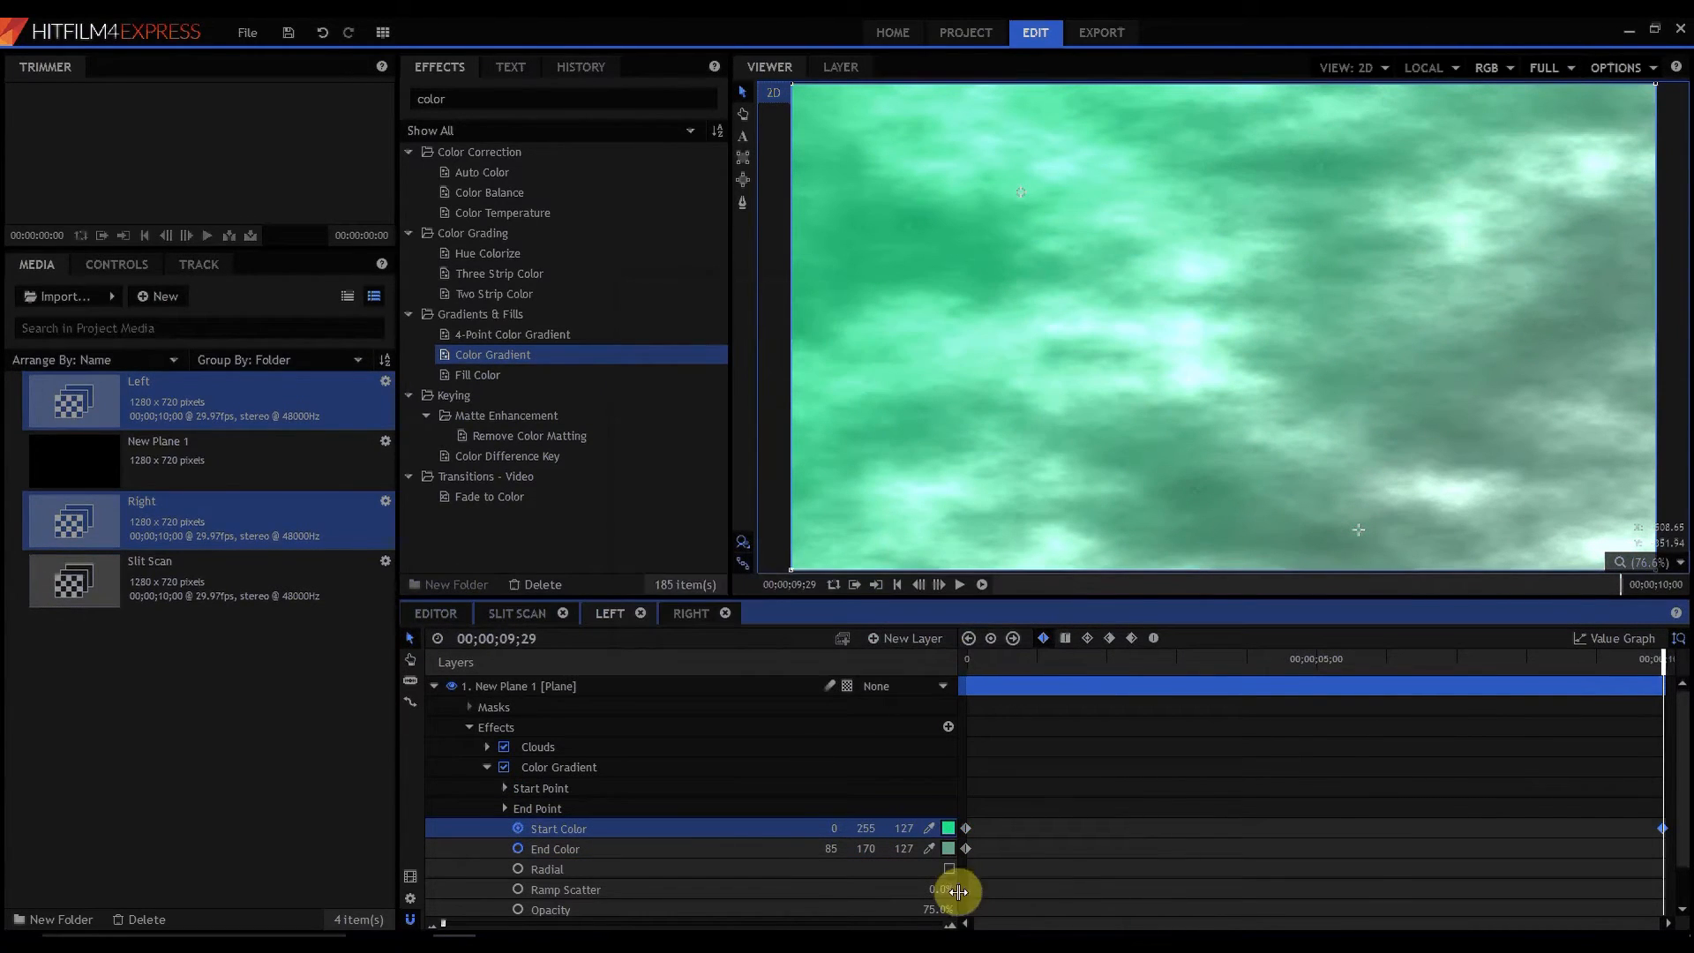
click(947, 848)
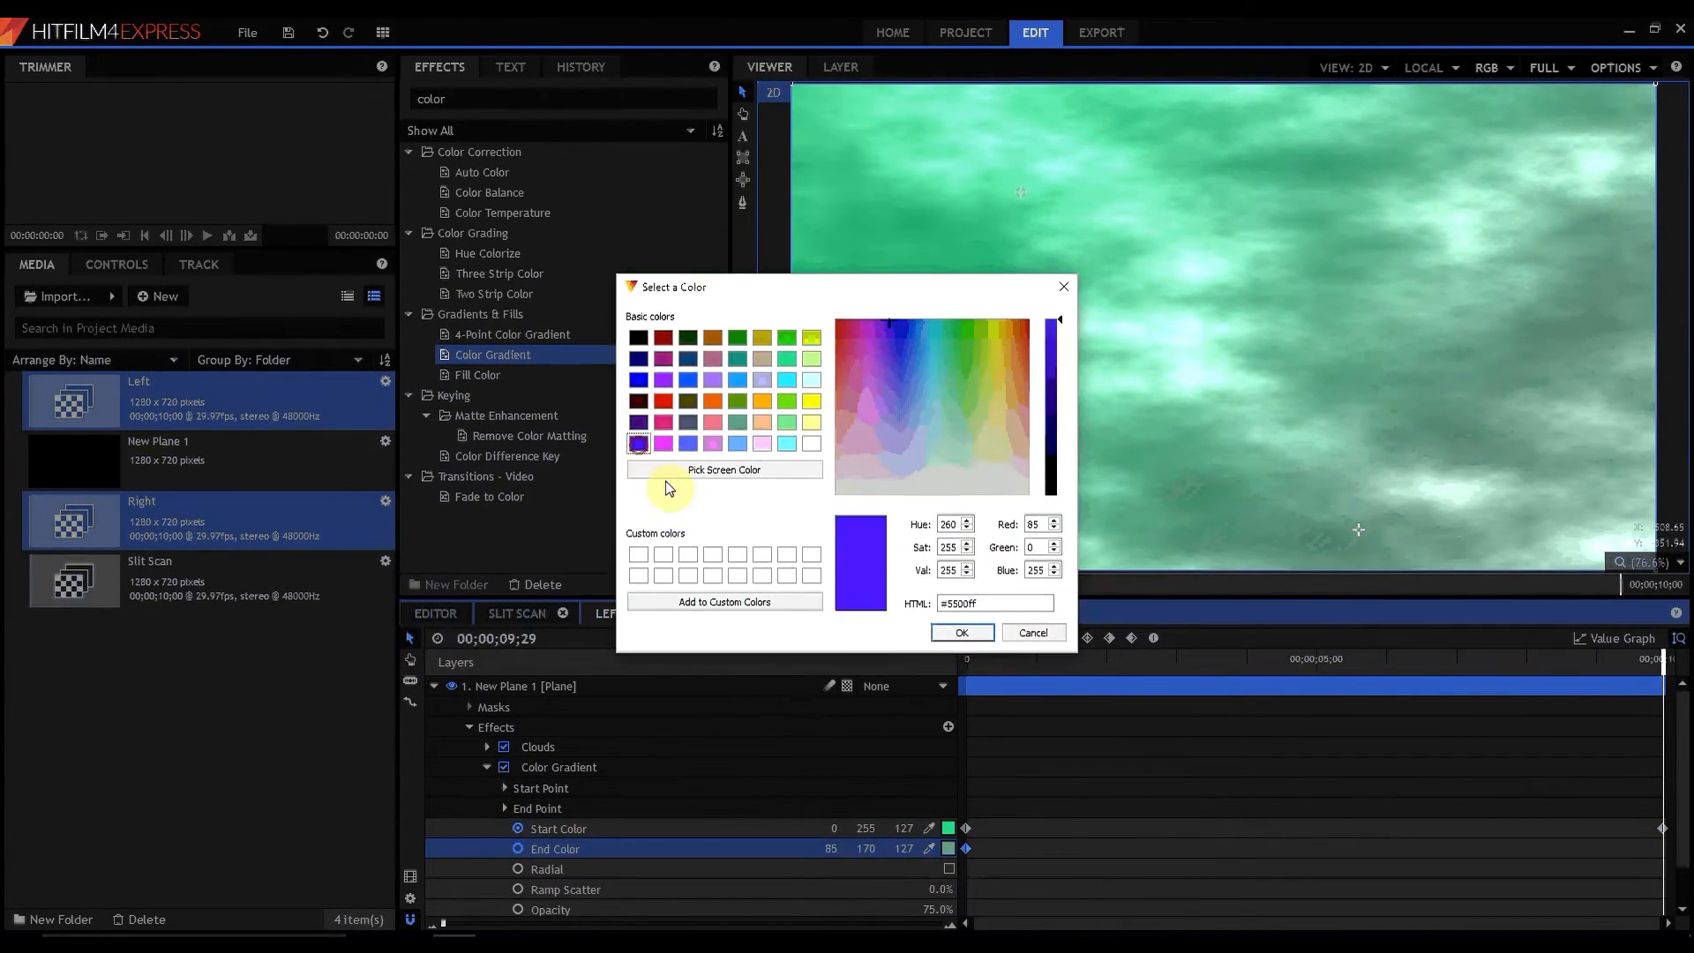
click(959, 631)
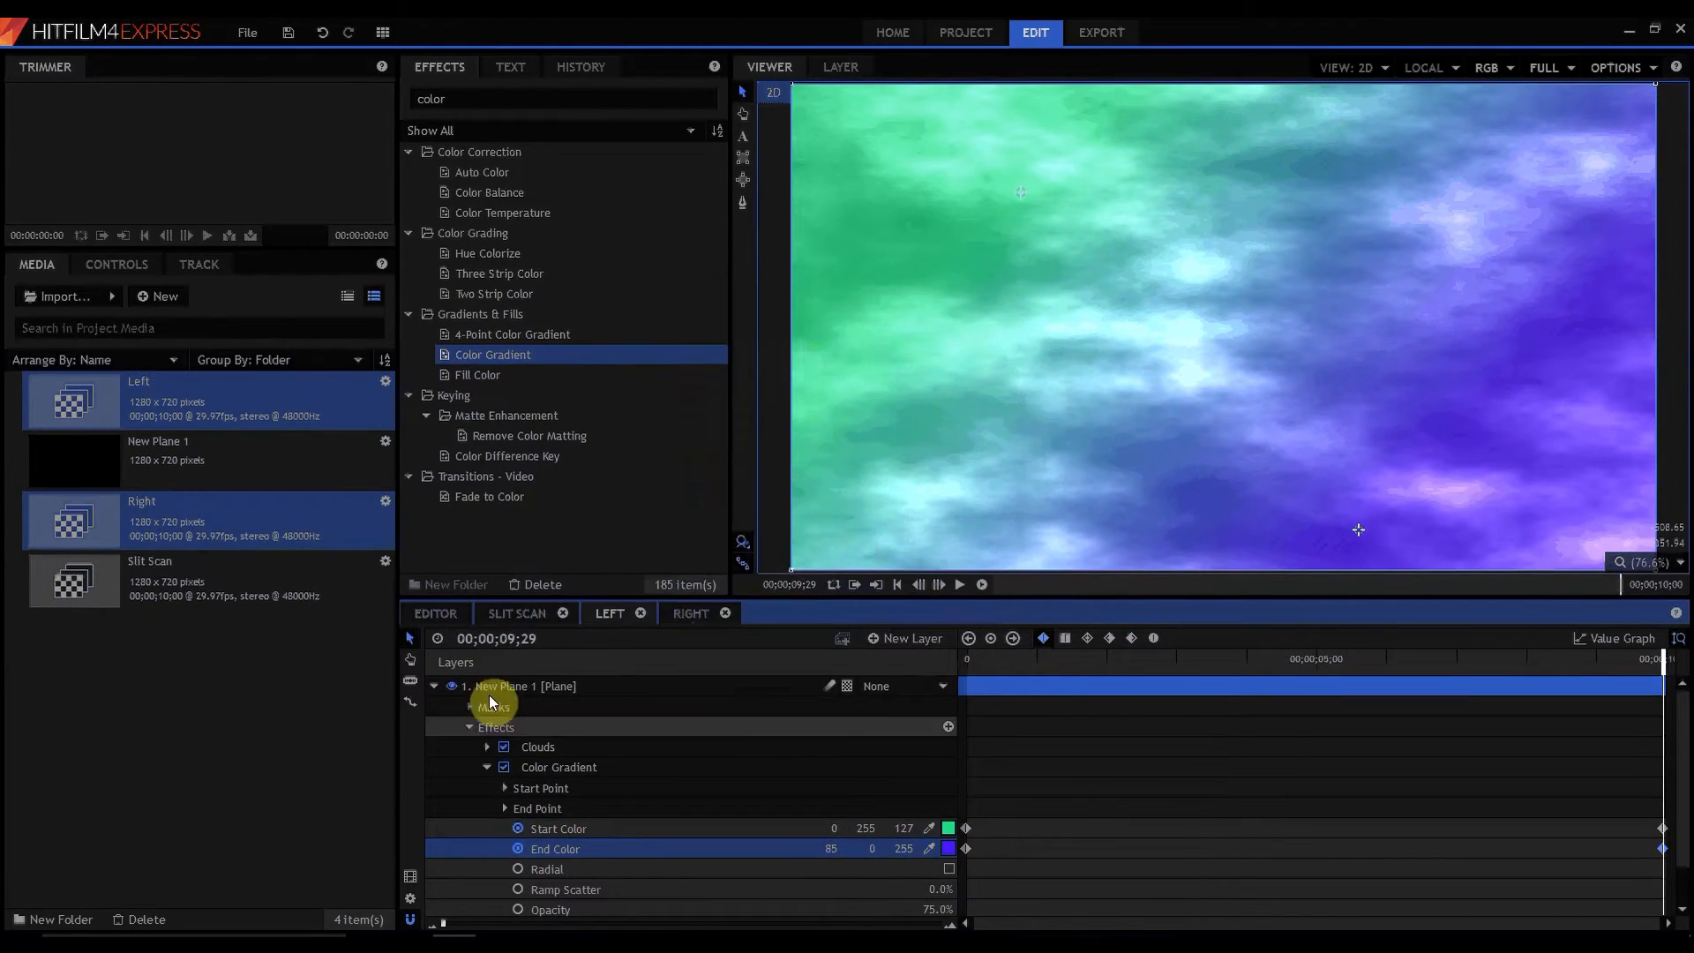
click(559, 767)
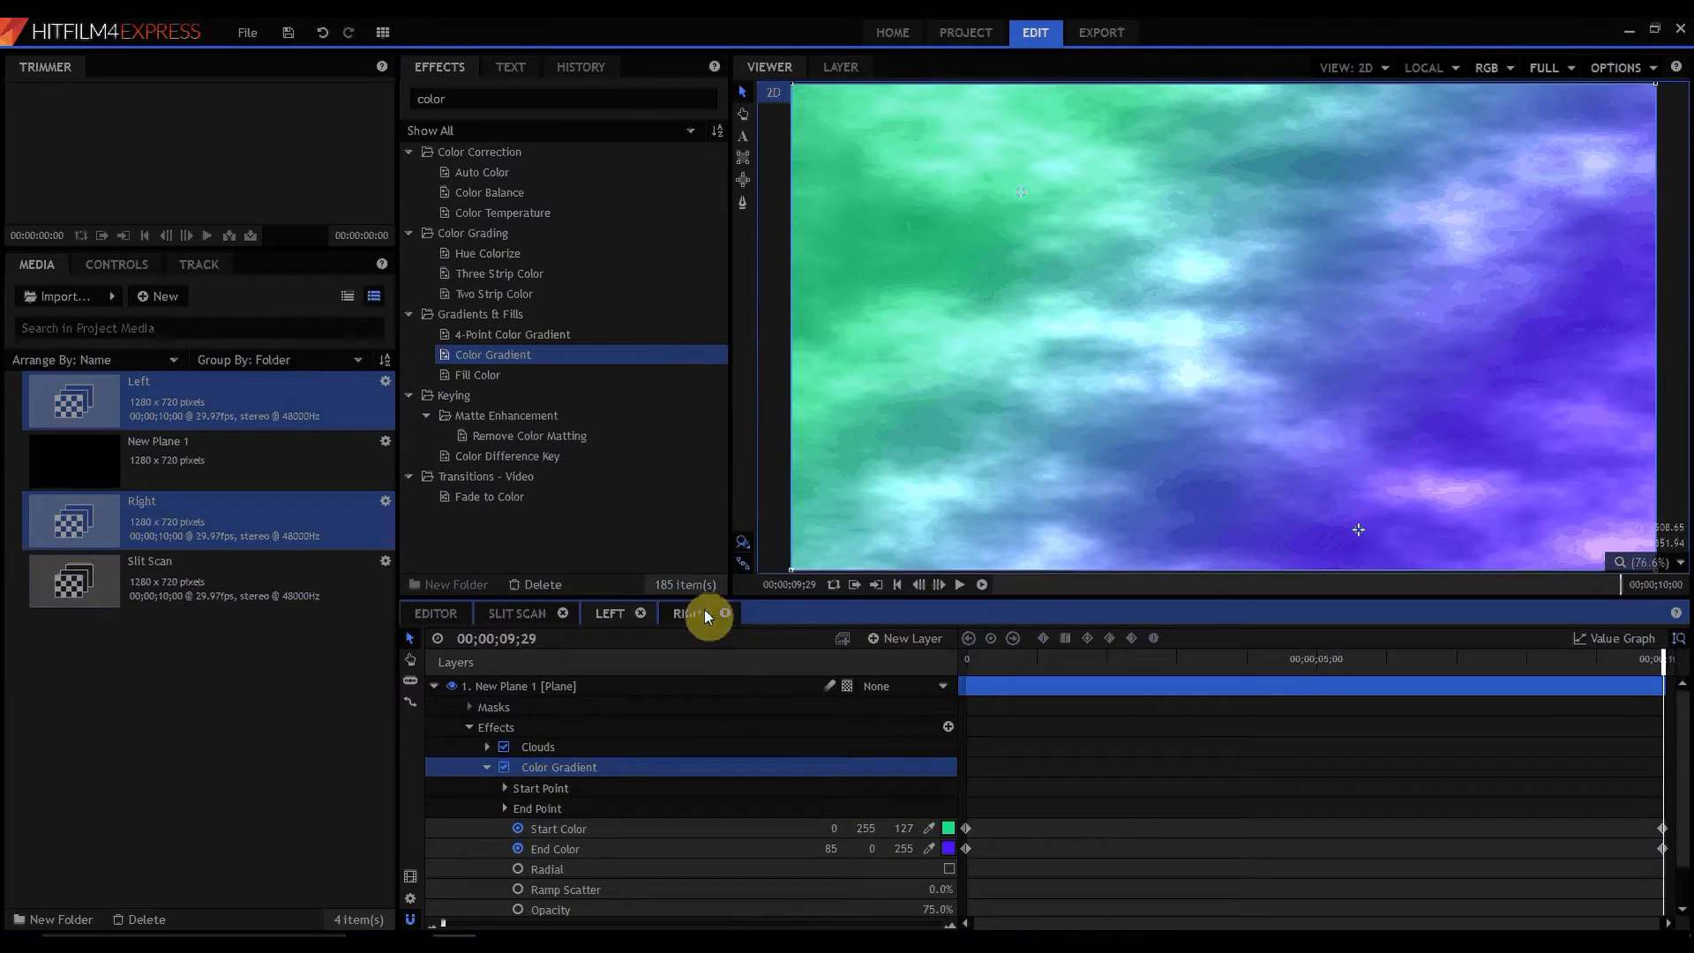
- Copy Color Gradient onto Right's cloud plane, with a rosy start colour and red end colour
right_click(559, 766)
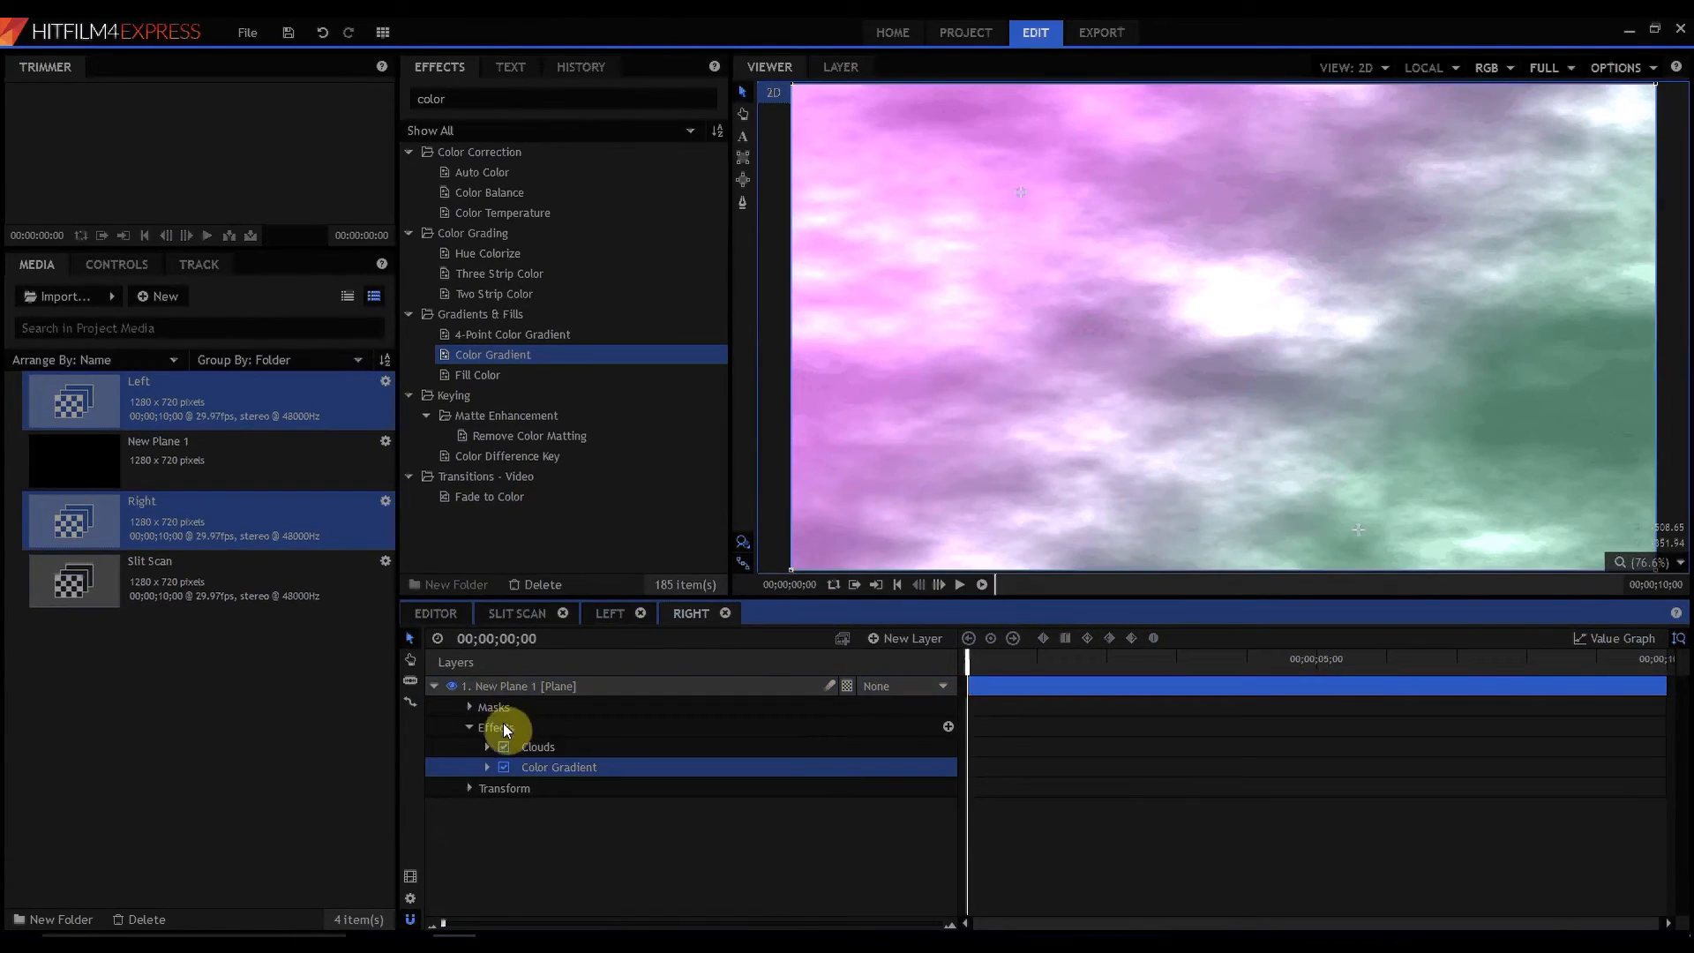
click(486, 766)
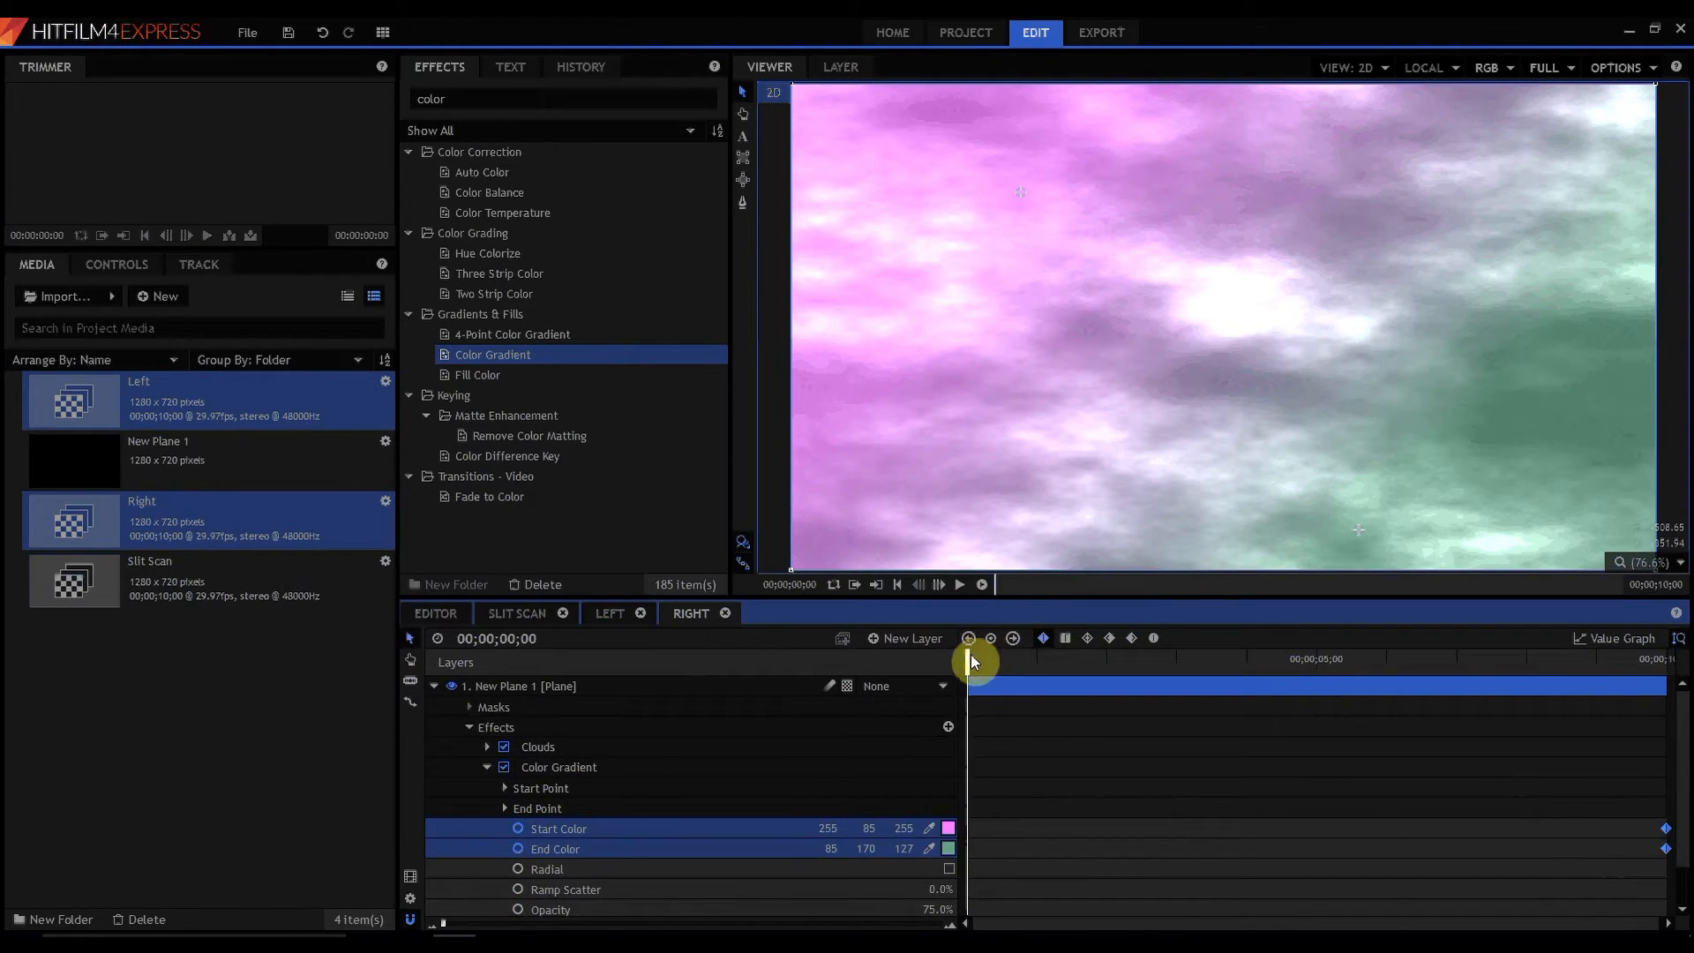
click(948, 829)
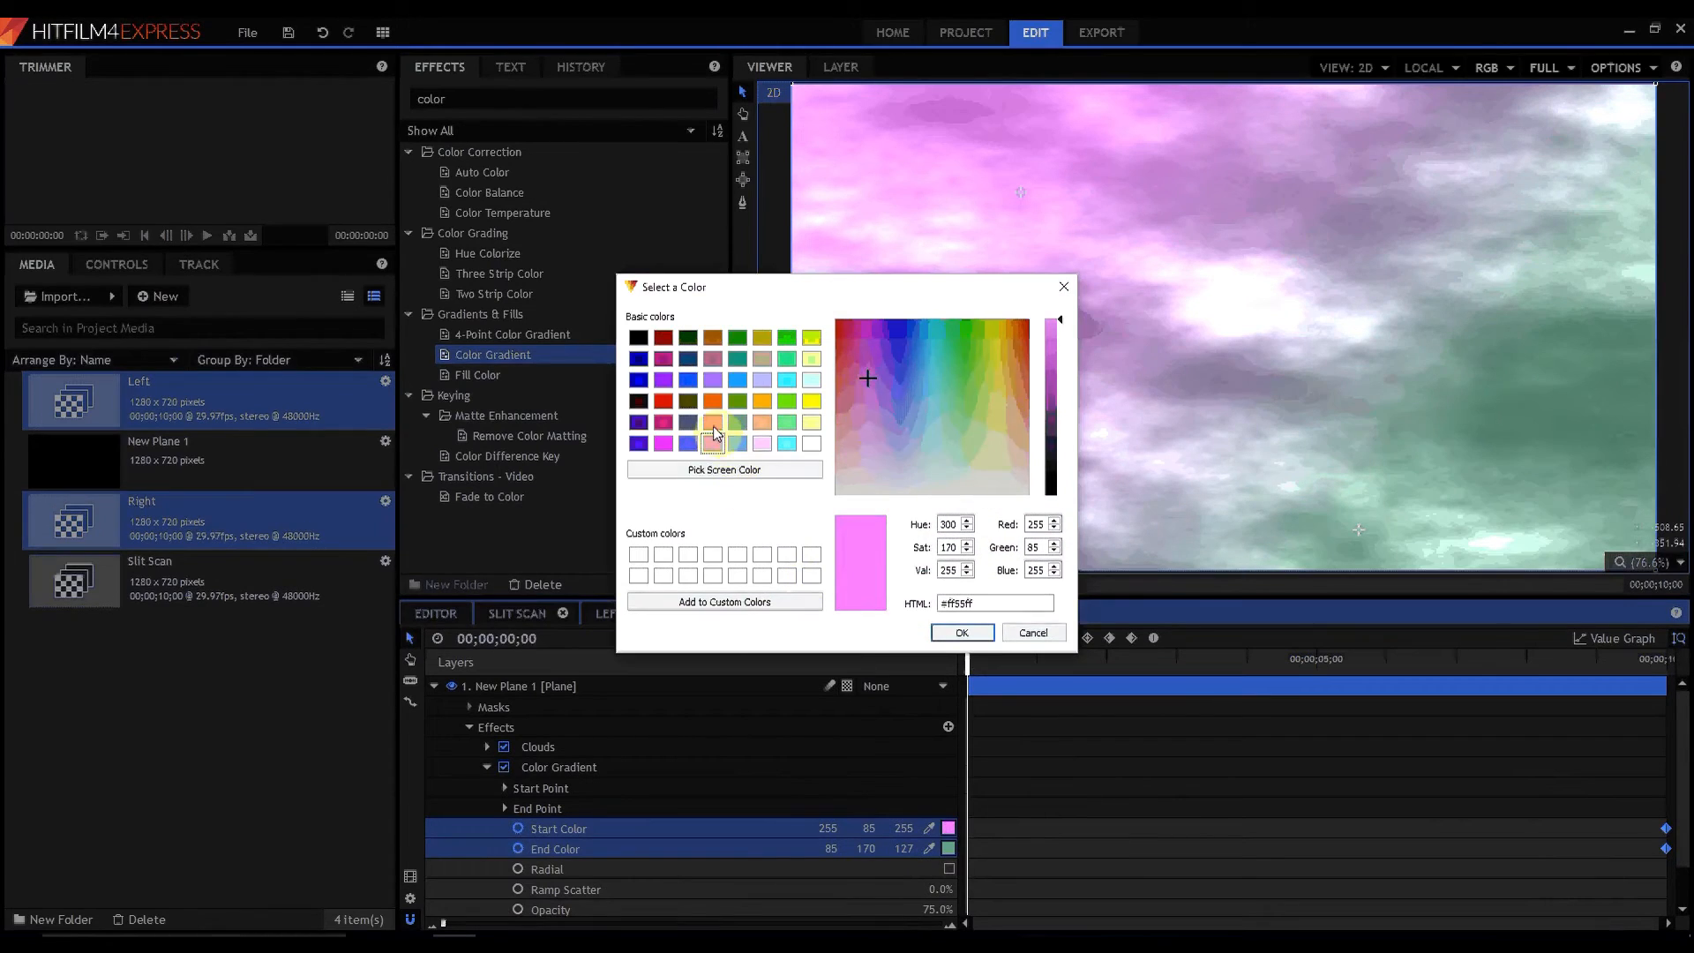
click(959, 632)
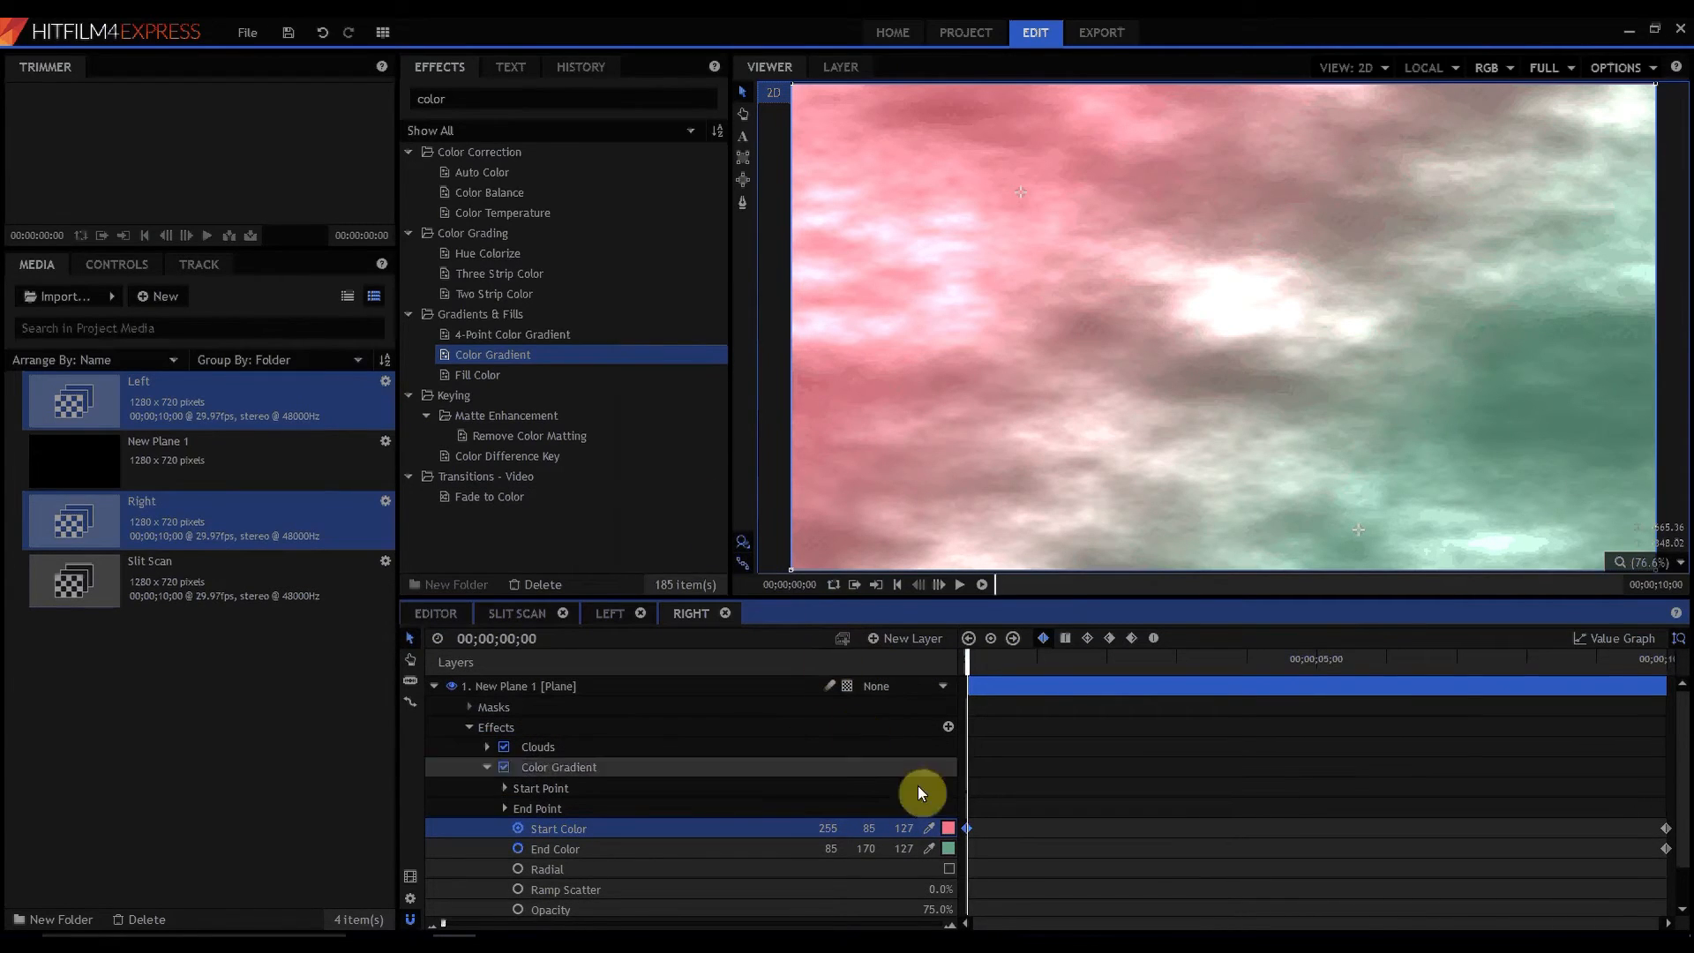
click(947, 848)
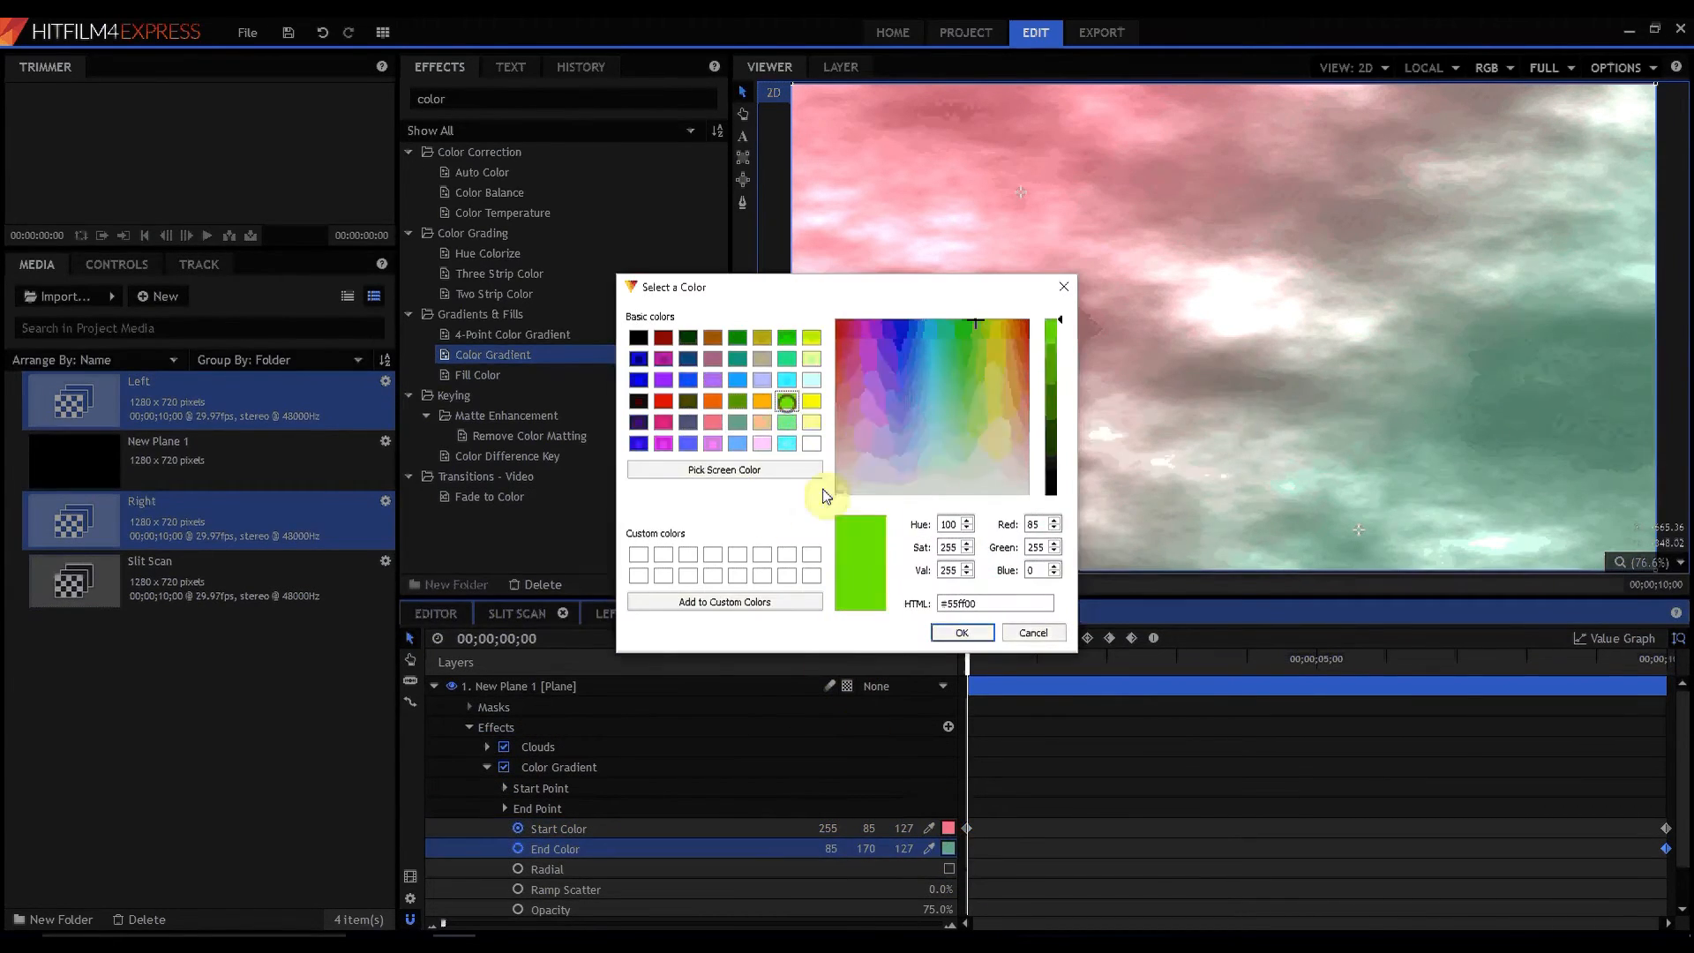
click(959, 632)
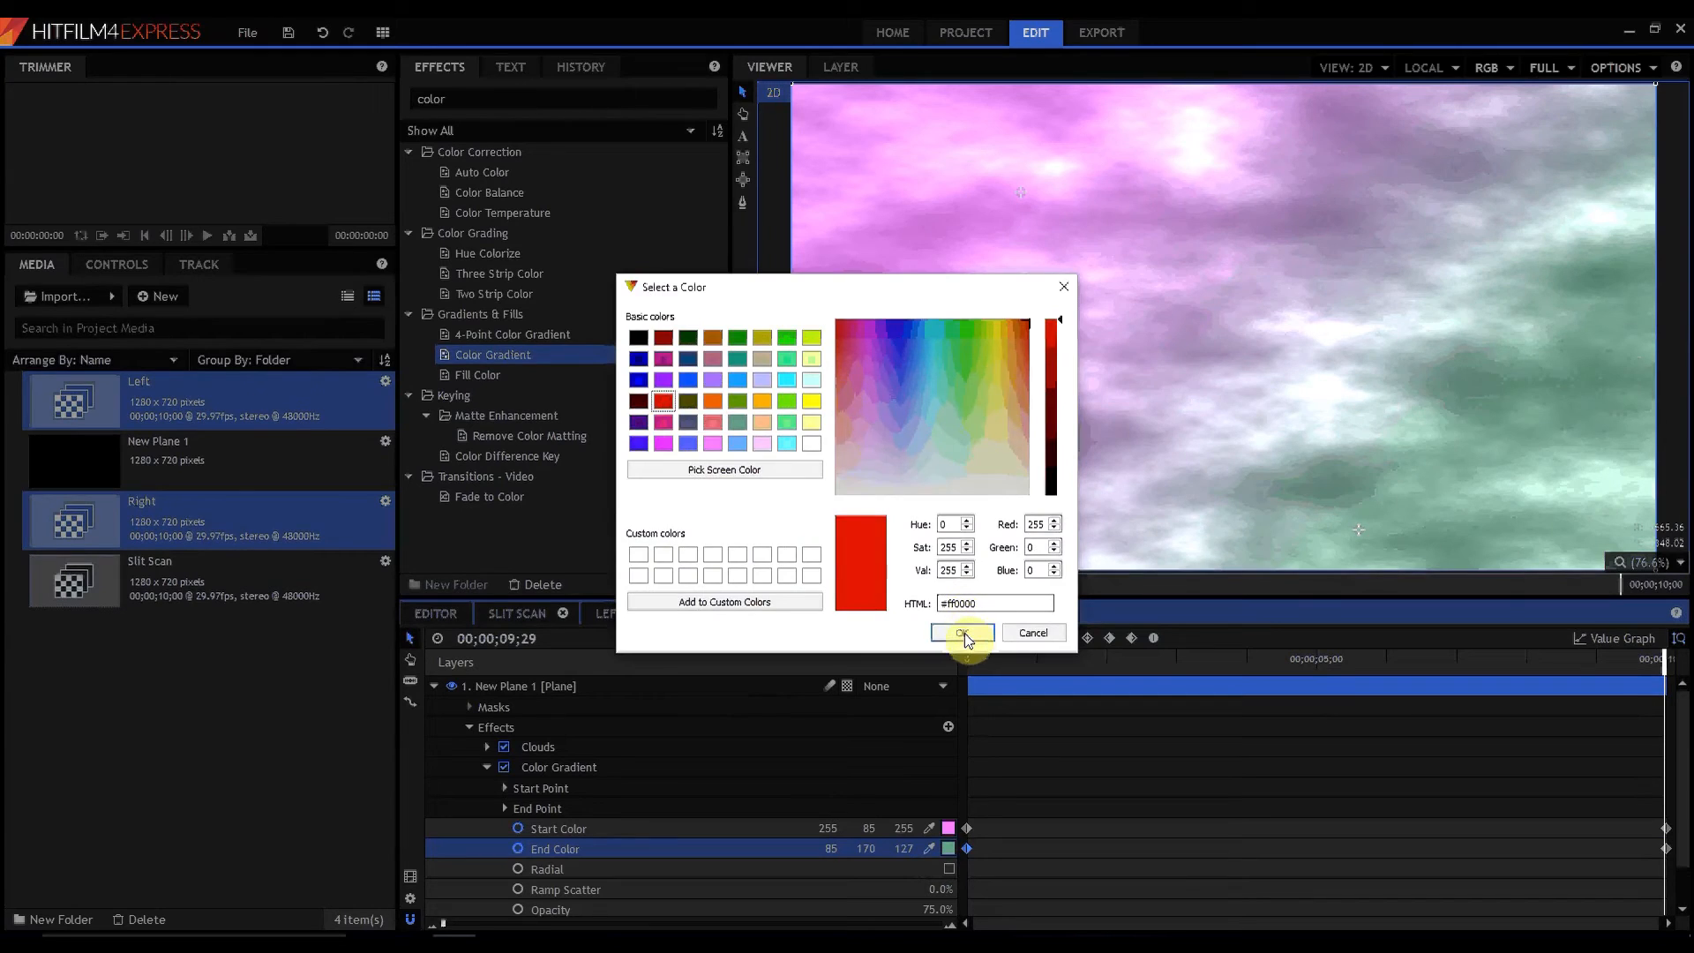
click(958, 632)
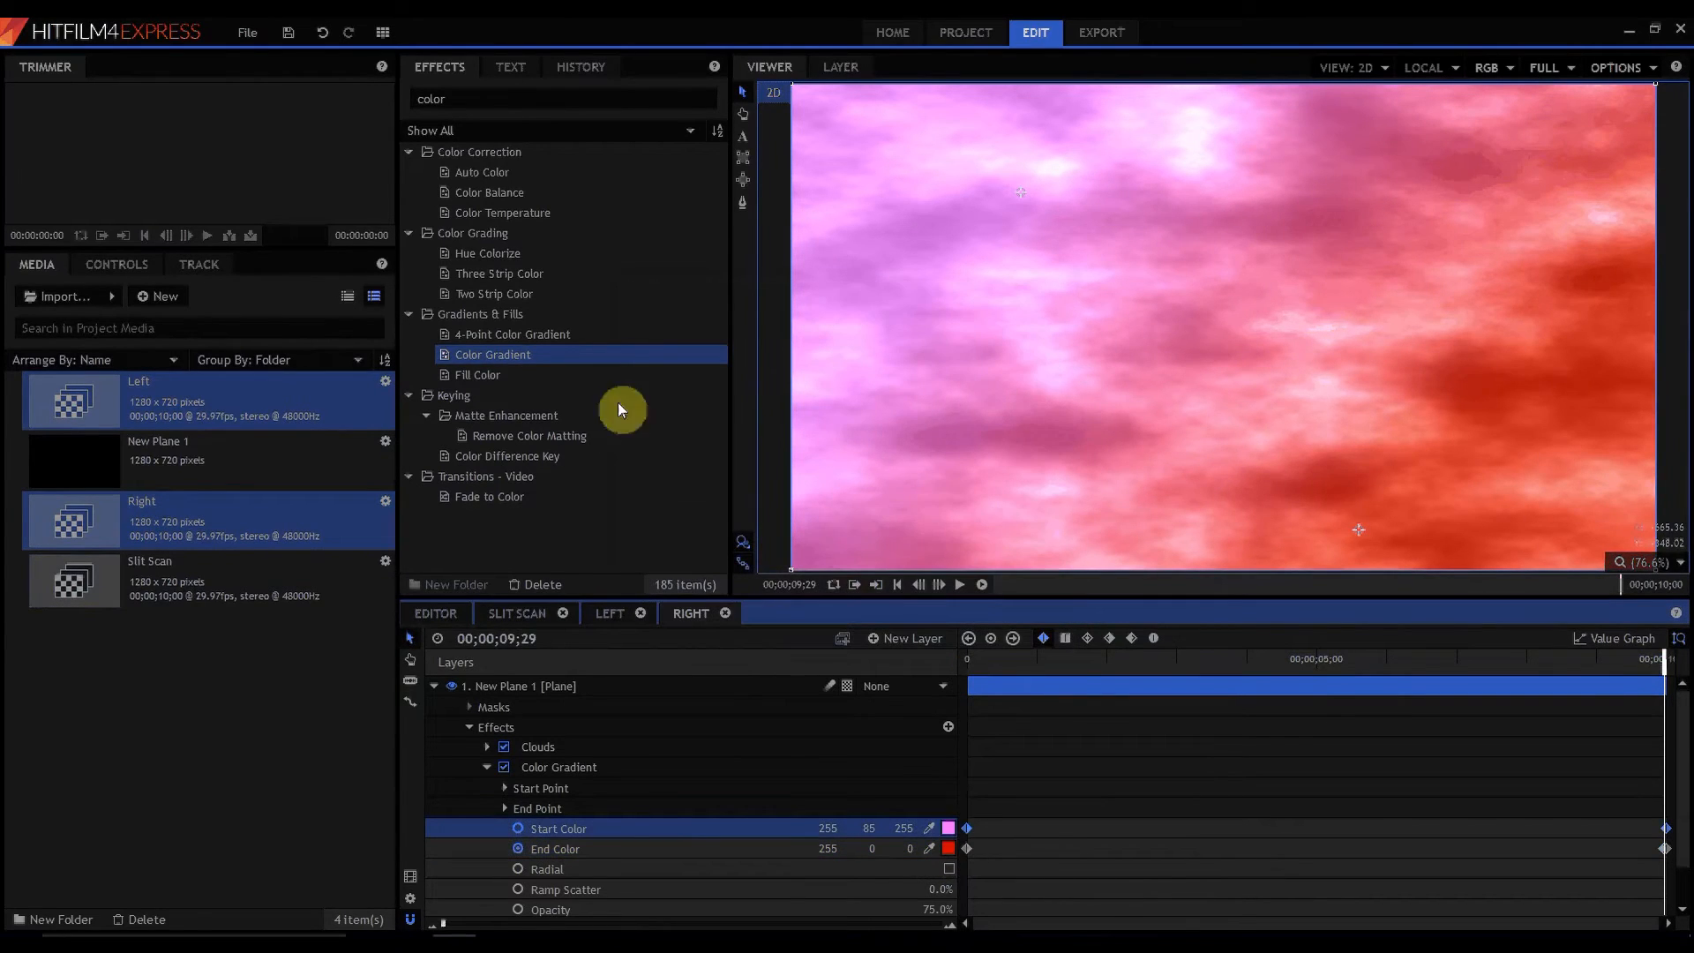
click(948, 848)
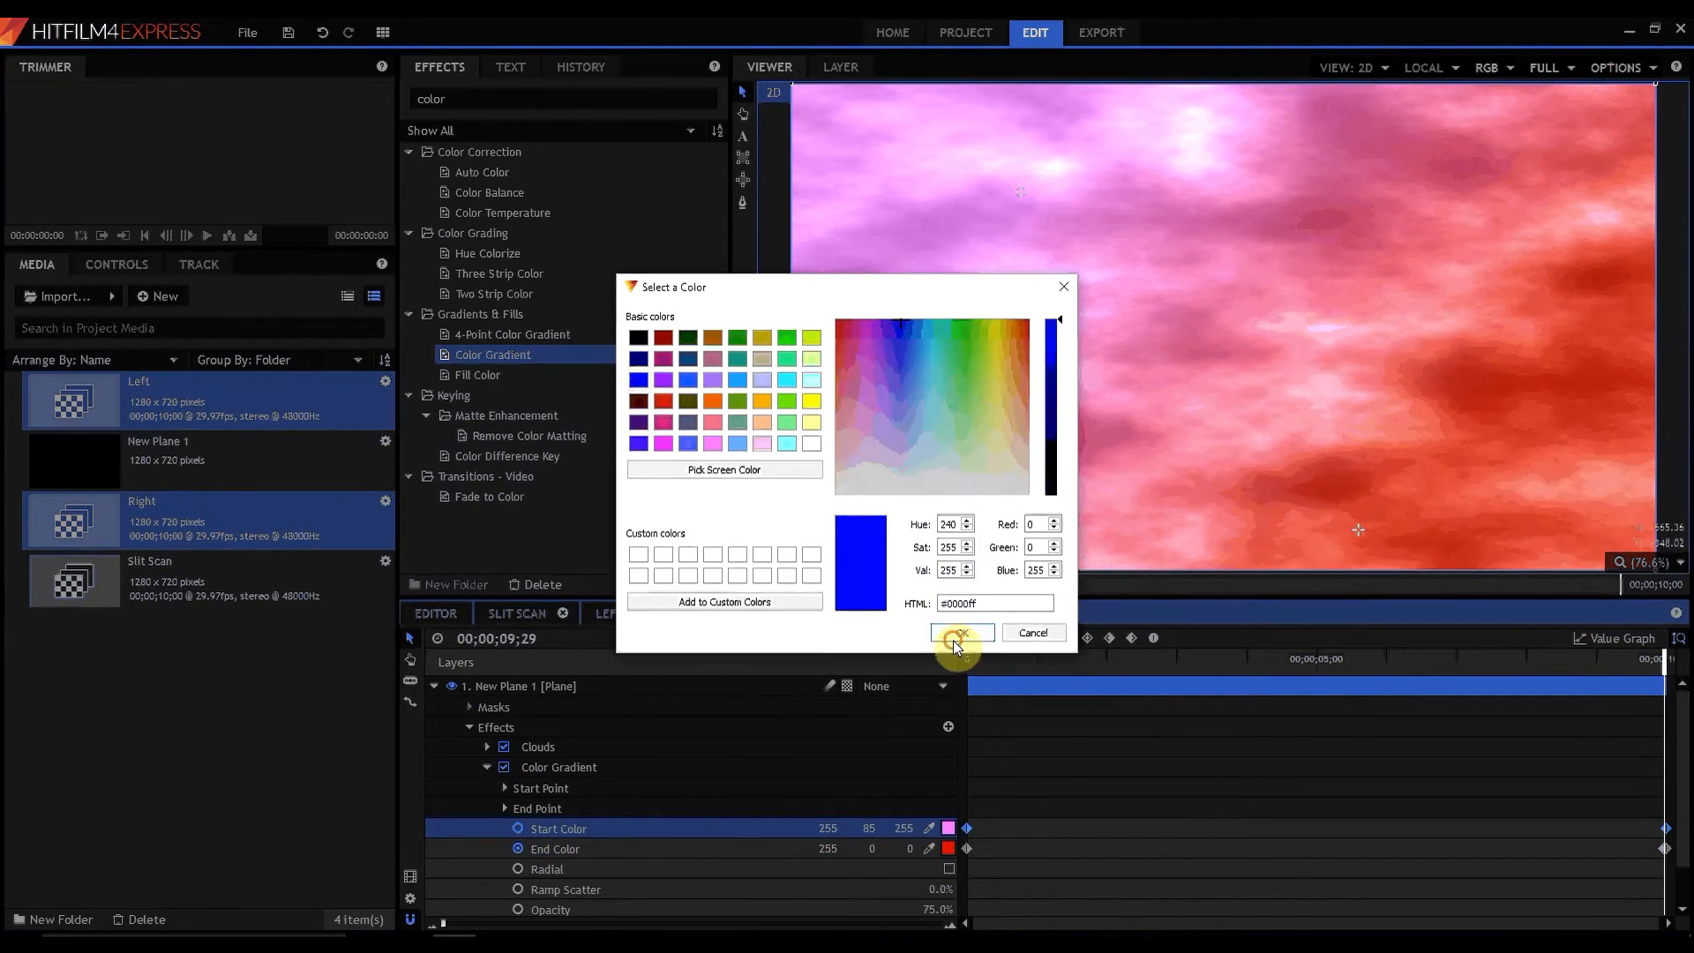
click(959, 631)
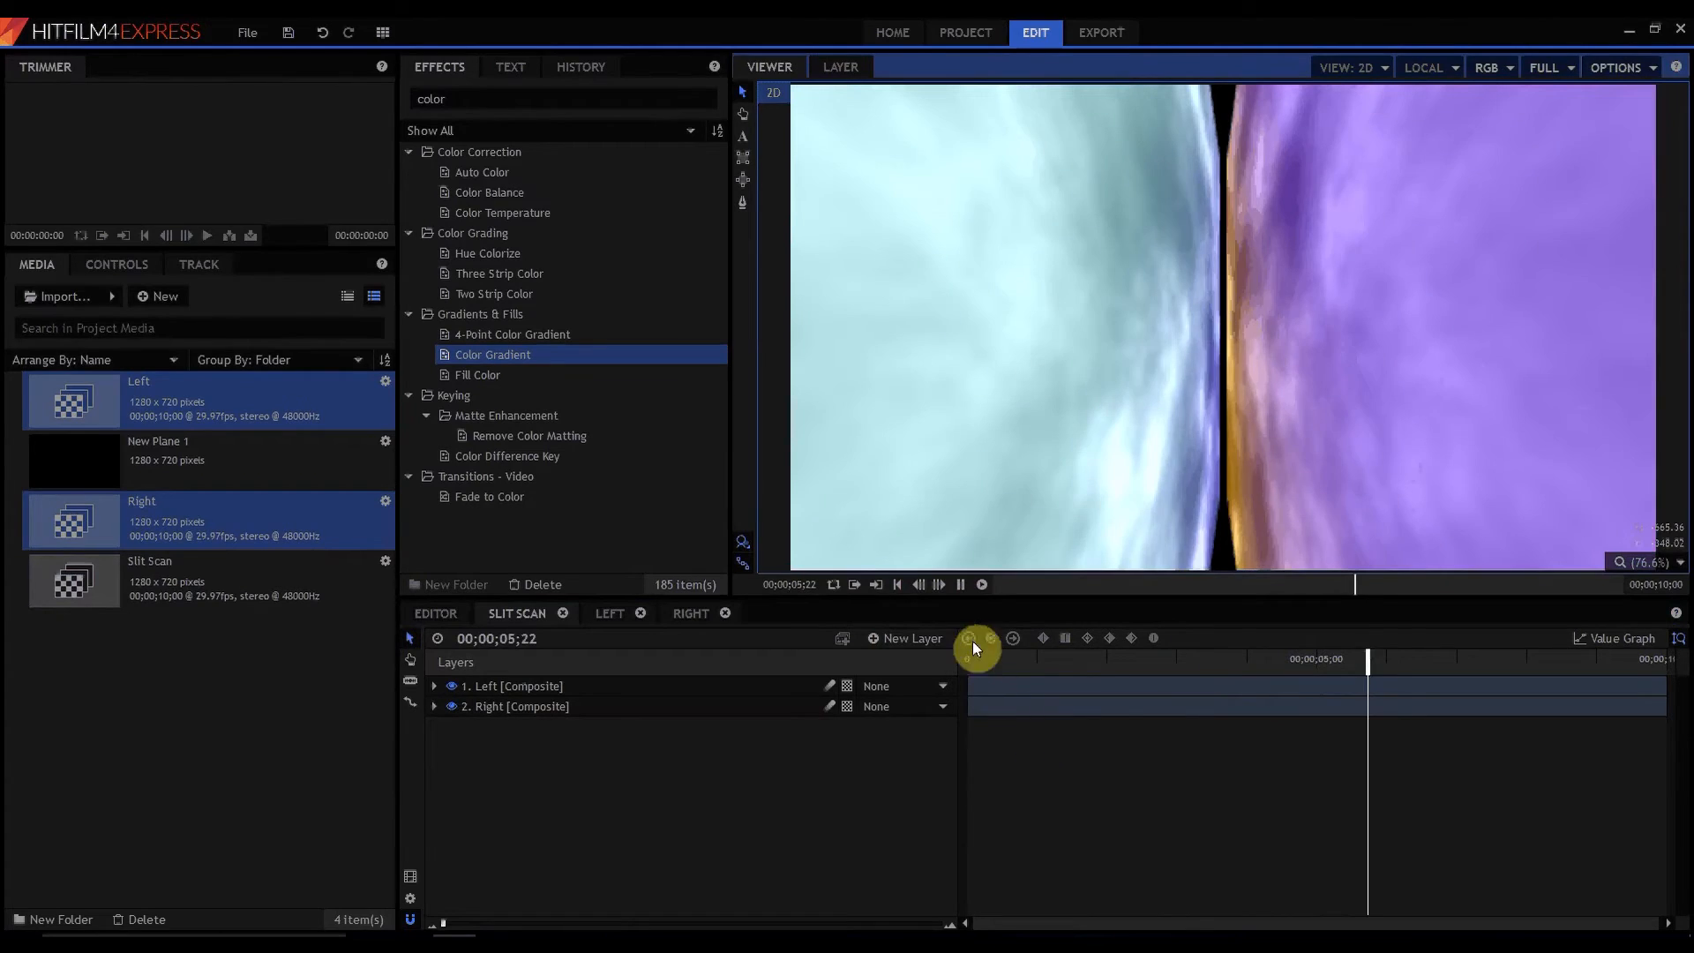
click(959, 583)
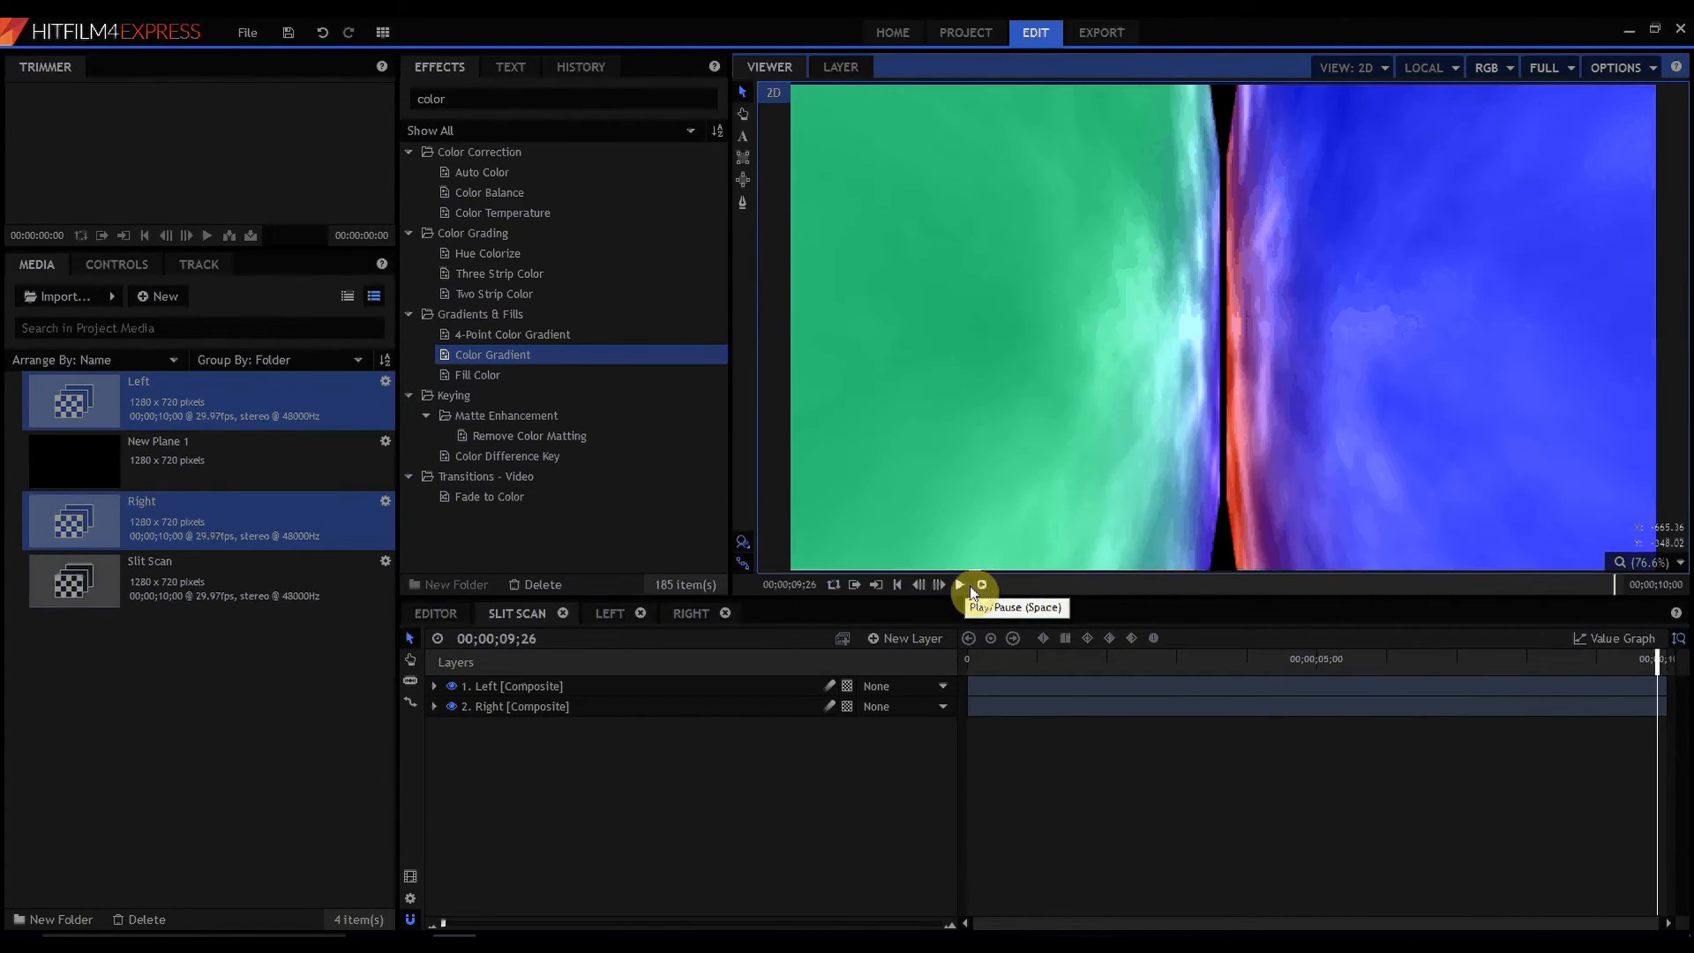
click(958, 584)
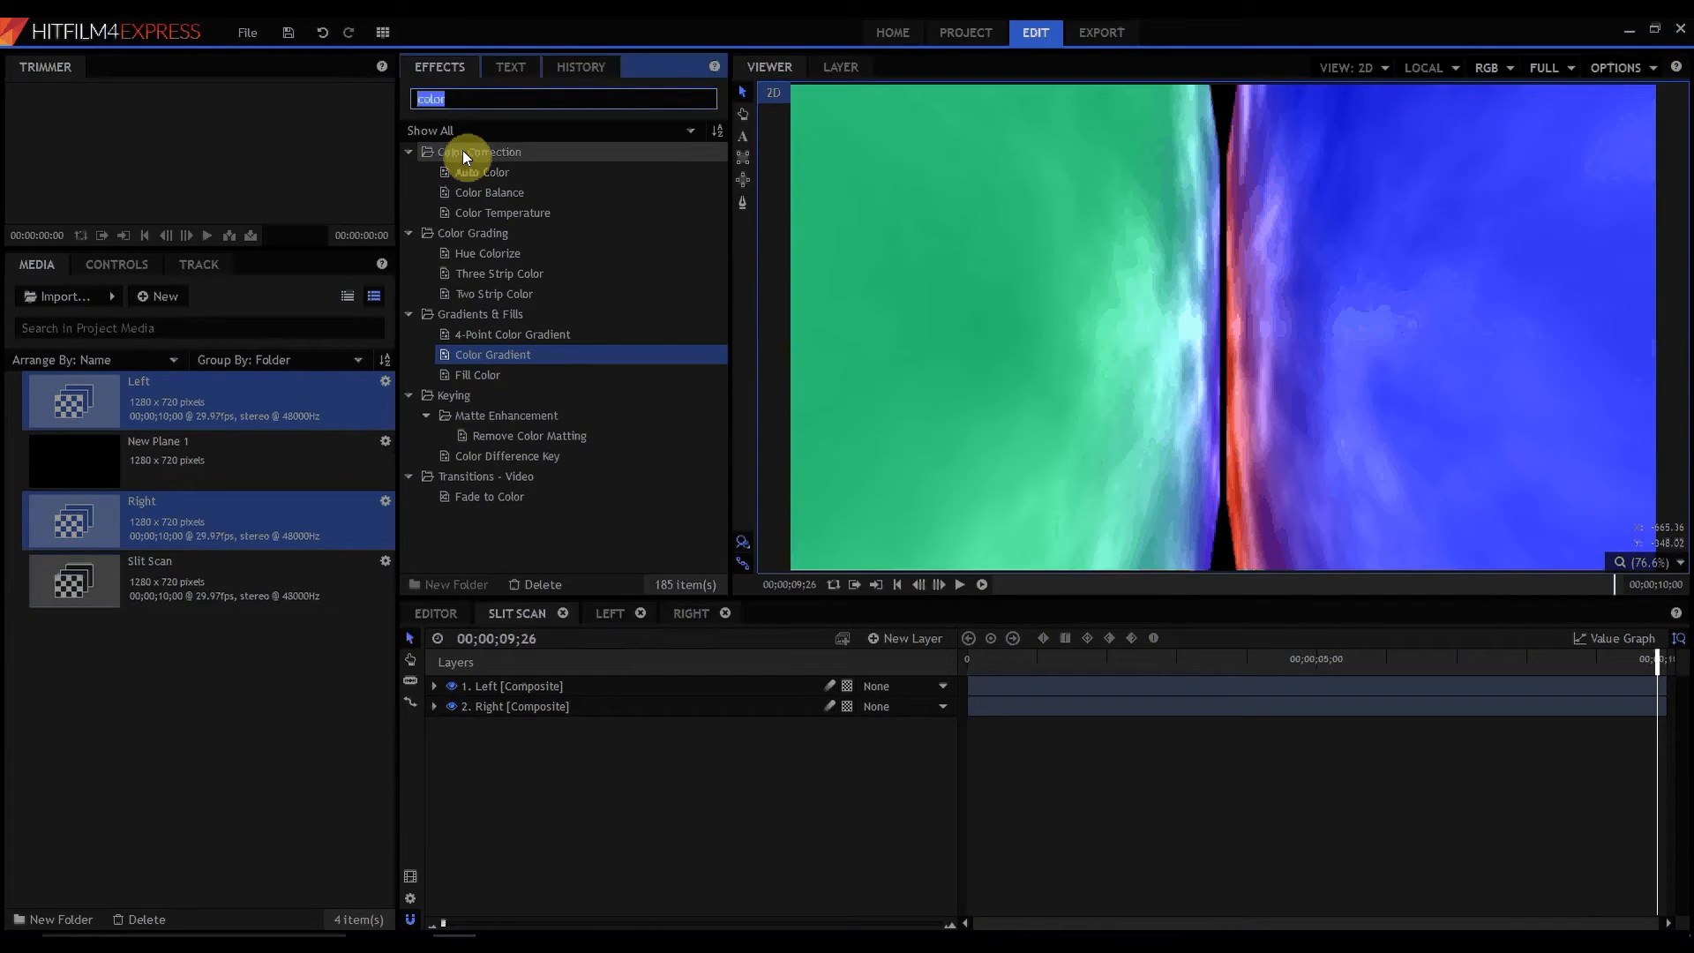
- Drag the Quick 3D Star Travel preset into the Left composite over the clouds
text(star)
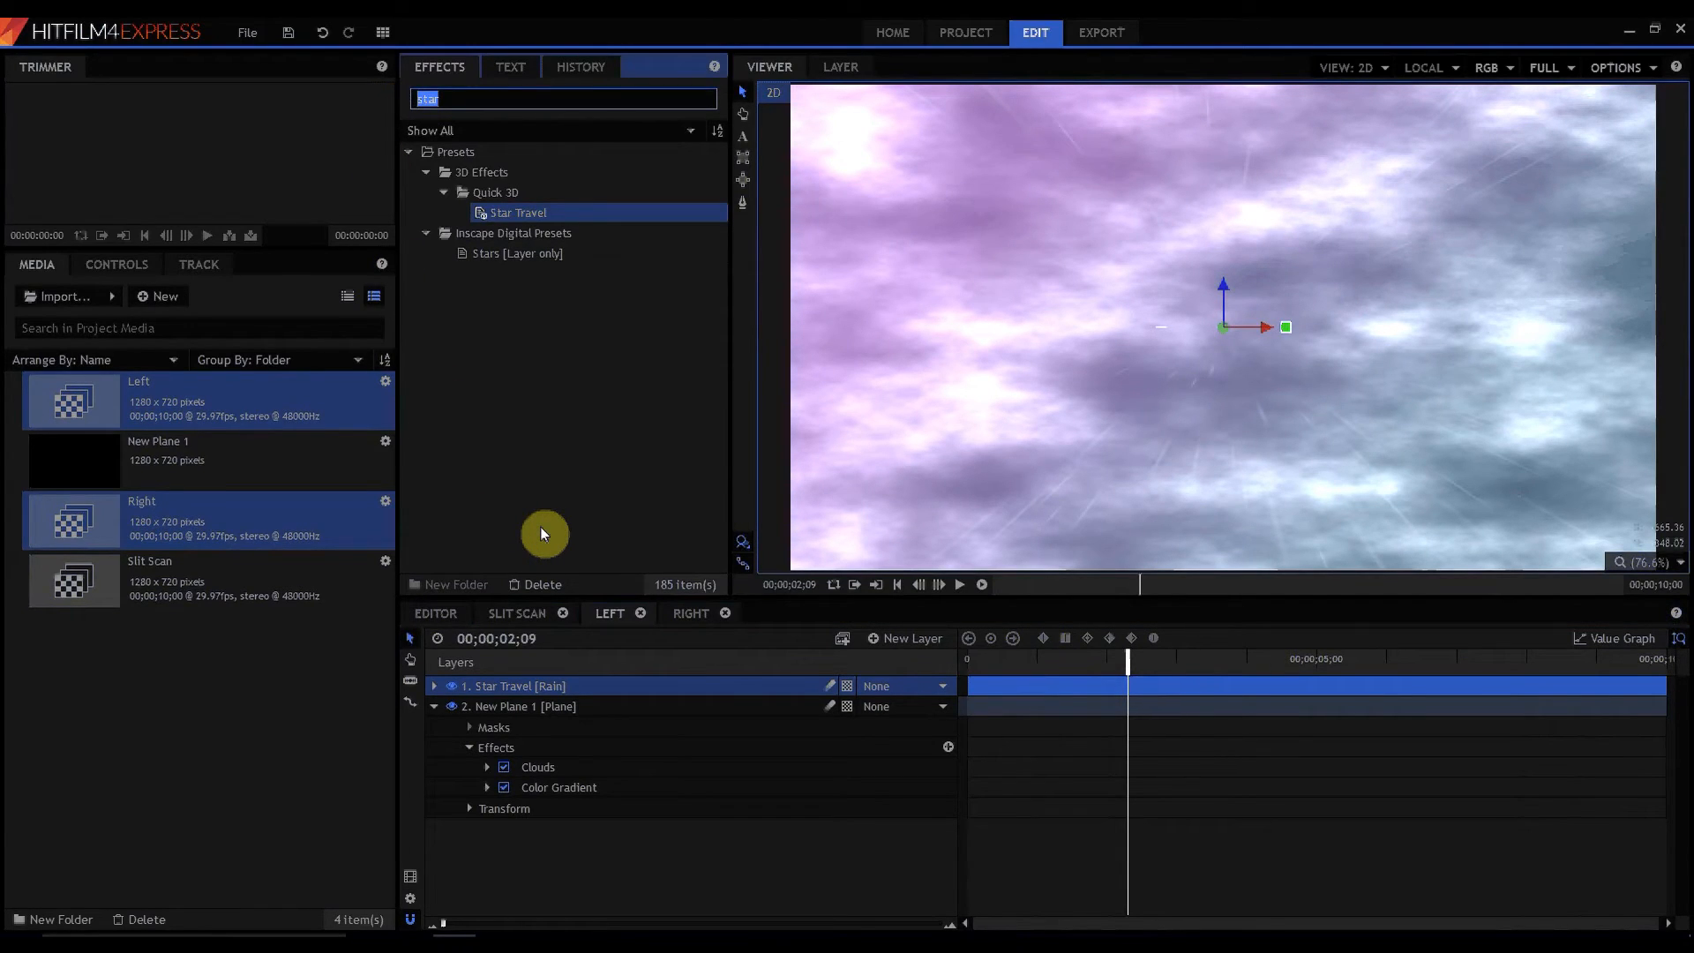
text(auto)
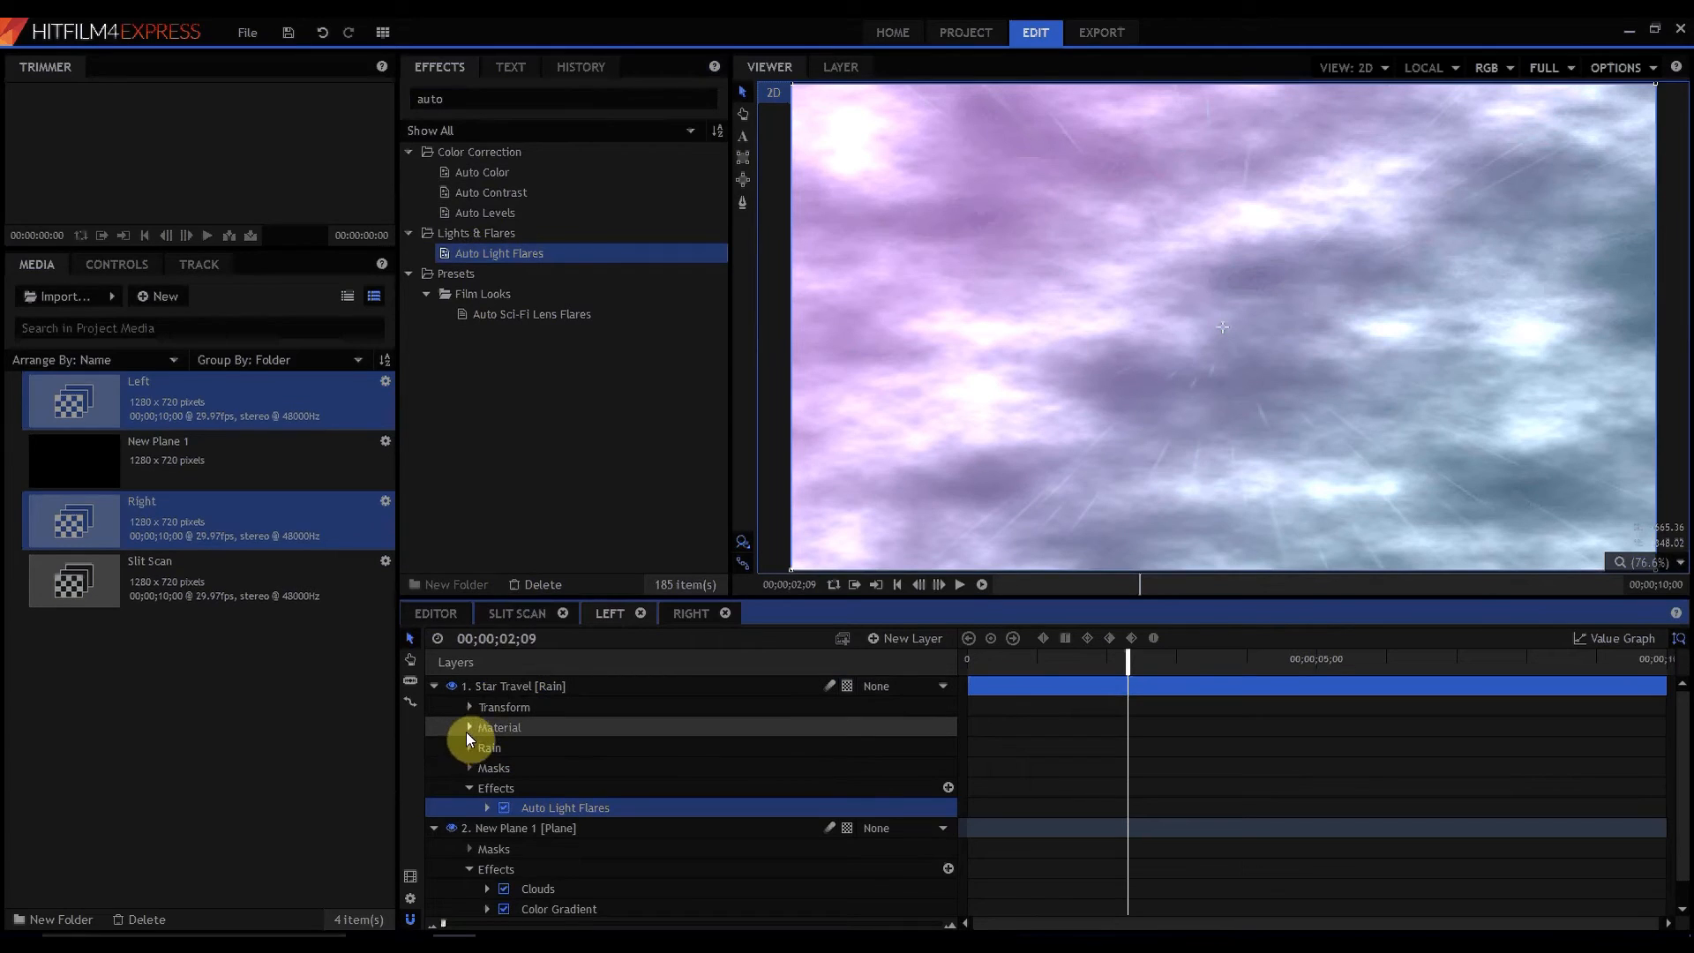
- Set Auto Light Flares to intensity 5, scale 10 and hotspot threshold 0.2, then scrub
click(469, 747)
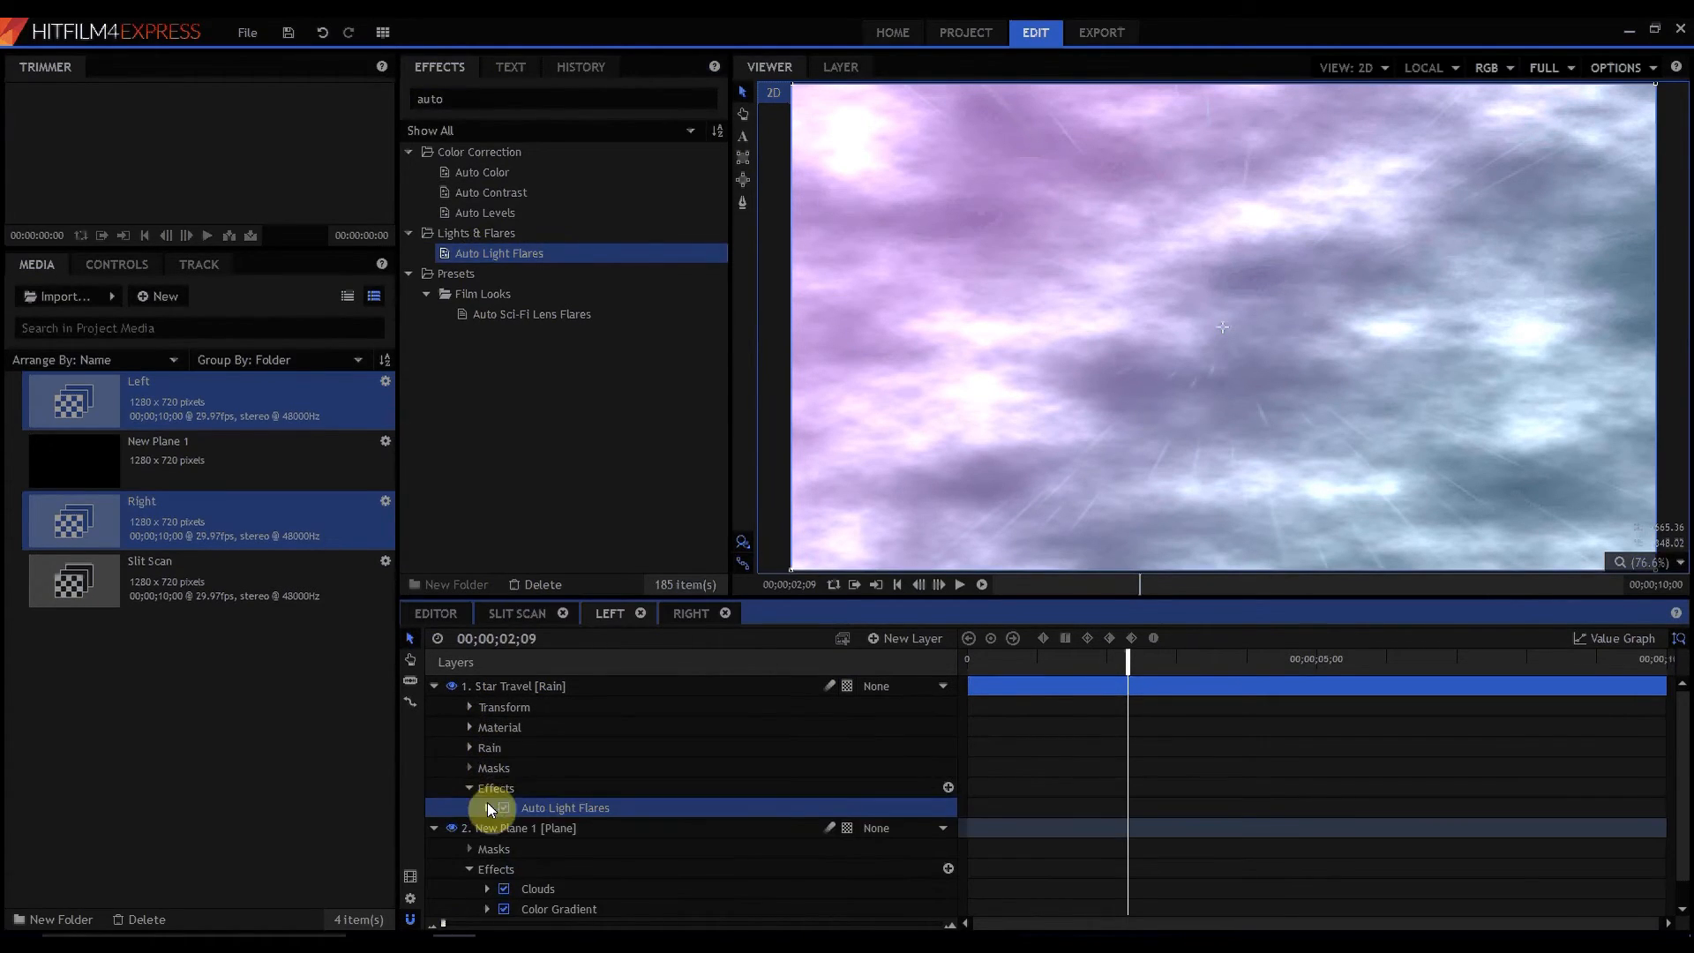
click(486, 807)
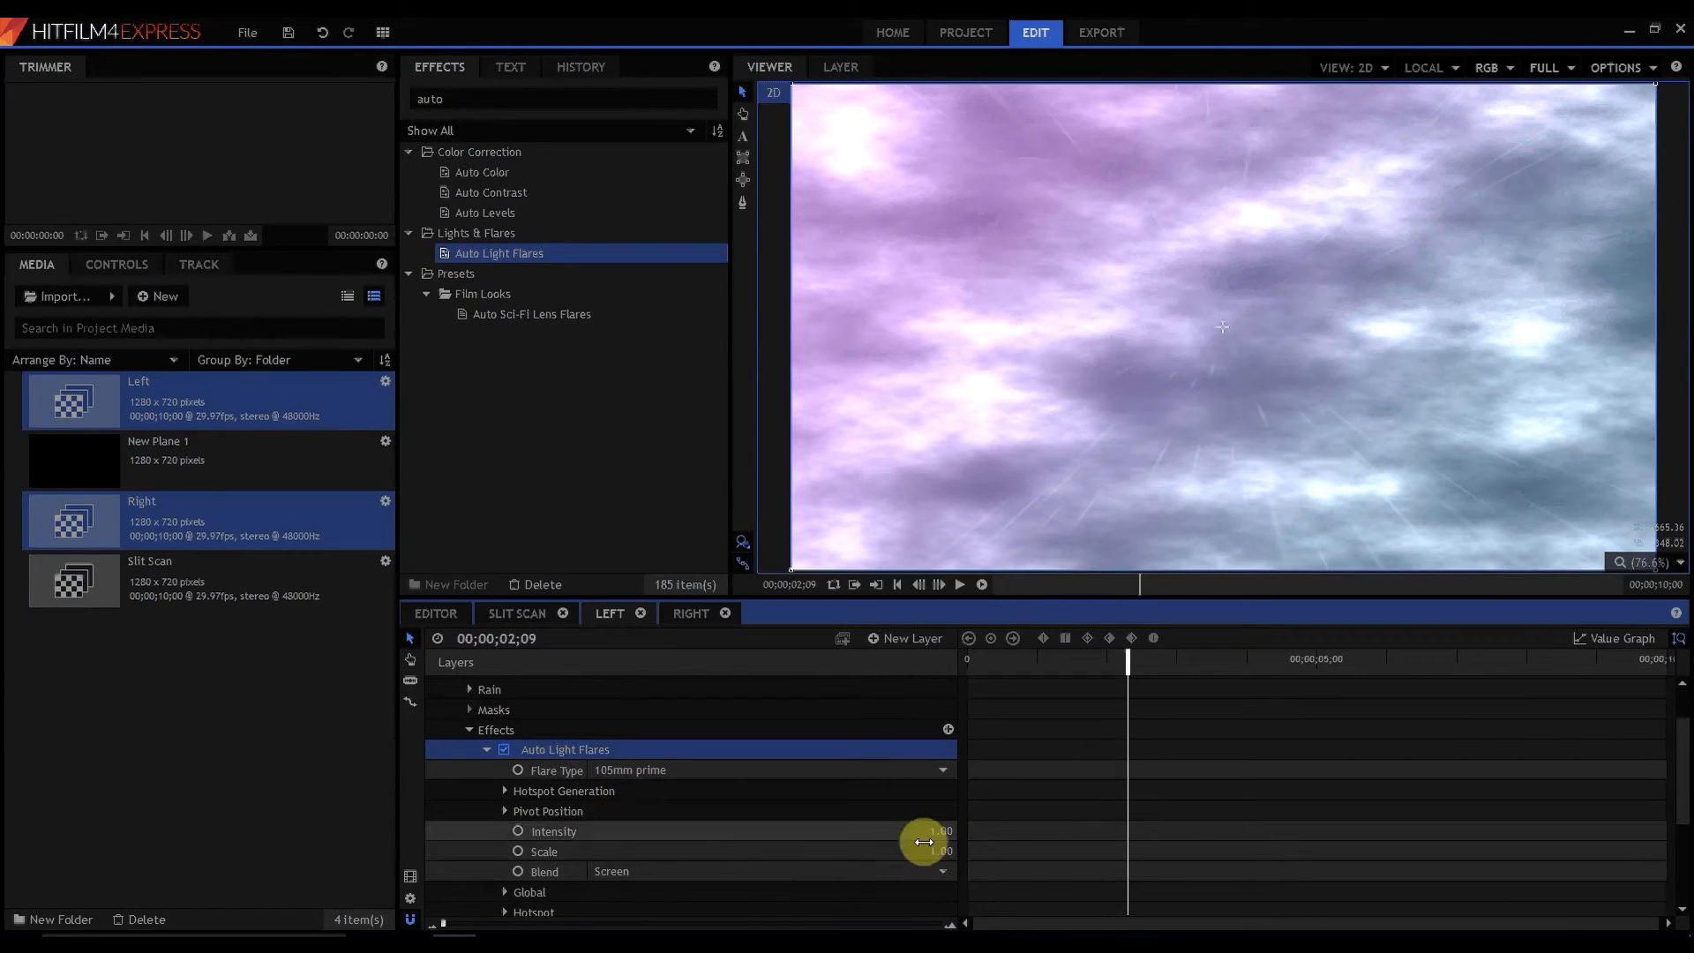
drag(924, 841, 1107, 837)
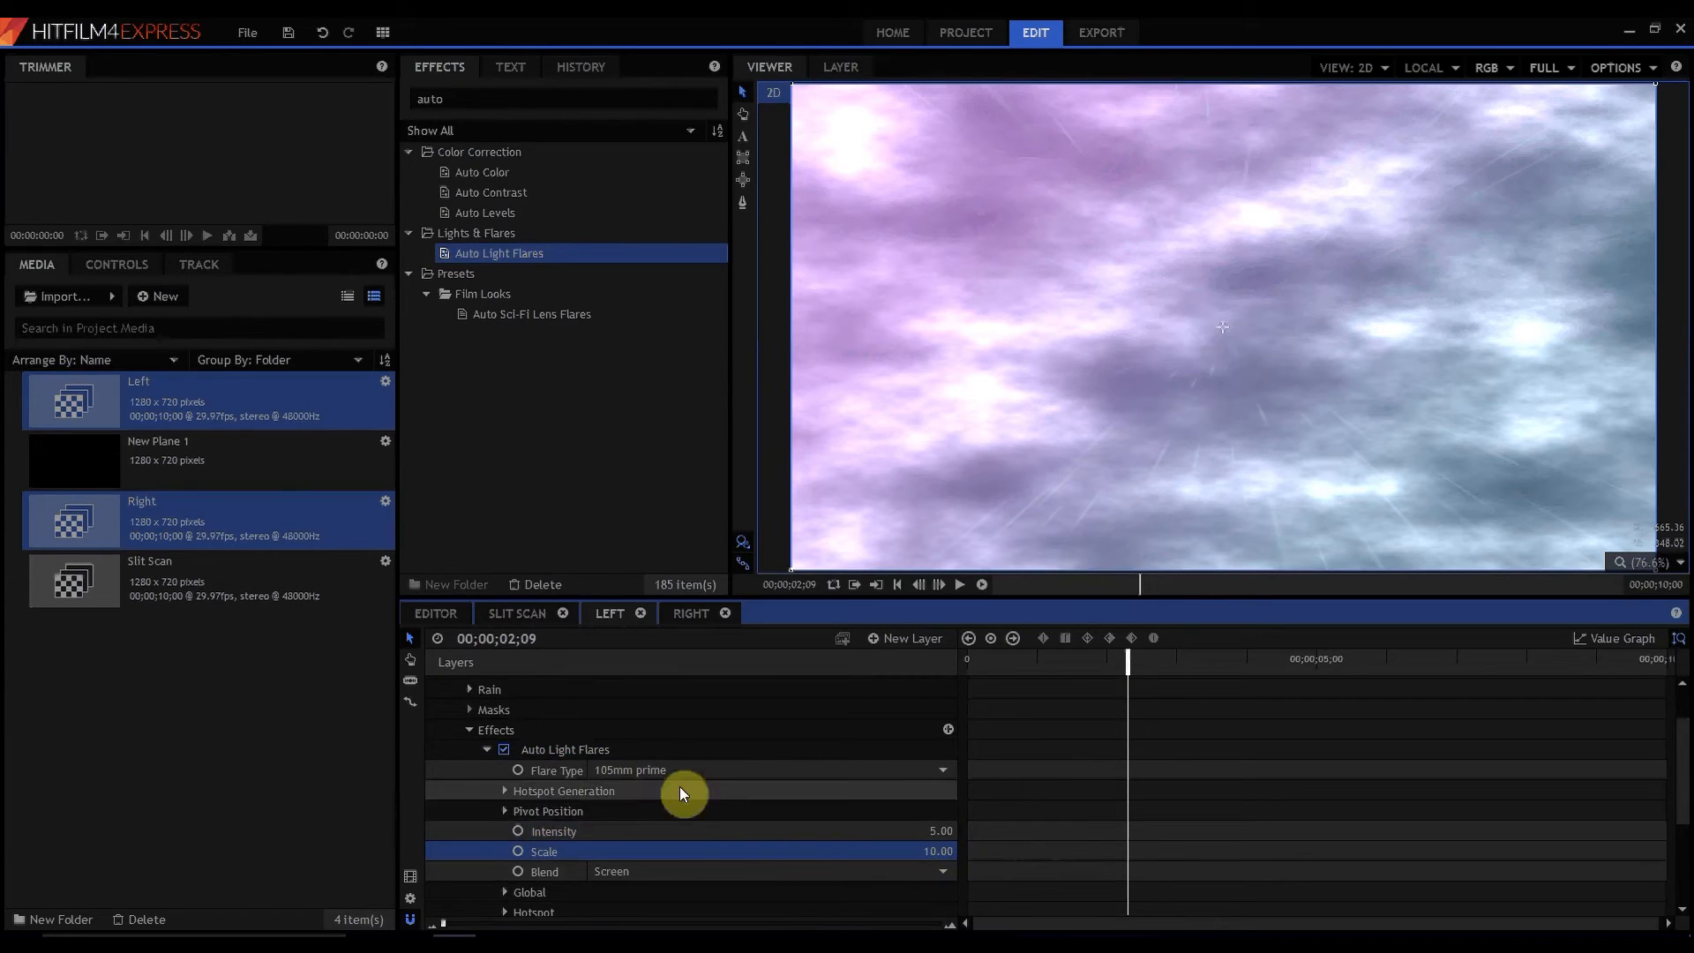
click(505, 789)
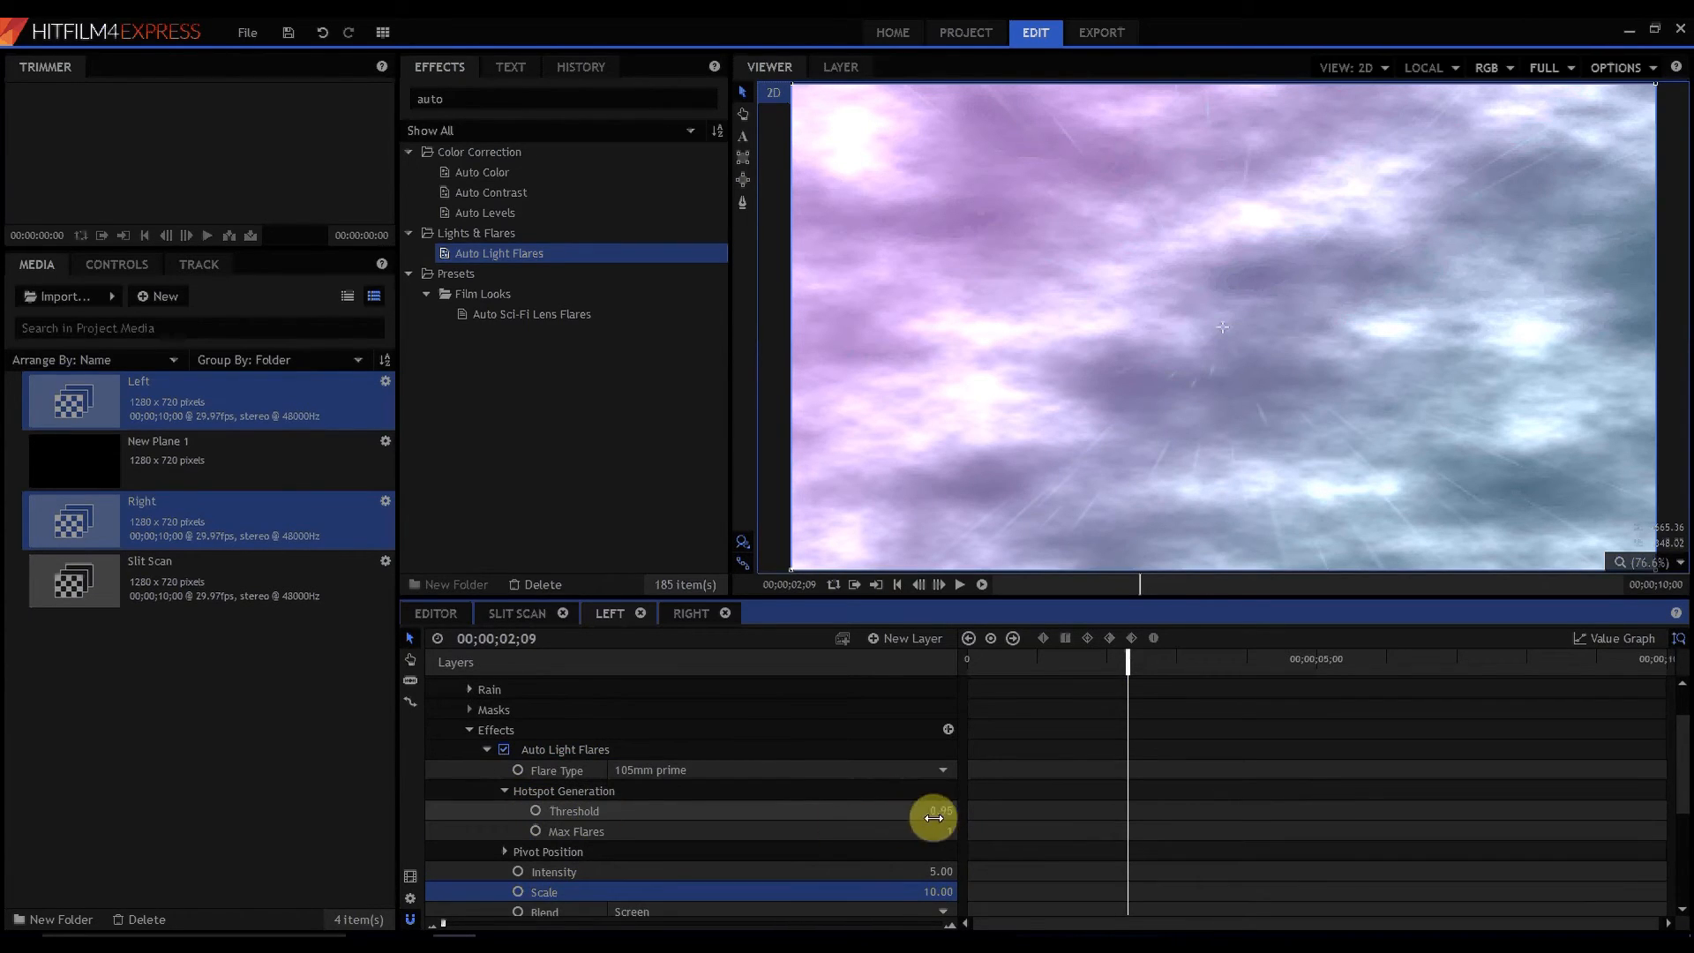
drag(934, 818, 972, 810)
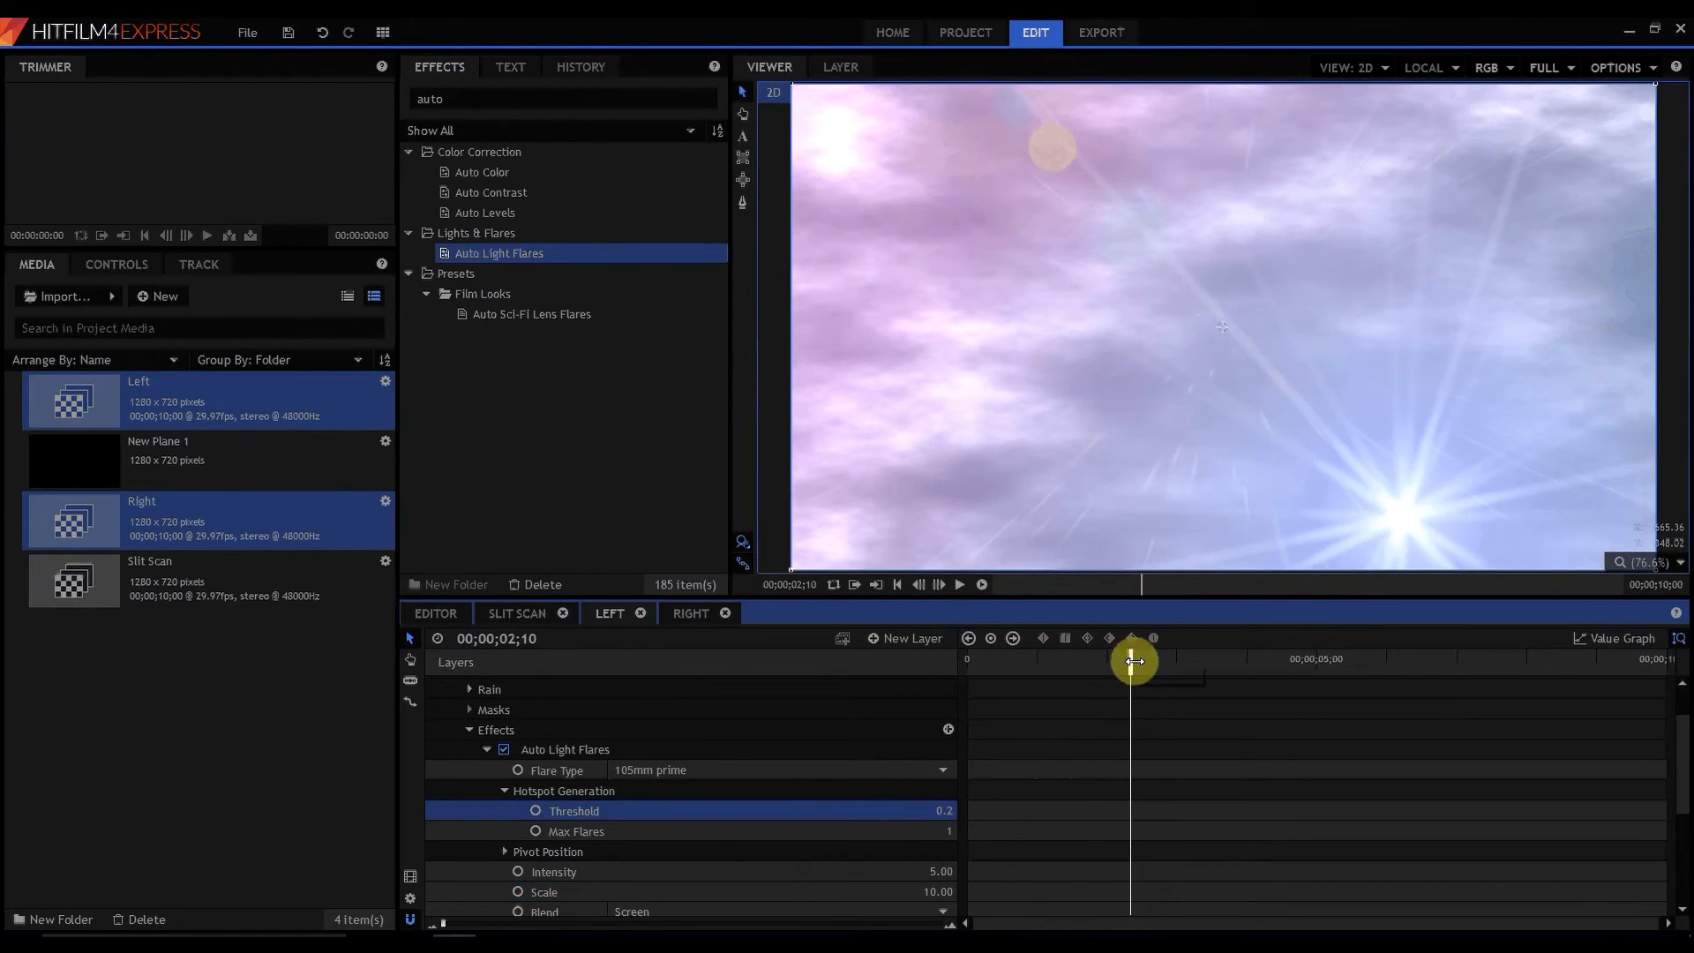
drag(1131, 660, 1172, 661)
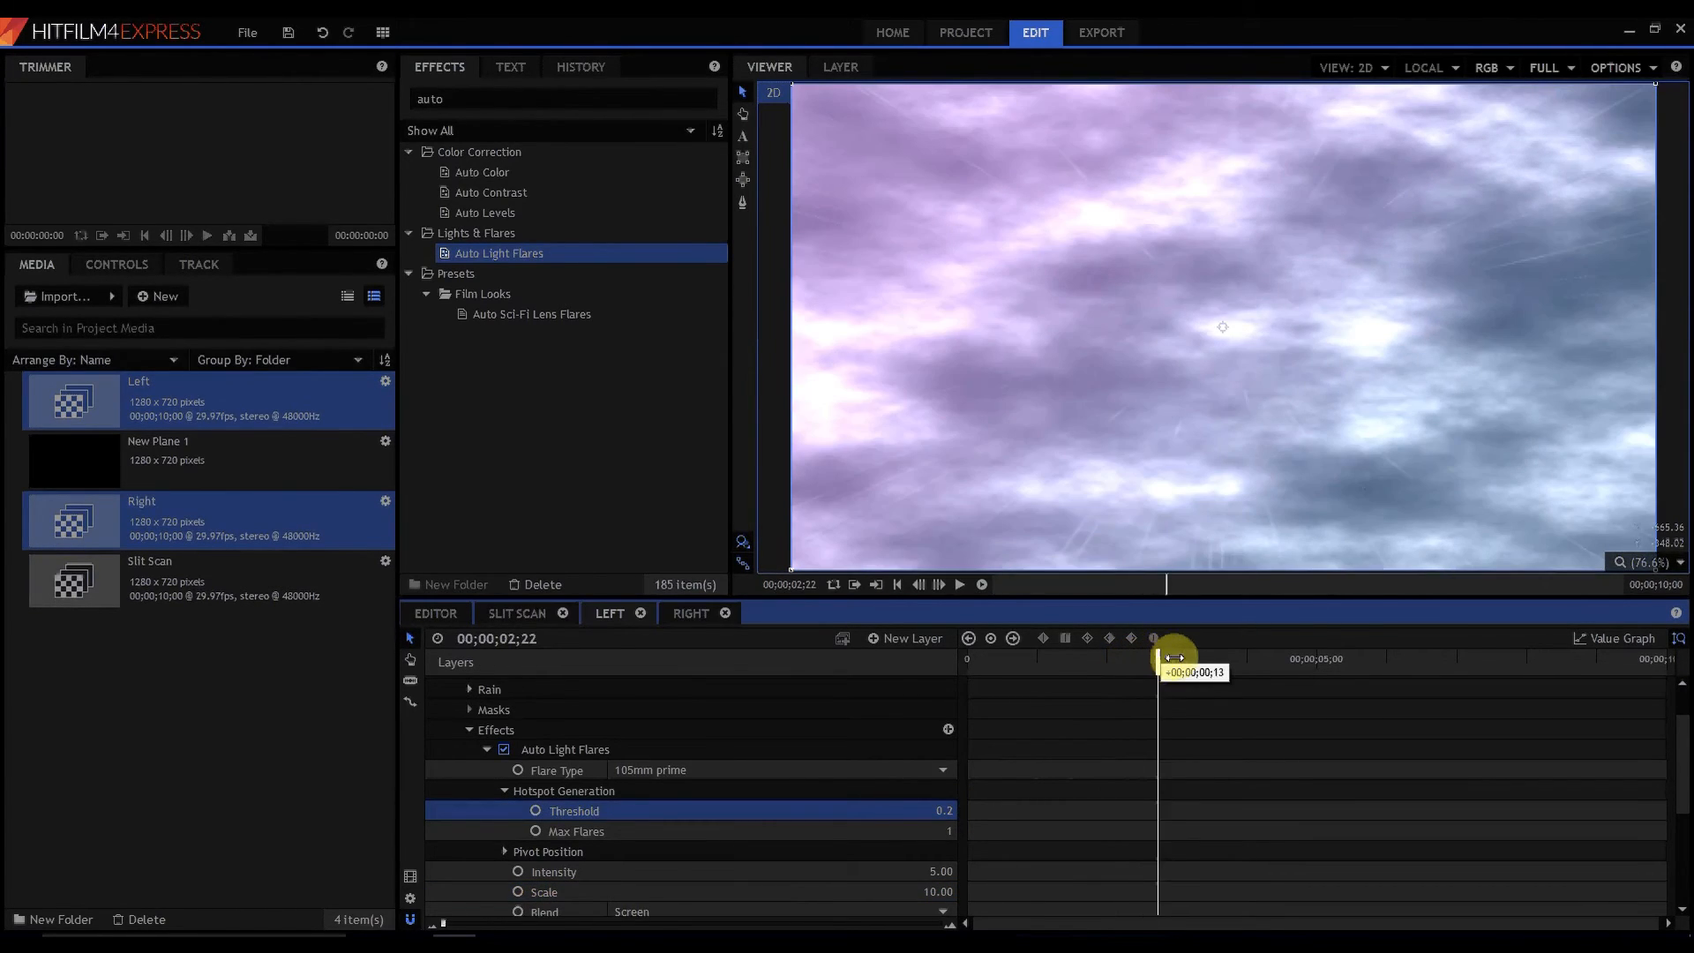
drag(1165, 658, 1208, 659)
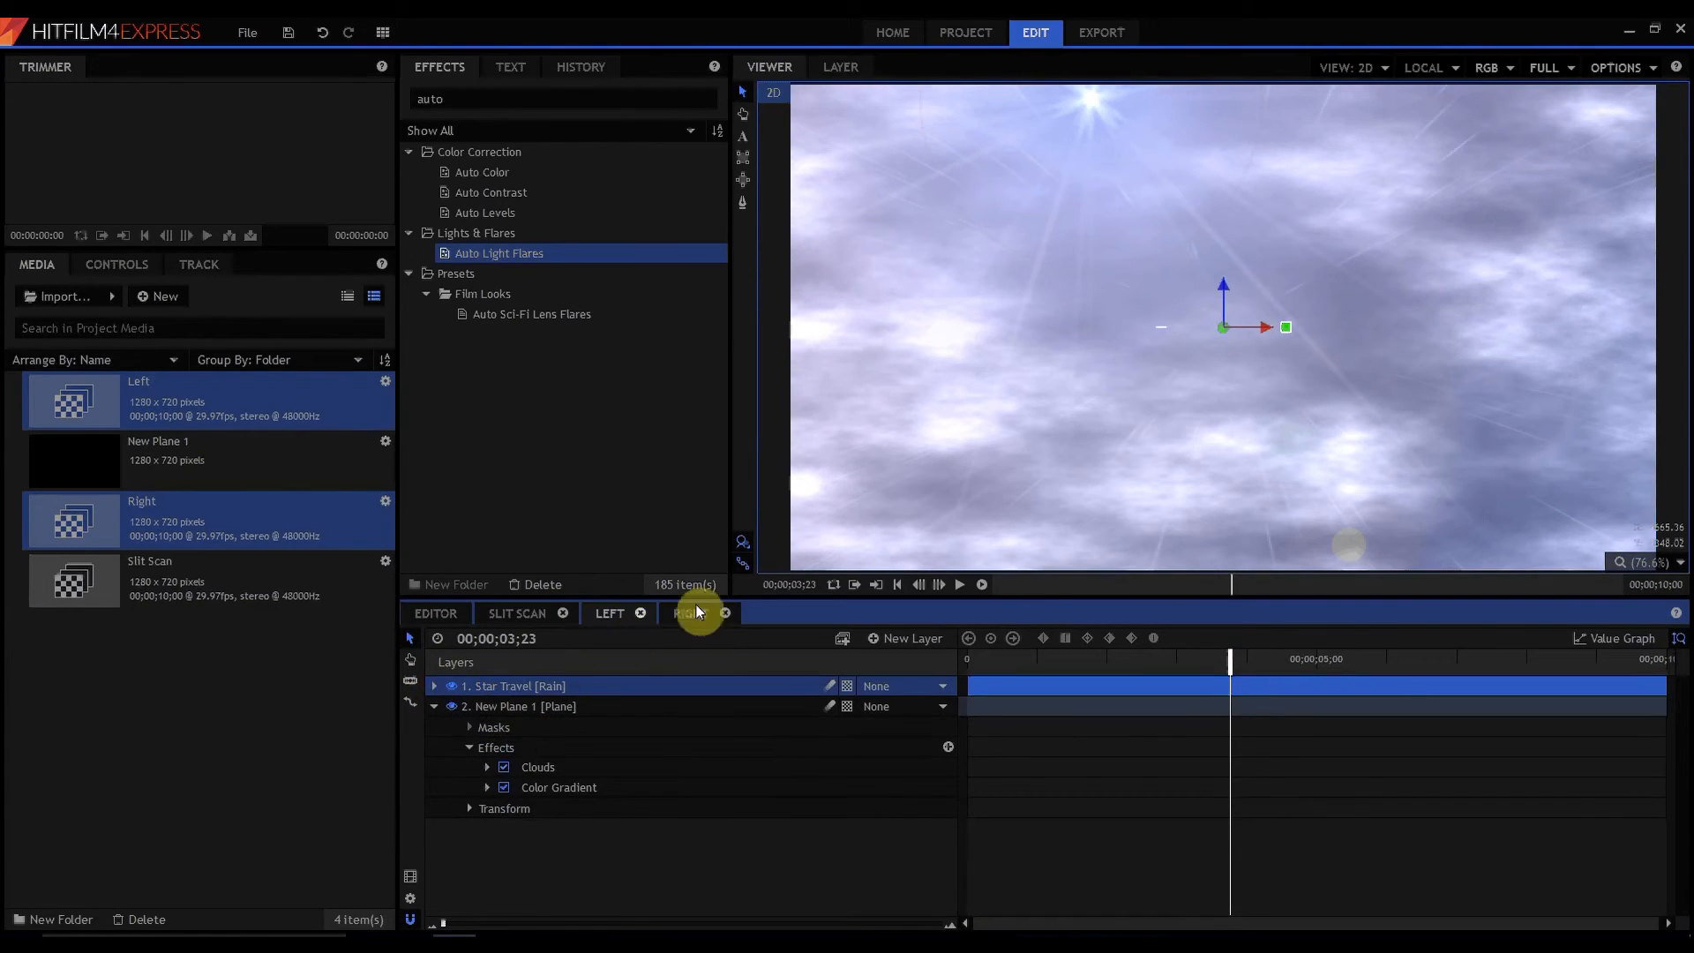
- In the Right composite, extend the Star Travel layer's start earlier and slide it along the timeline
click(691, 612)
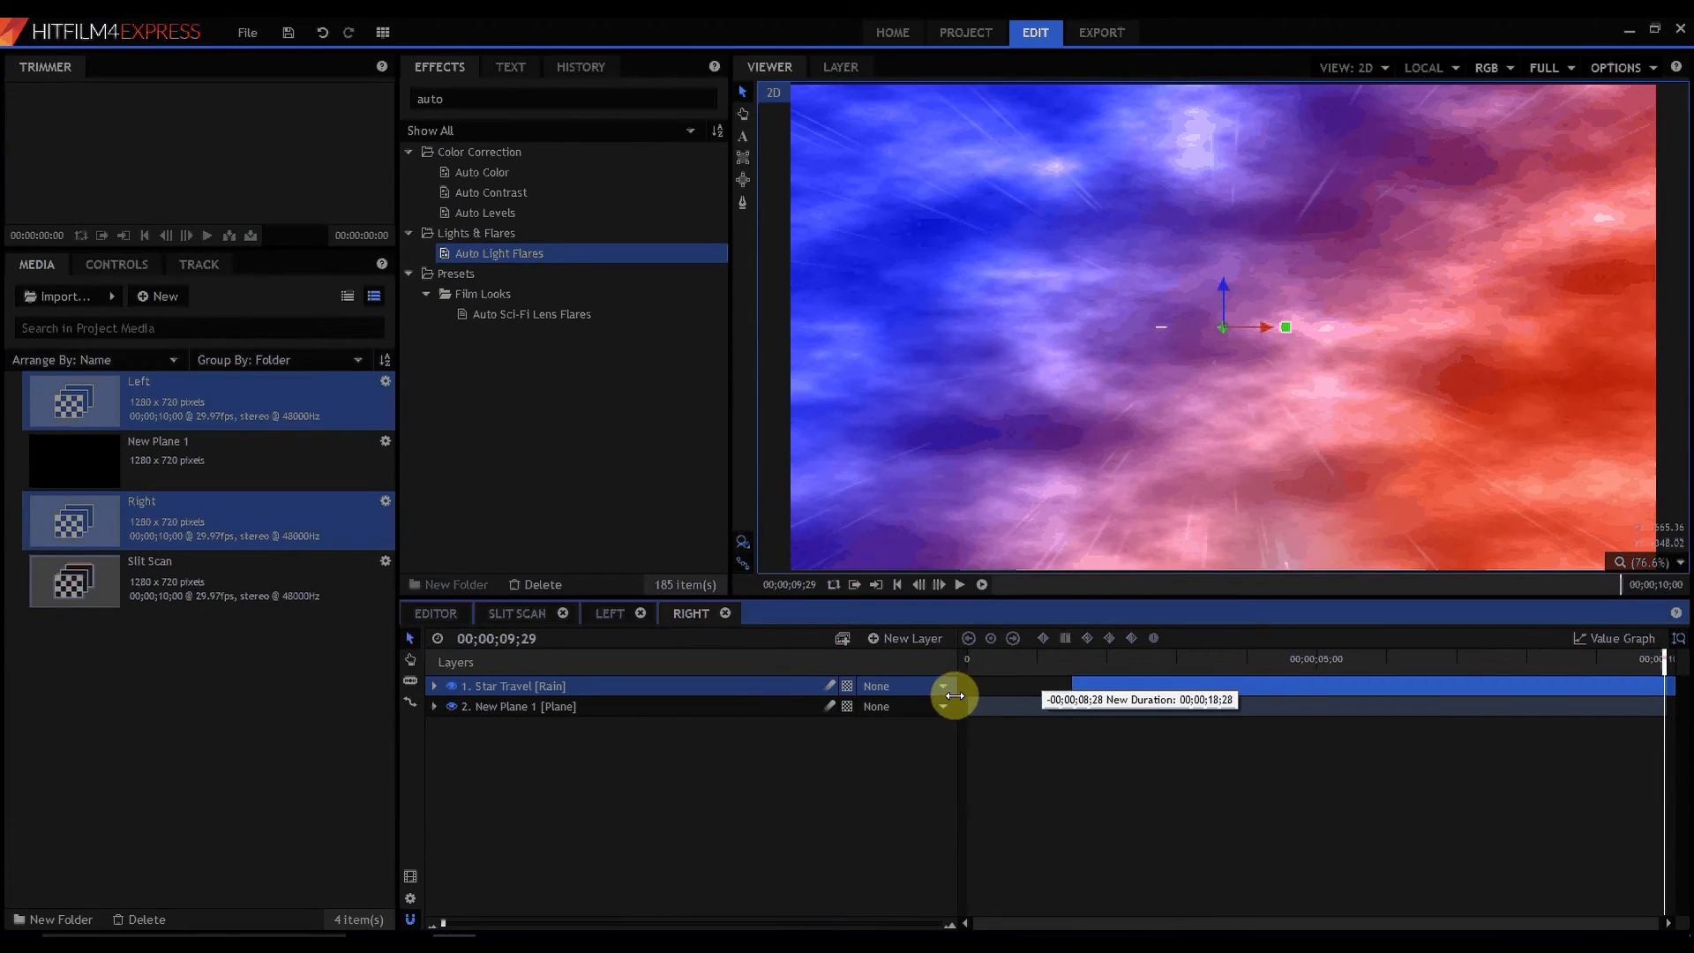
drag(951, 695, 1129, 697)
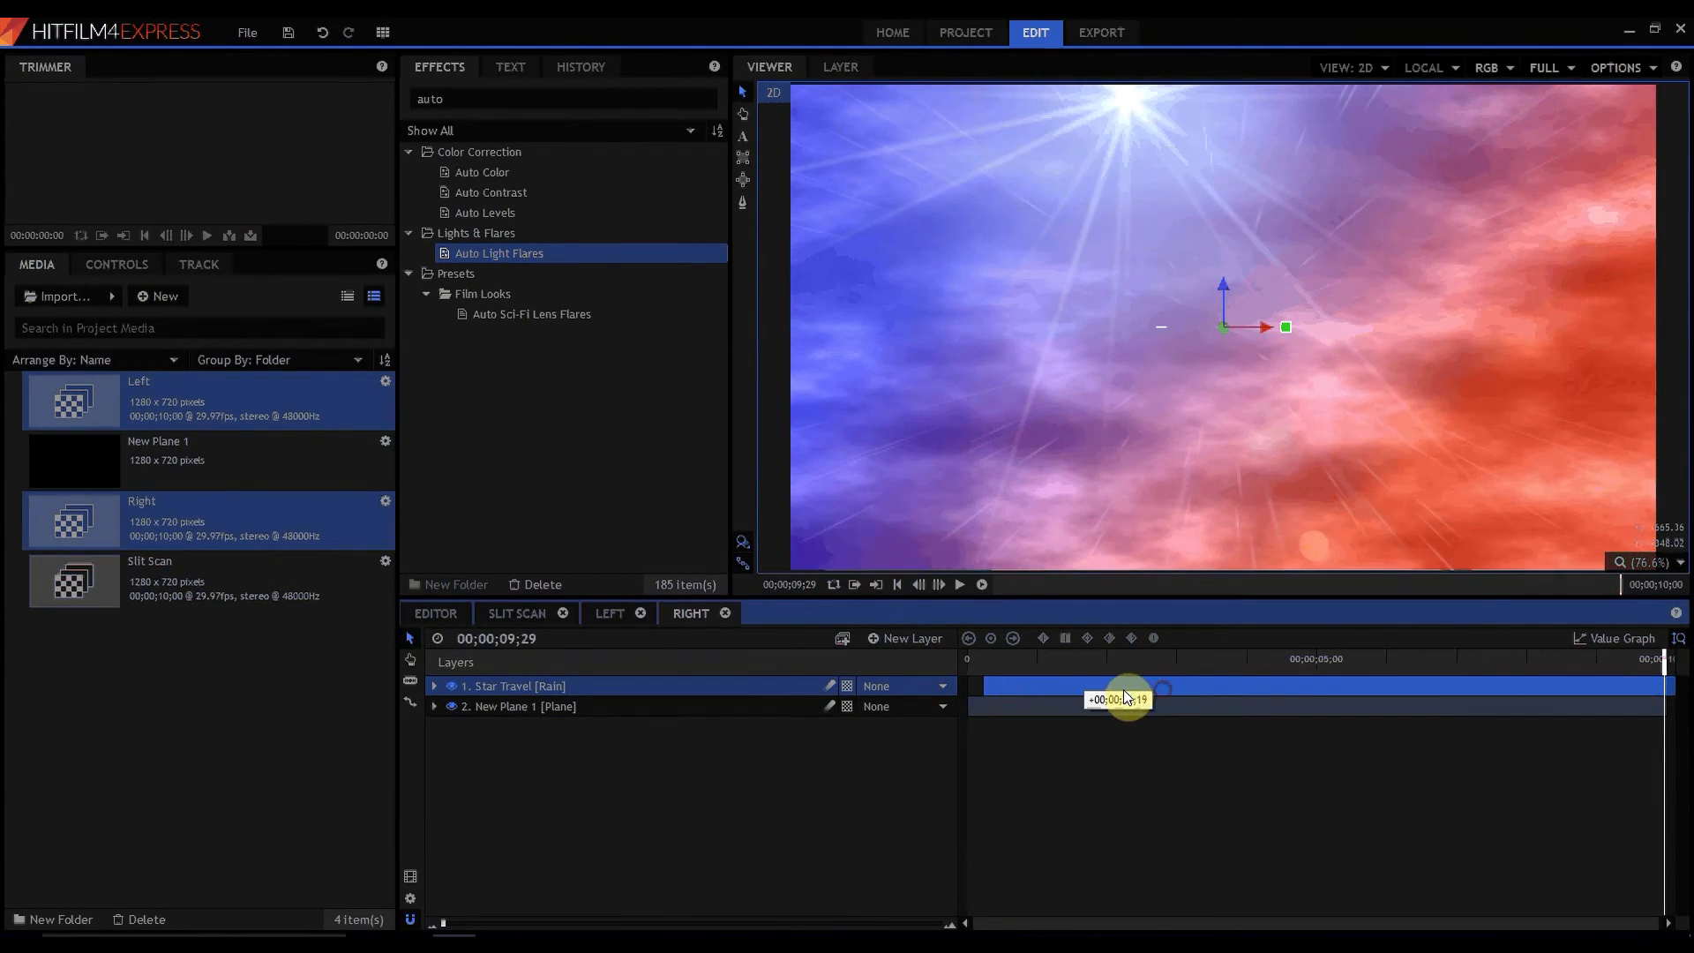
drag(1129, 688, 1078, 686)
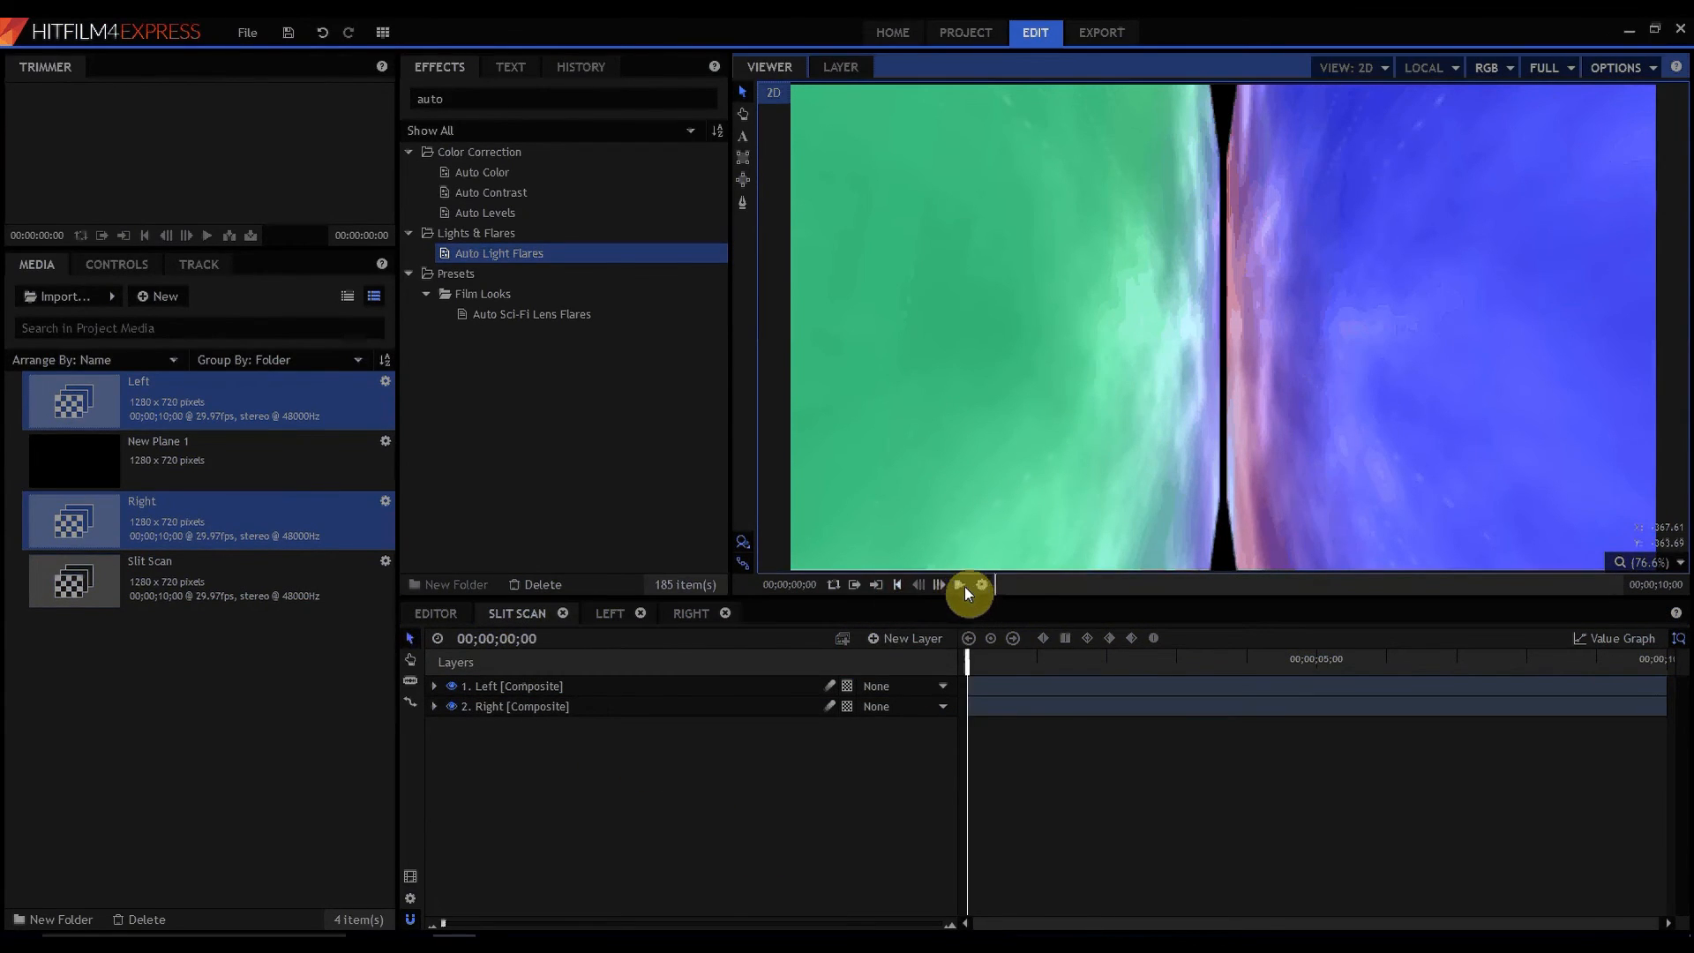
click(959, 584)
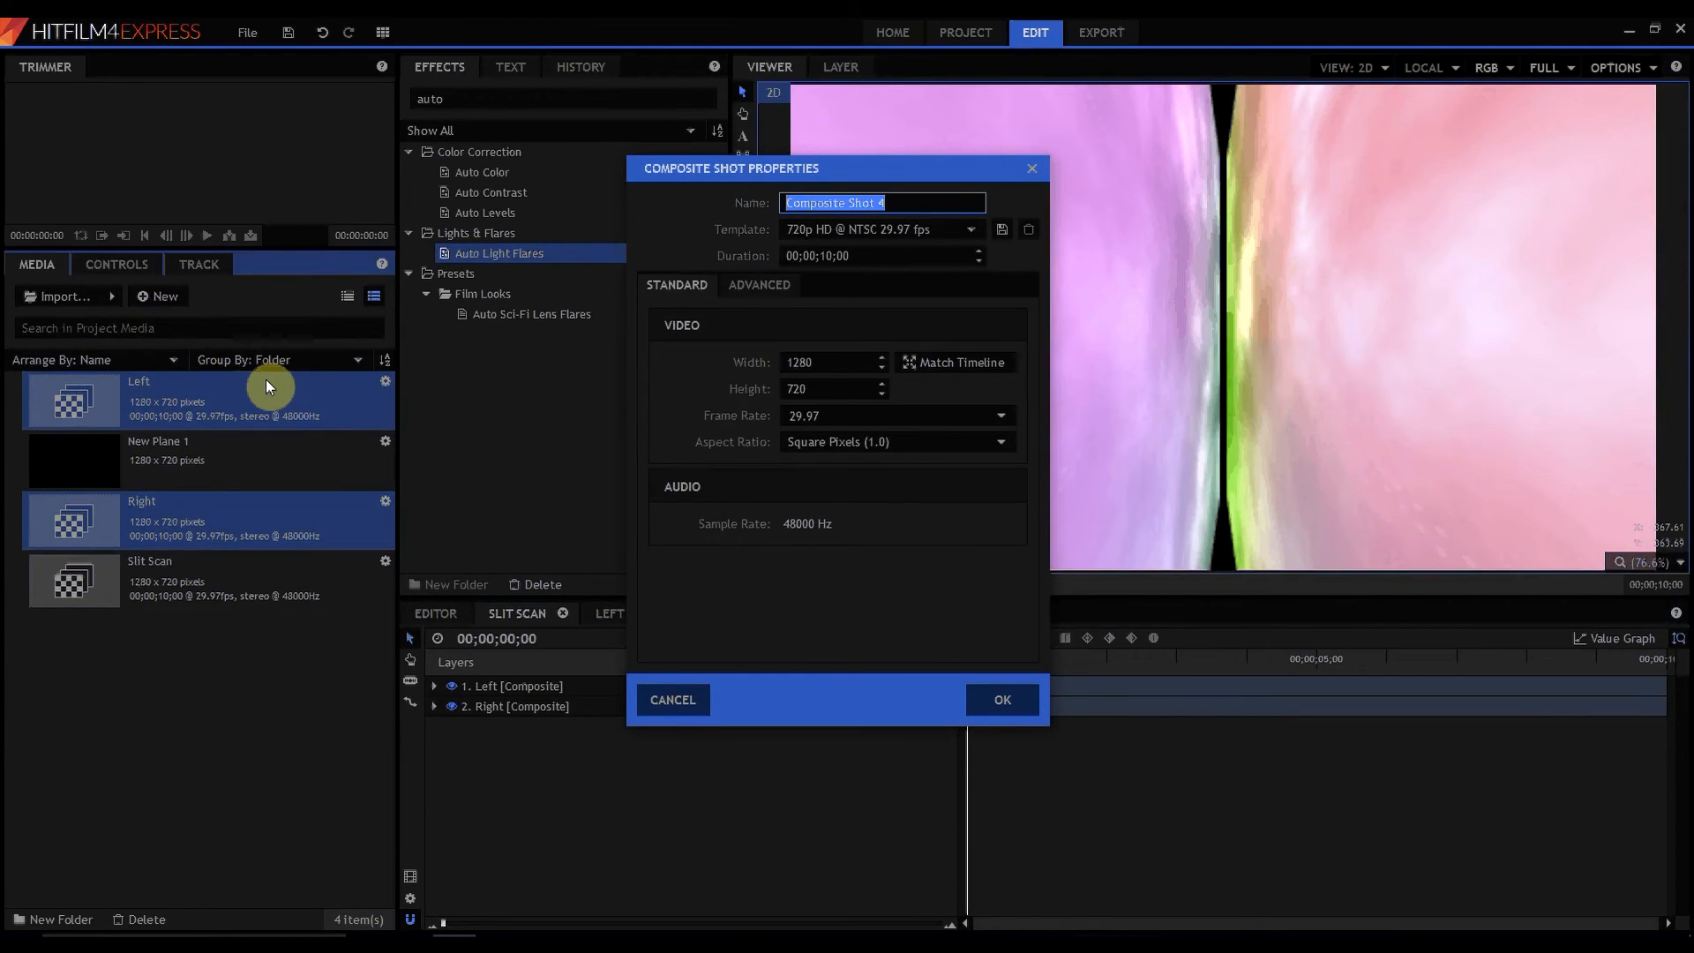
- Confirm the new Final composite shot and add the Slit Scan composite as its layer
click(999, 699)
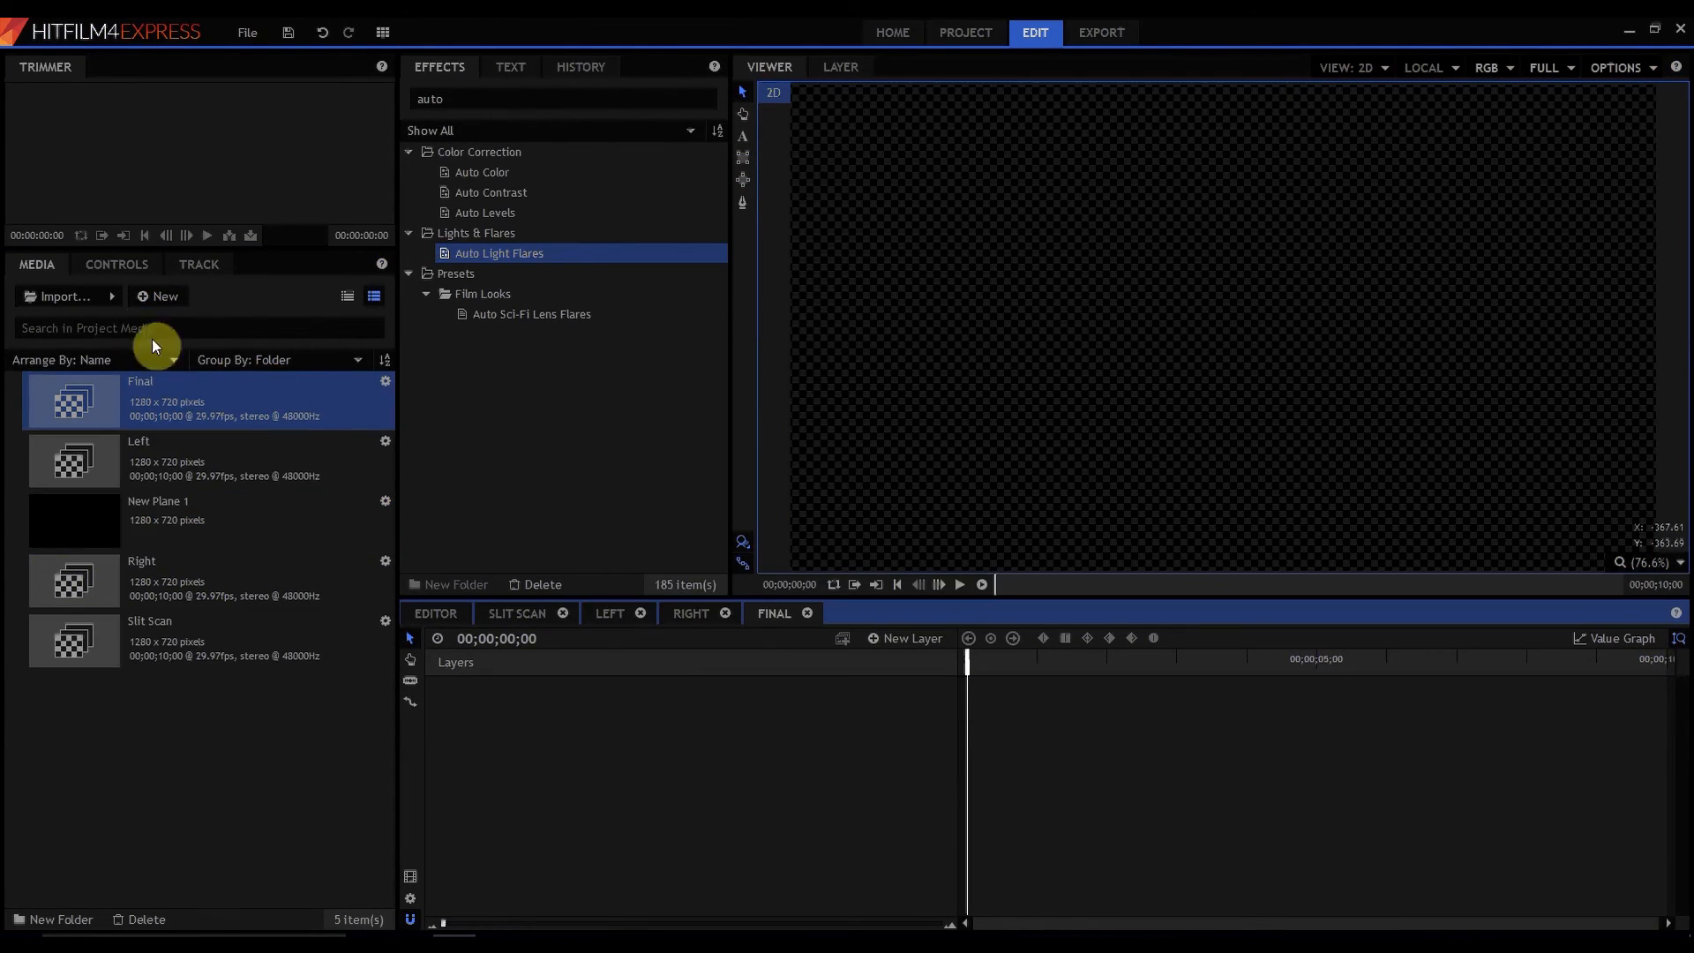
click(149, 637)
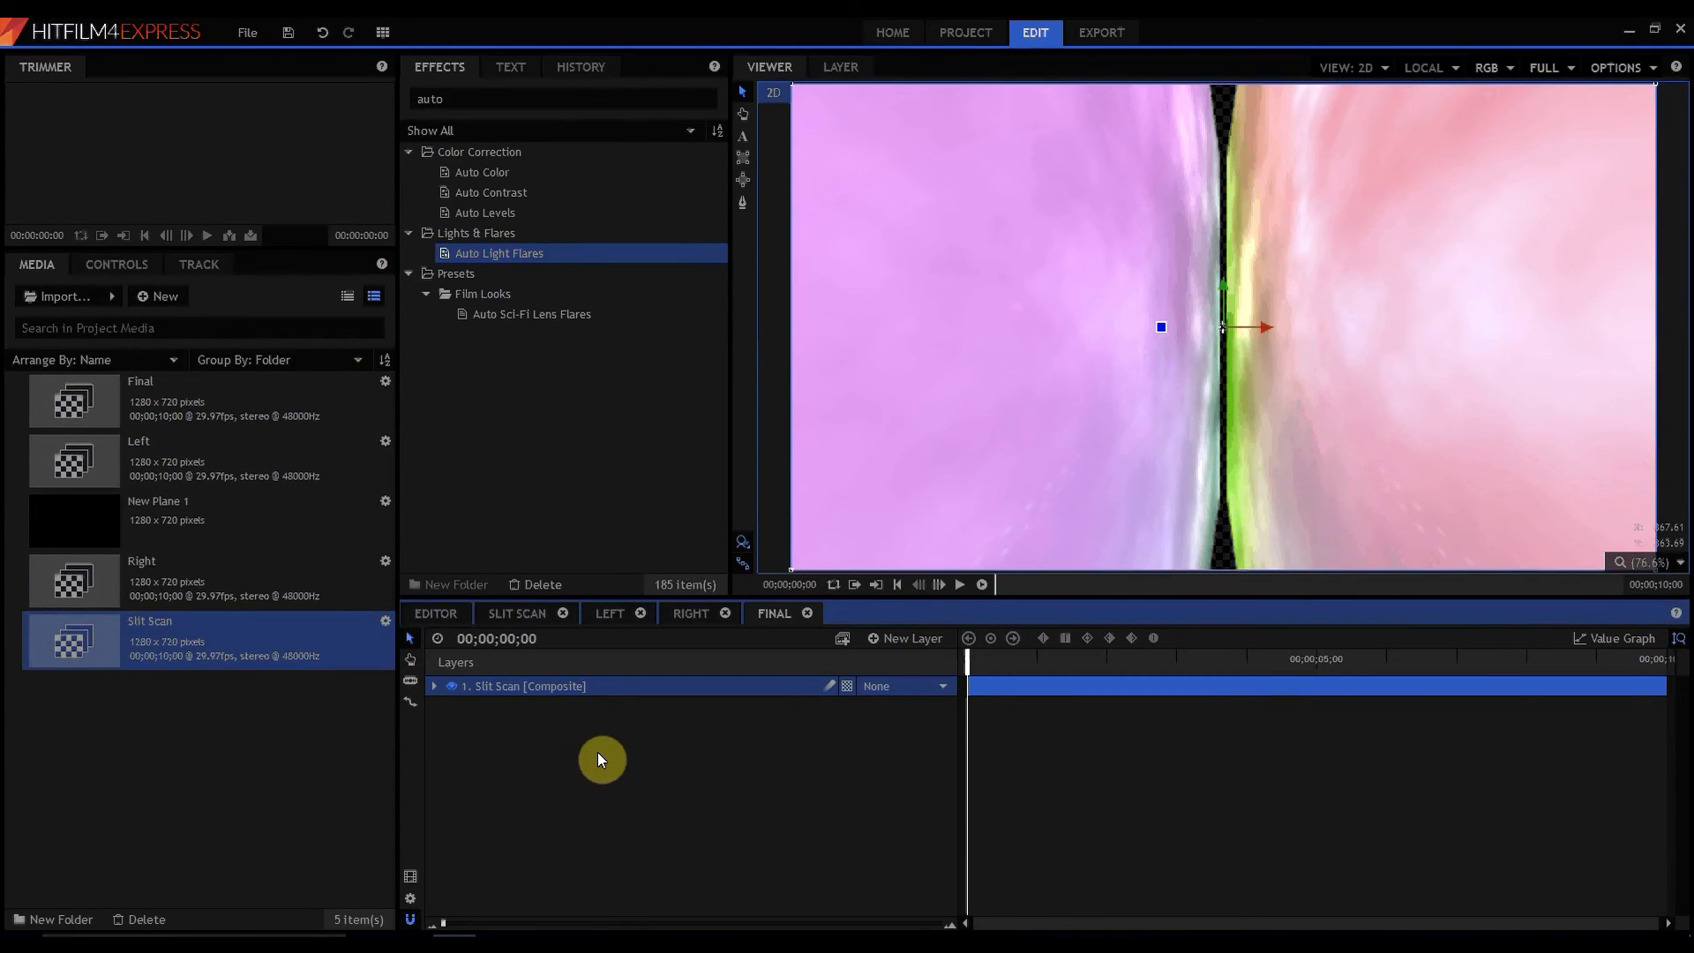
click(1618, 67)
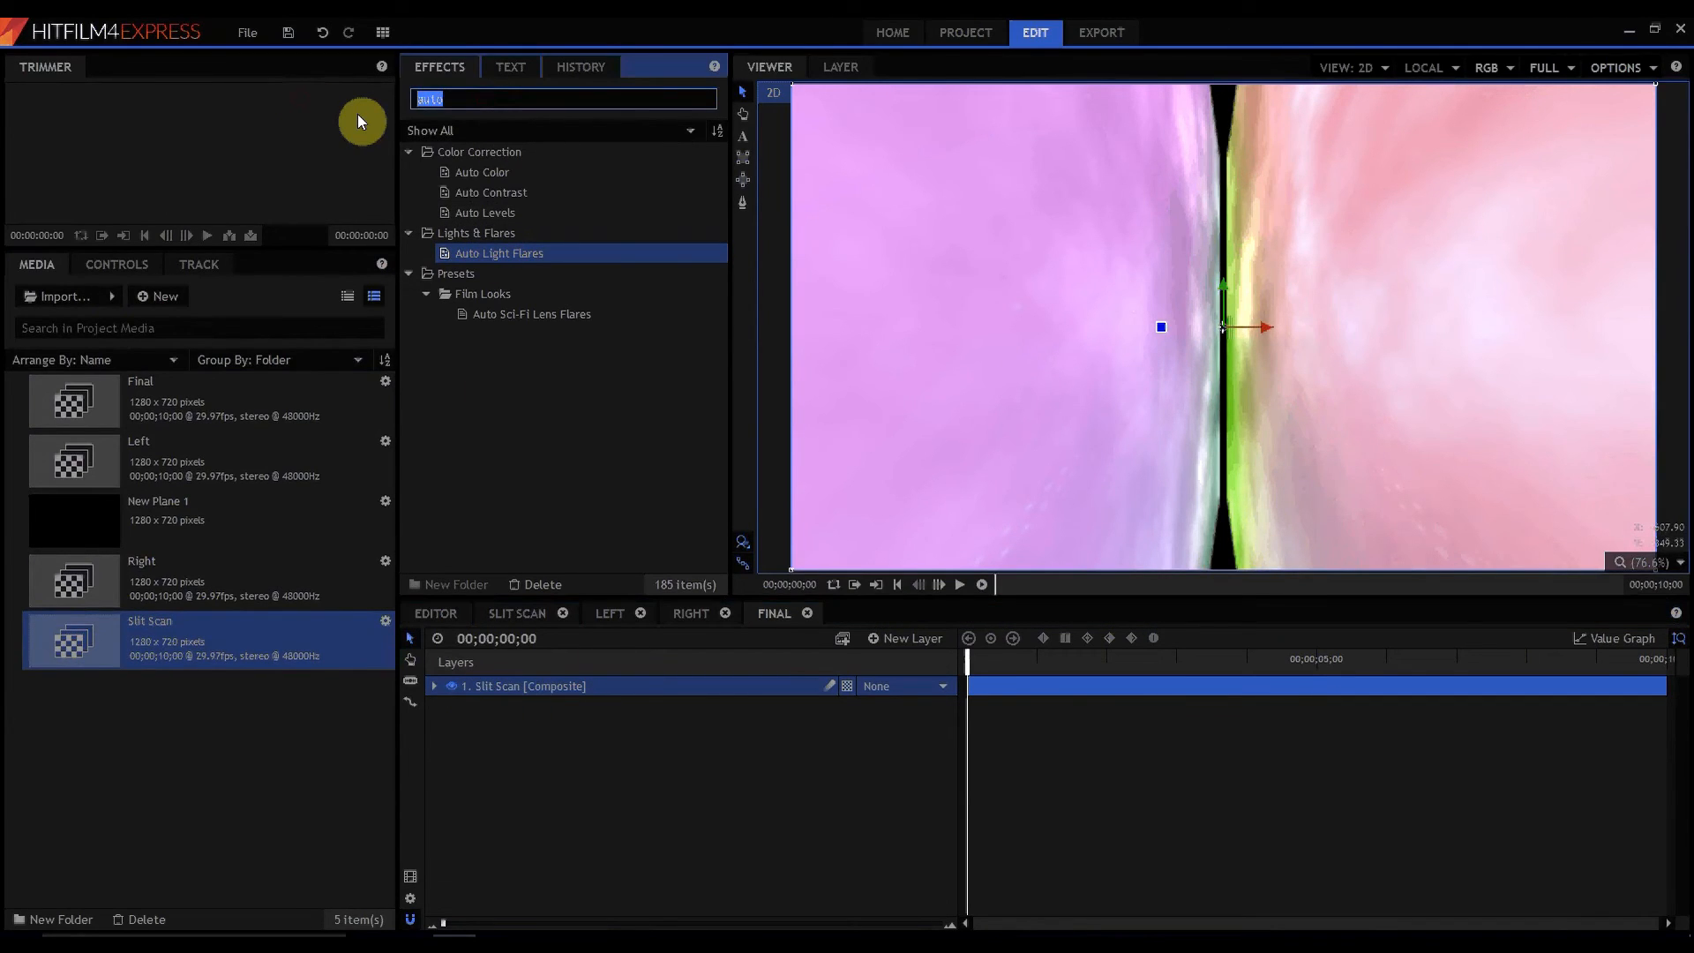
- Apply Shake to the Slit Scan layer, then raise its Transform scale to 215%
text(sha)
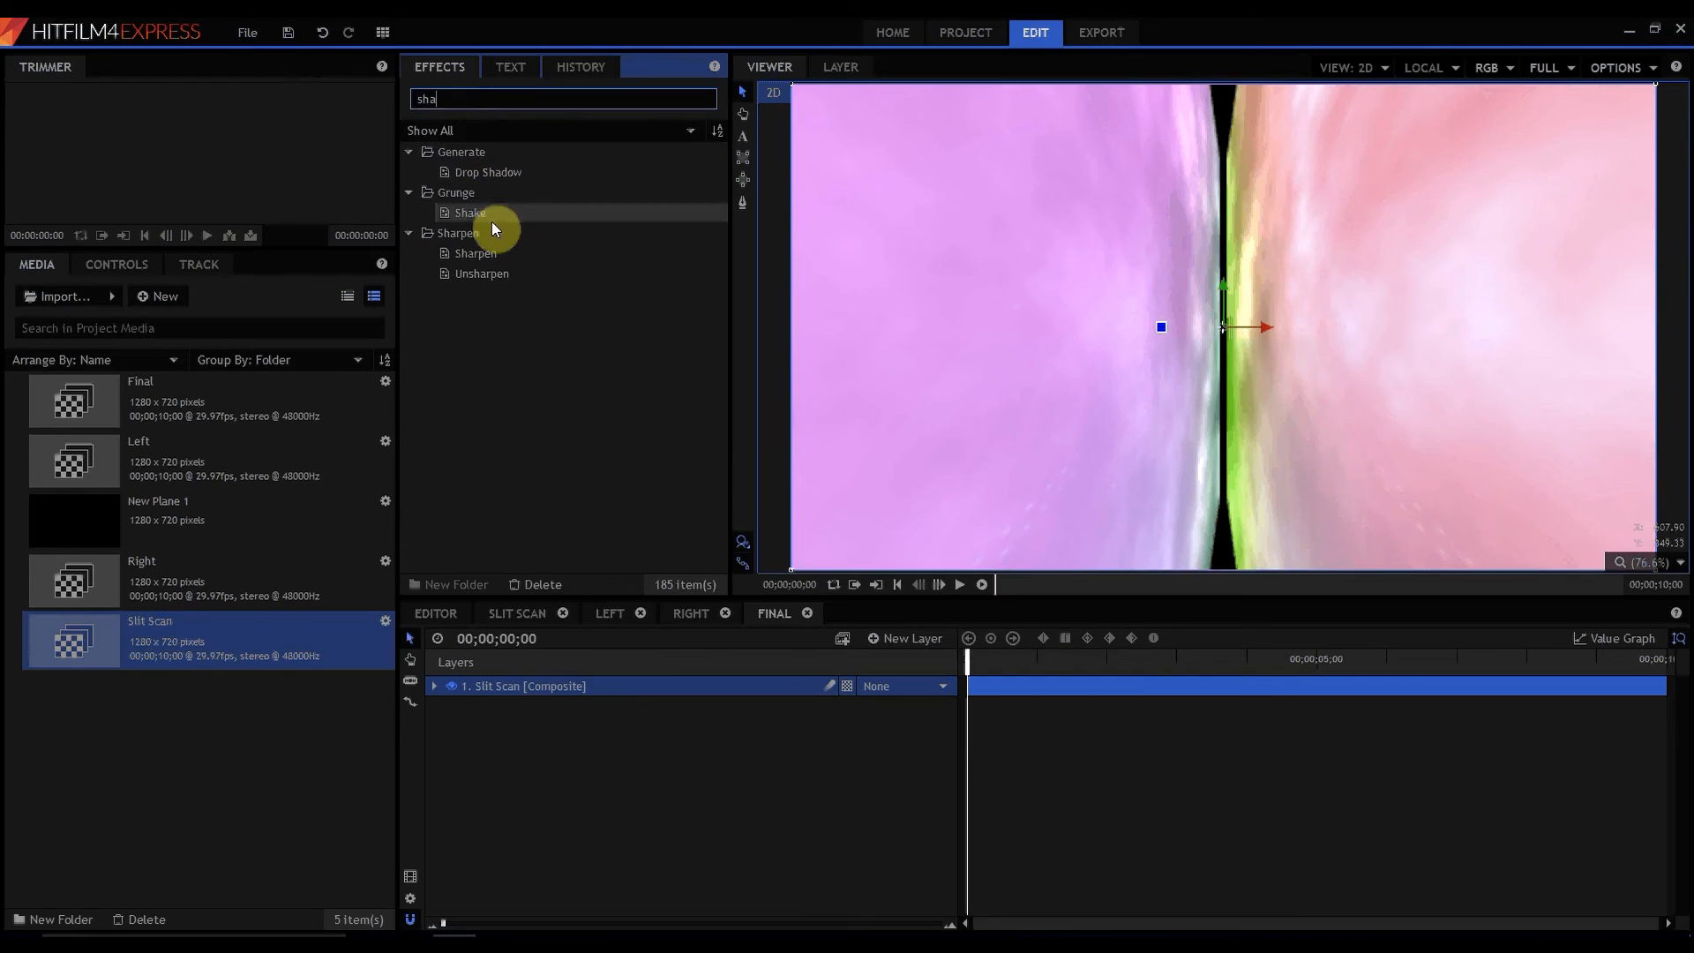
double_click(470, 213)
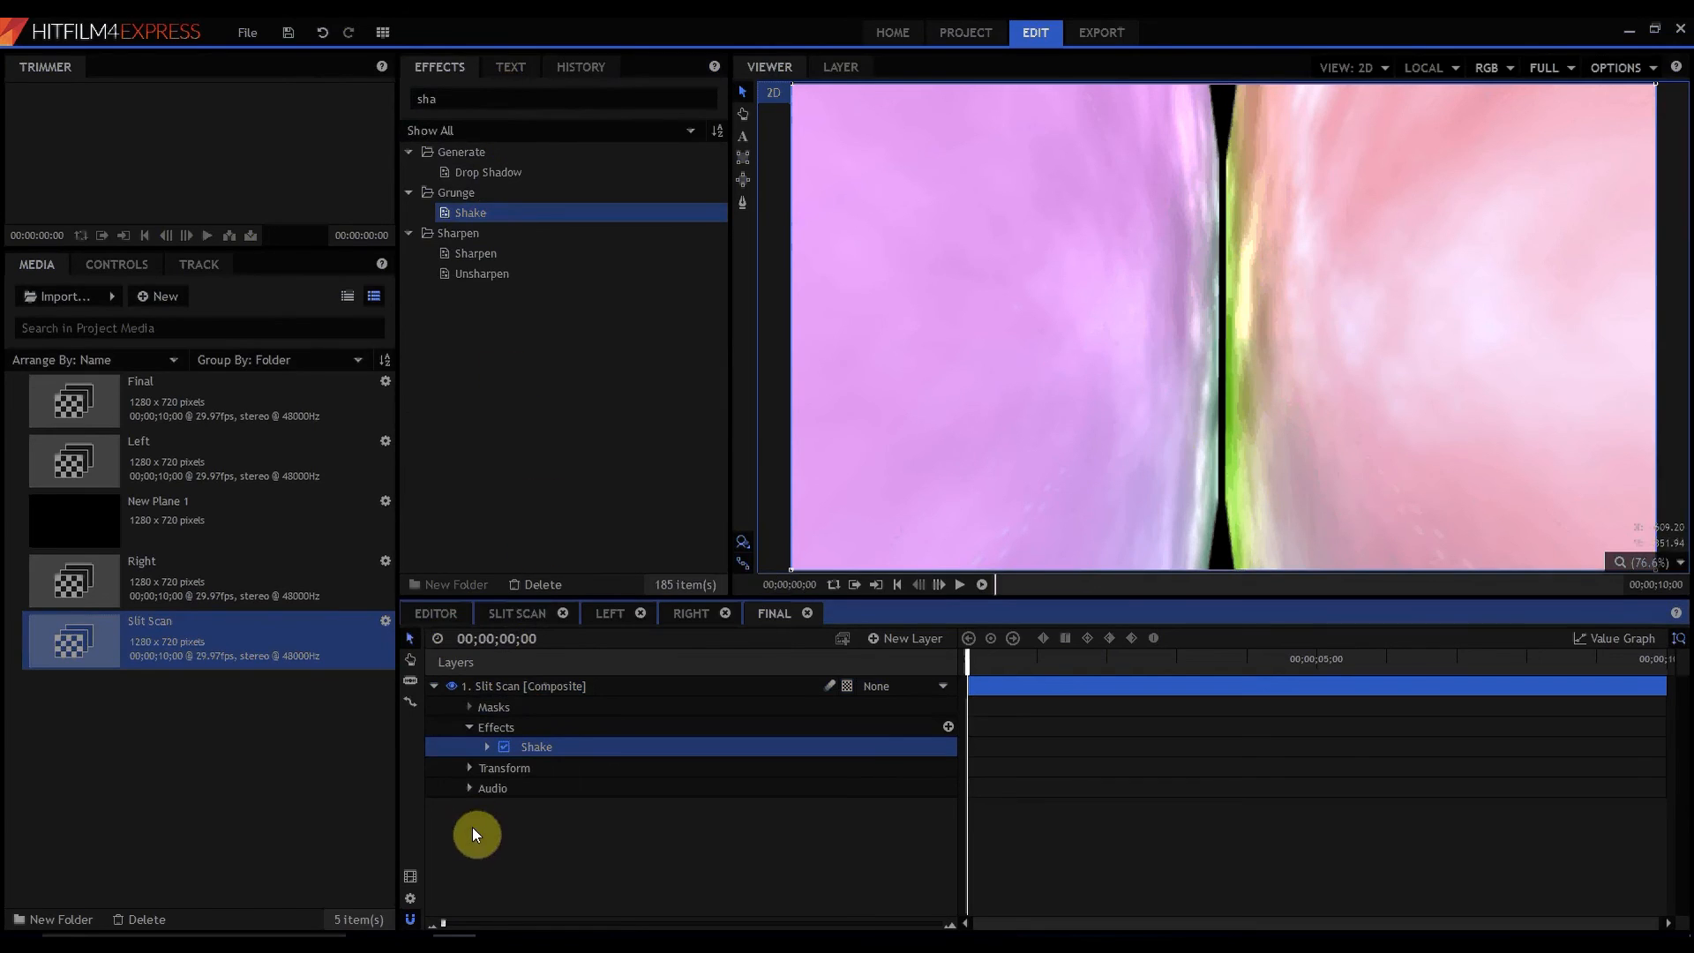
click(470, 769)
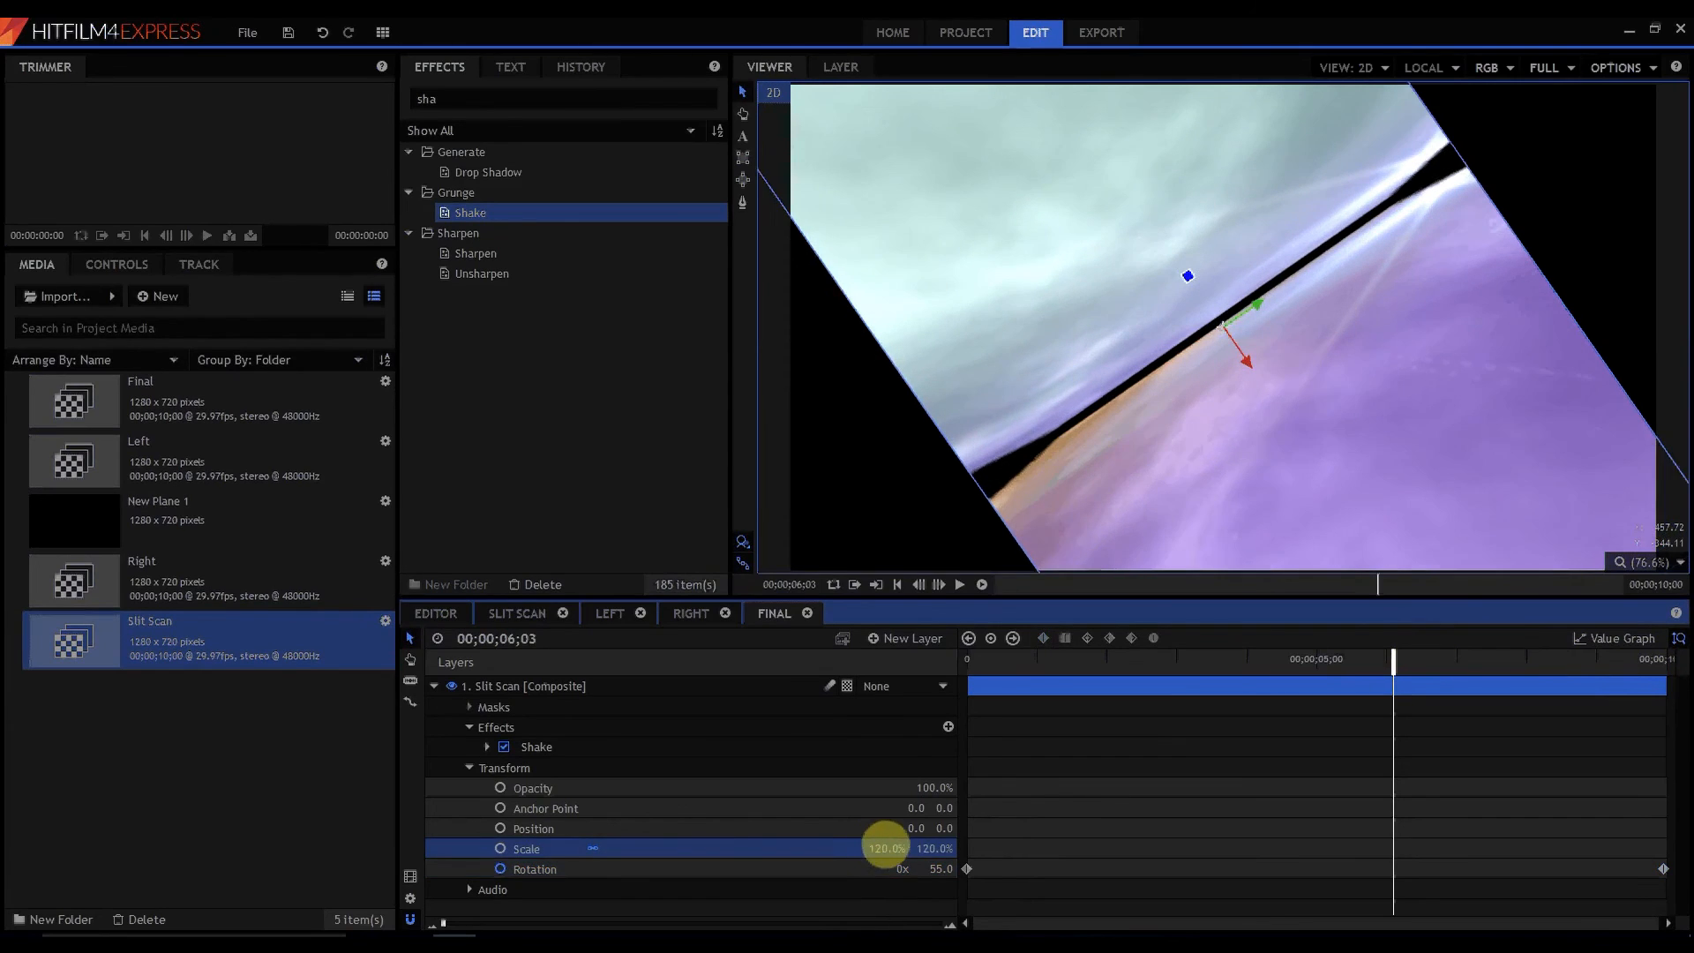
drag(884, 848, 884, 847)
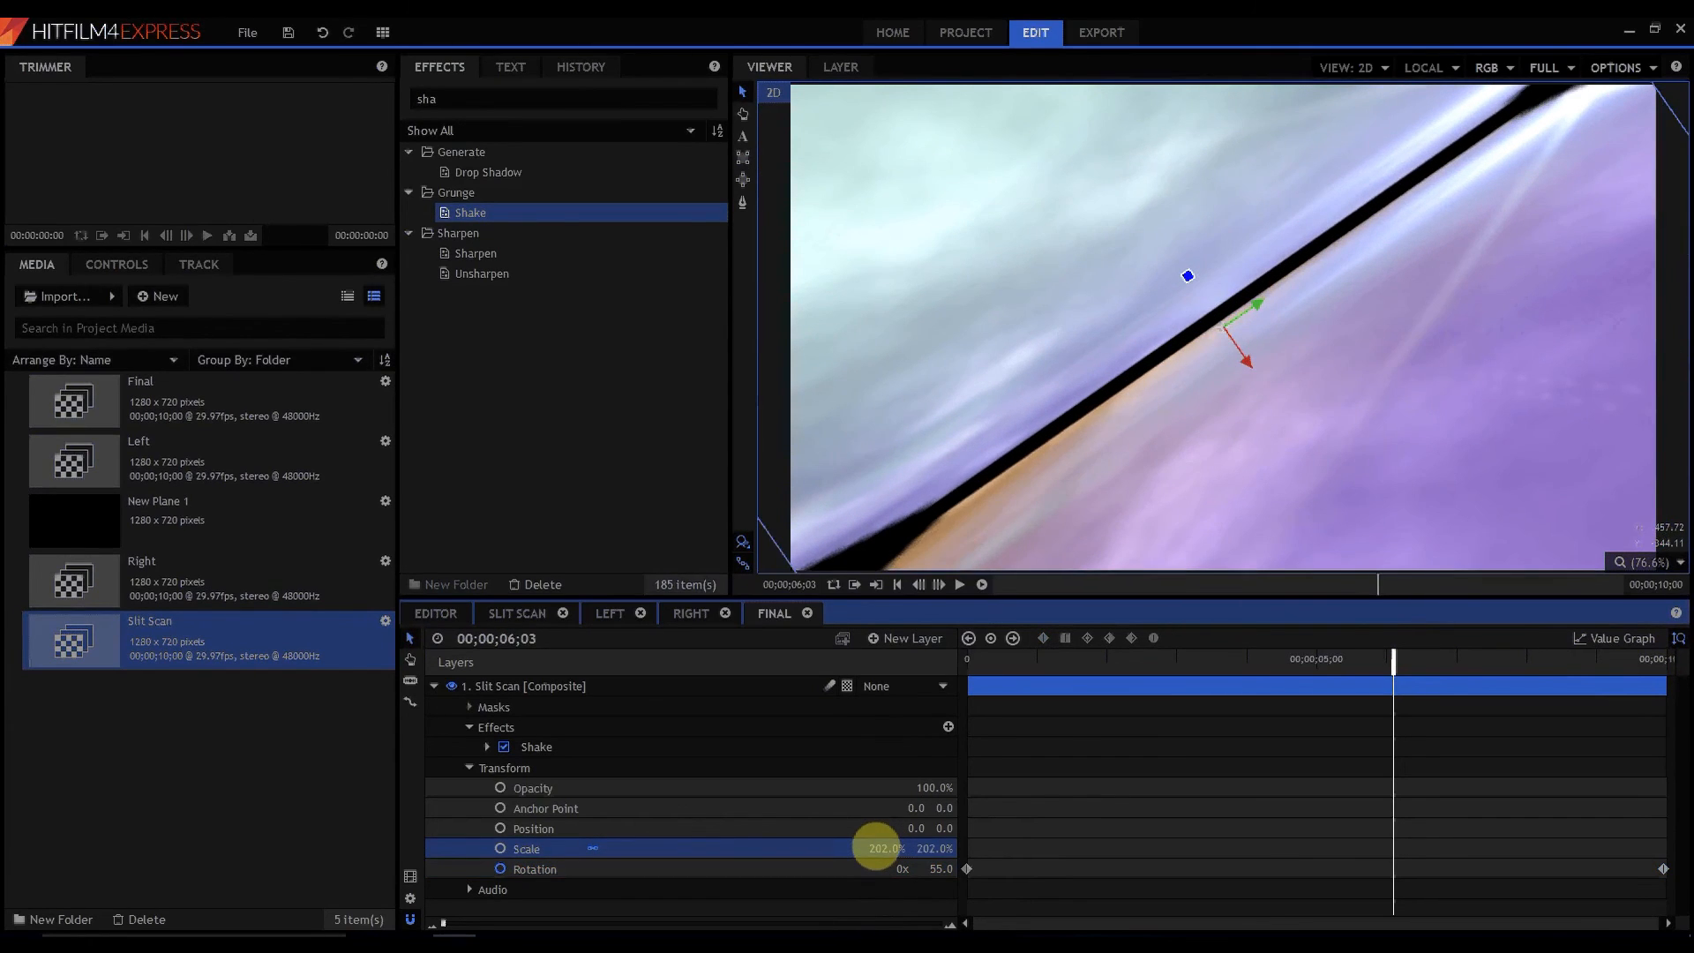
drag(882, 848, 899, 848)
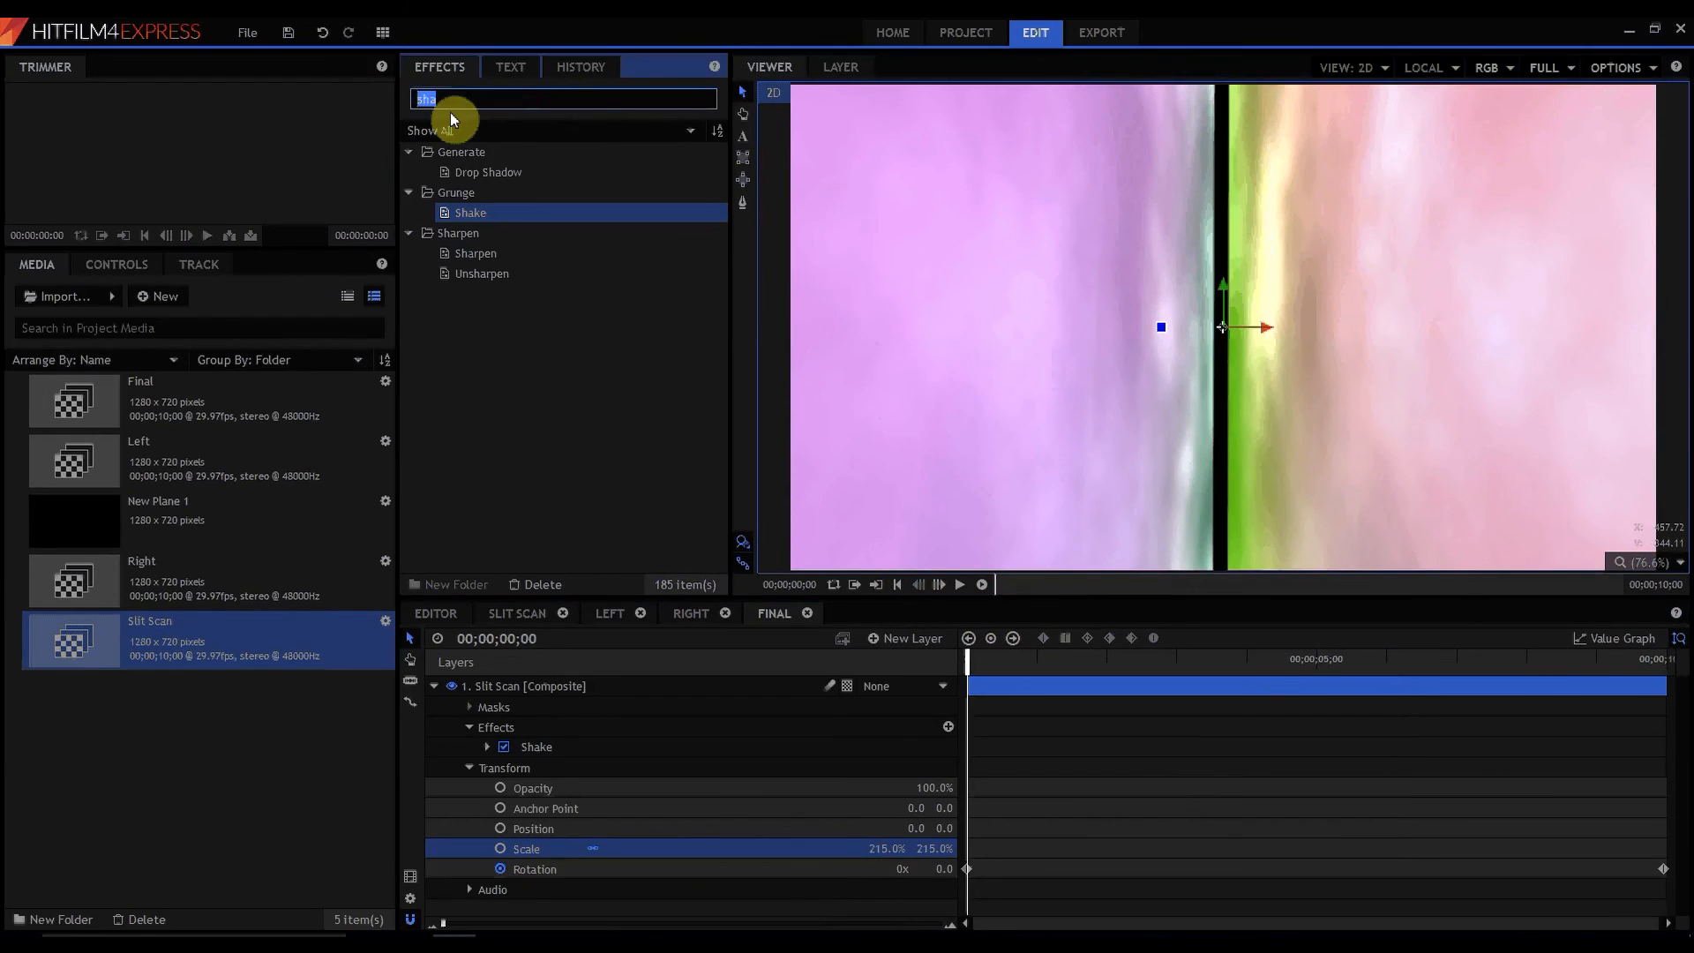
- Search 'radi' and apply Radial Blur to the Slit Scan layer below Shake
text(radi)
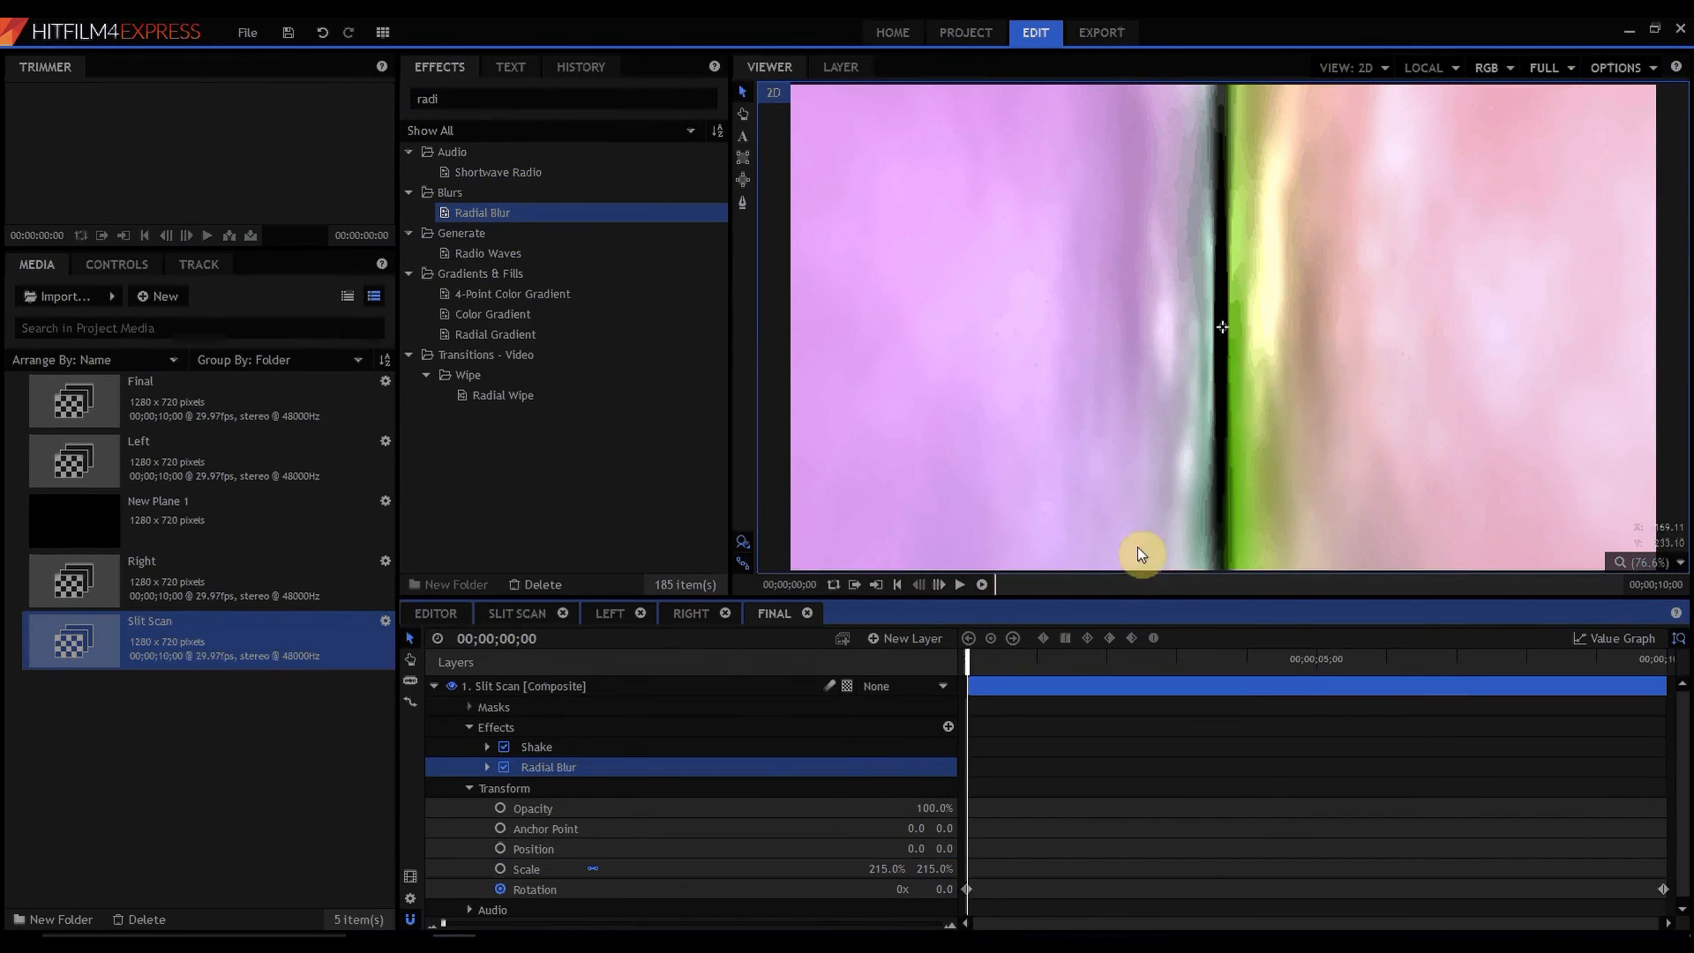
mouse_move(1274, 279)
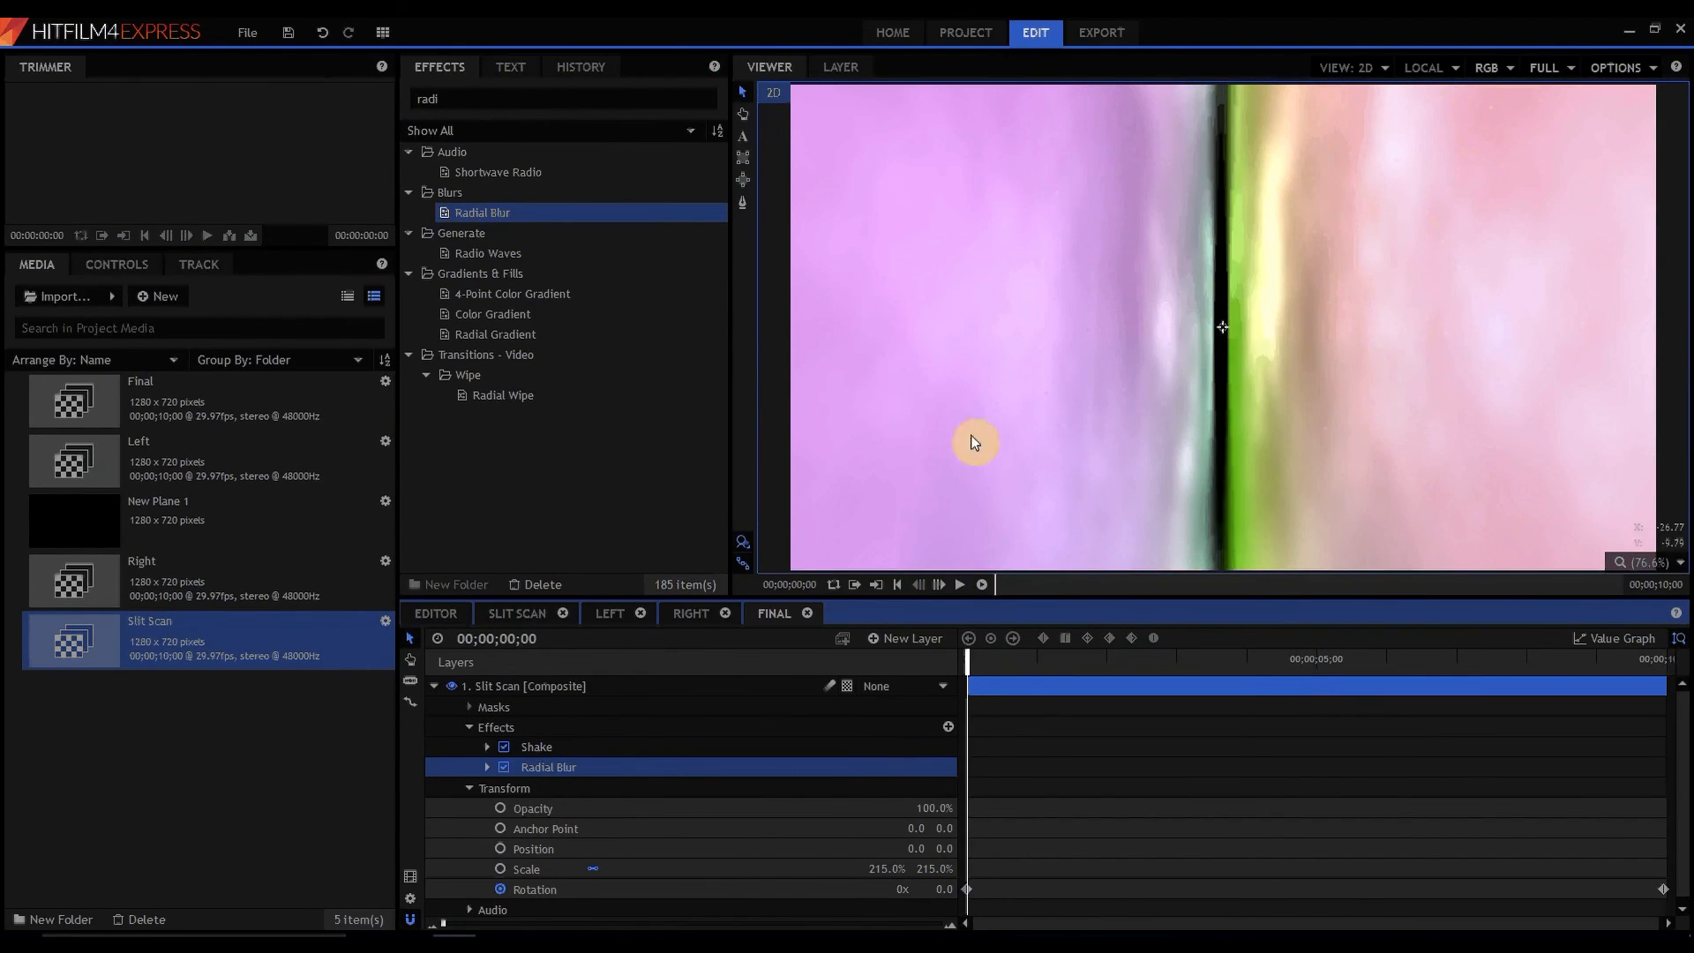
click(468, 788)
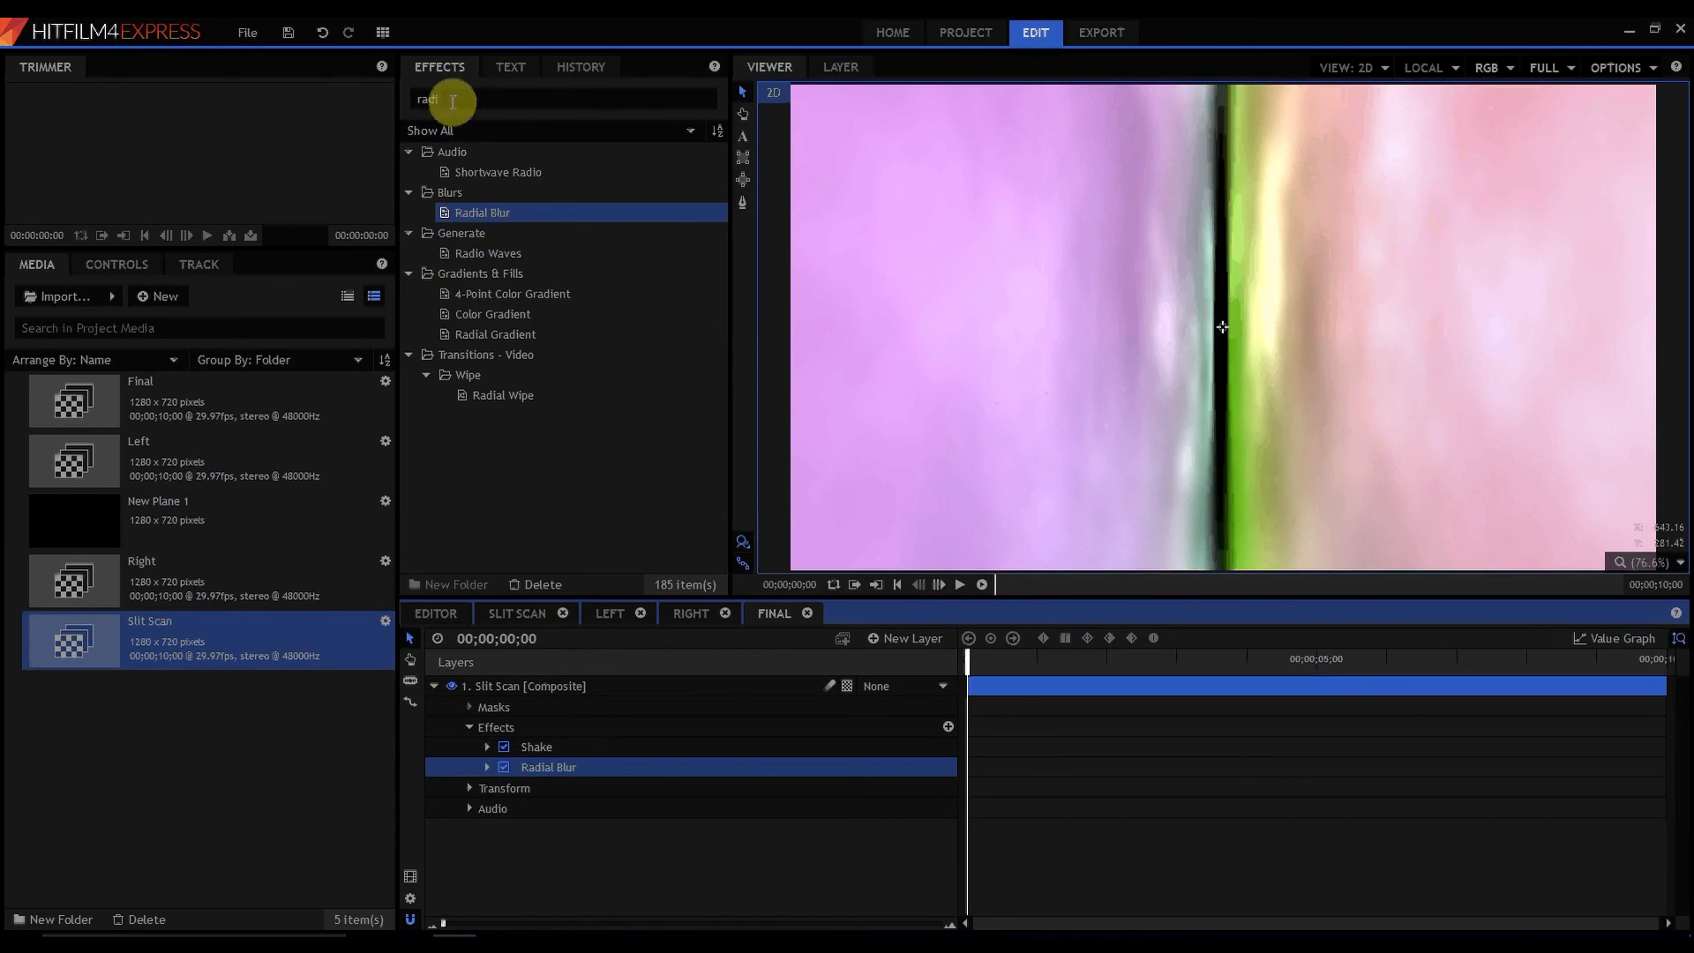
- Apply Bulge to the Slit Scan layer and set its amount to -0.65
text(bul)
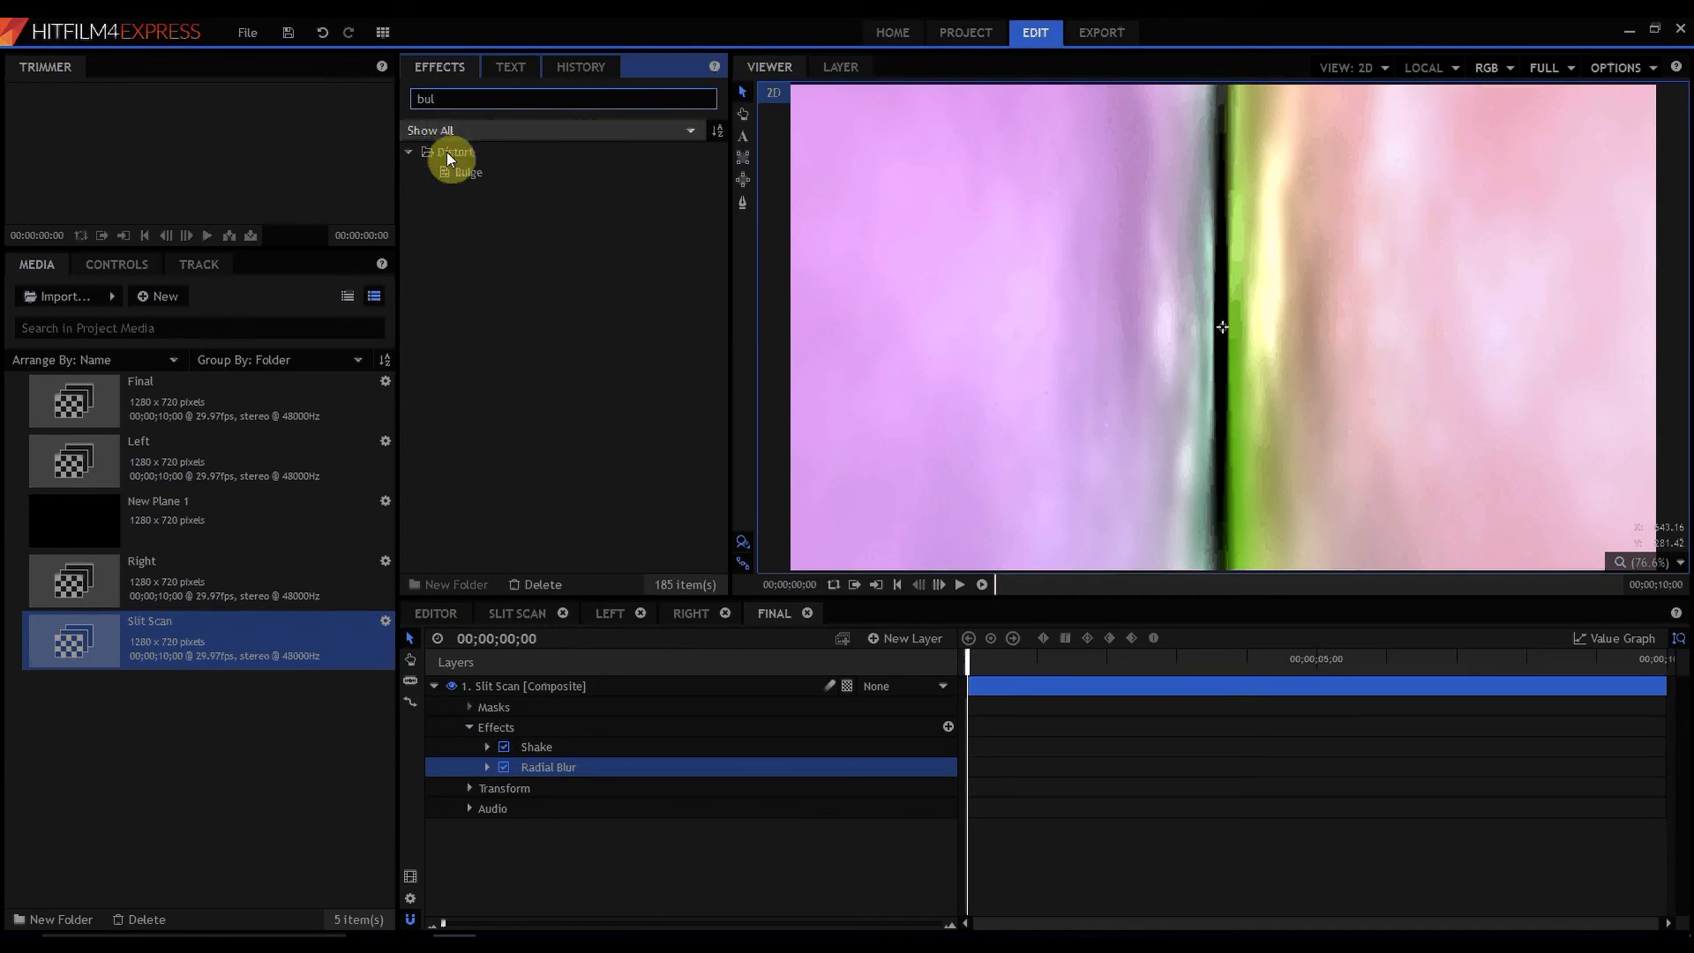
click(467, 172)
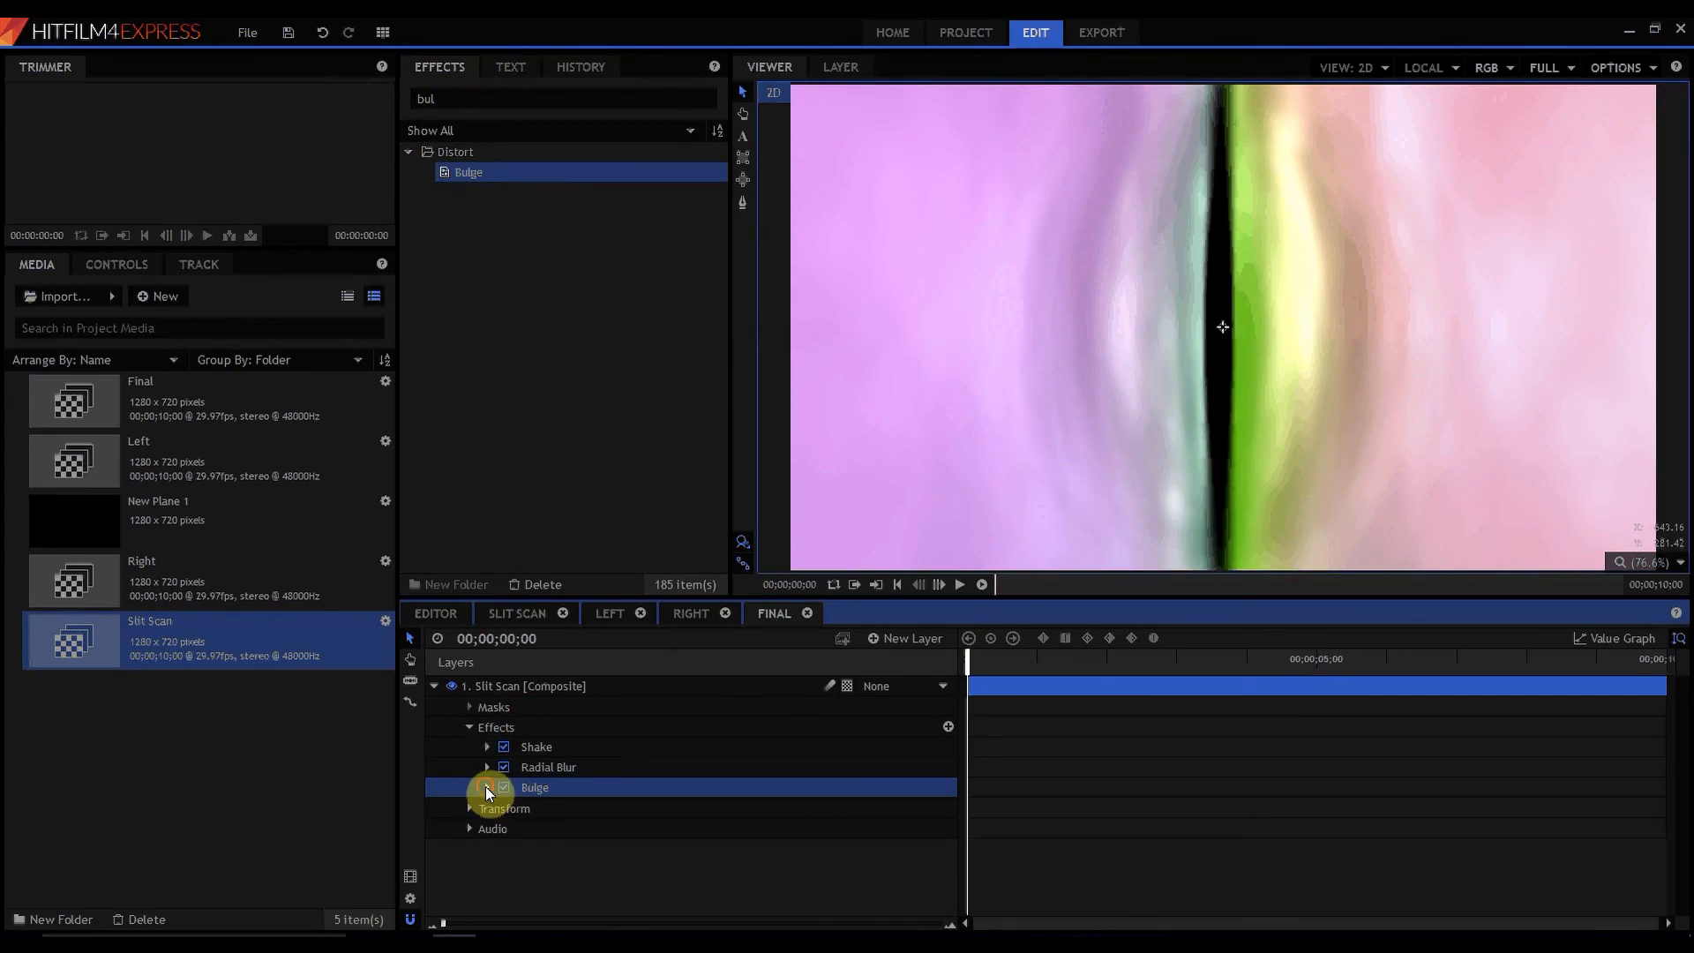
click(487, 786)
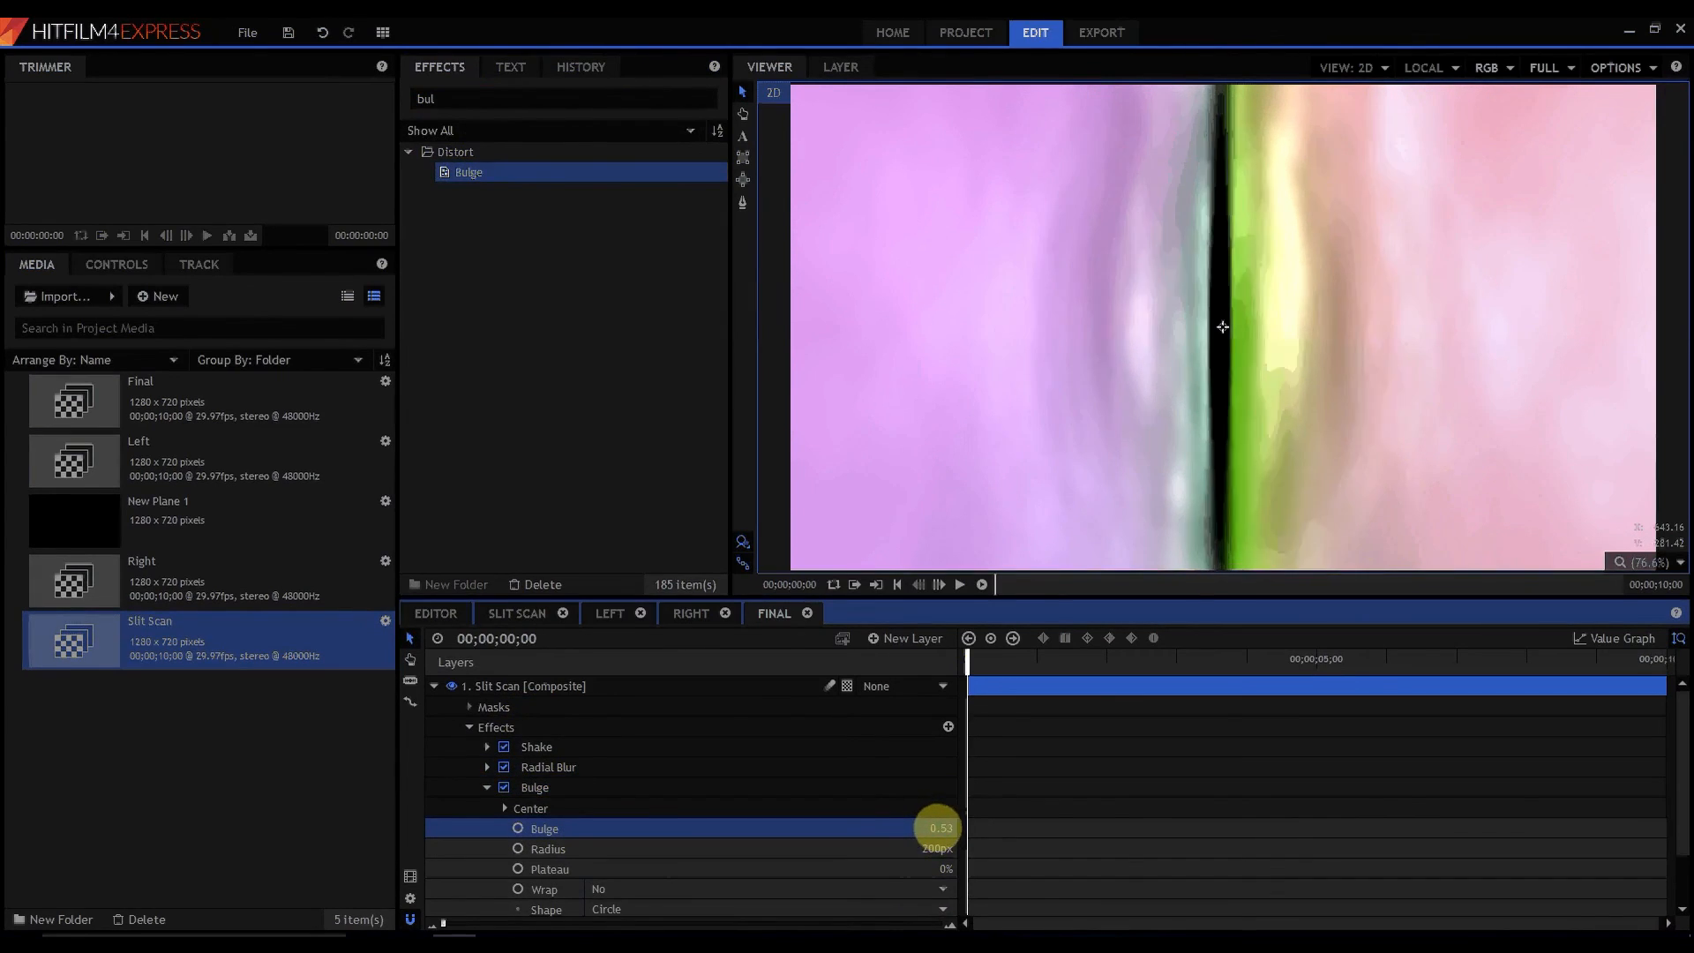
drag(937, 827, 948, 827)
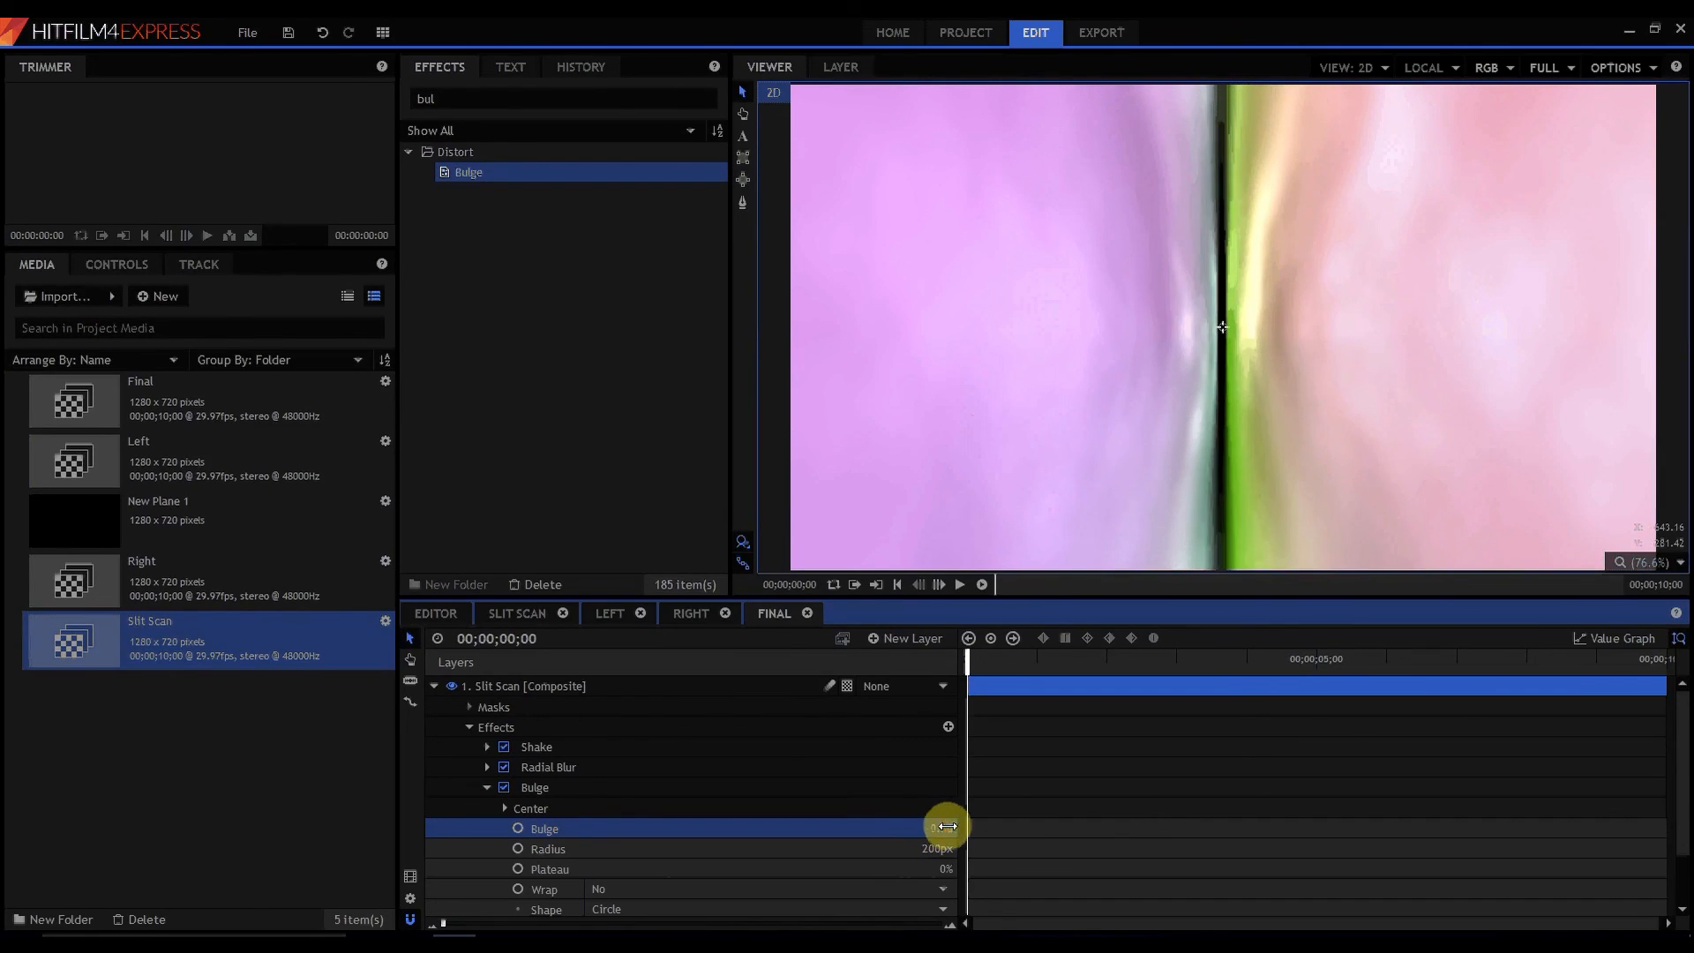
drag(944, 827, 1015, 847)
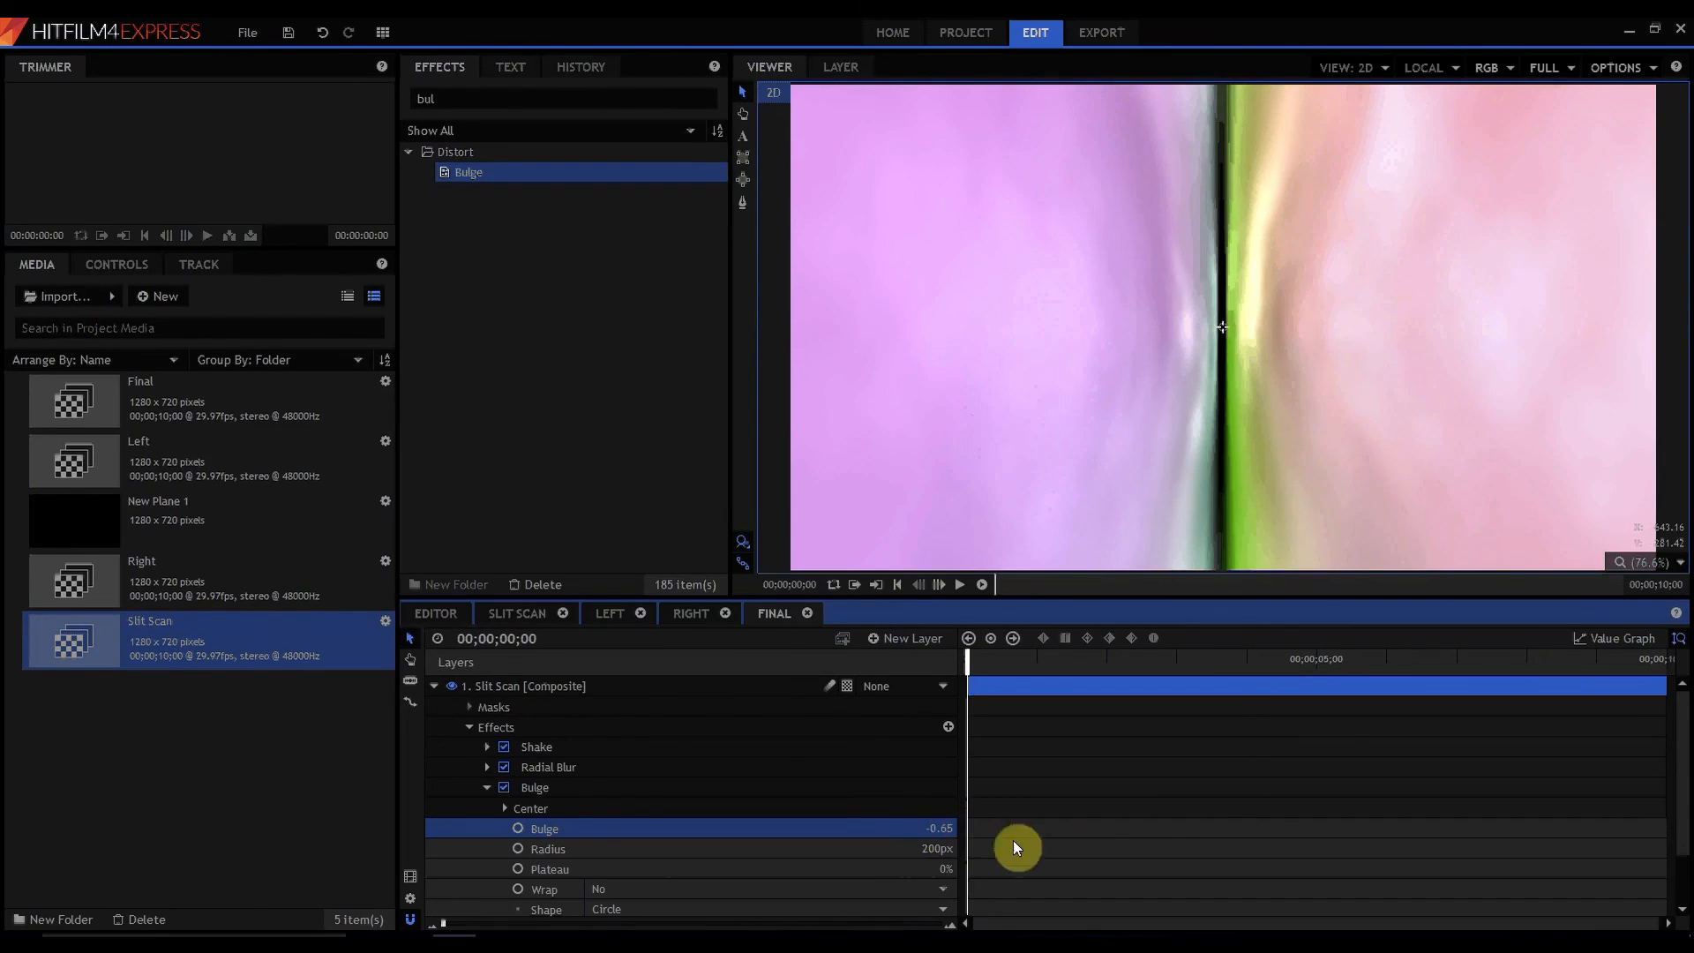